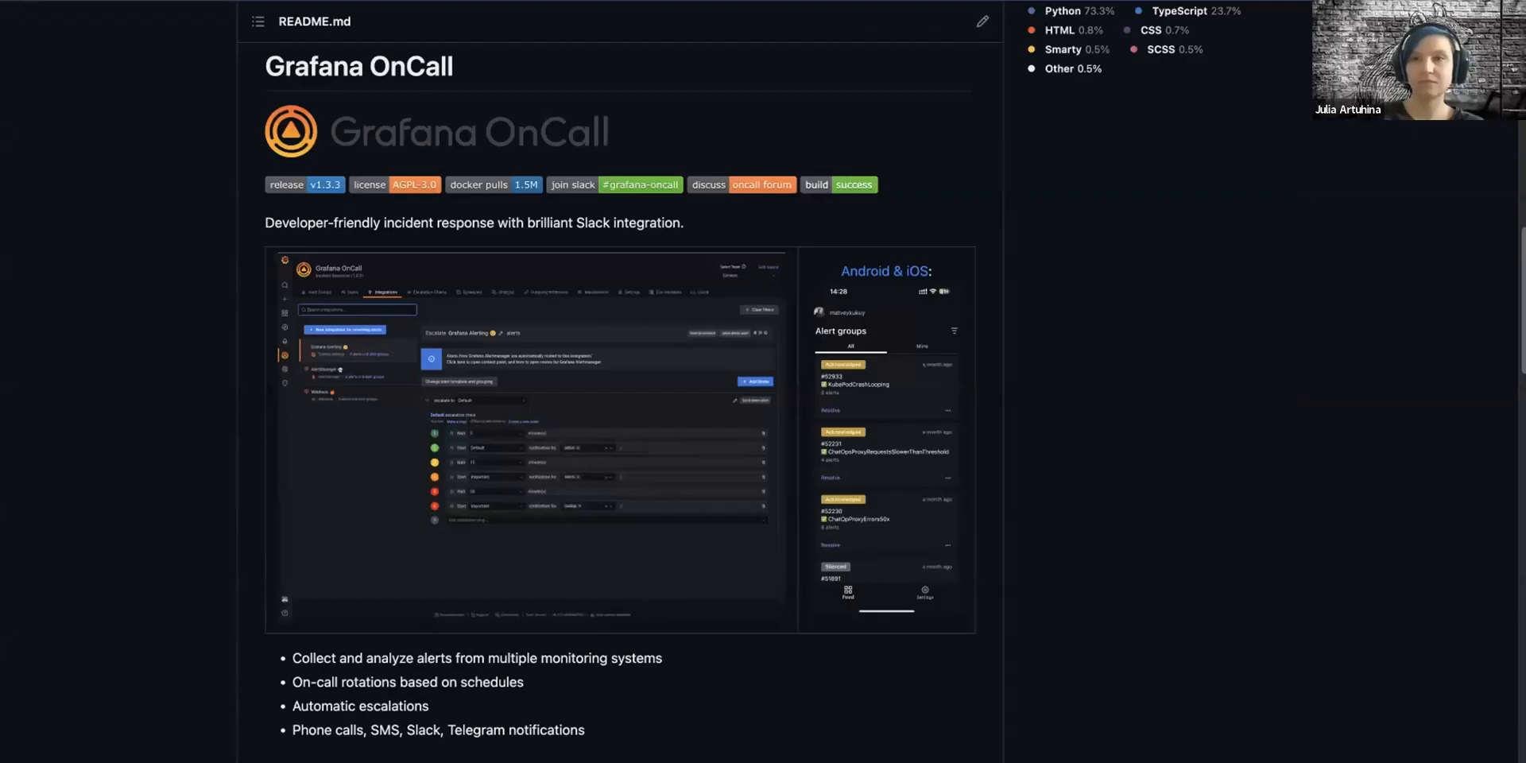
mouse_move(1089, 367)
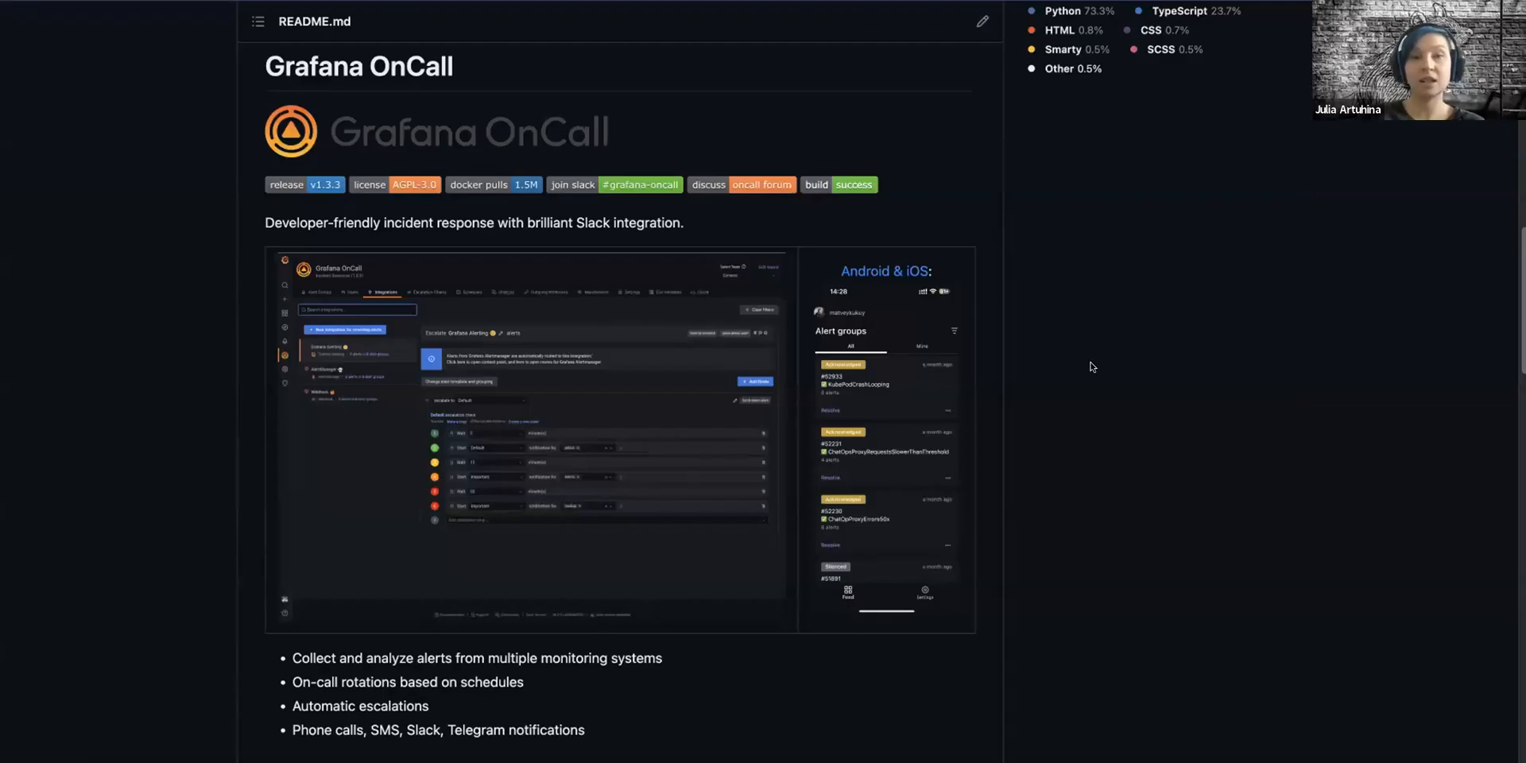
mouse_move(182, 356)
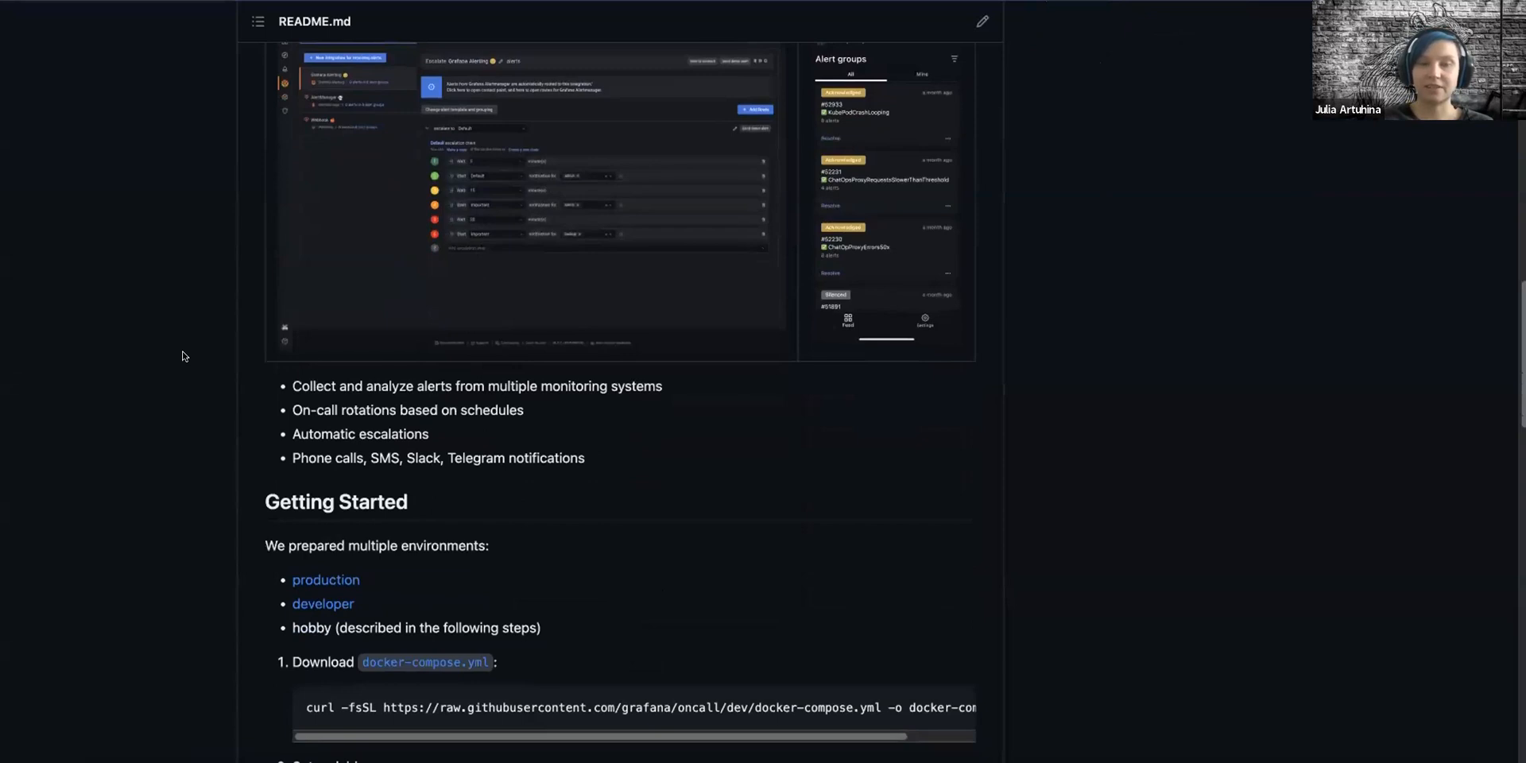
Step: Scroll through the OnCall README's Getting Started steps and select the Prometheus datasource URL
scroll(down, 3)
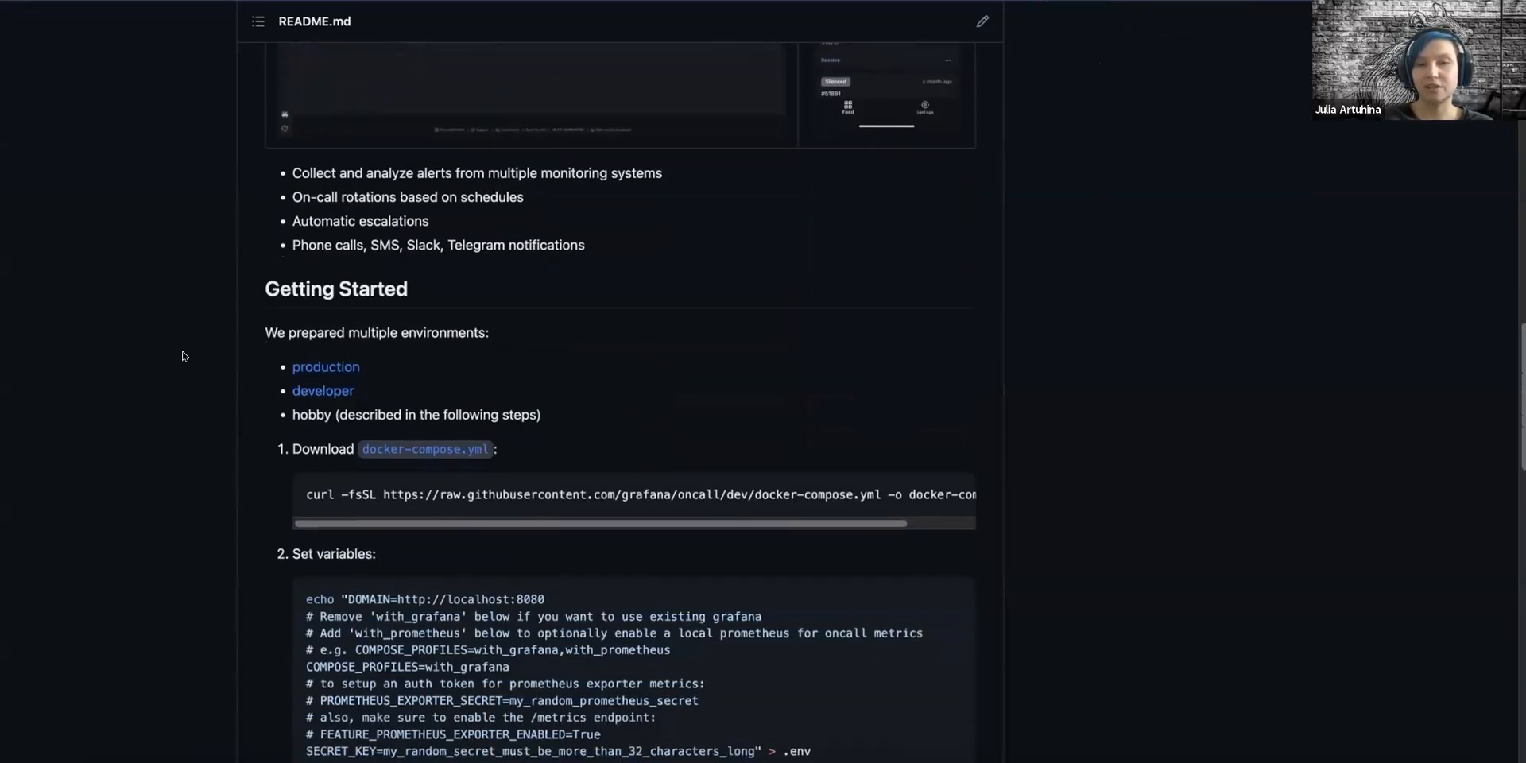
scroll(down, 3)
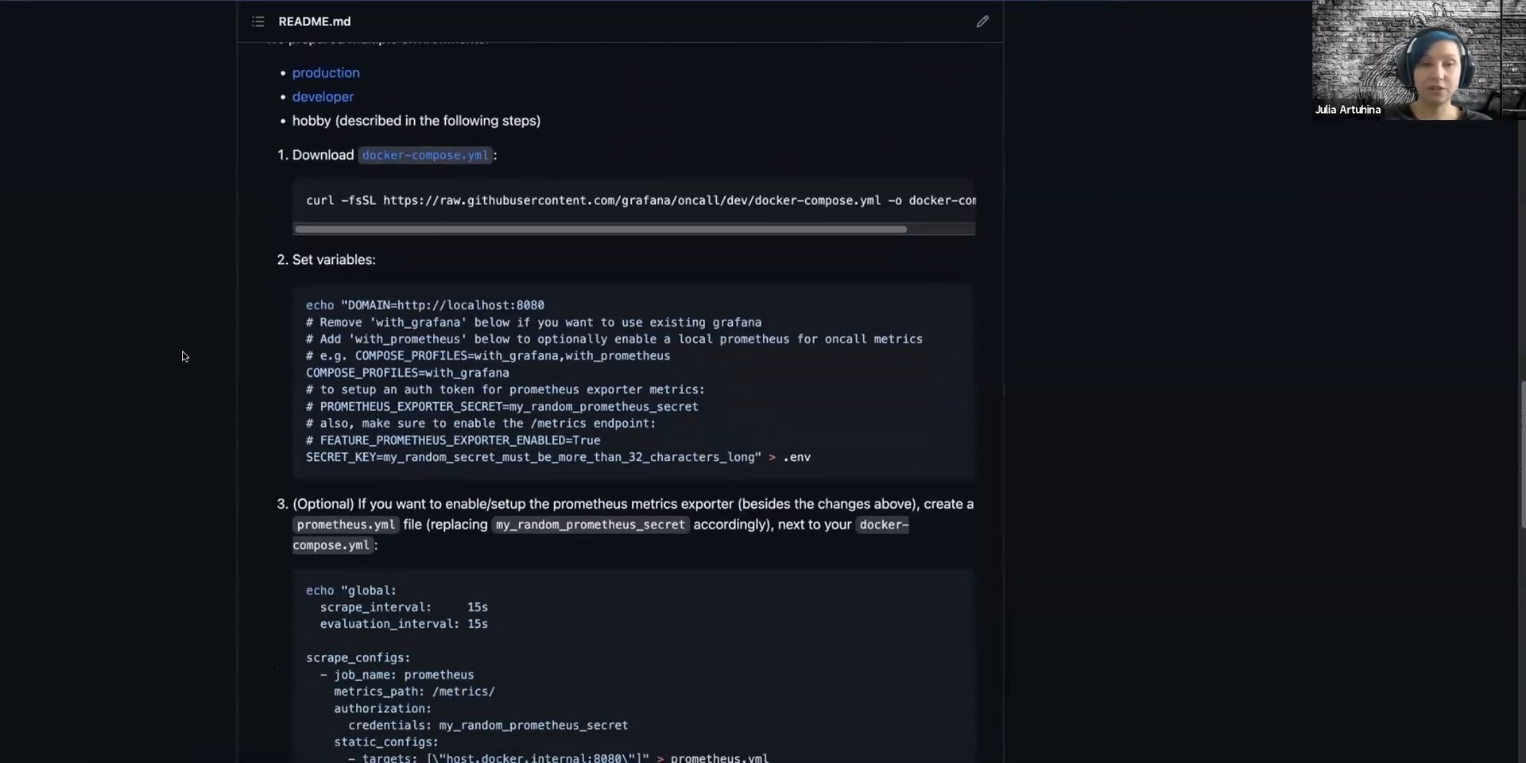
scroll(down, 3)
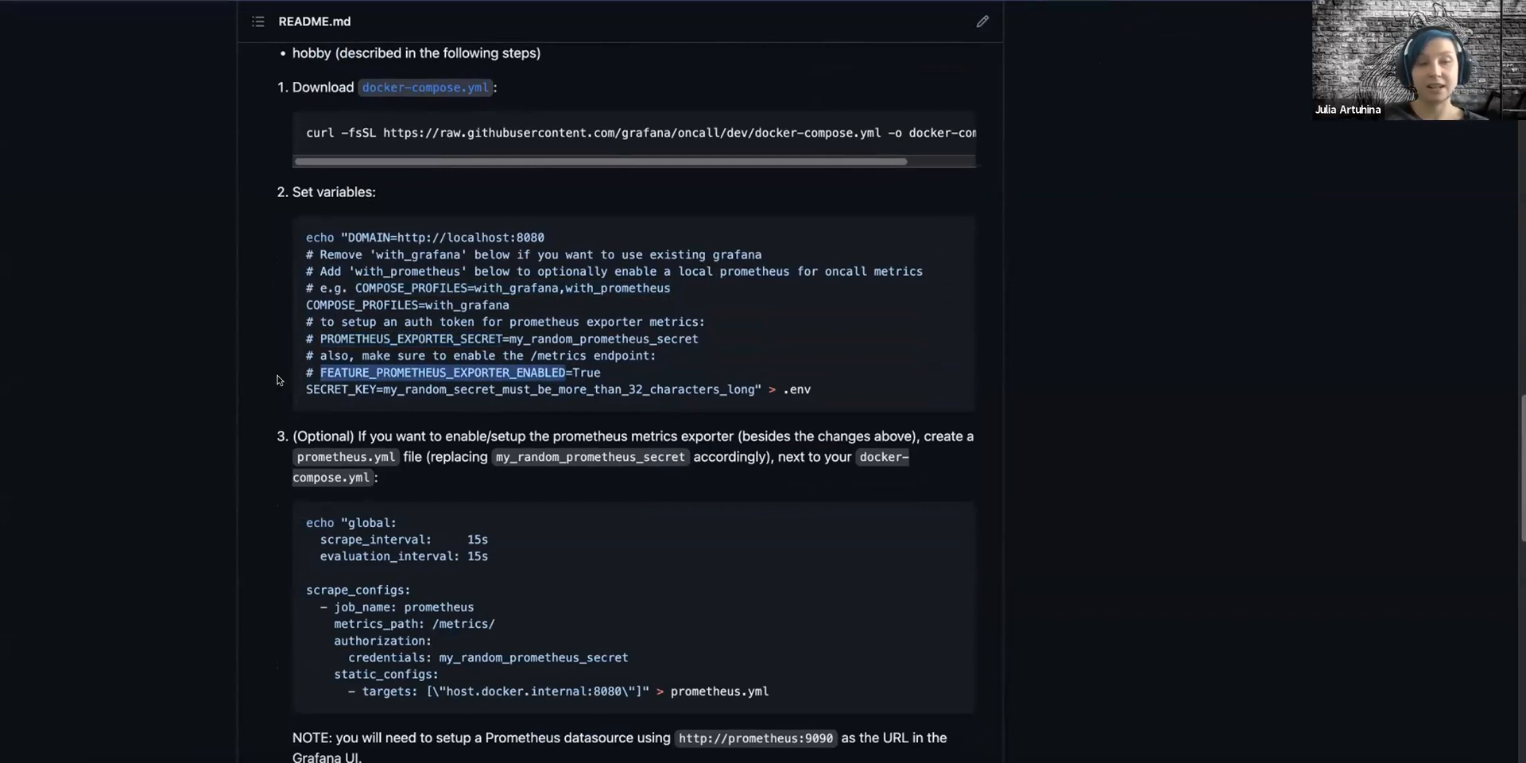
scroll(down, 3)
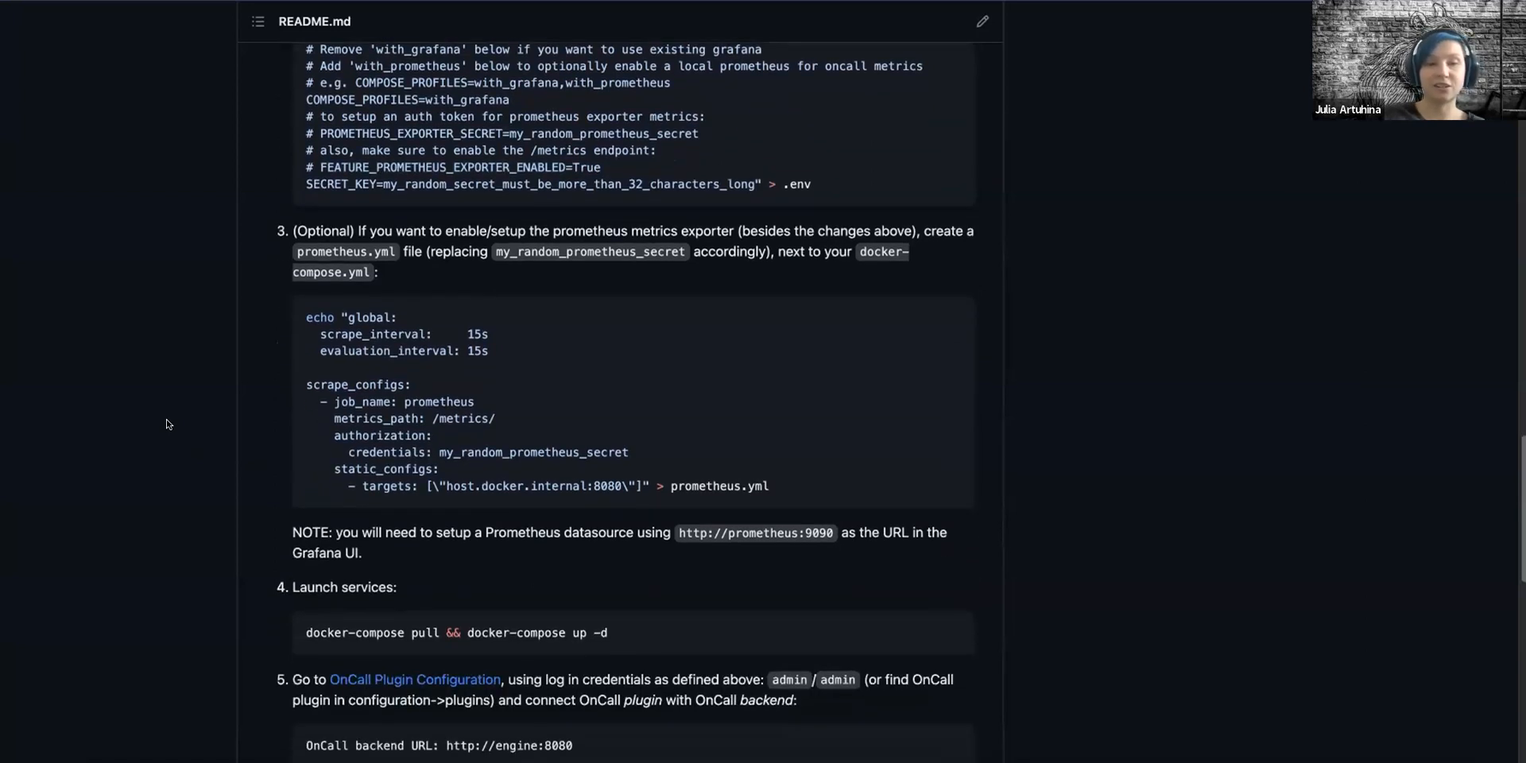
mouse_move(687, 543)
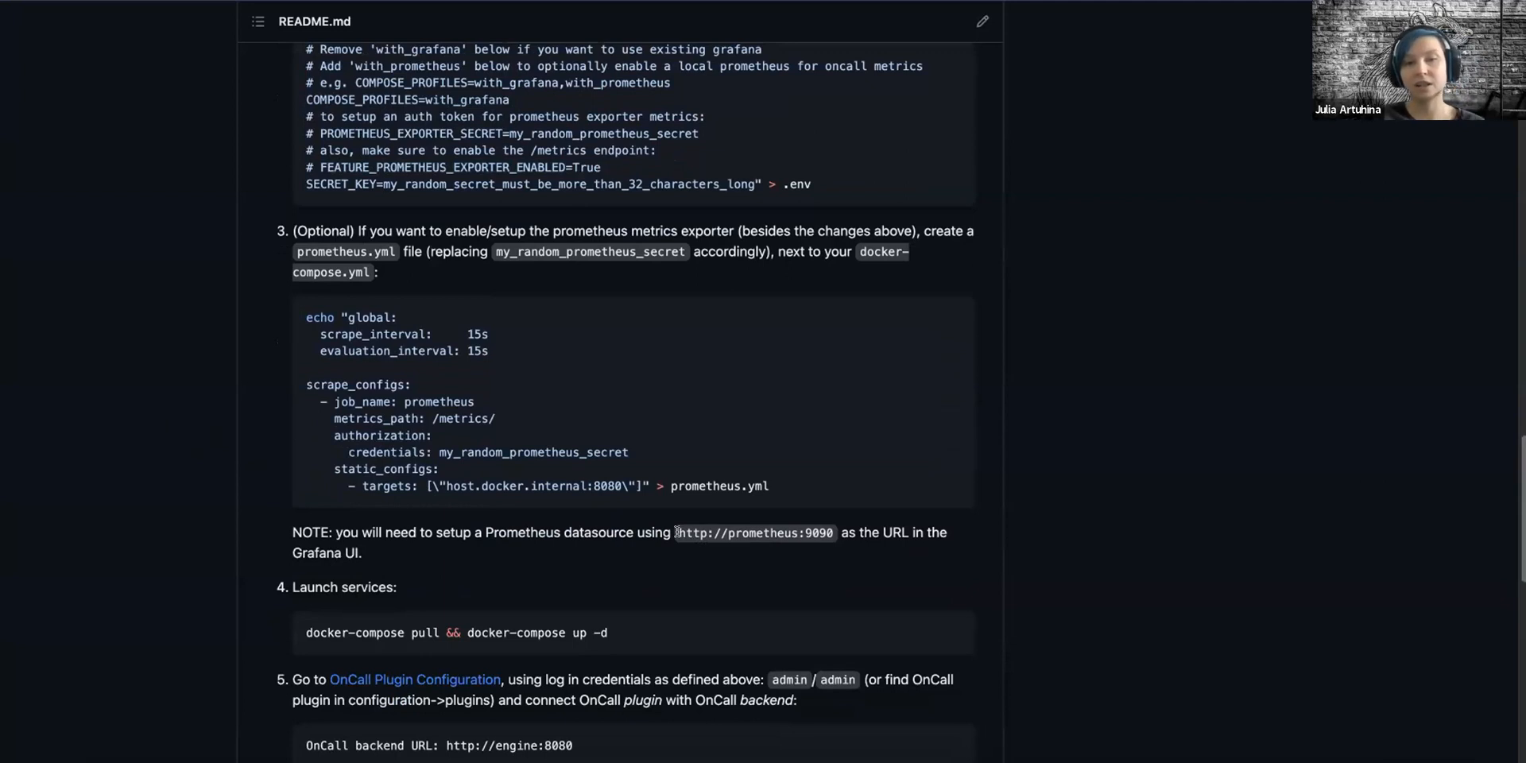
double_click(754, 532)
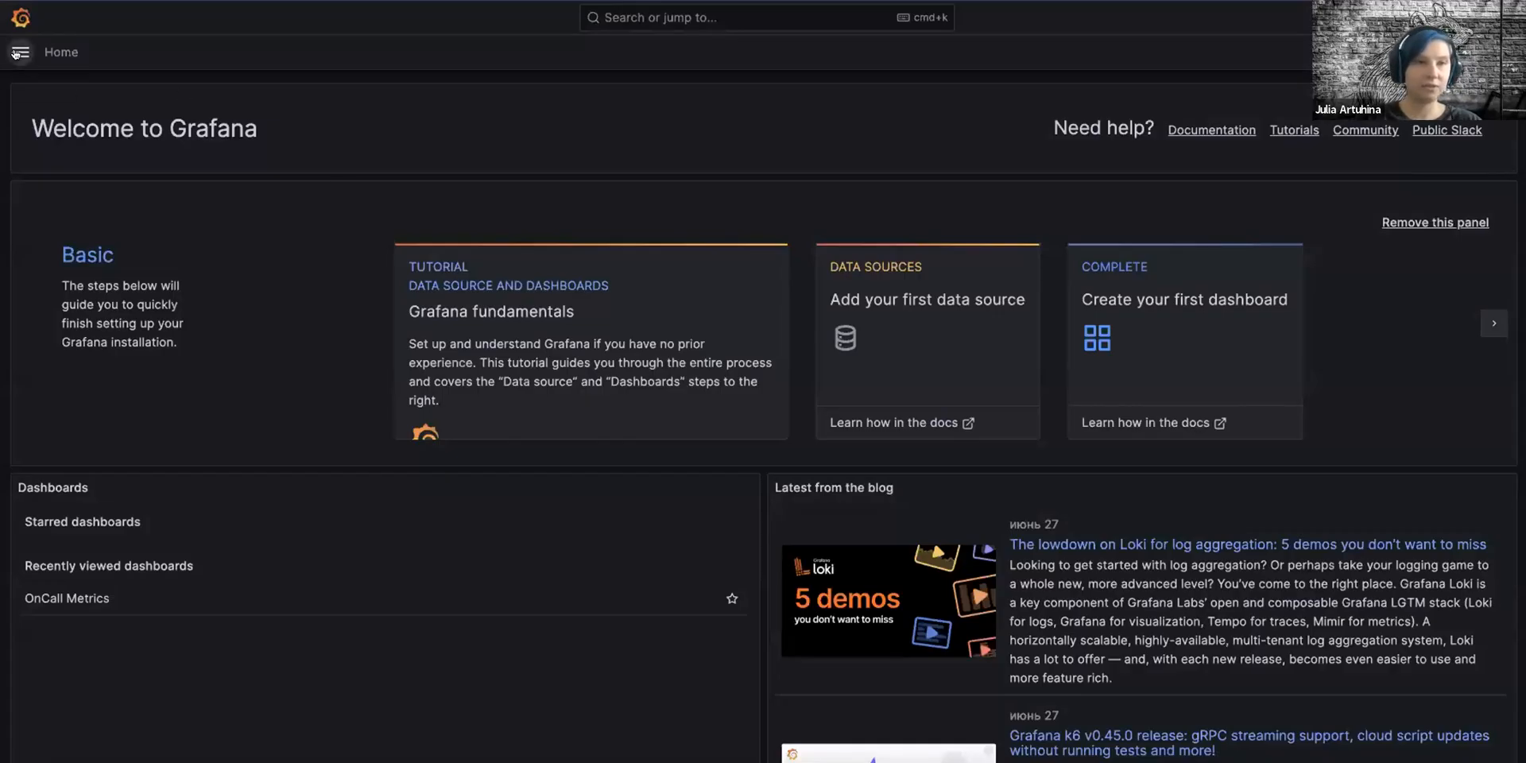
click(19, 52)
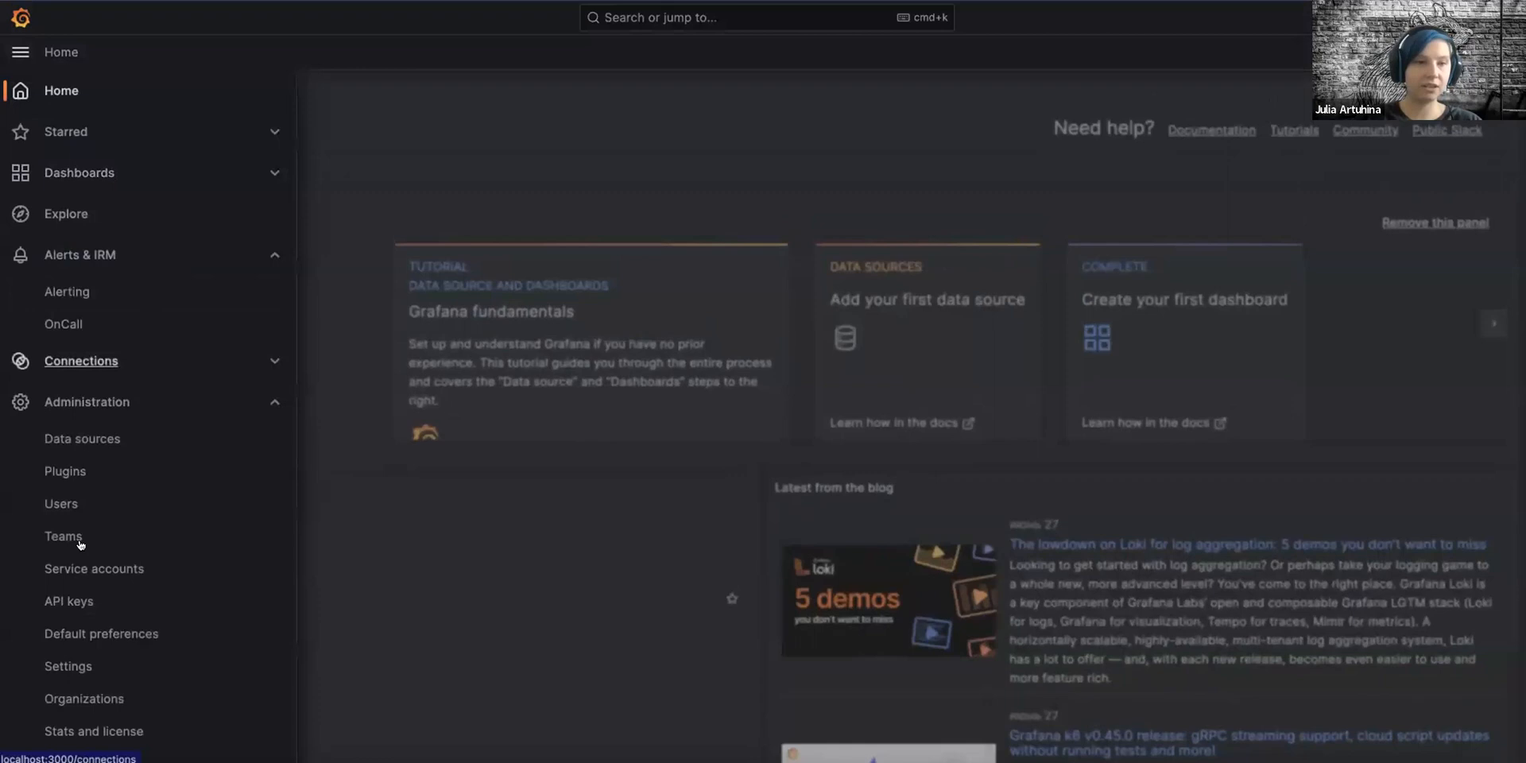
click(82, 438)
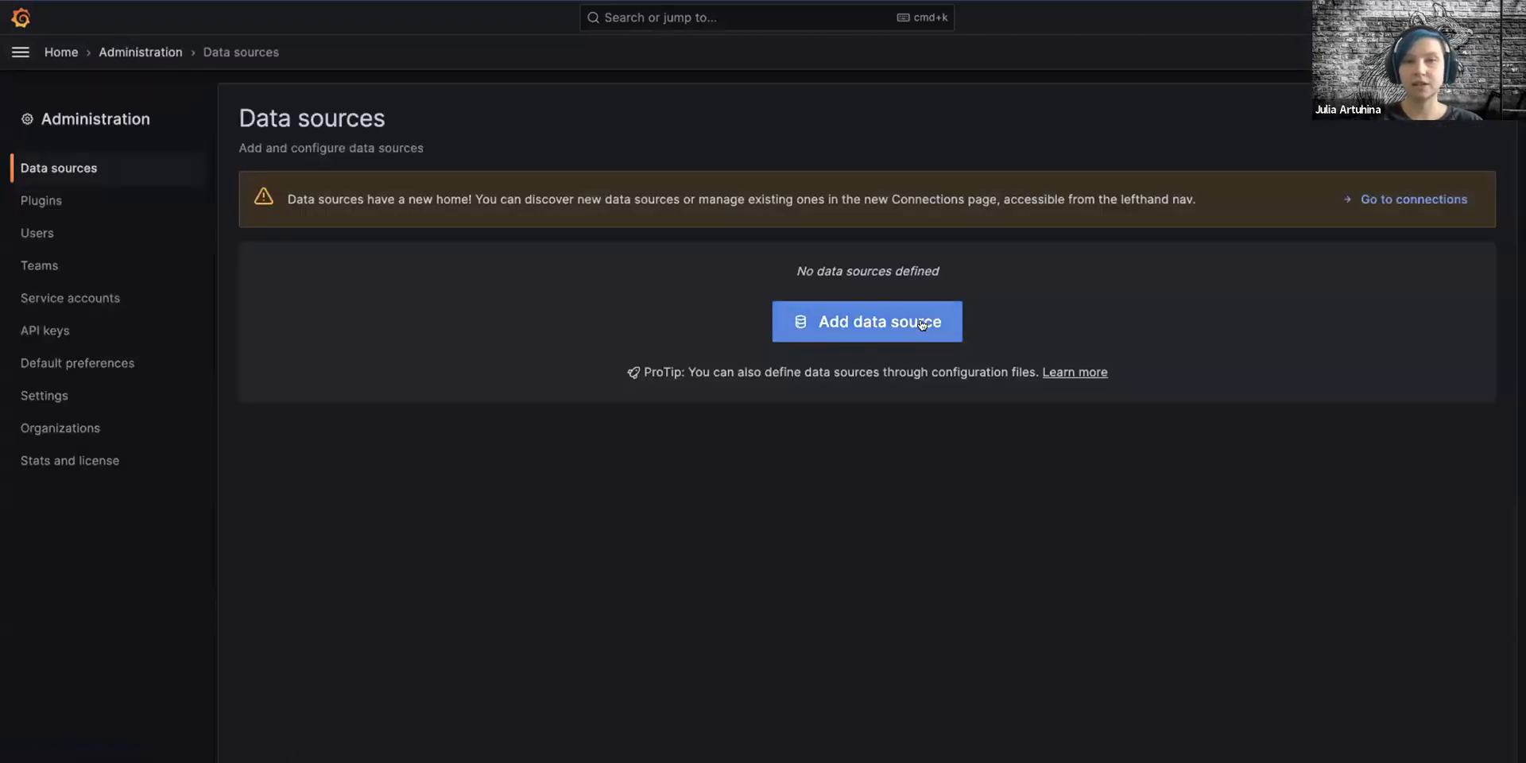
click(866, 321)
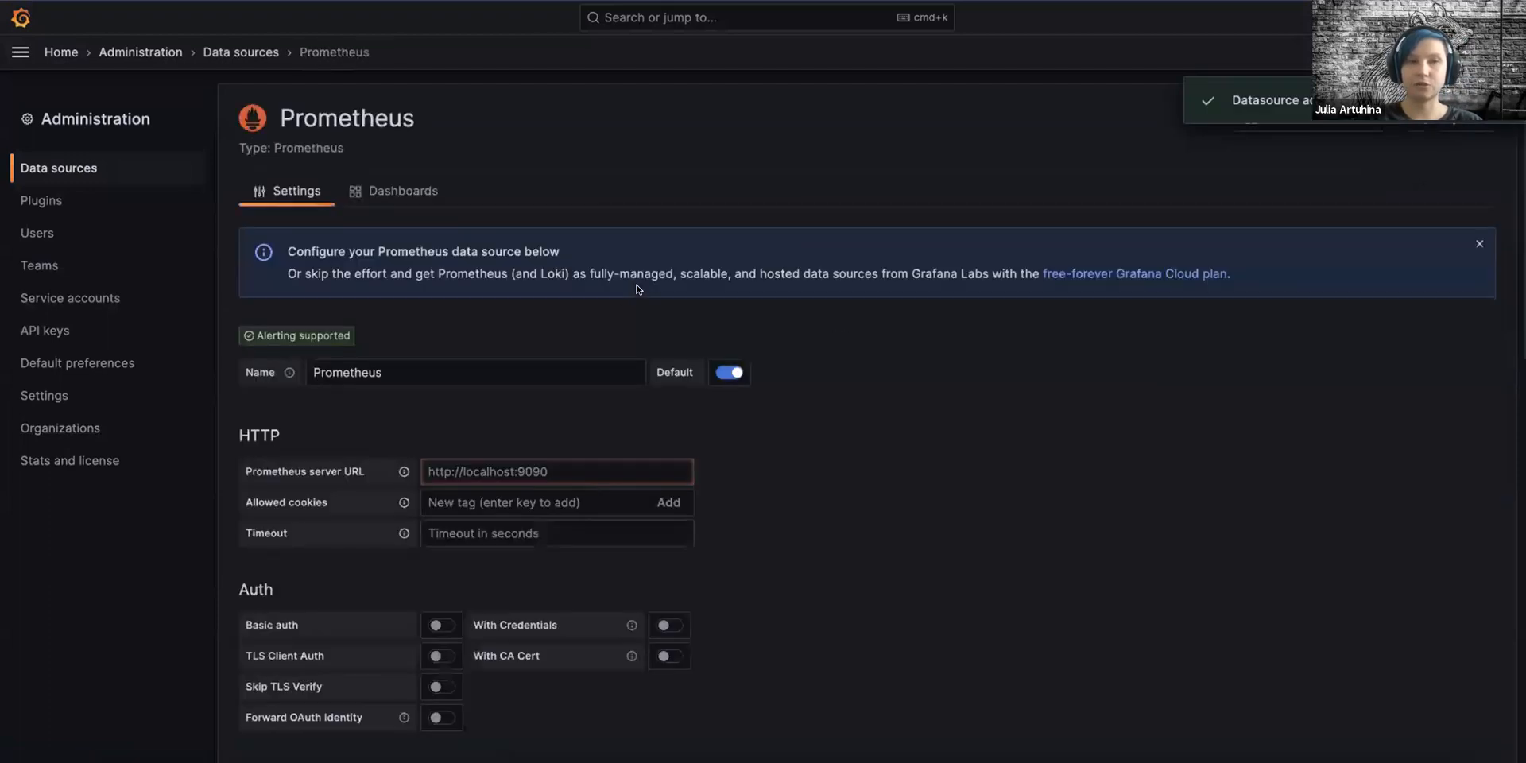
text(http://prometheus:9090)
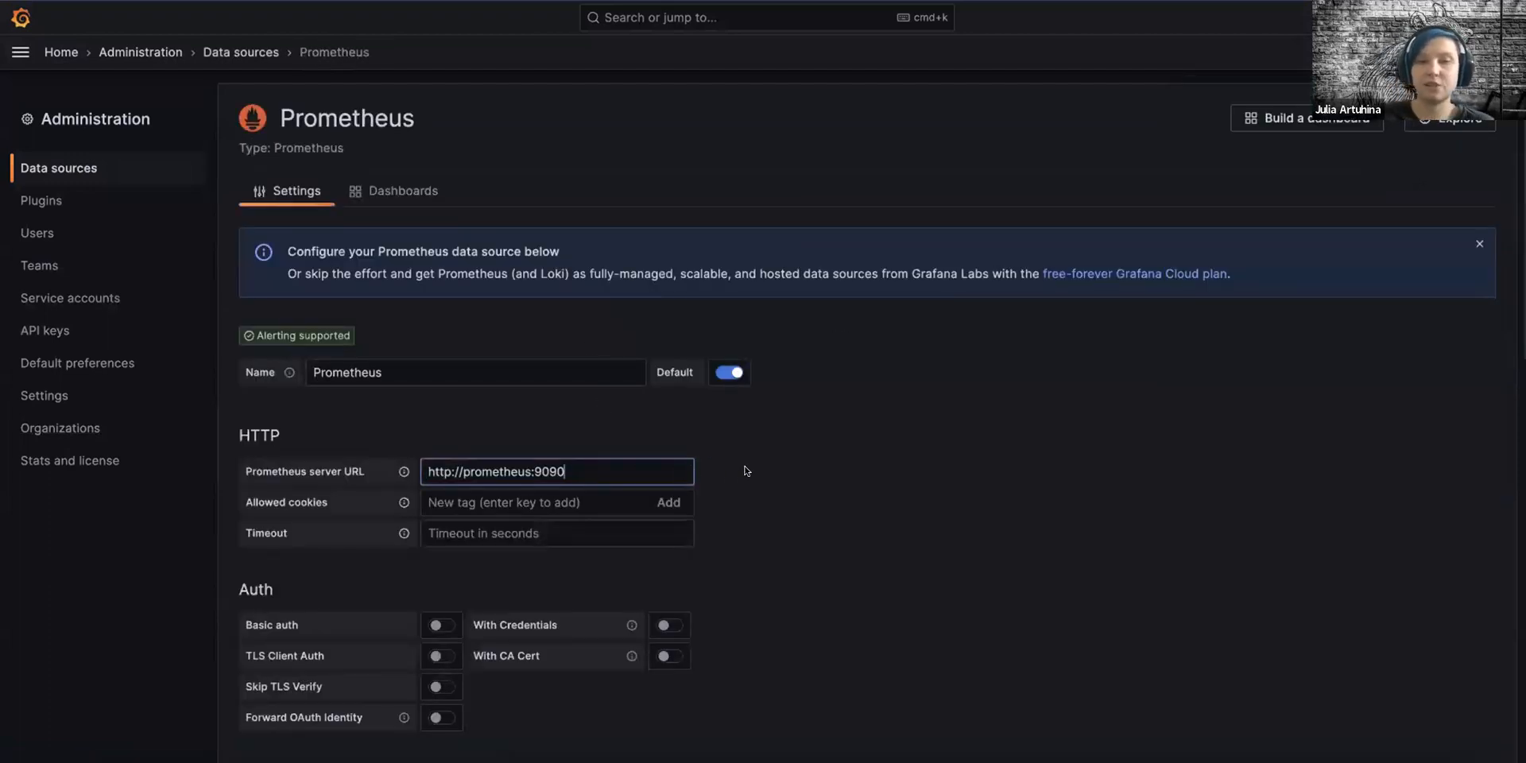
scroll(down, 3)
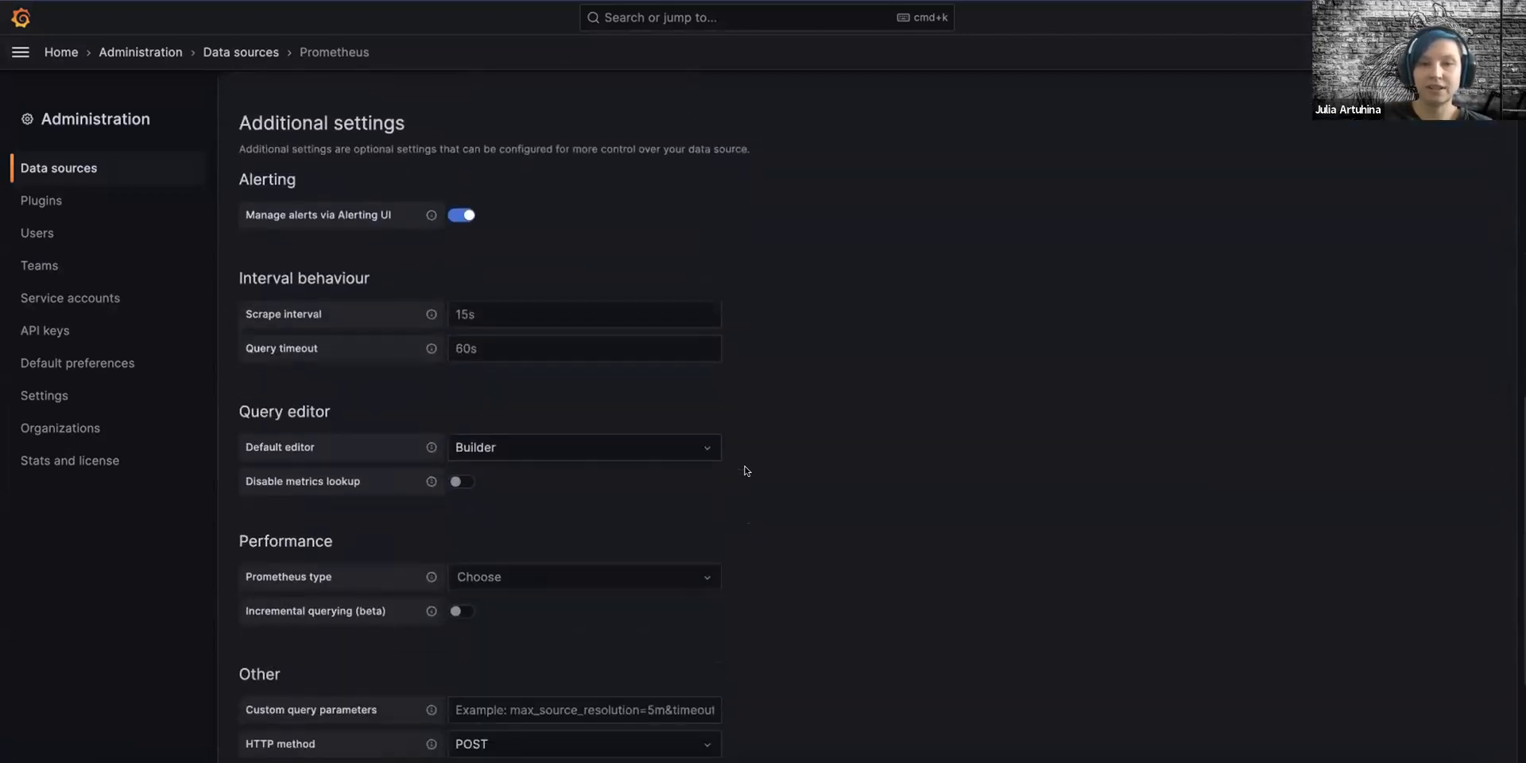
scroll(down, 3)
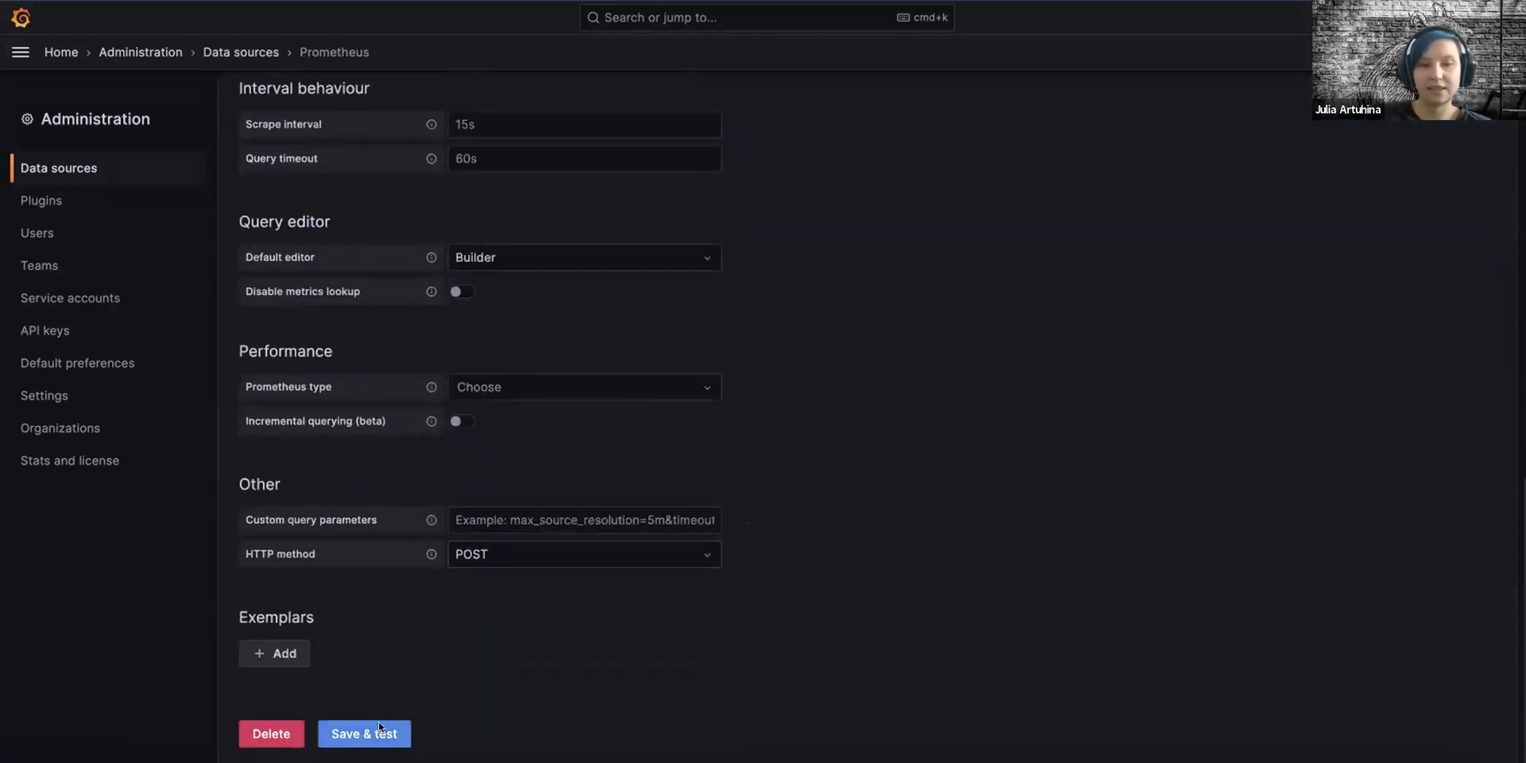
click(363, 733)
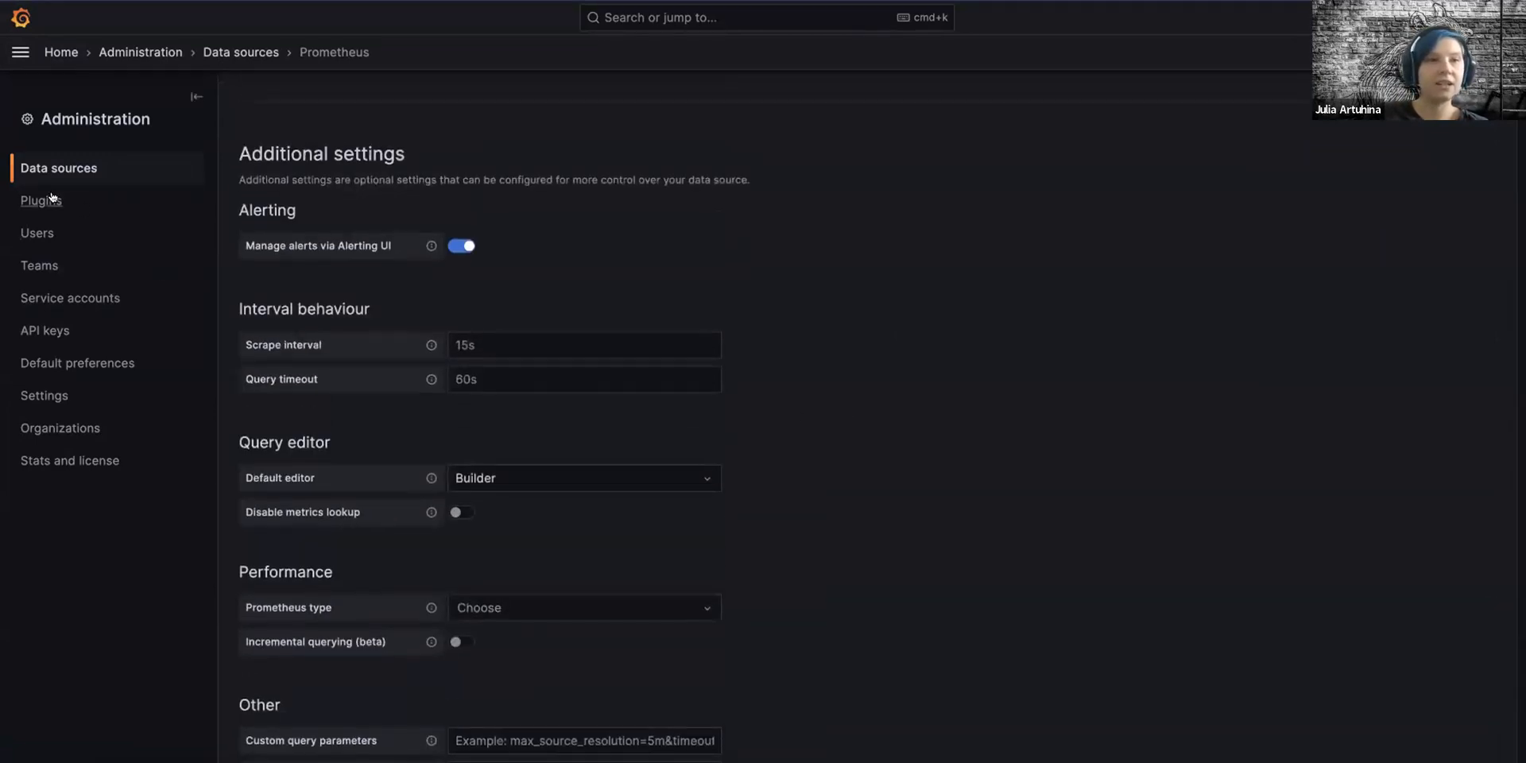
Step: Search plugins for 'oncall' and open Grafana OnCall's bundled OnCall Metrics dashboard
click(41, 200)
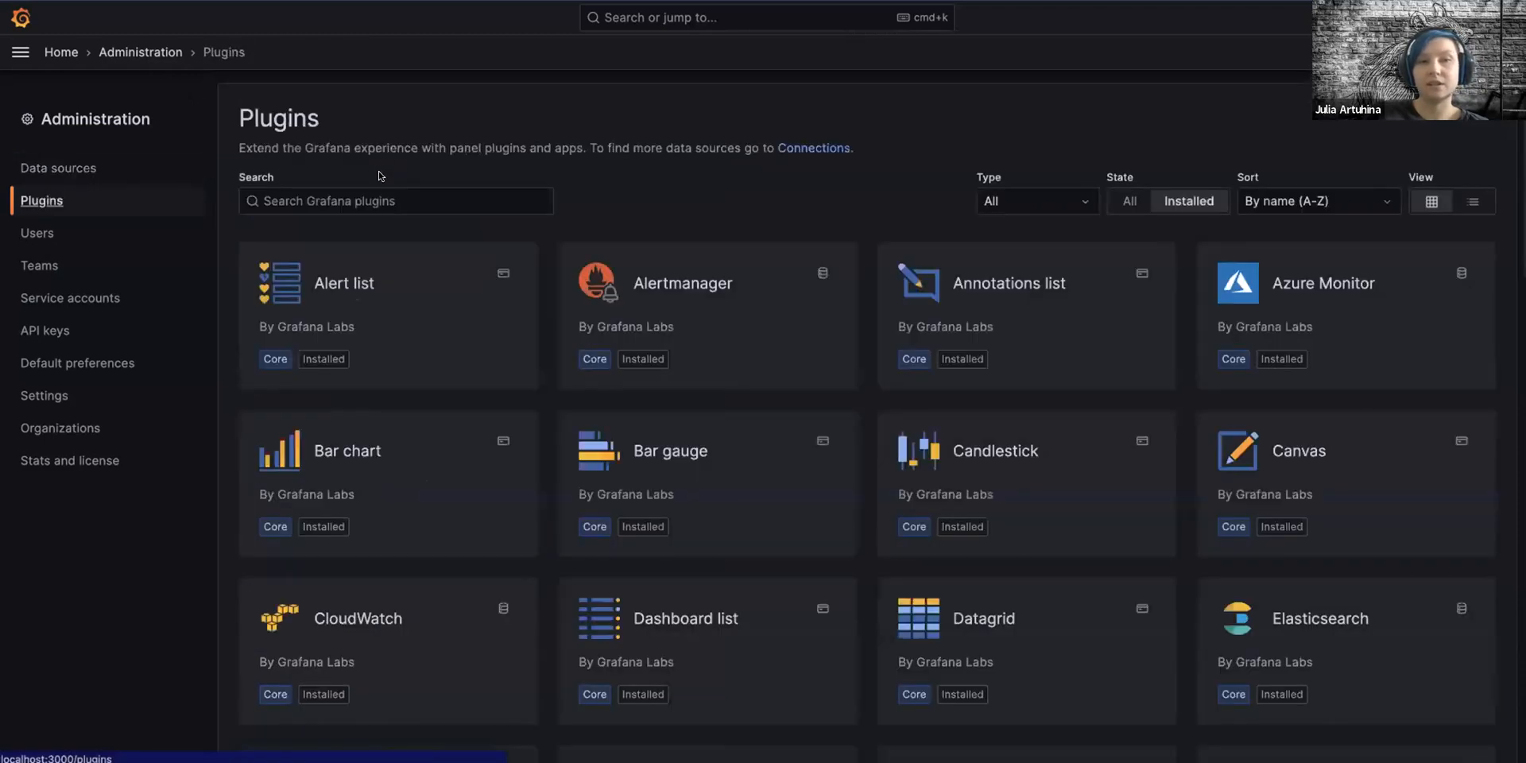
click(395, 200)
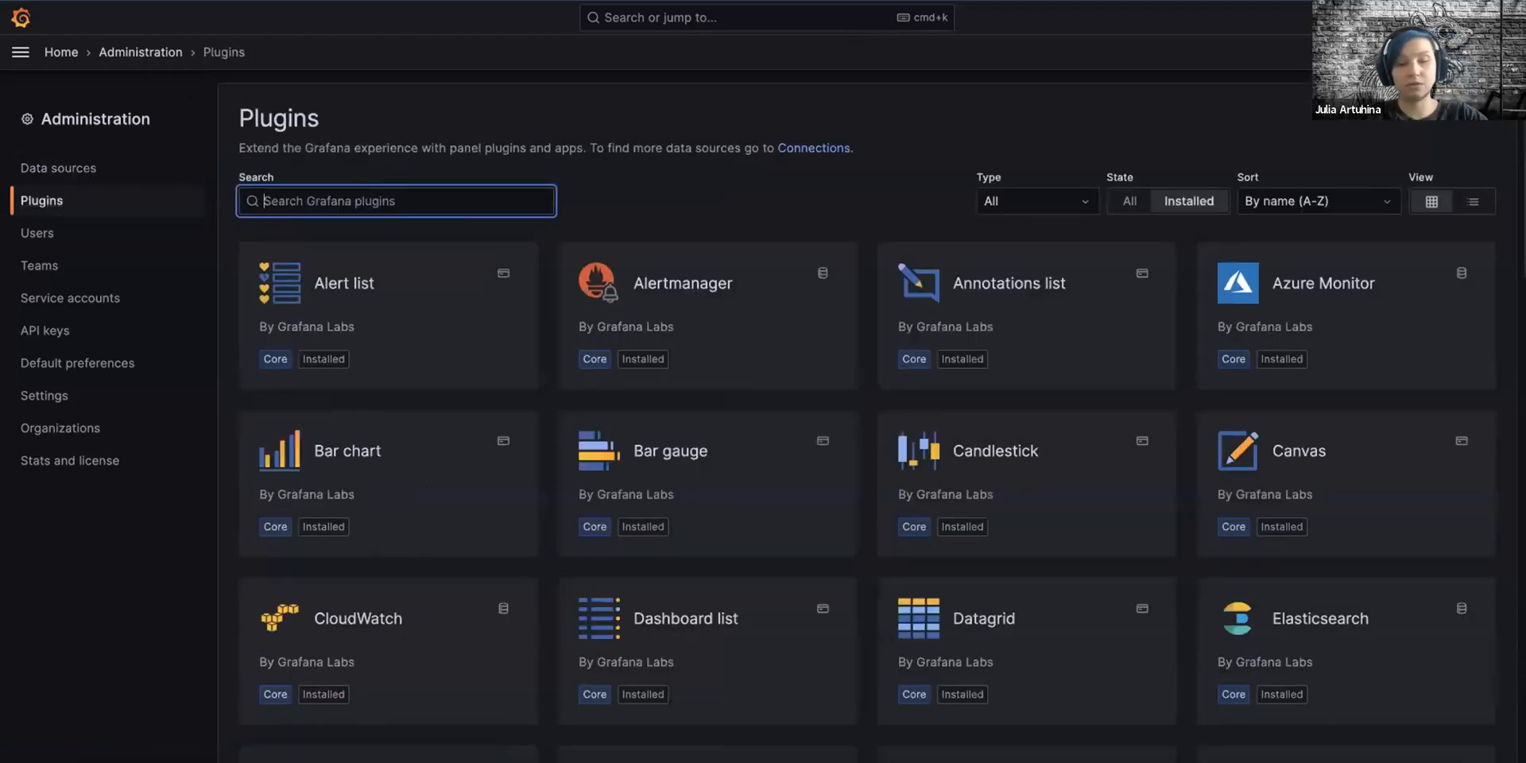
text(oncall)
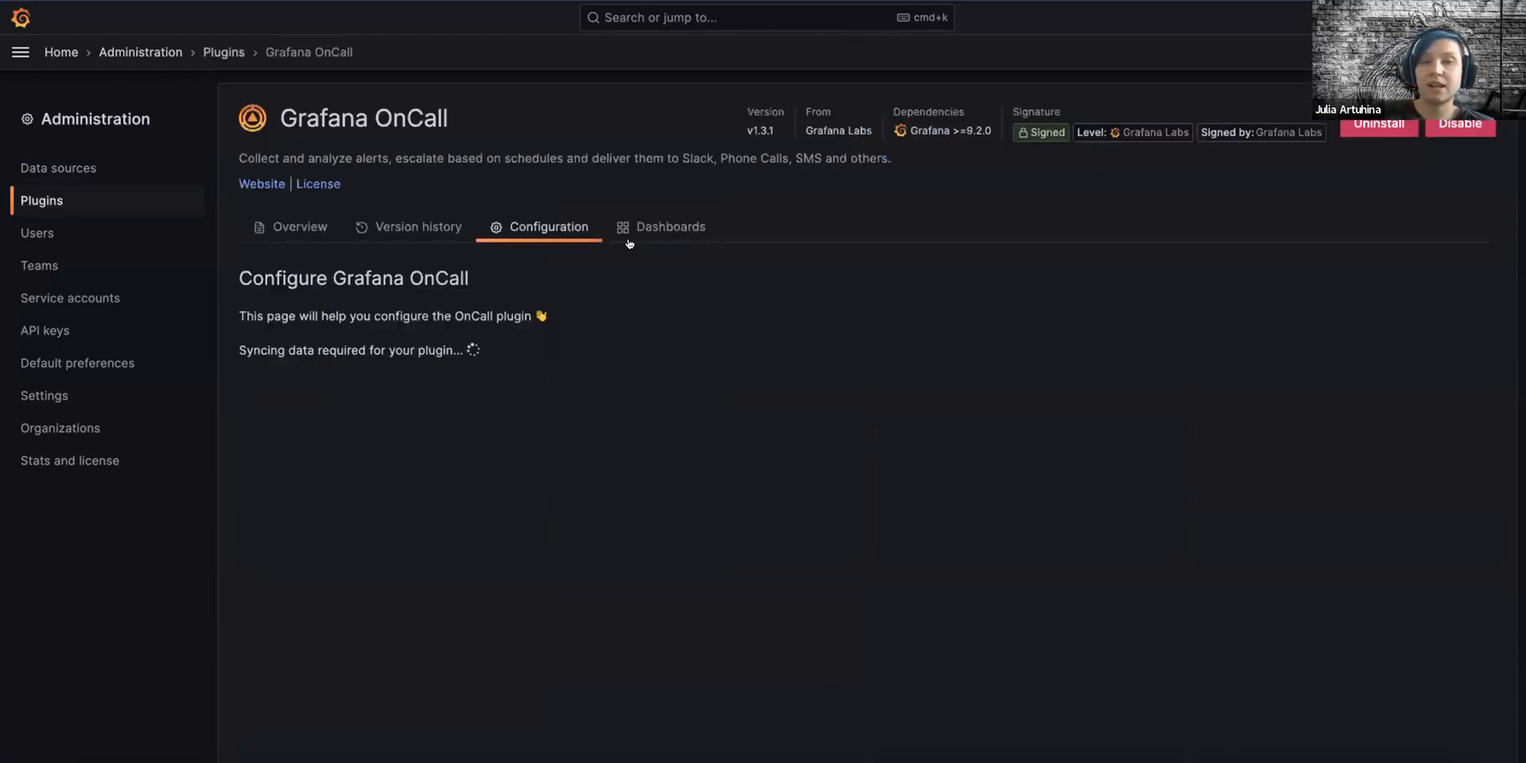
click(669, 226)
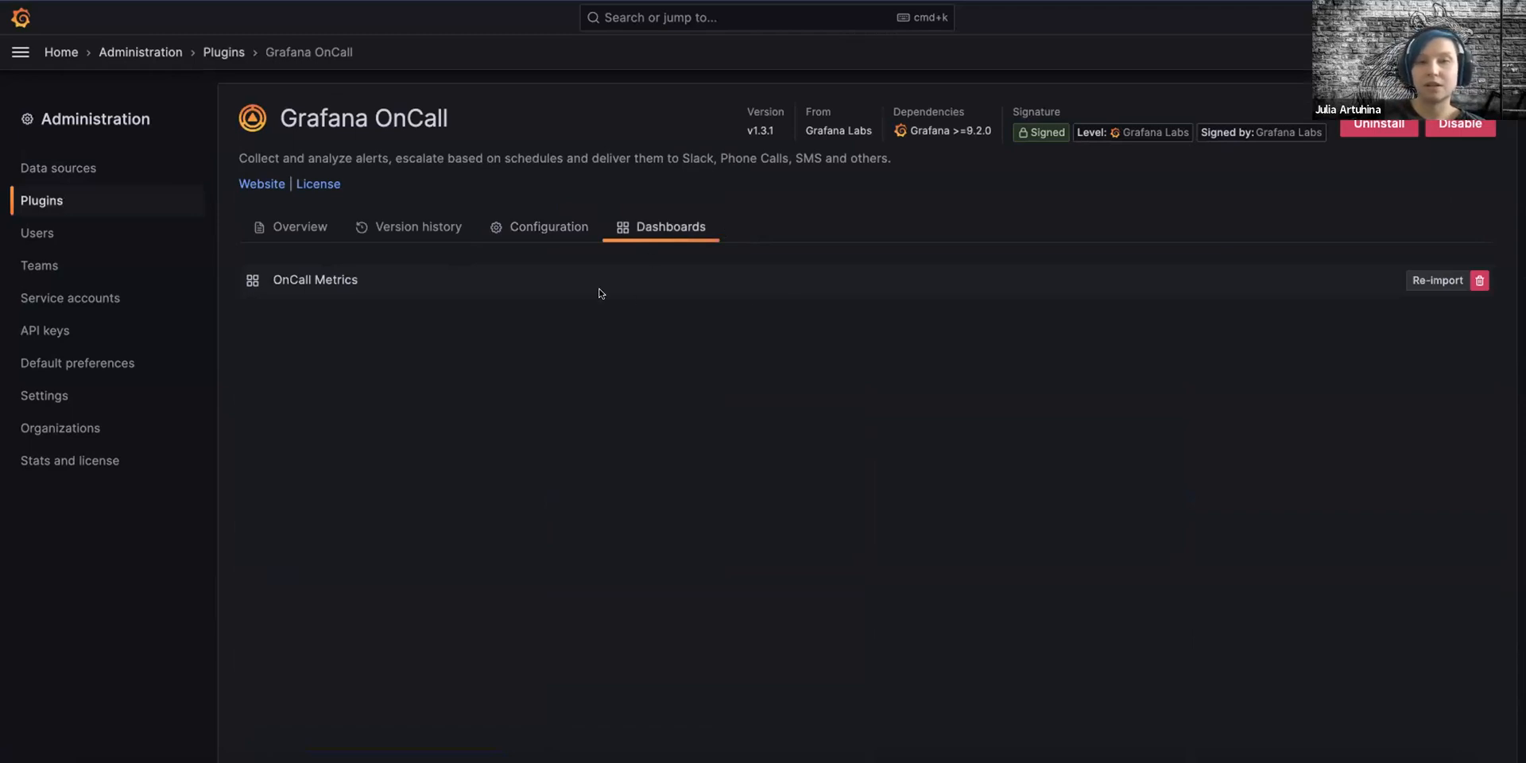
mouse_move(358, 286)
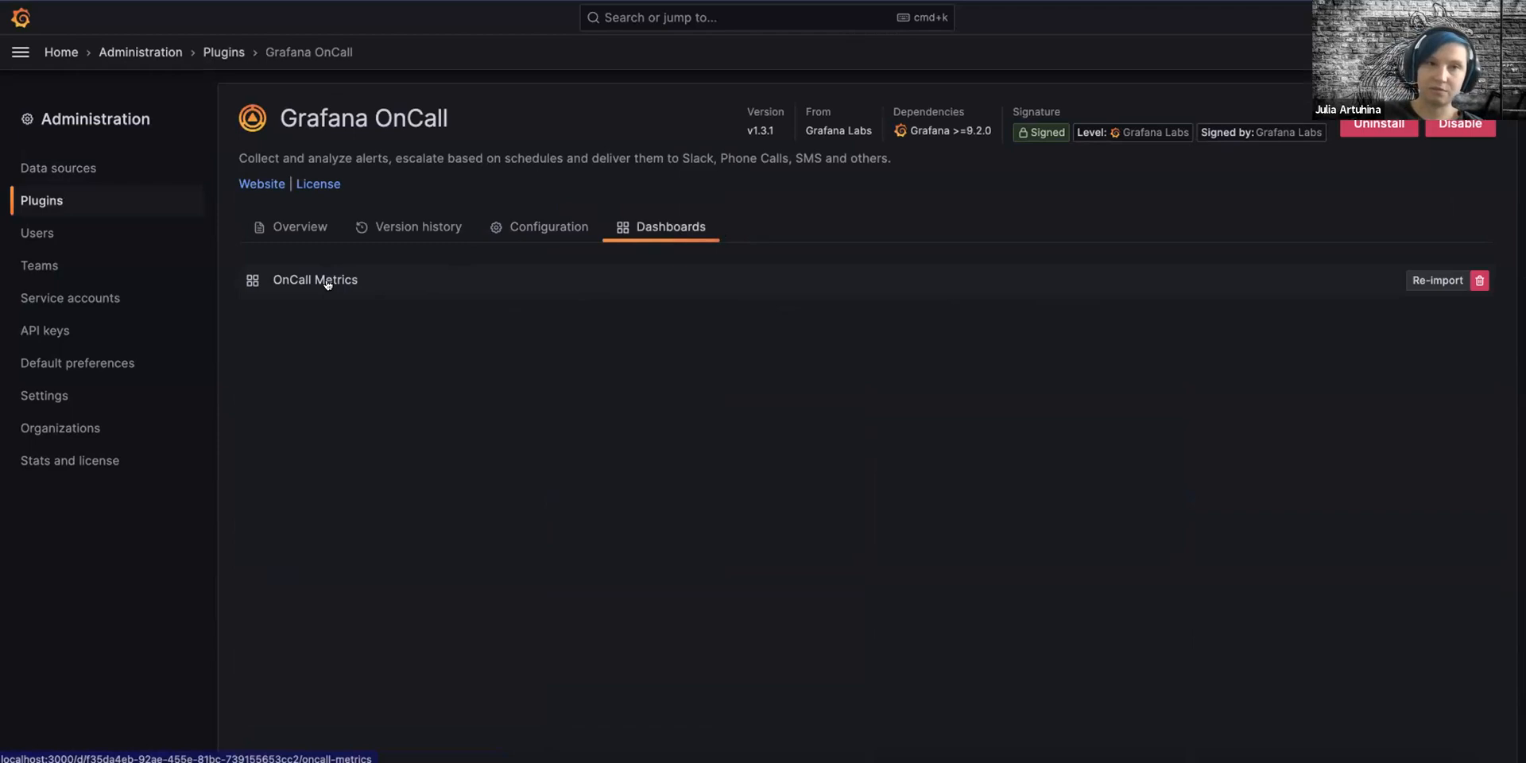
click(315, 279)
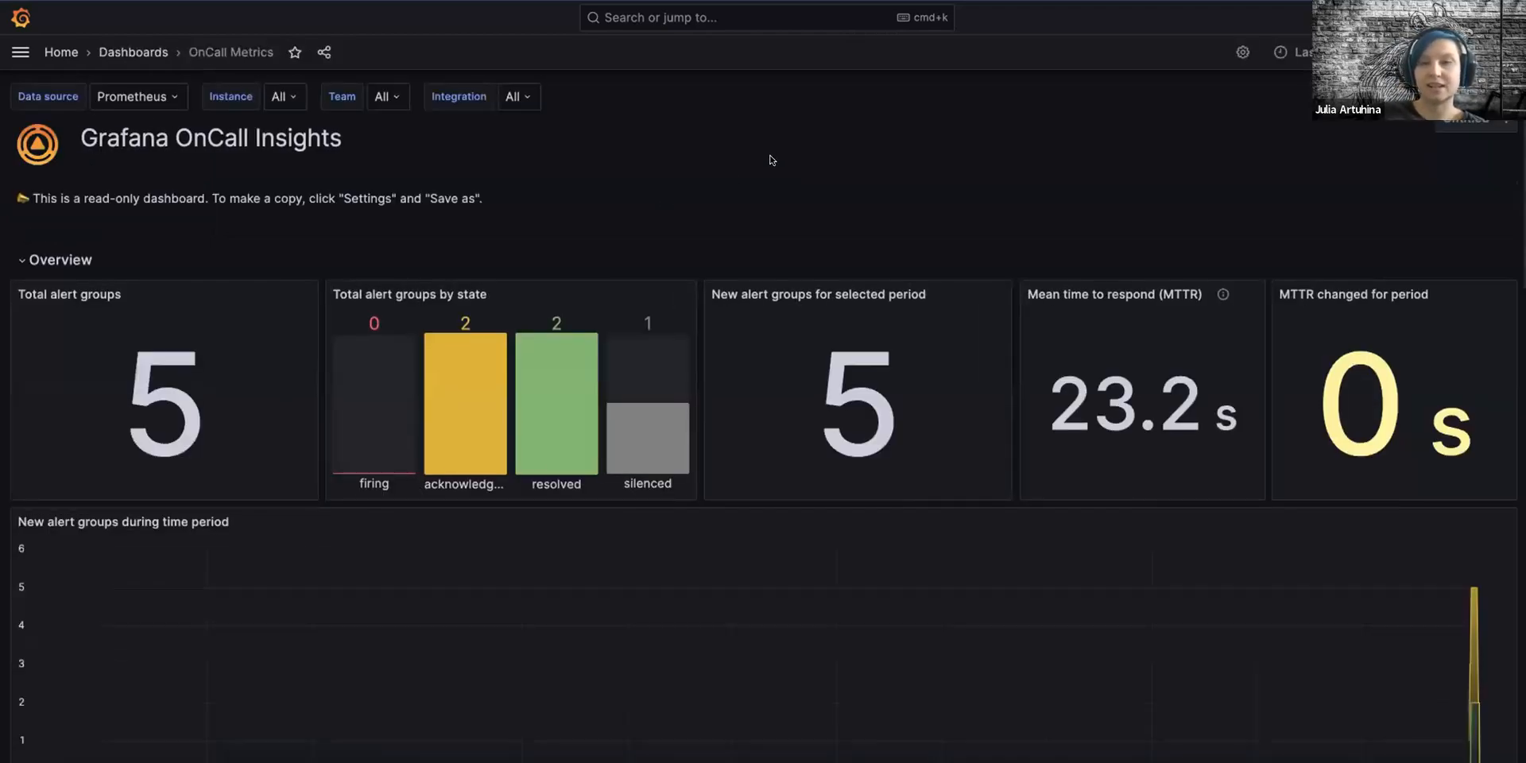
scroll(down, 3)
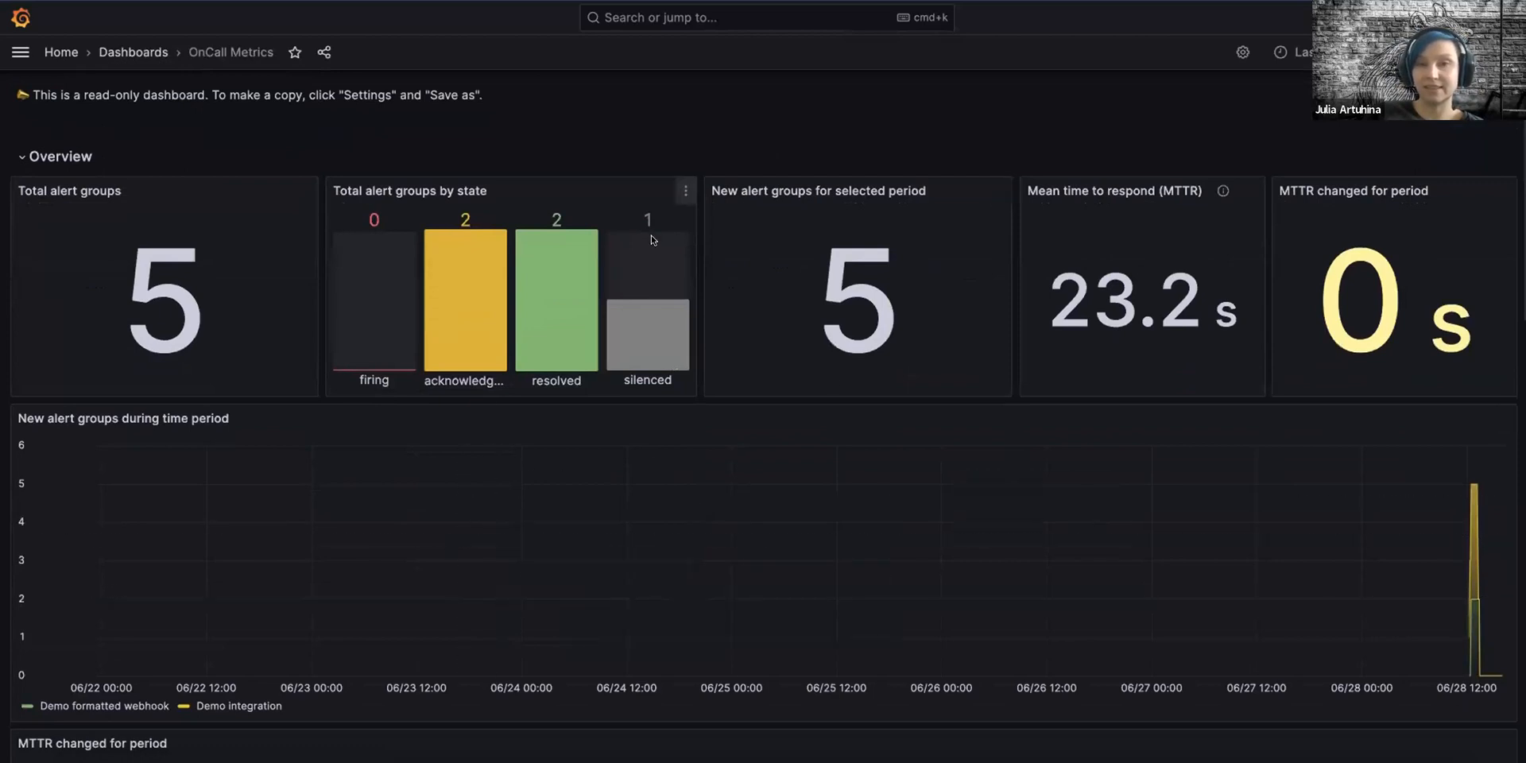
scroll(down, 3)
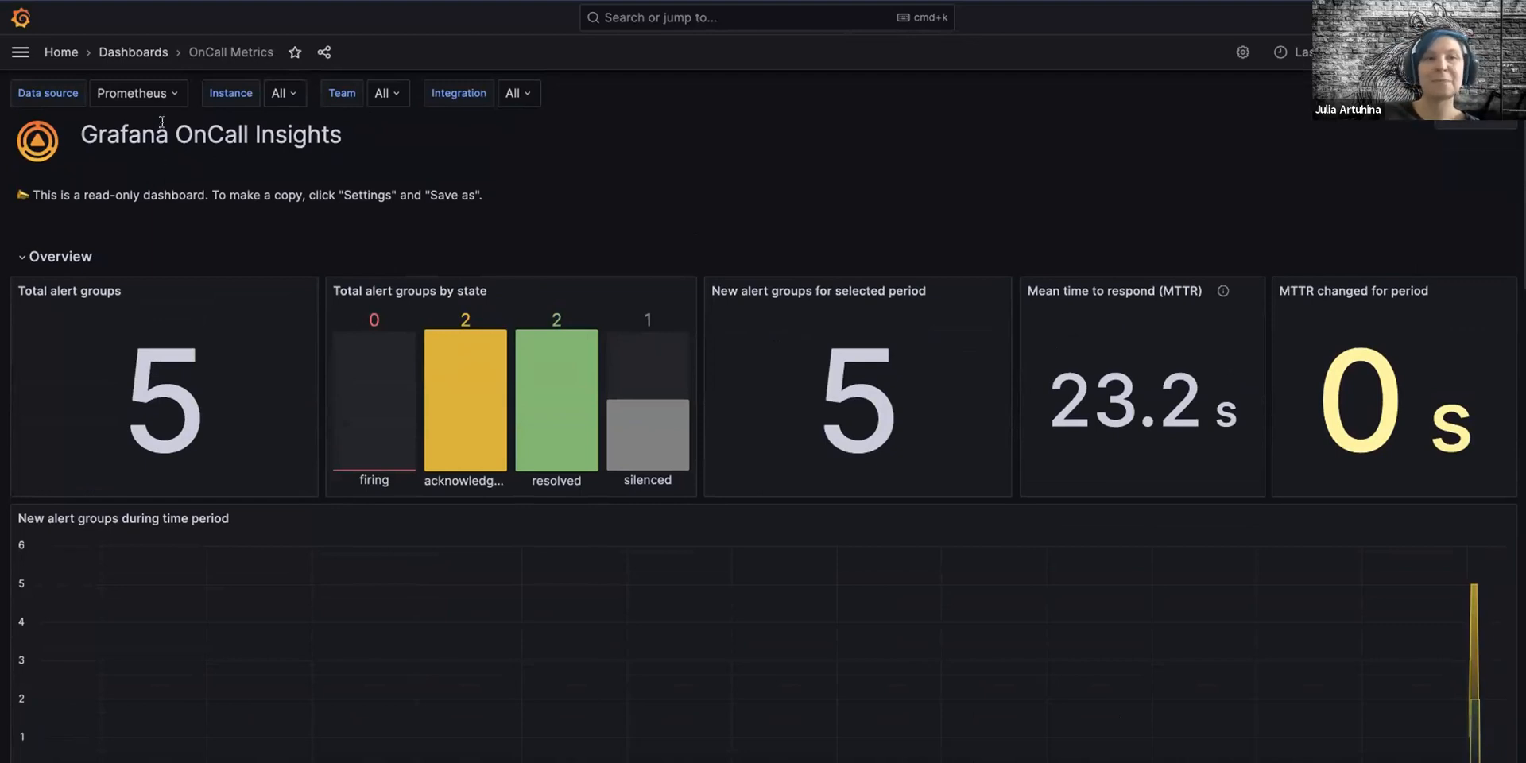
click(133, 92)
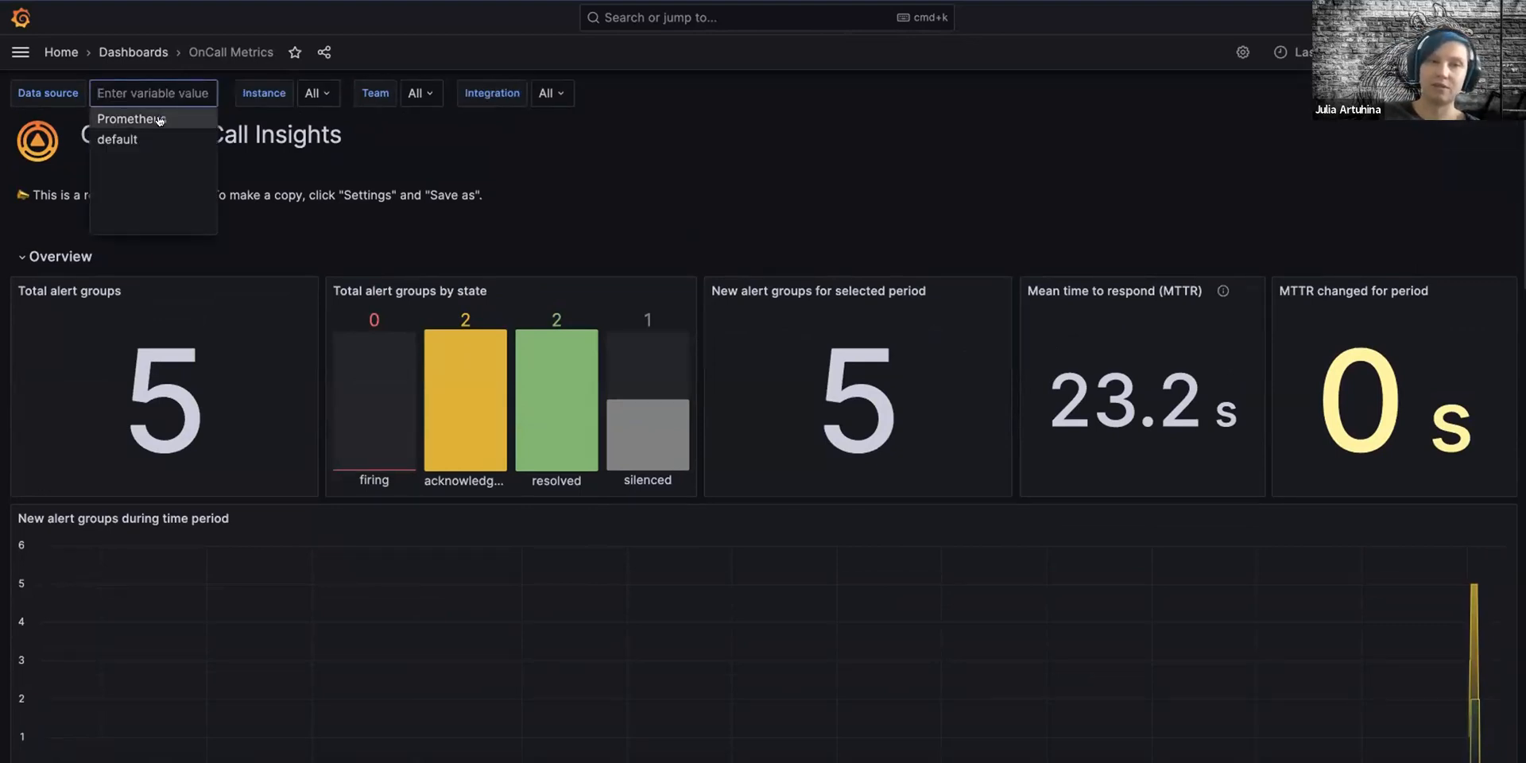
click(129, 118)
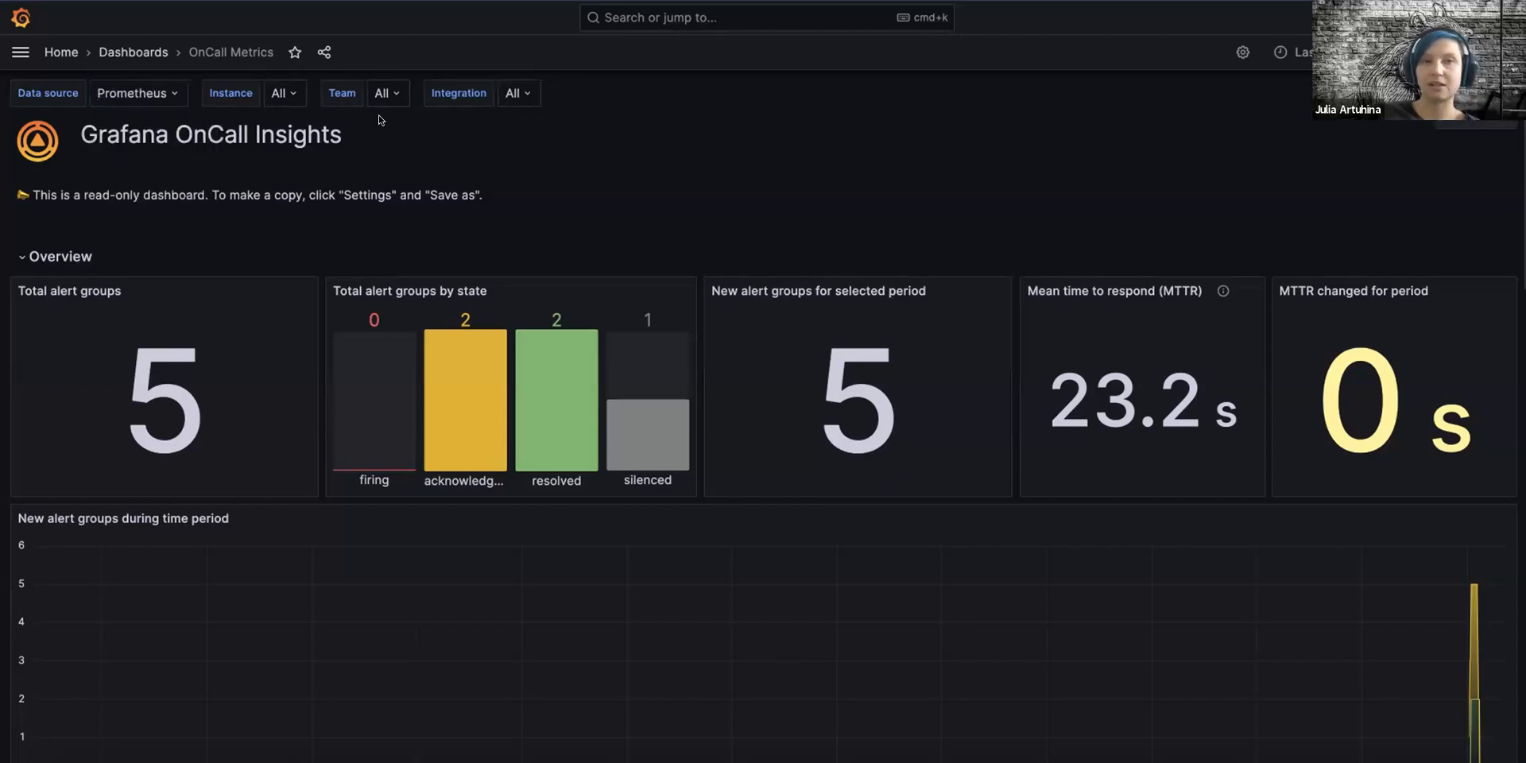
mouse_move(584, 120)
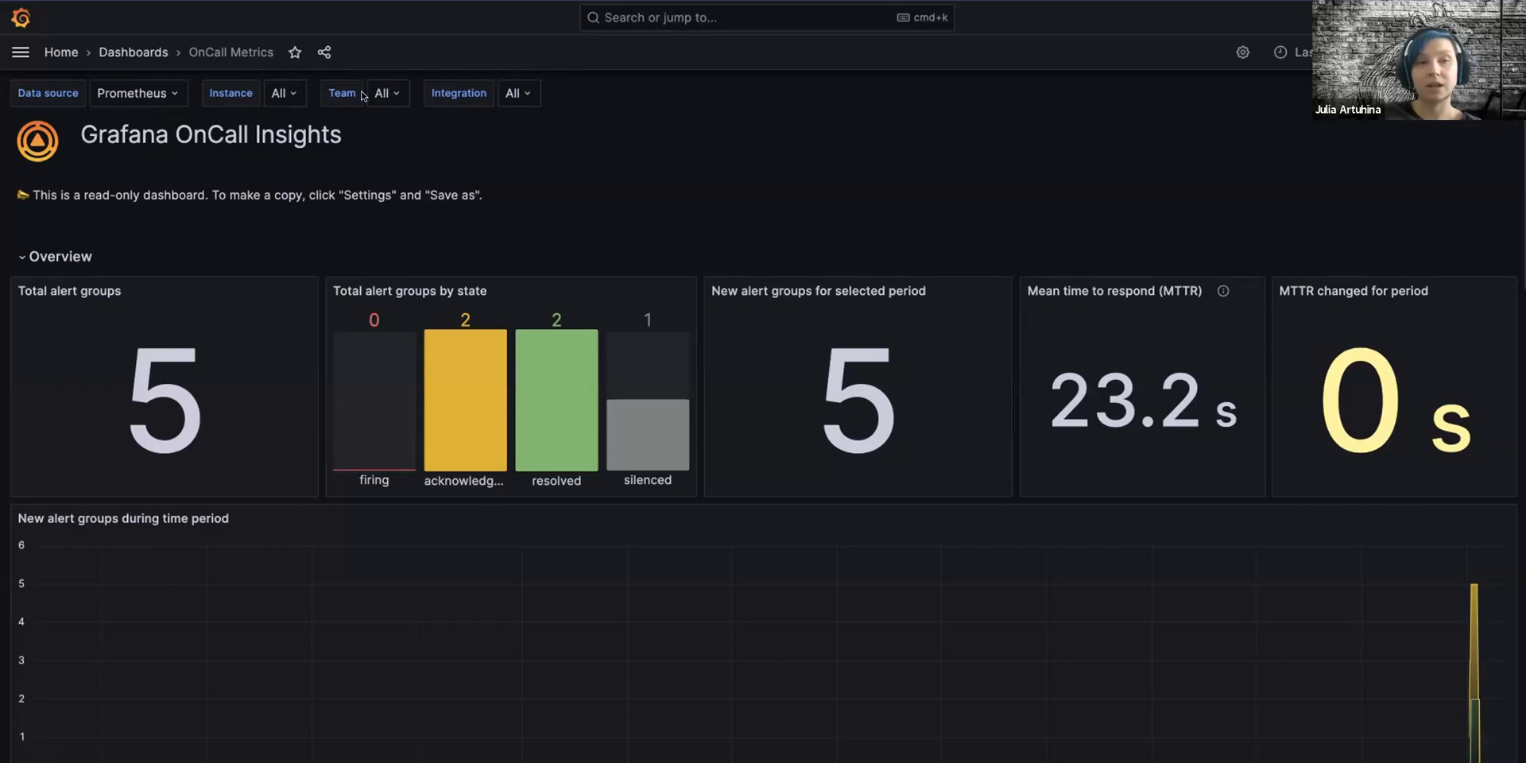
mouse_move(407, 97)
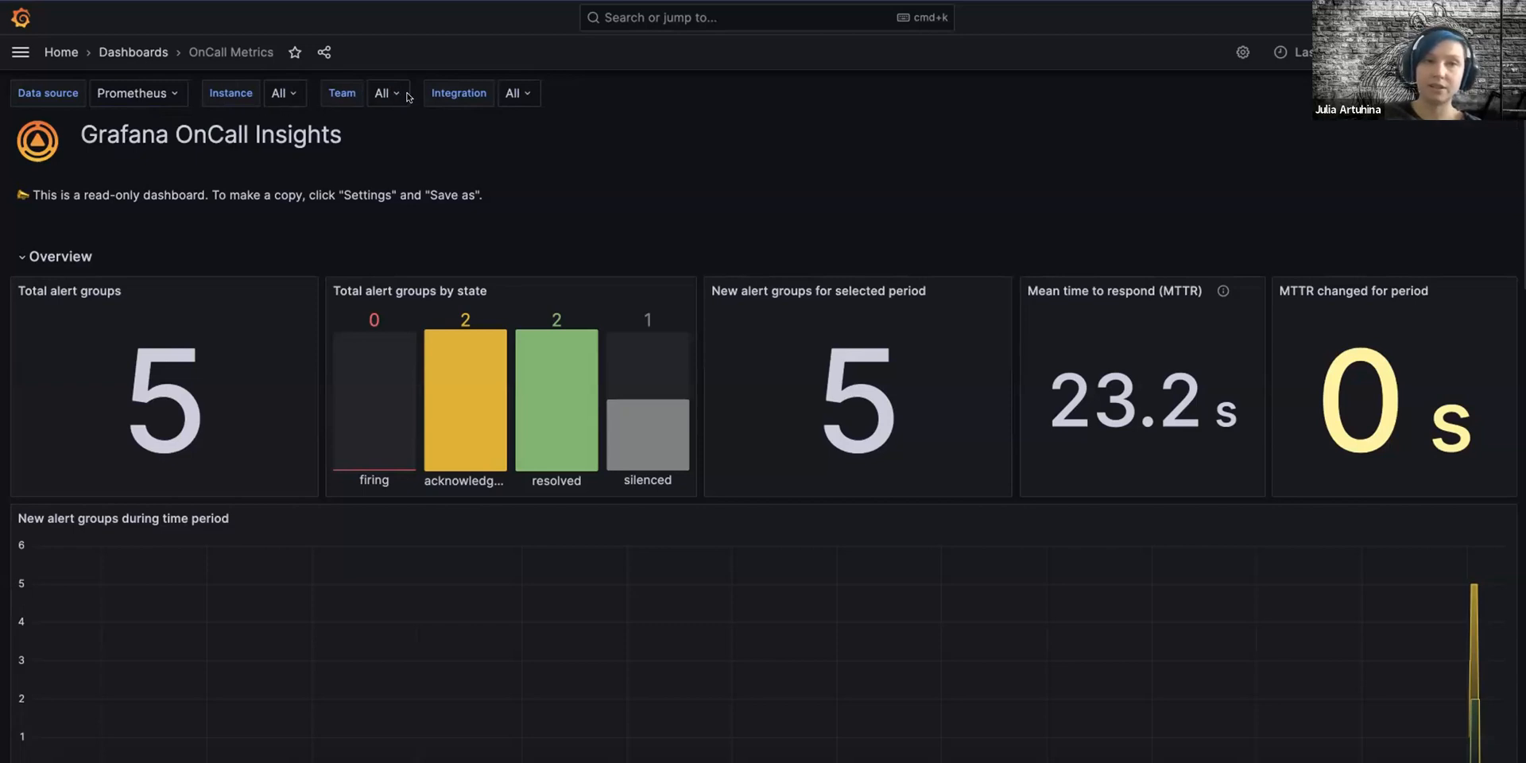
click(381, 92)
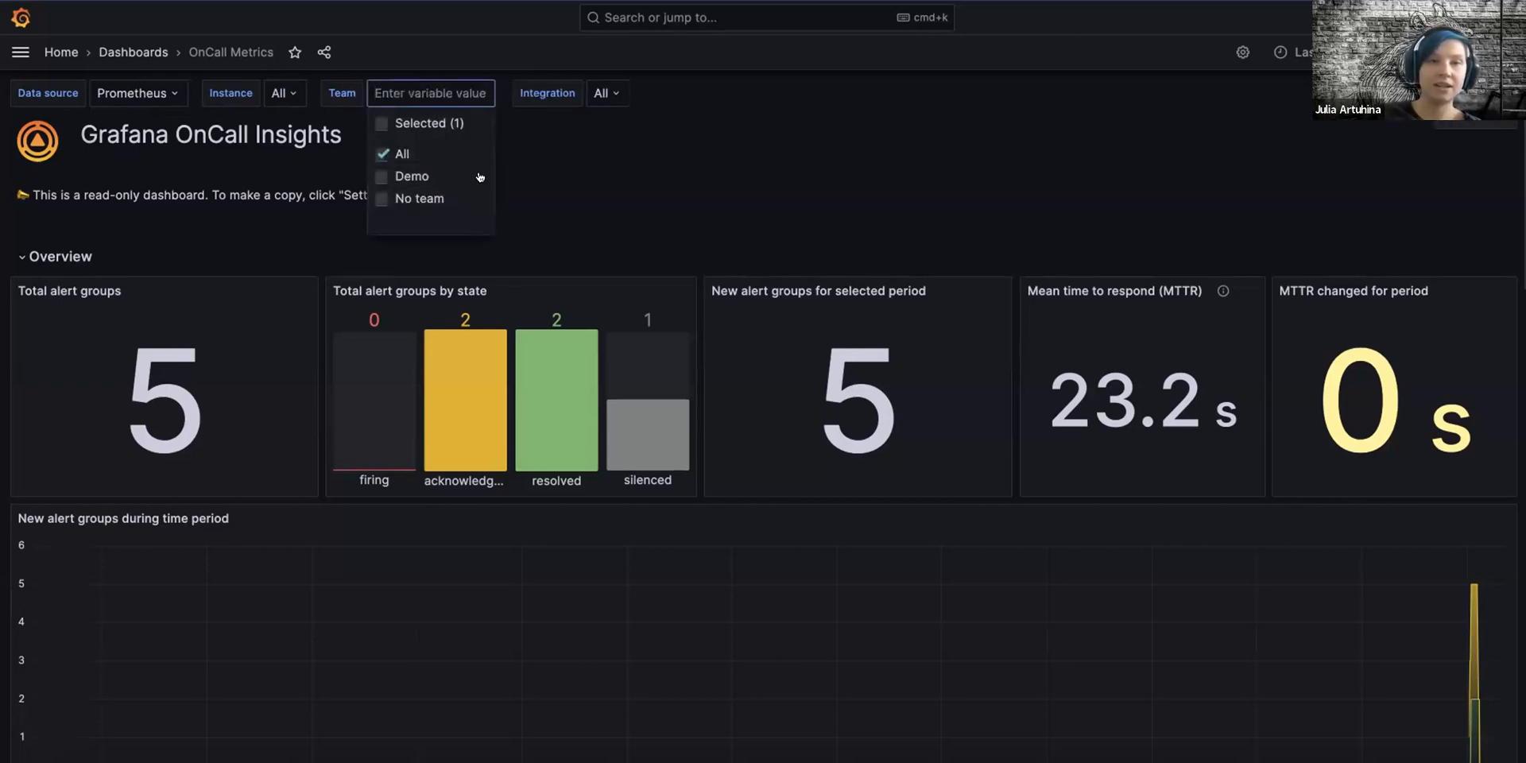
click(606, 92)
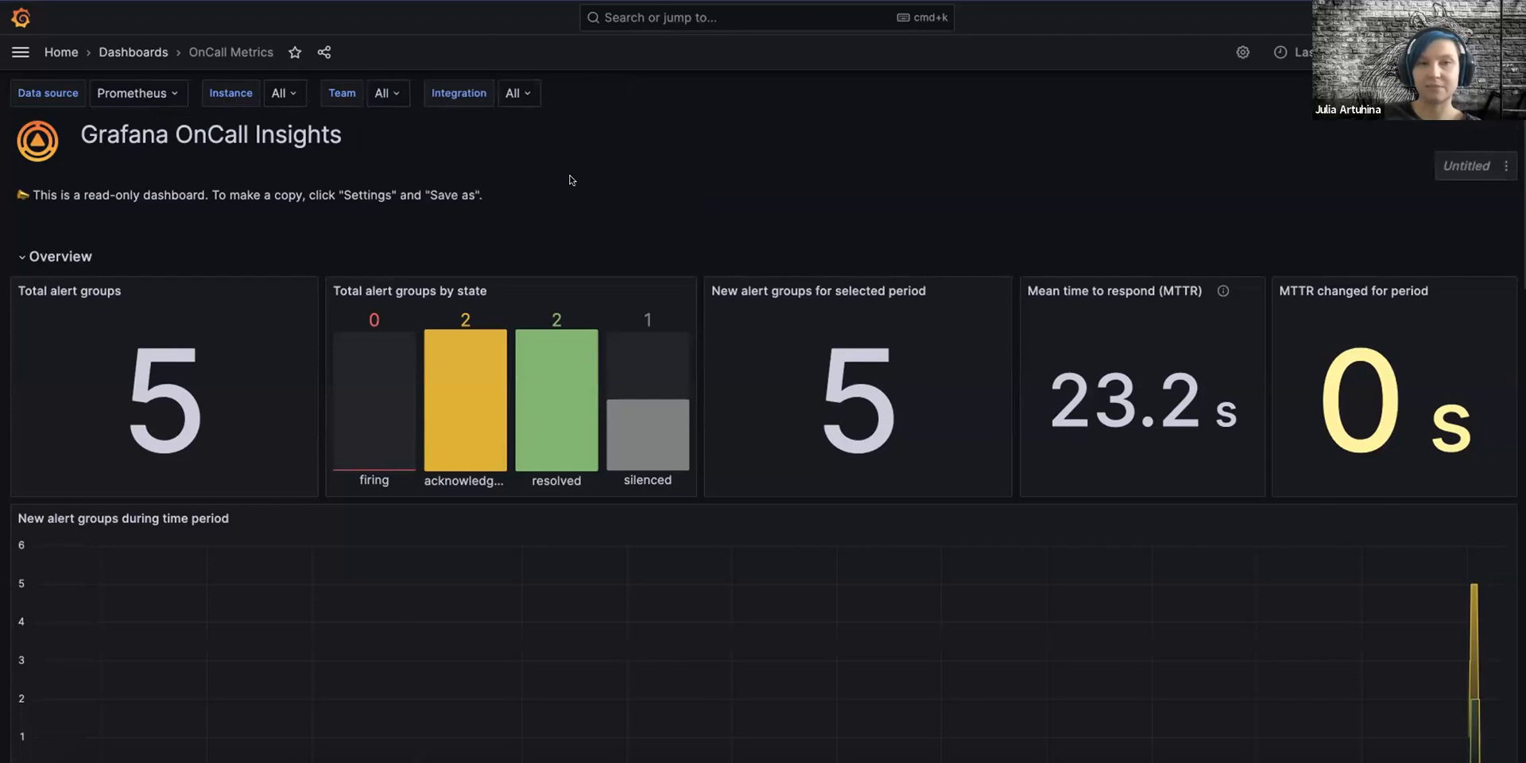
click(383, 92)
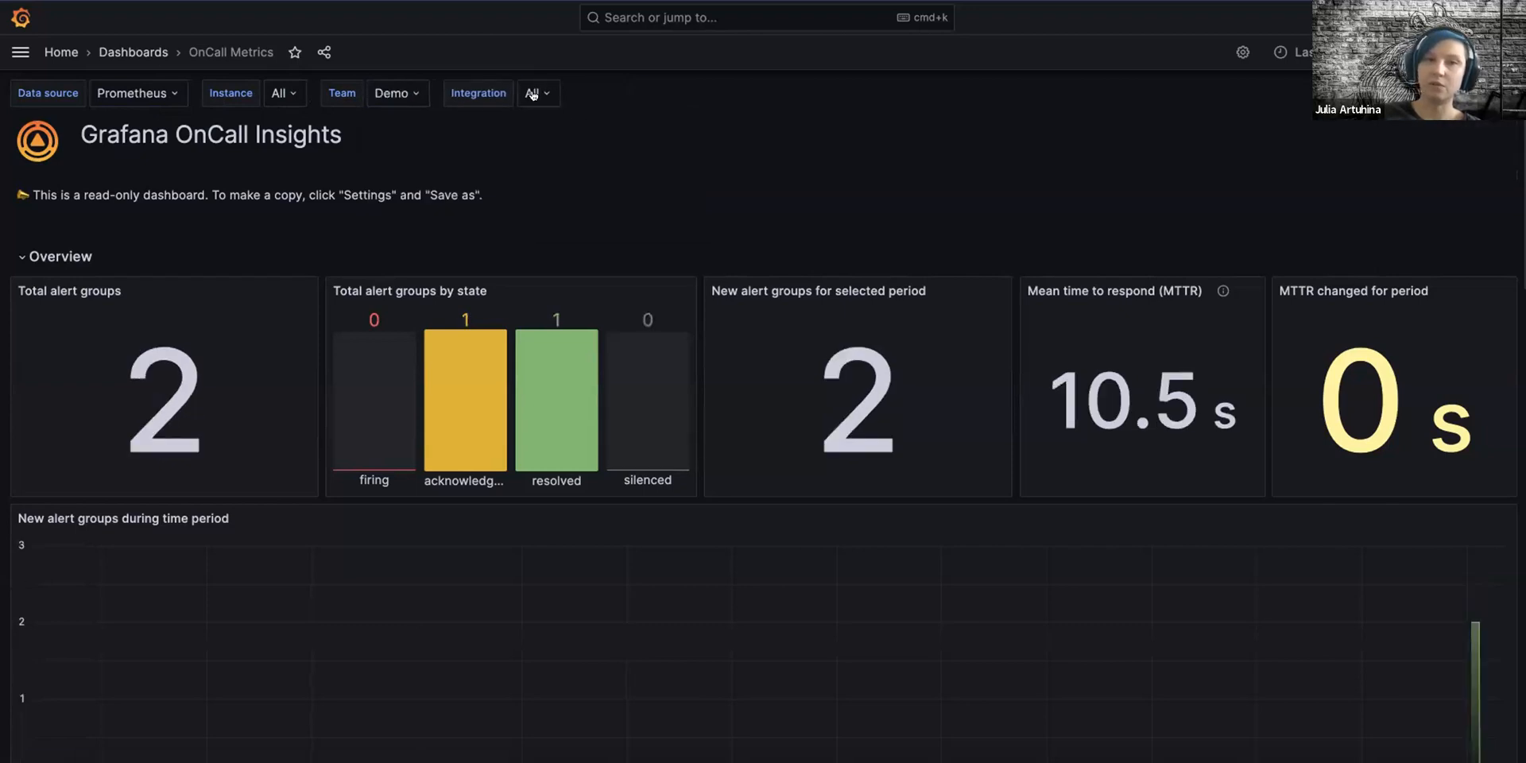
click(536, 92)
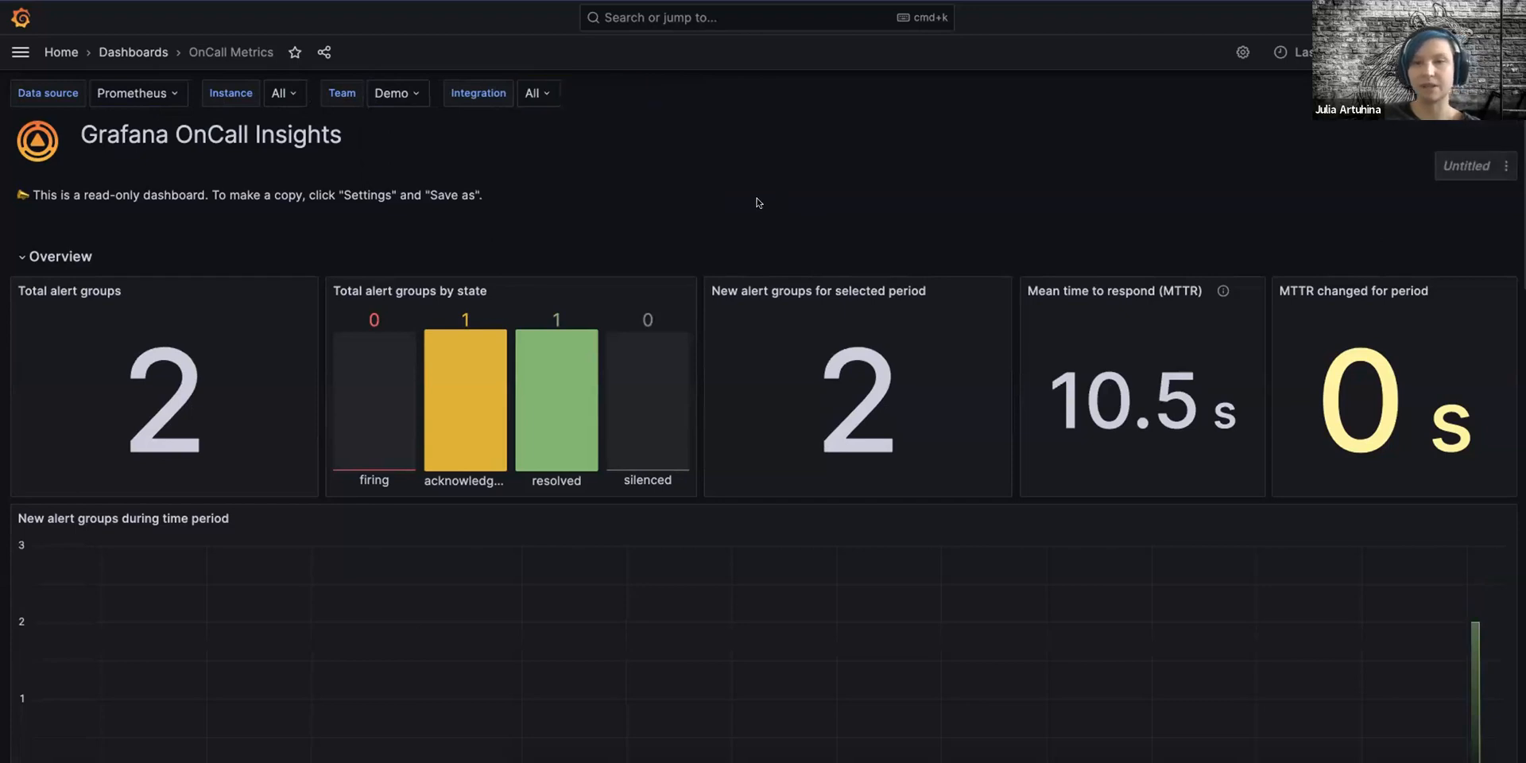
scroll(down, 3)
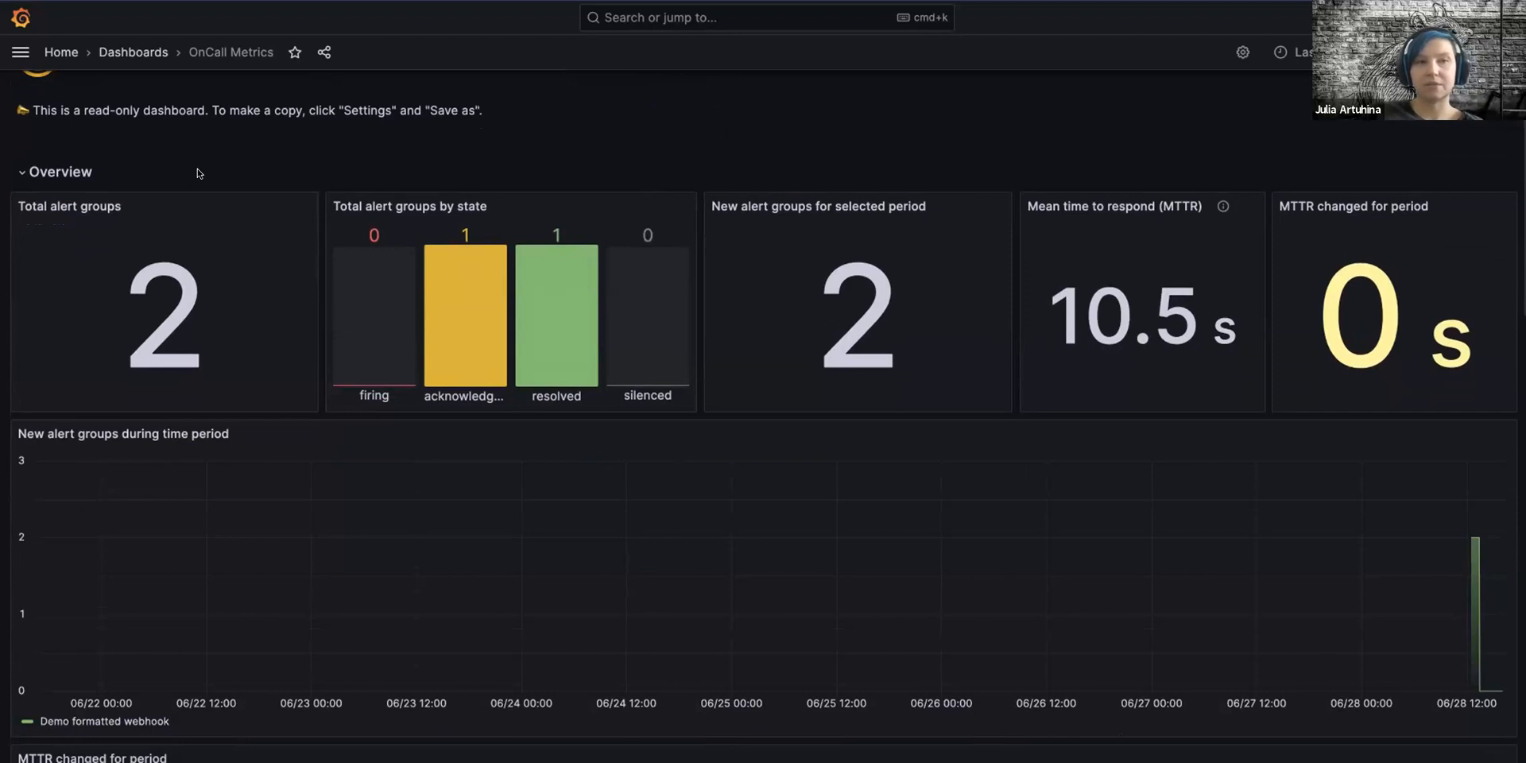
mouse_move(122, 243)
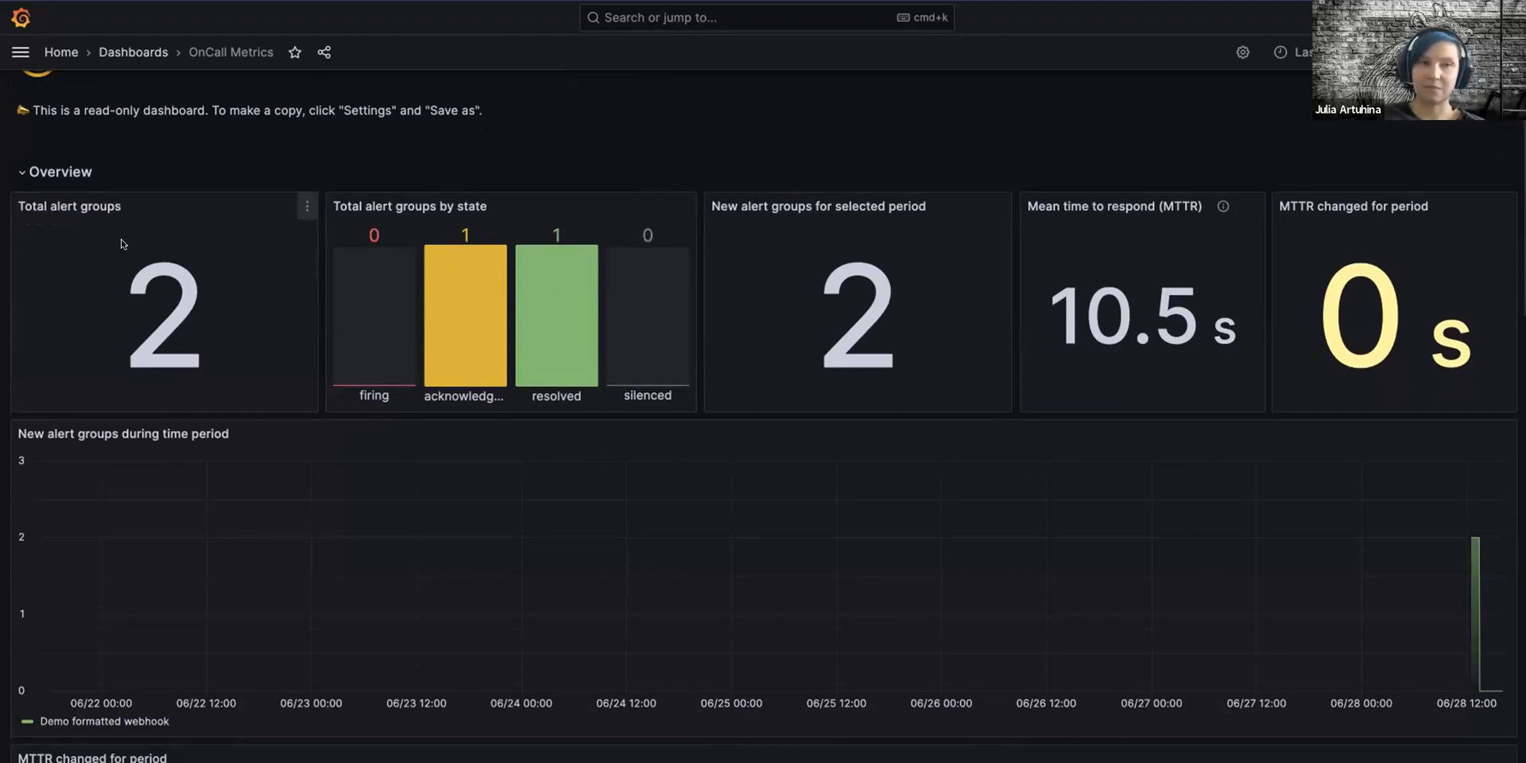
mouse_move(184, 256)
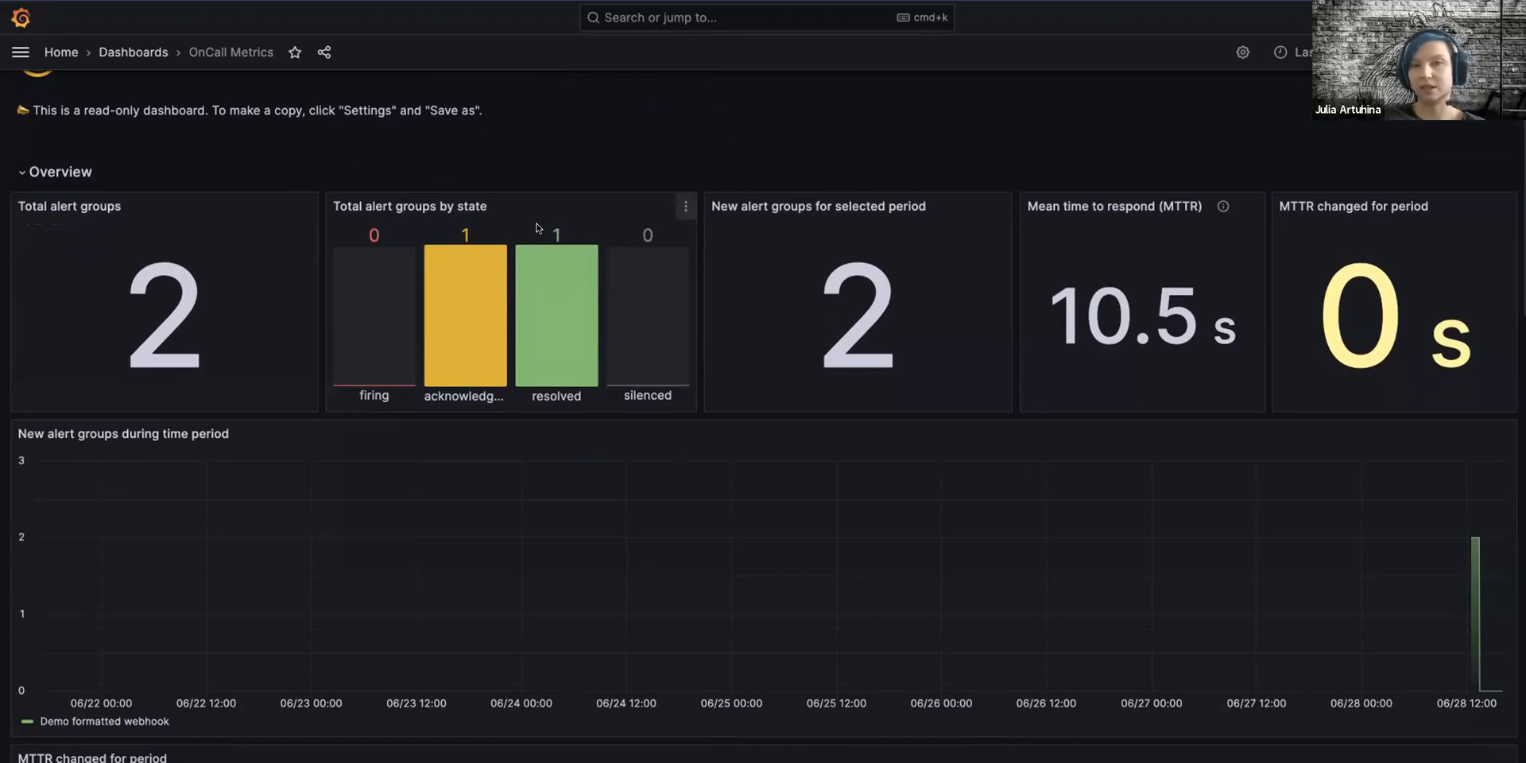
mouse_move(870, 164)
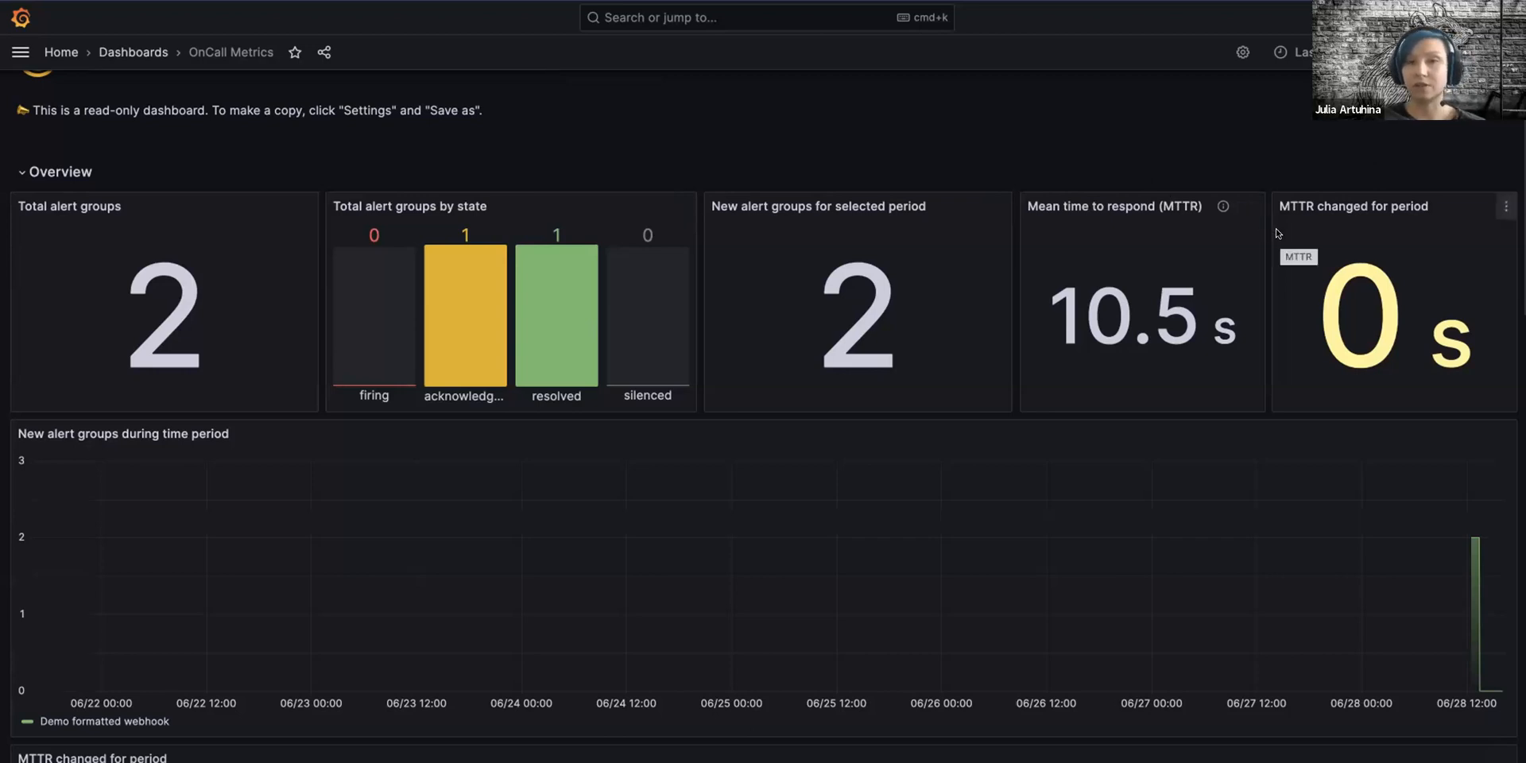
mouse_move(1126, 234)
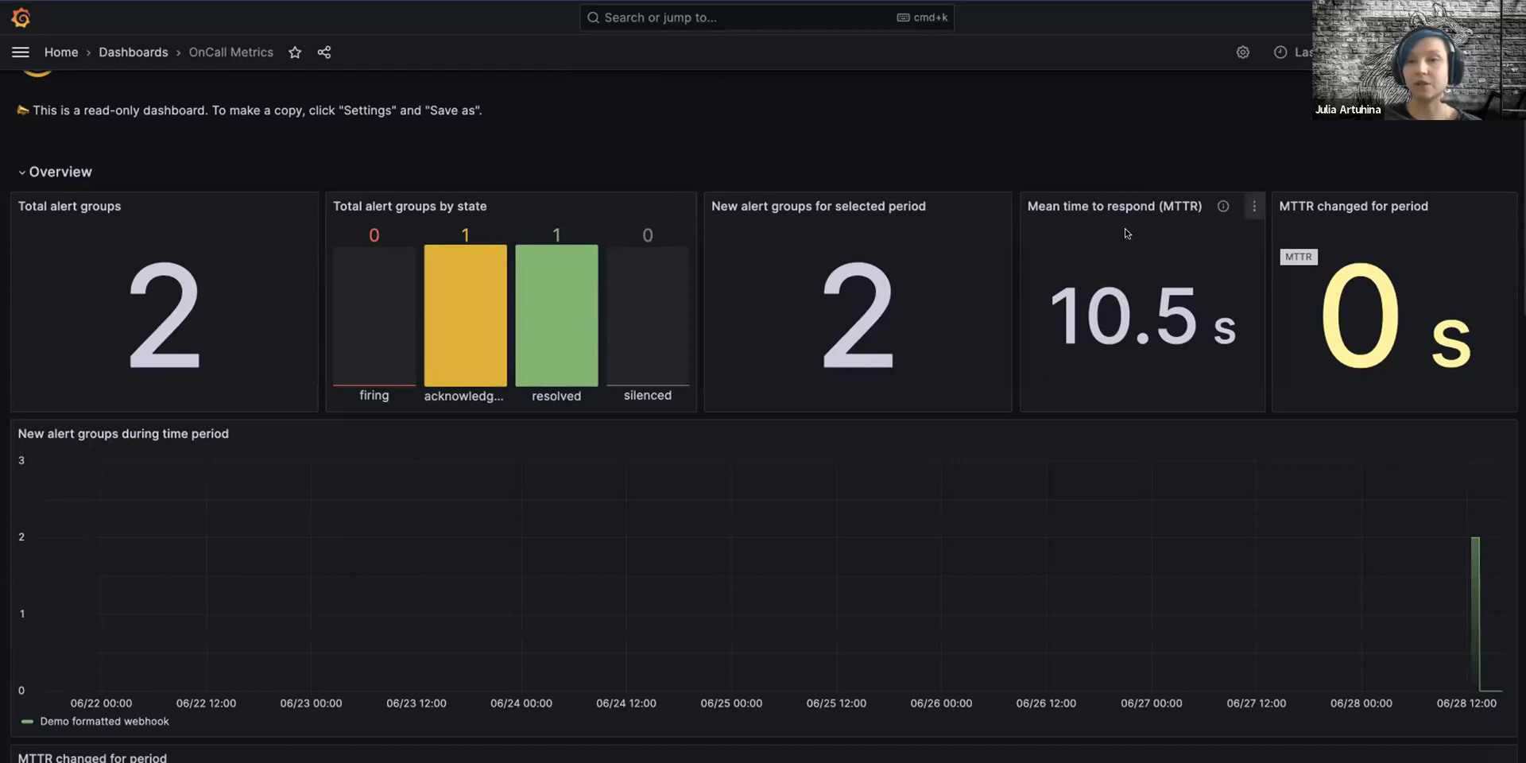
mouse_move(878, 156)
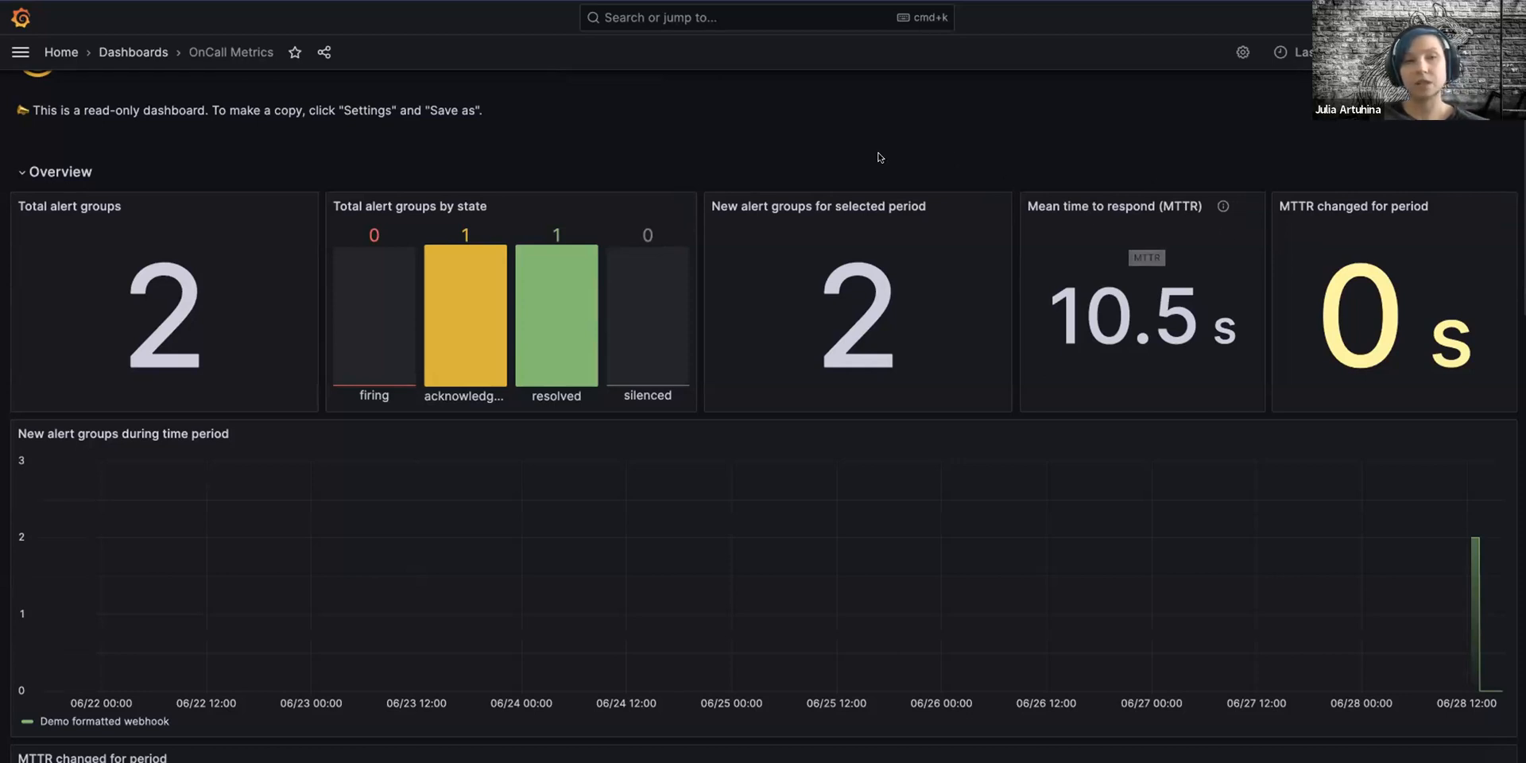
mouse_move(510, 145)
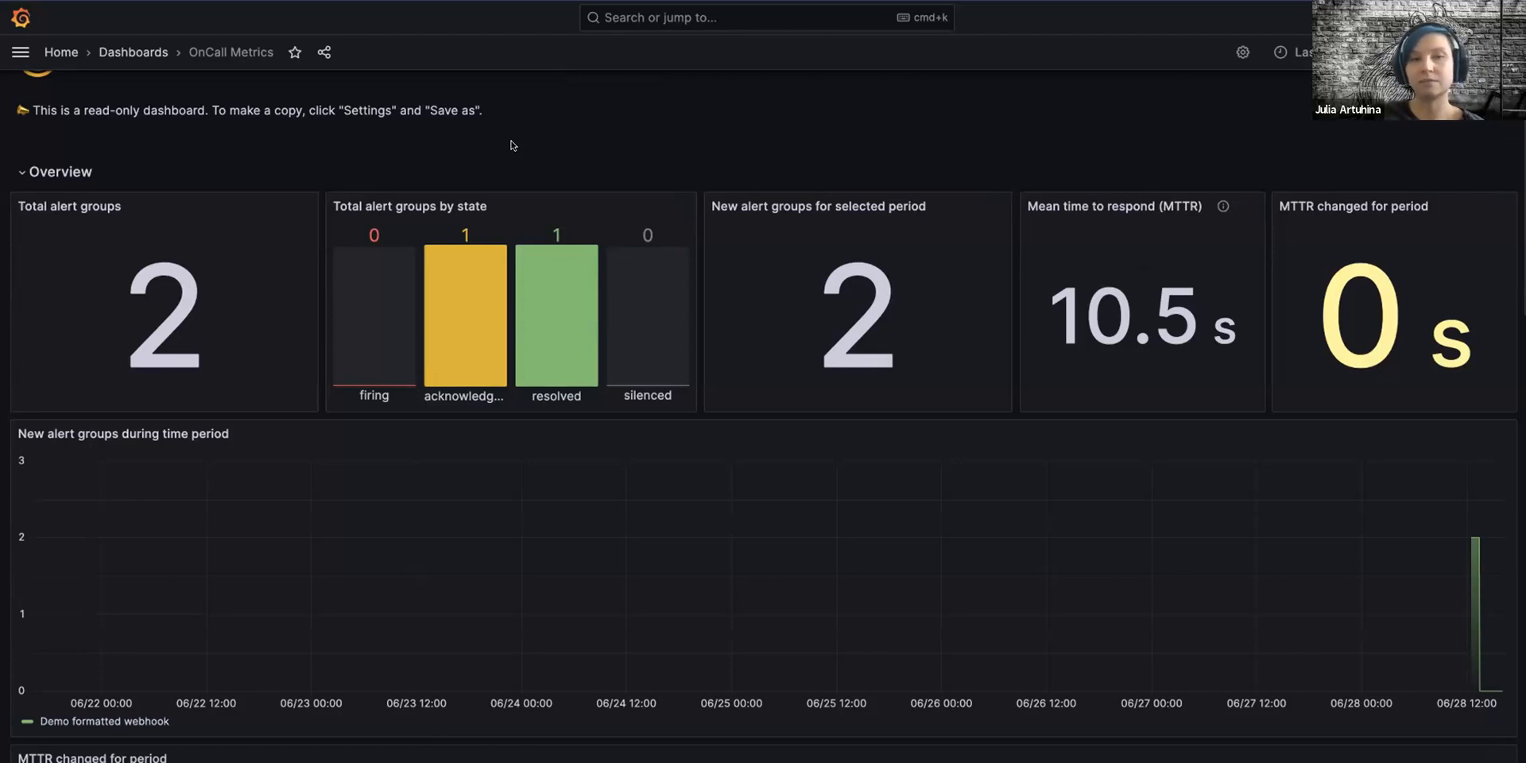
Step: Switch the Team filter from Demo to All and scroll through the dashboard panels
scroll(down, 3)
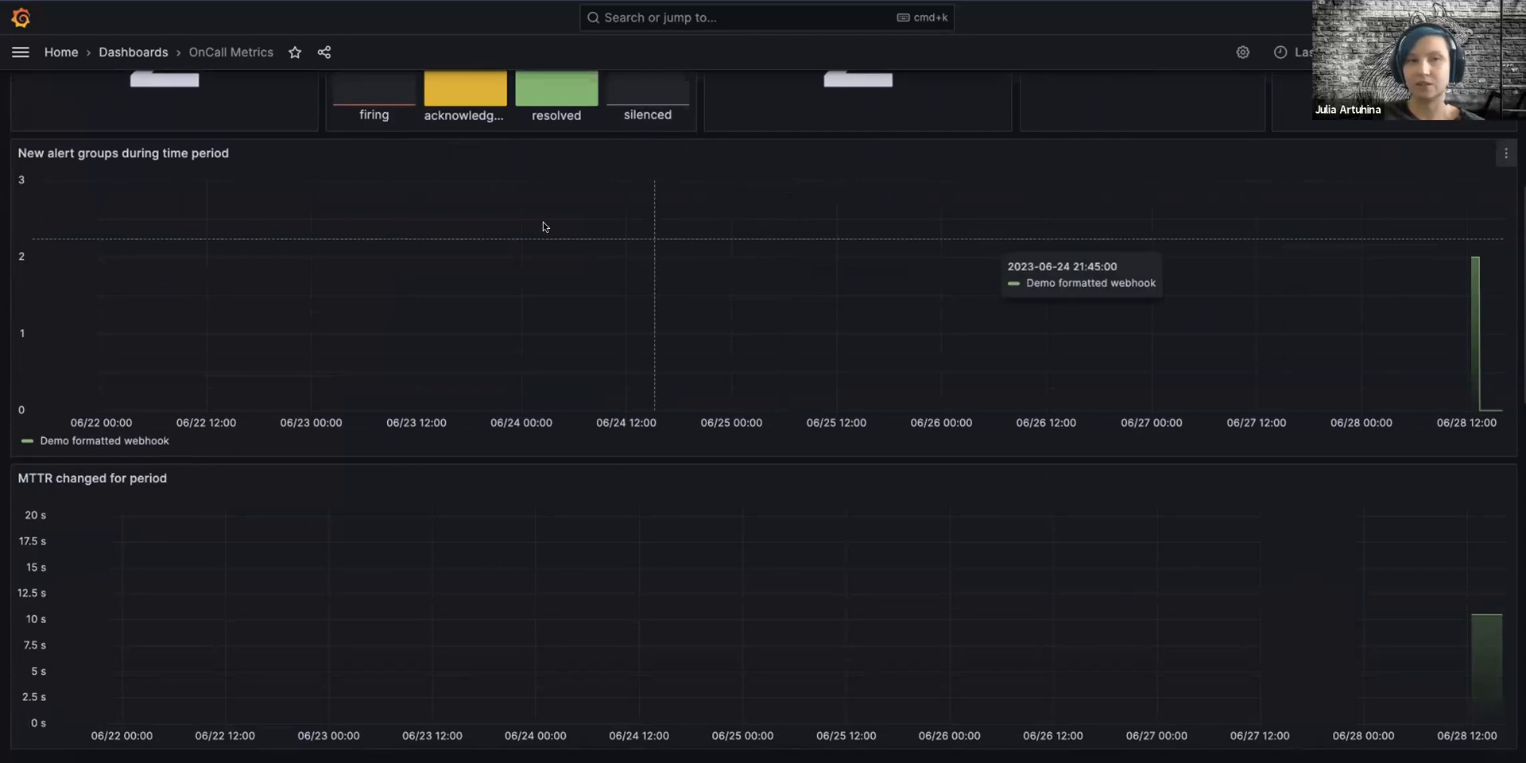
mouse_move(757, 183)
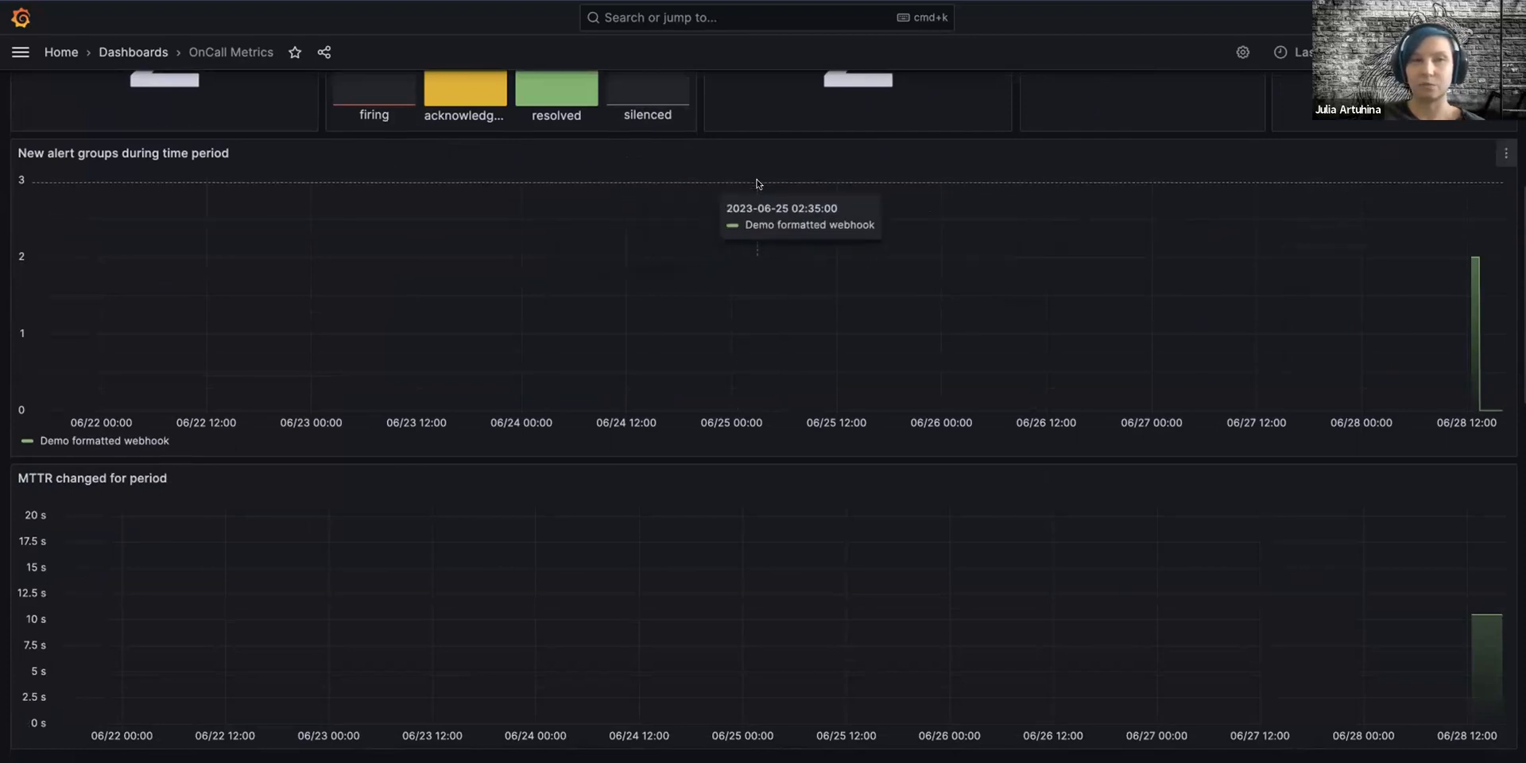
mouse_move(979, 174)
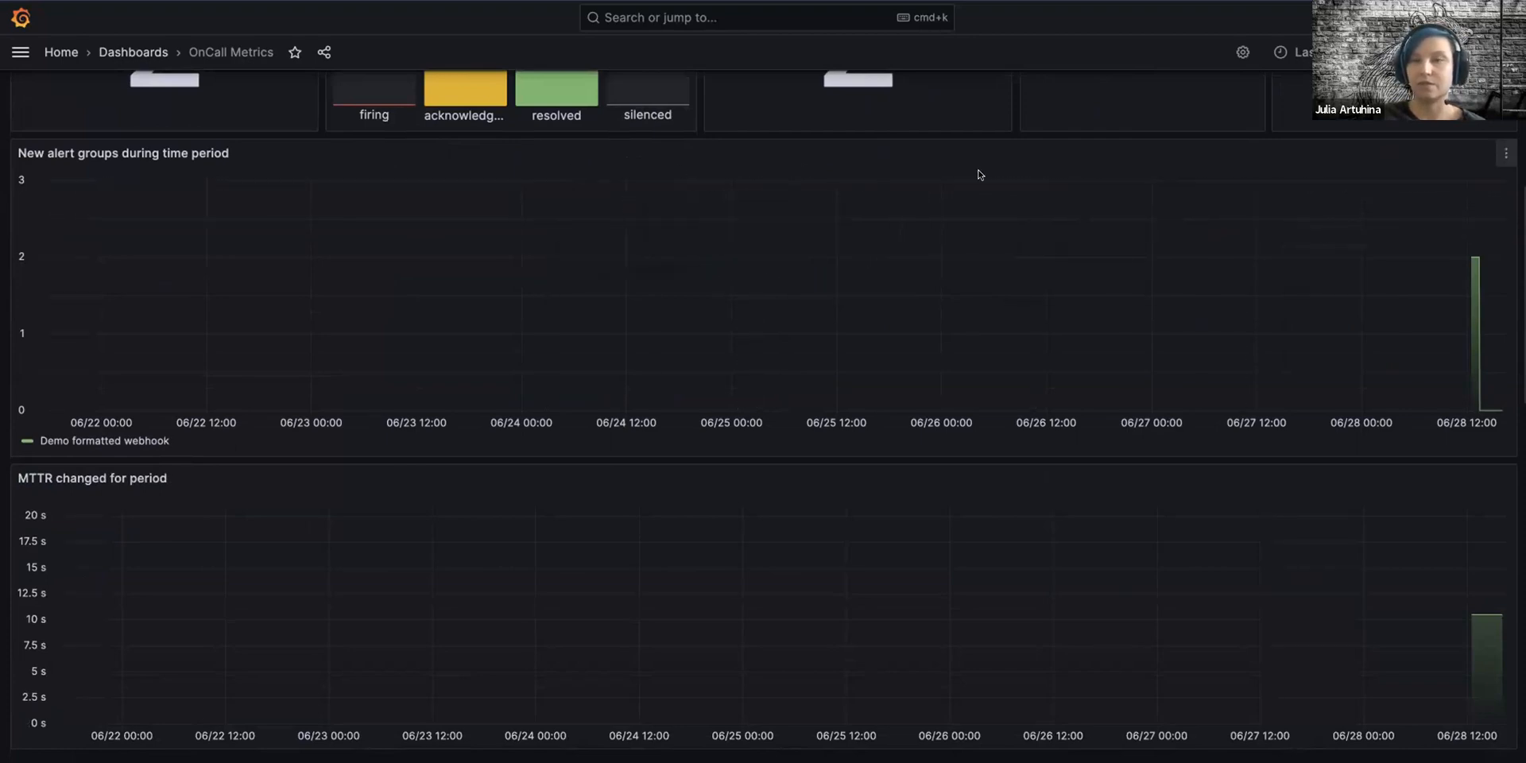
mouse_move(92, 448)
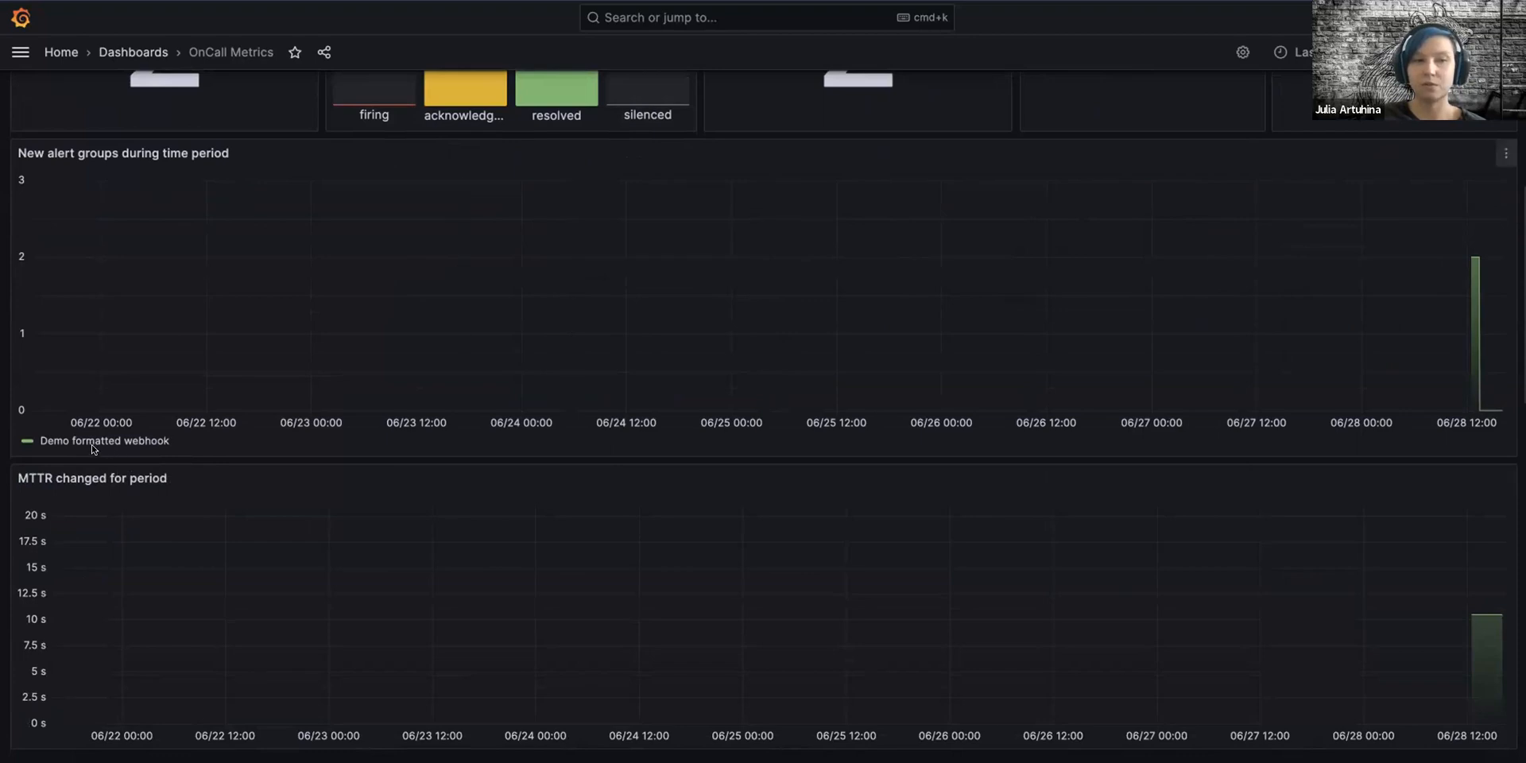
mouse_move(291, 399)
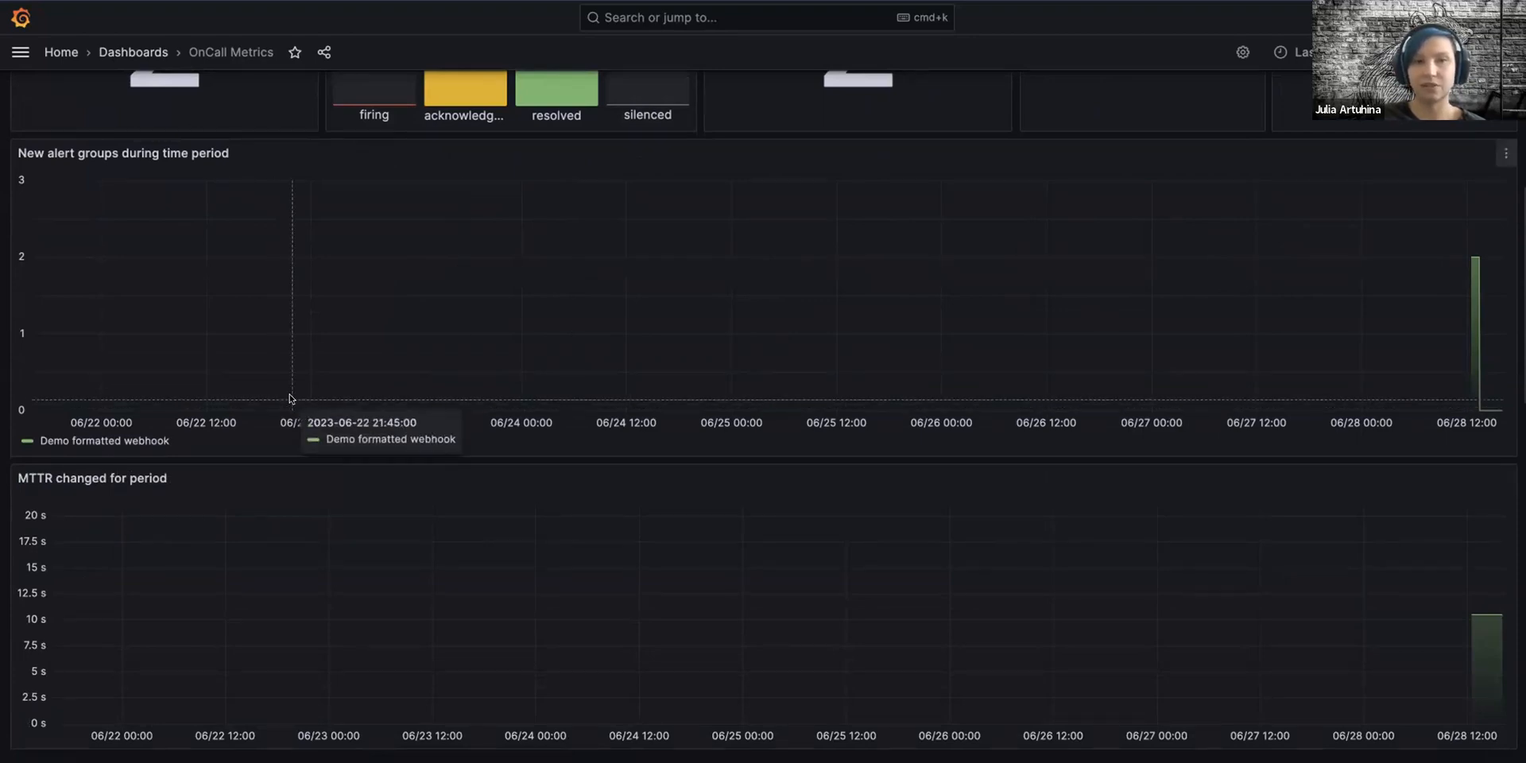
click(430, 97)
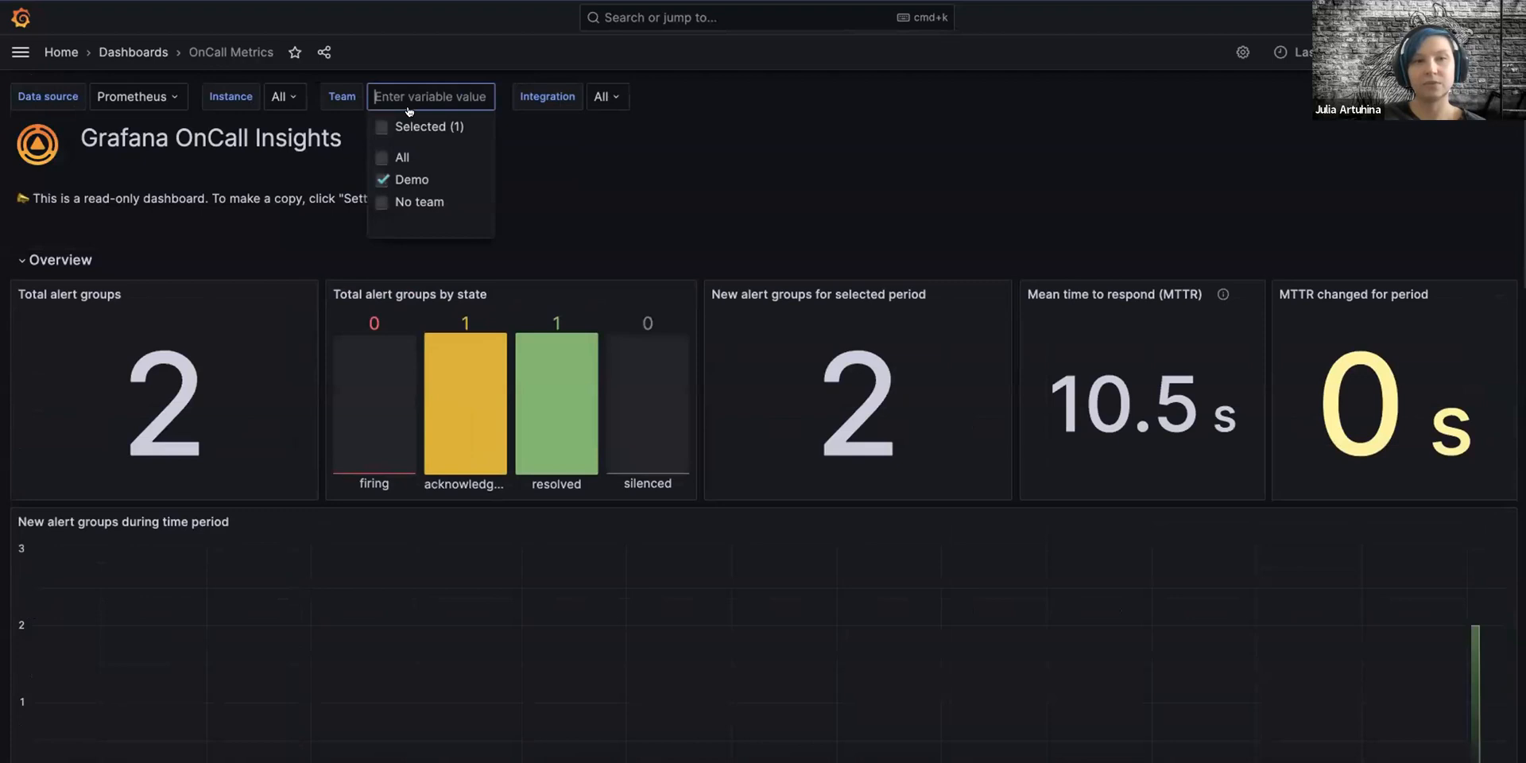
click(400, 156)
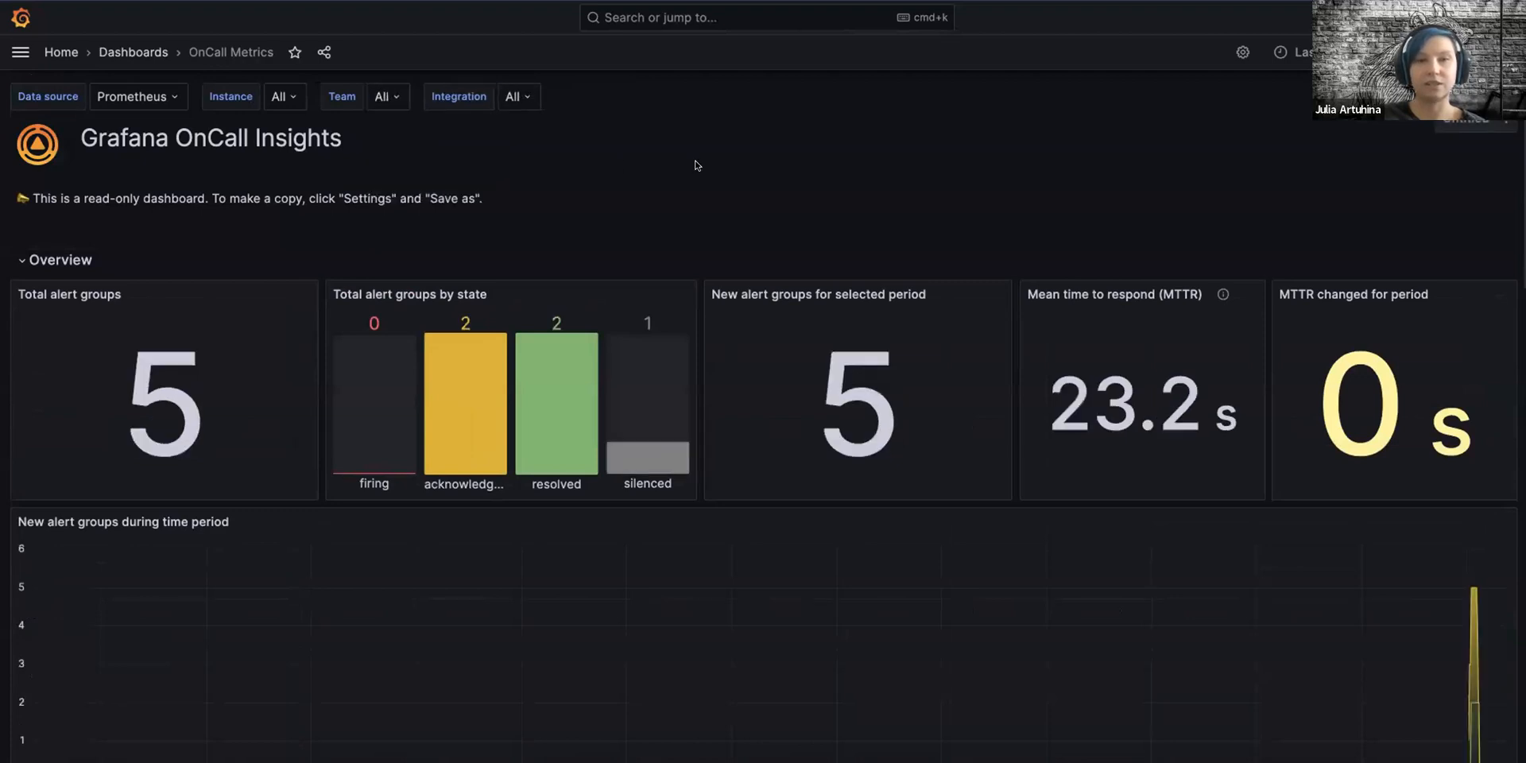
scroll(down, 3)
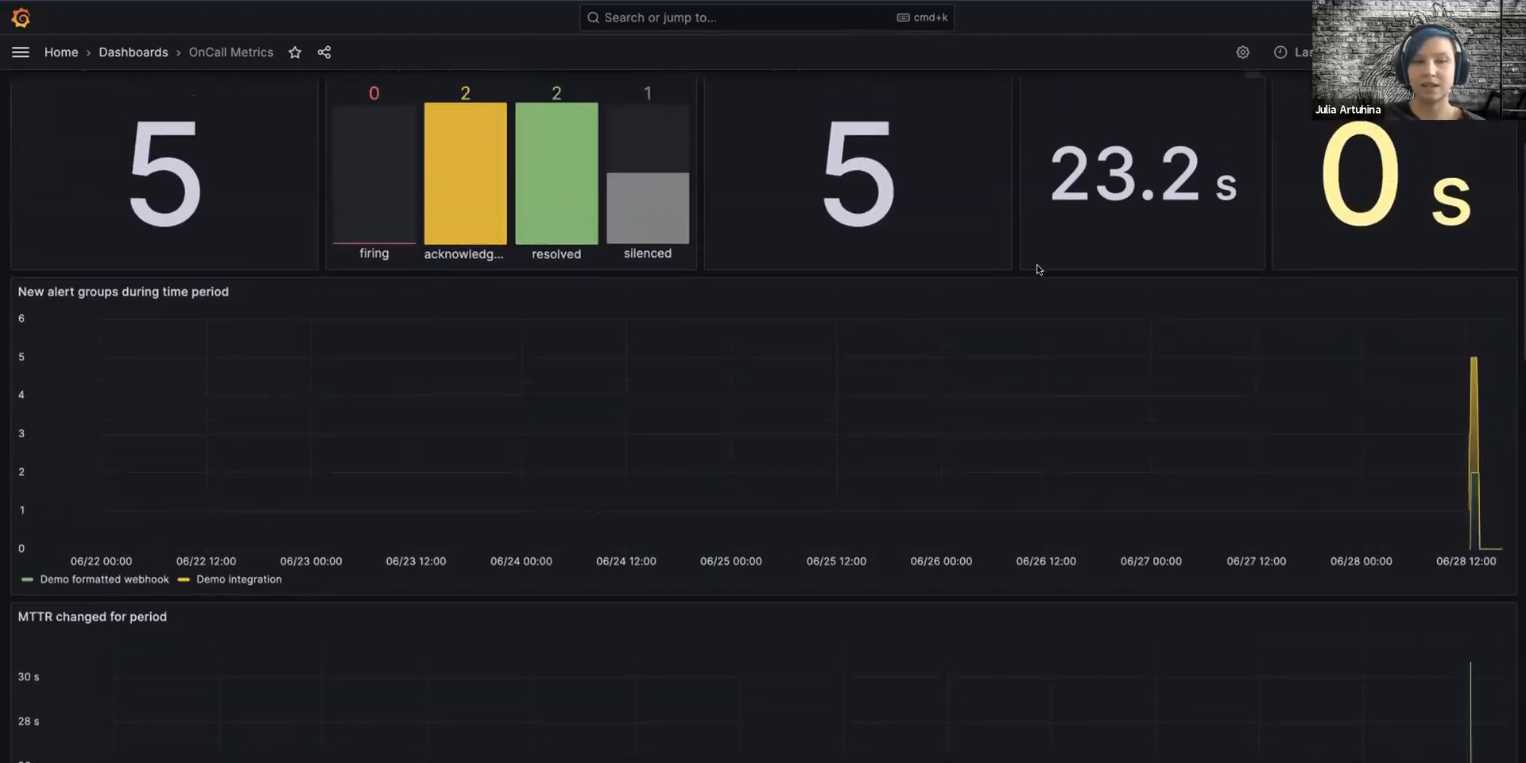
scroll(down, 3)
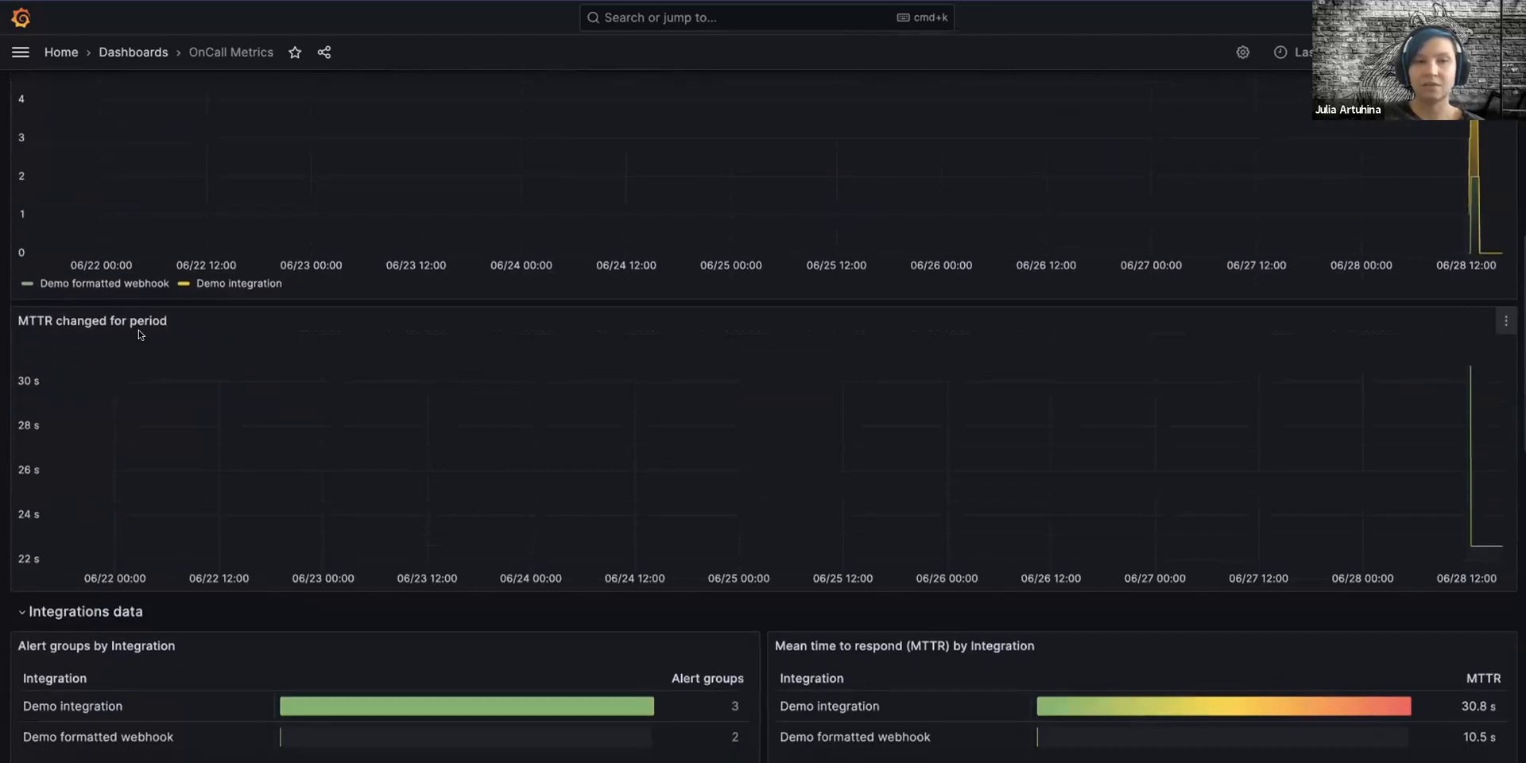
mouse_move(1049, 326)
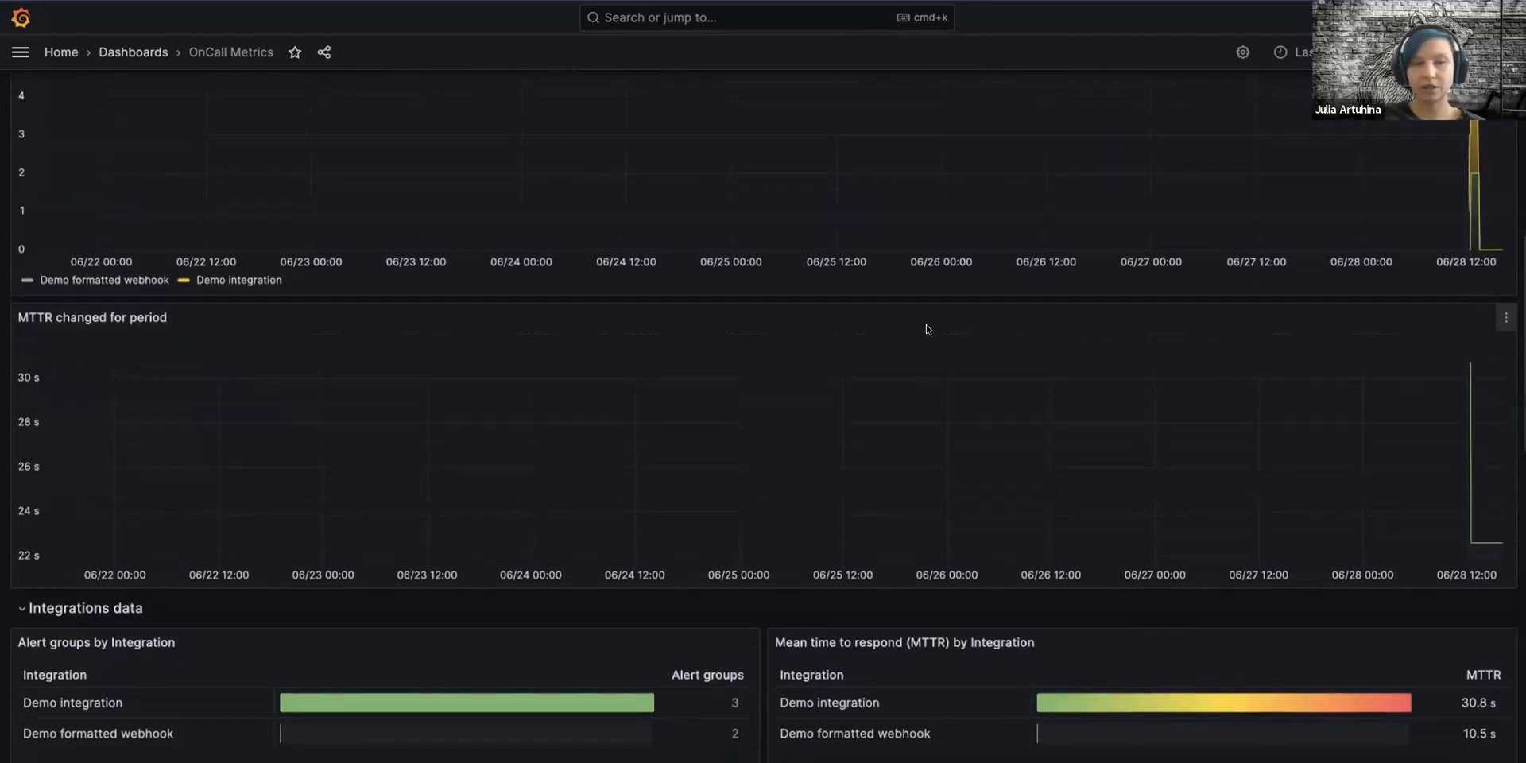
scroll(down, 3)
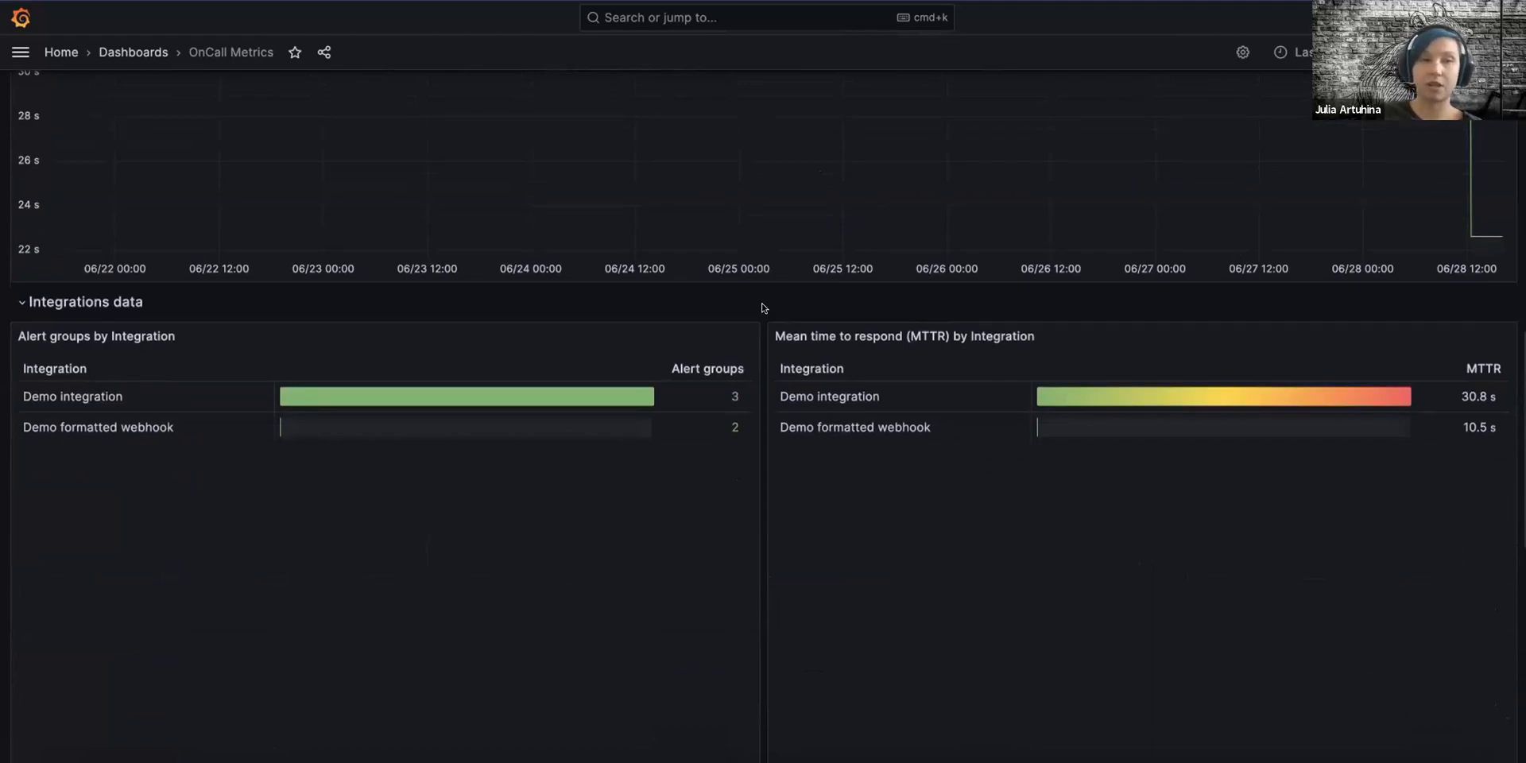
mouse_move(745, 507)
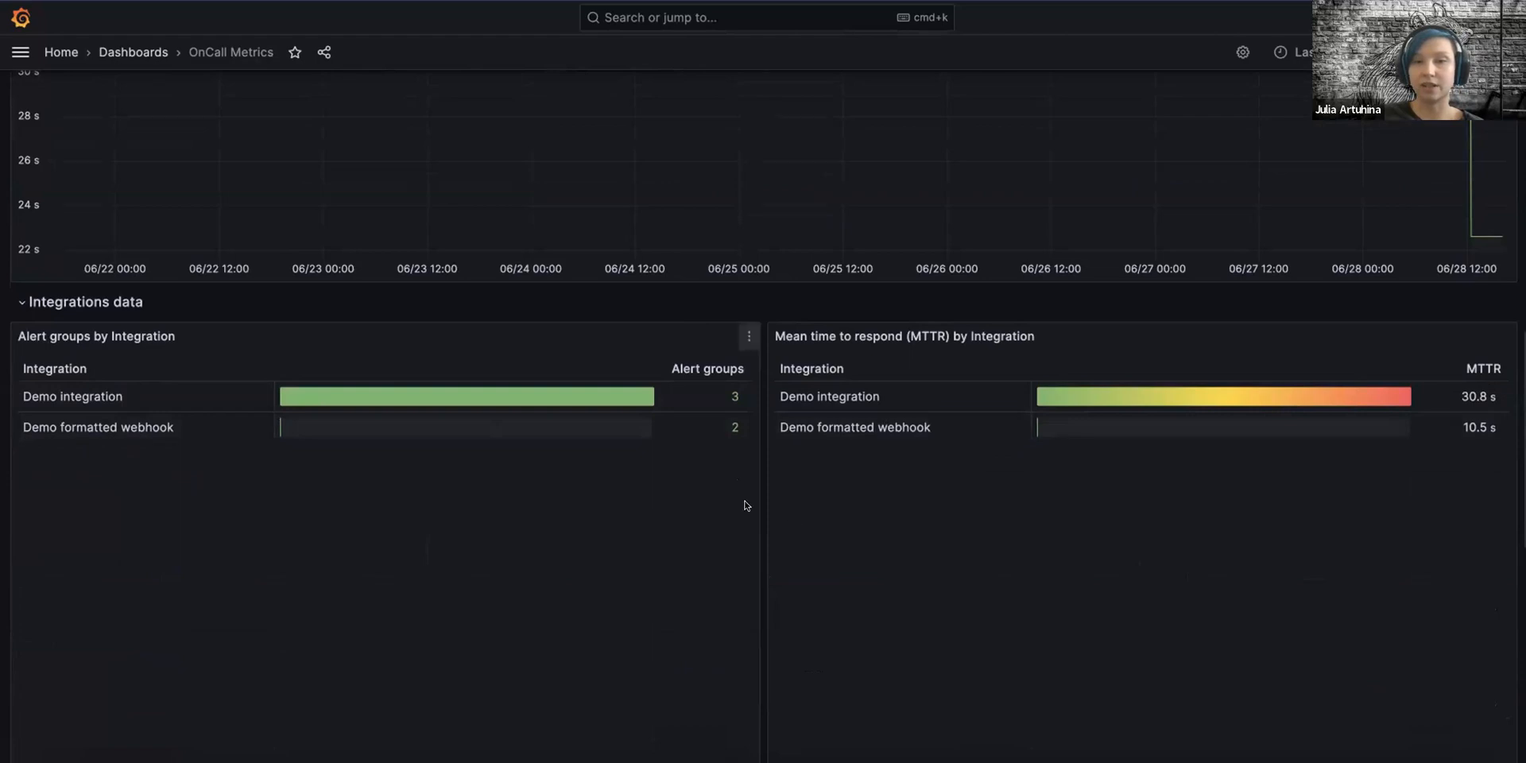
scroll(down, 3)
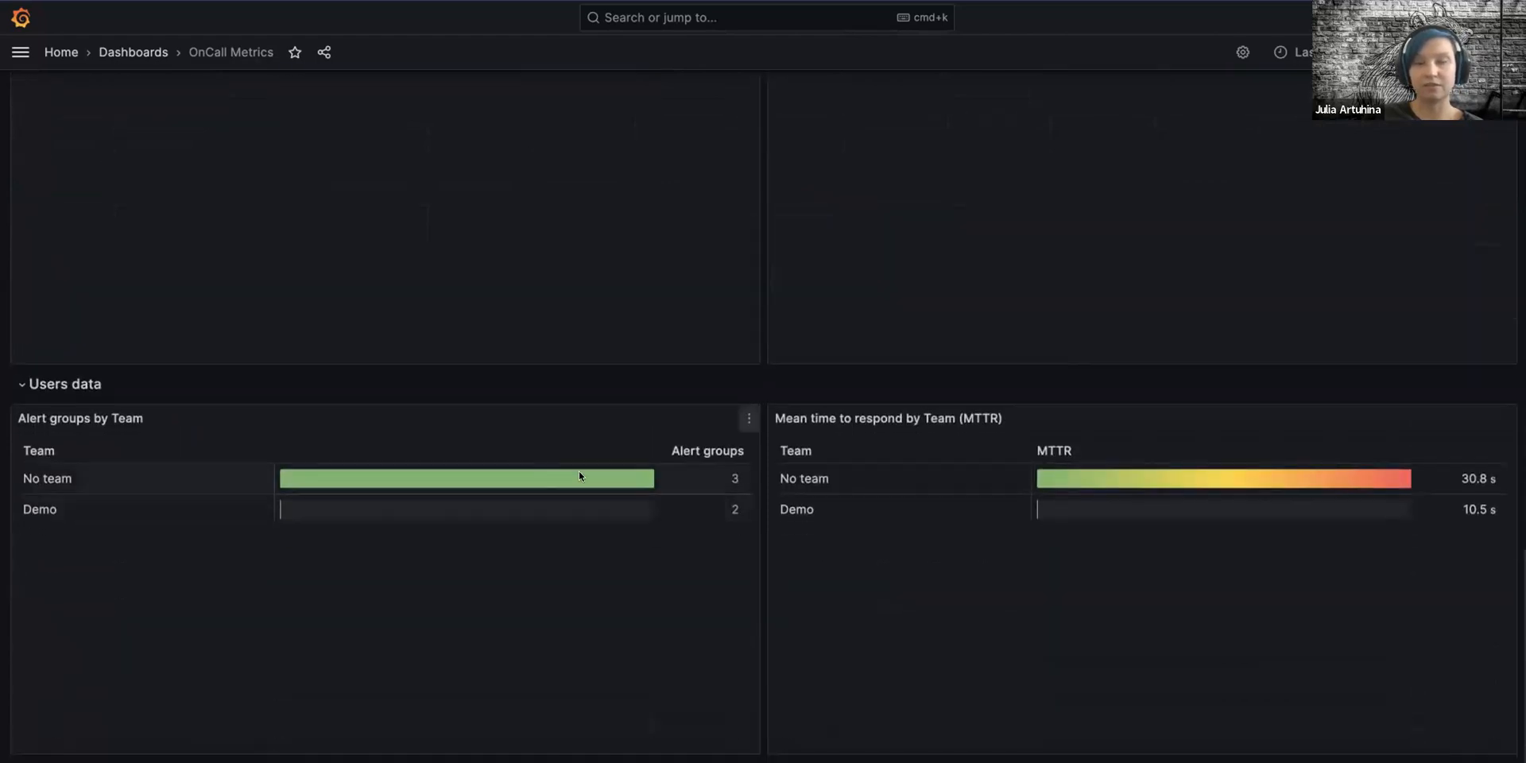
scroll(down, 3)
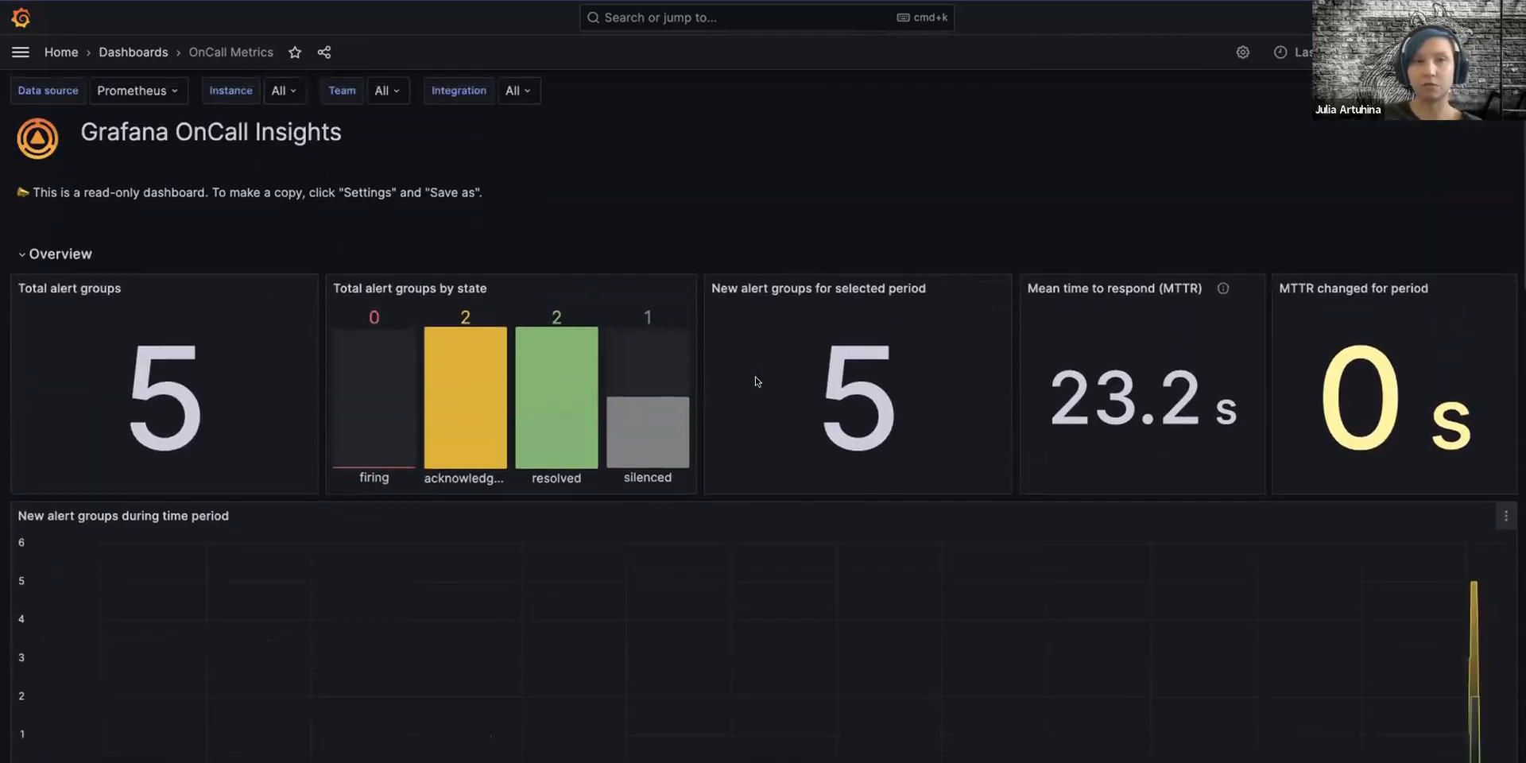
Step: Save a copy of the dashboard as 'OnCall Metrics Copy', including the original tags
click(19, 52)
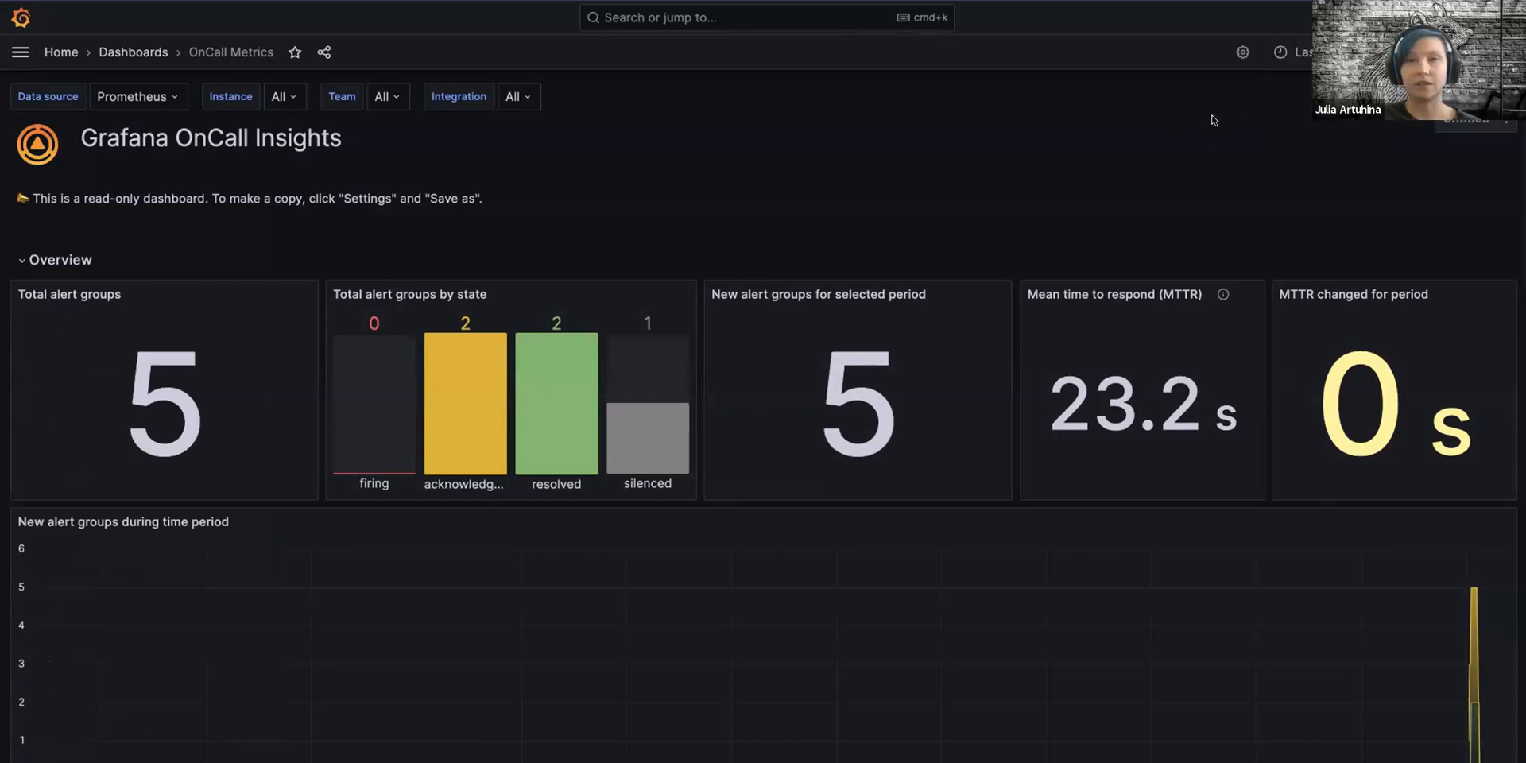
mouse_move(1224, 77)
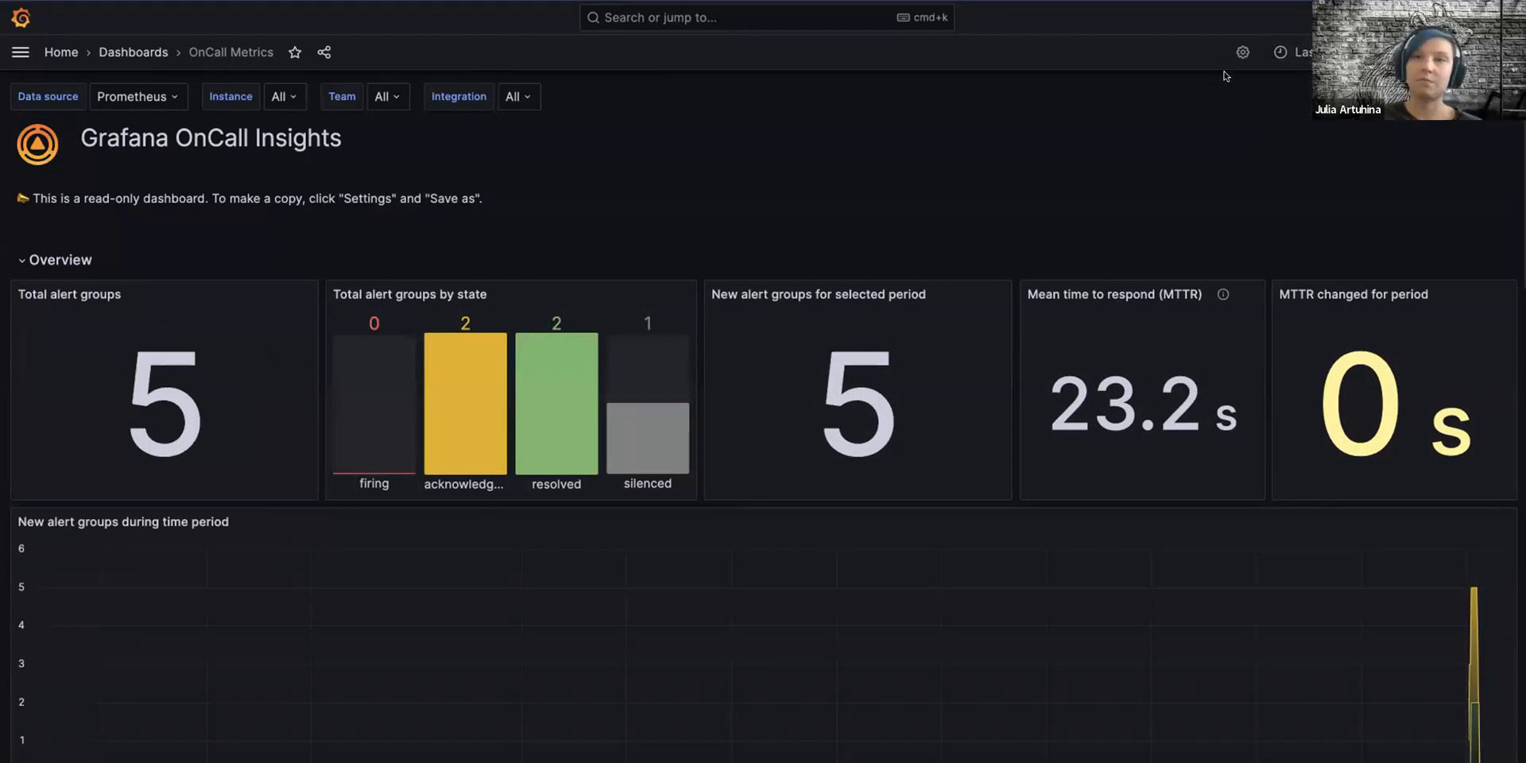
mouse_move(1243, 51)
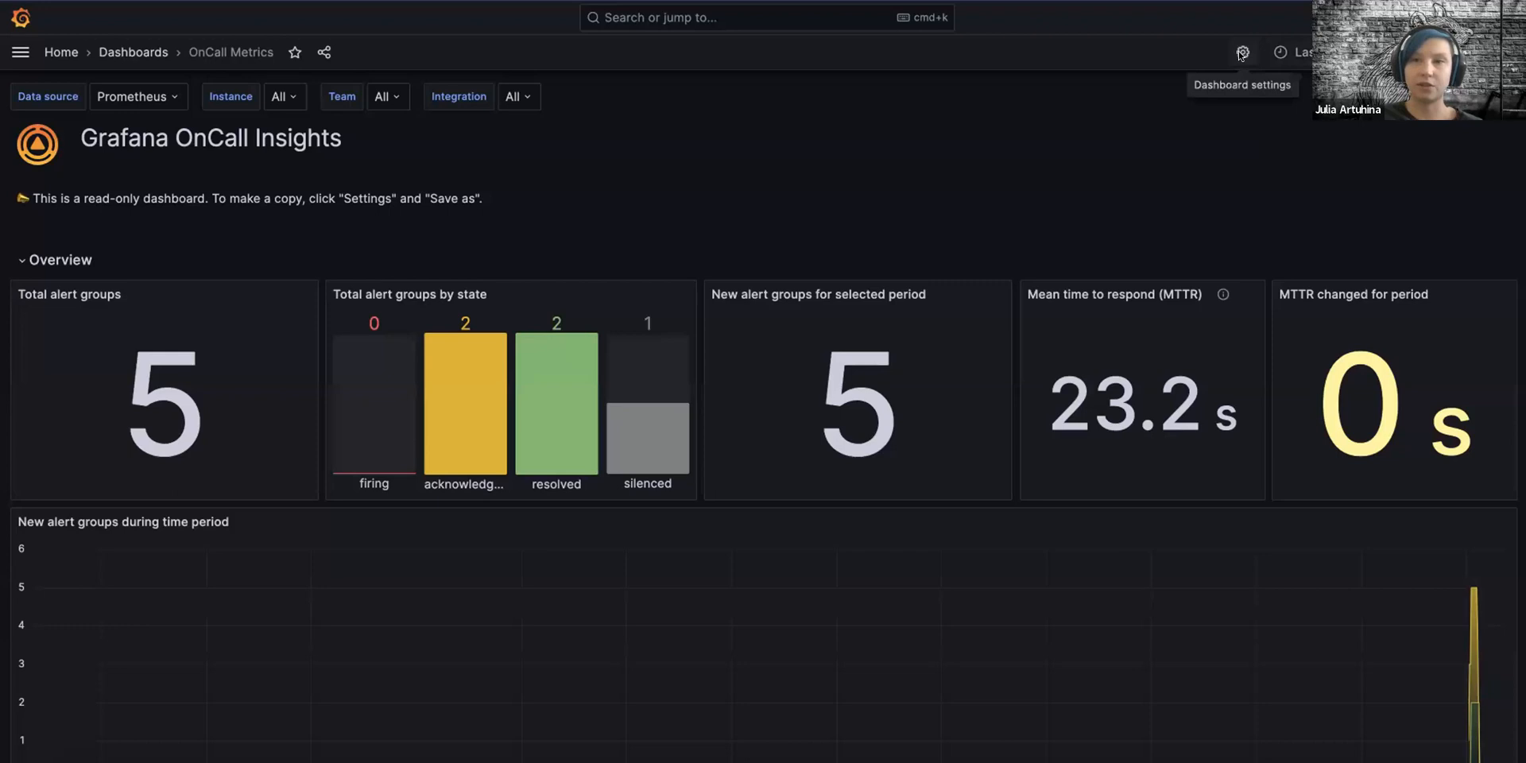
click(1241, 52)
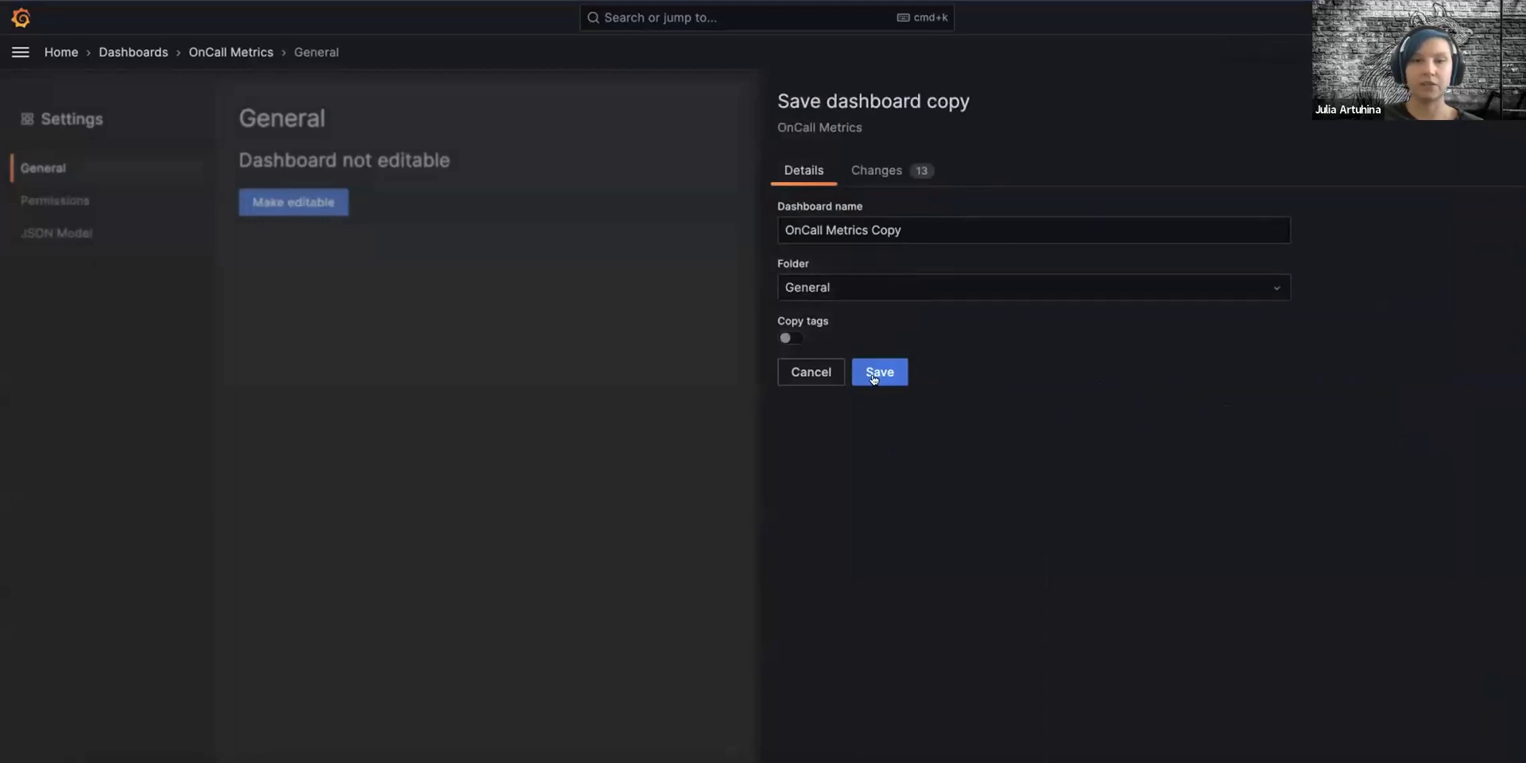
click(790, 338)
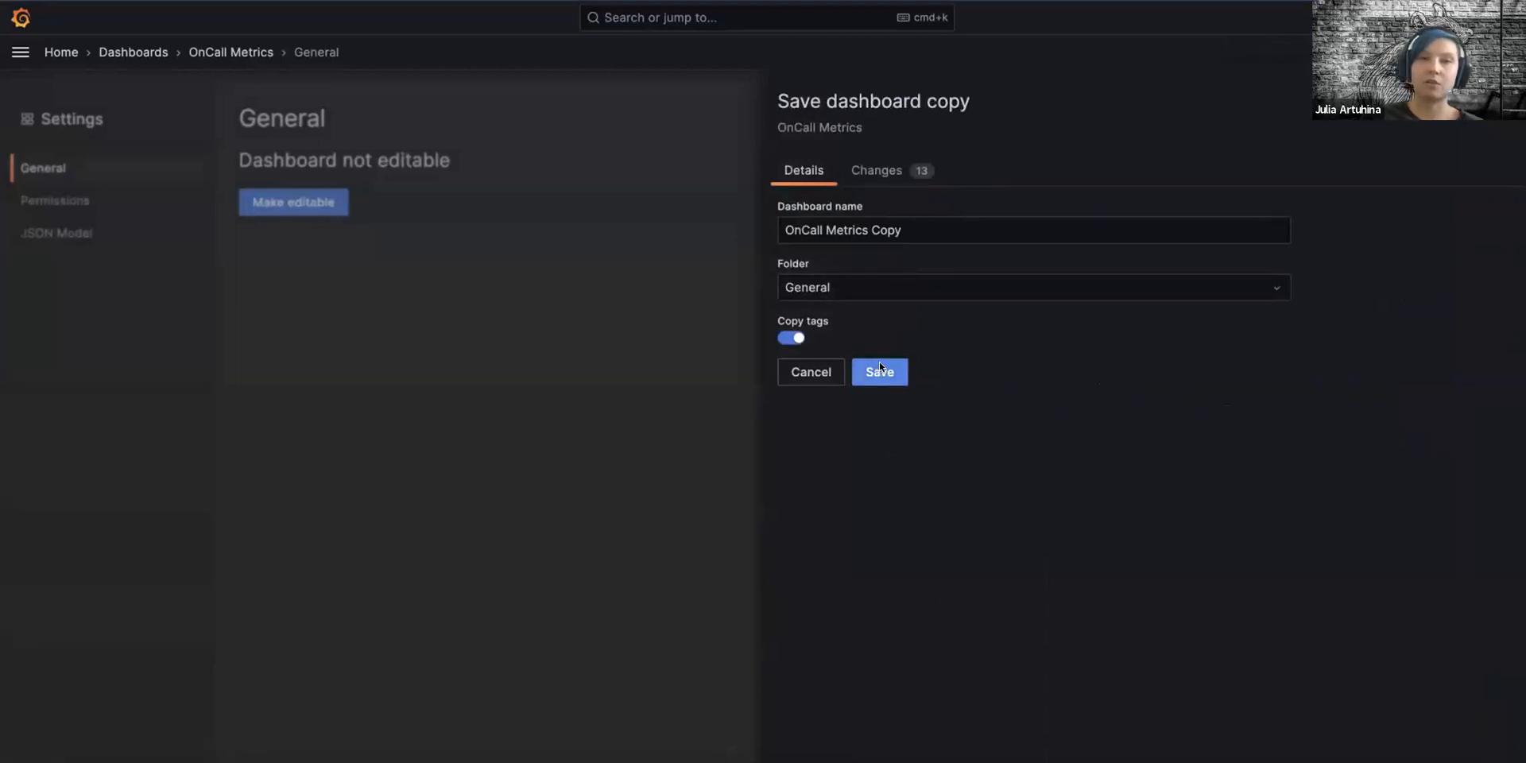
click(877, 372)
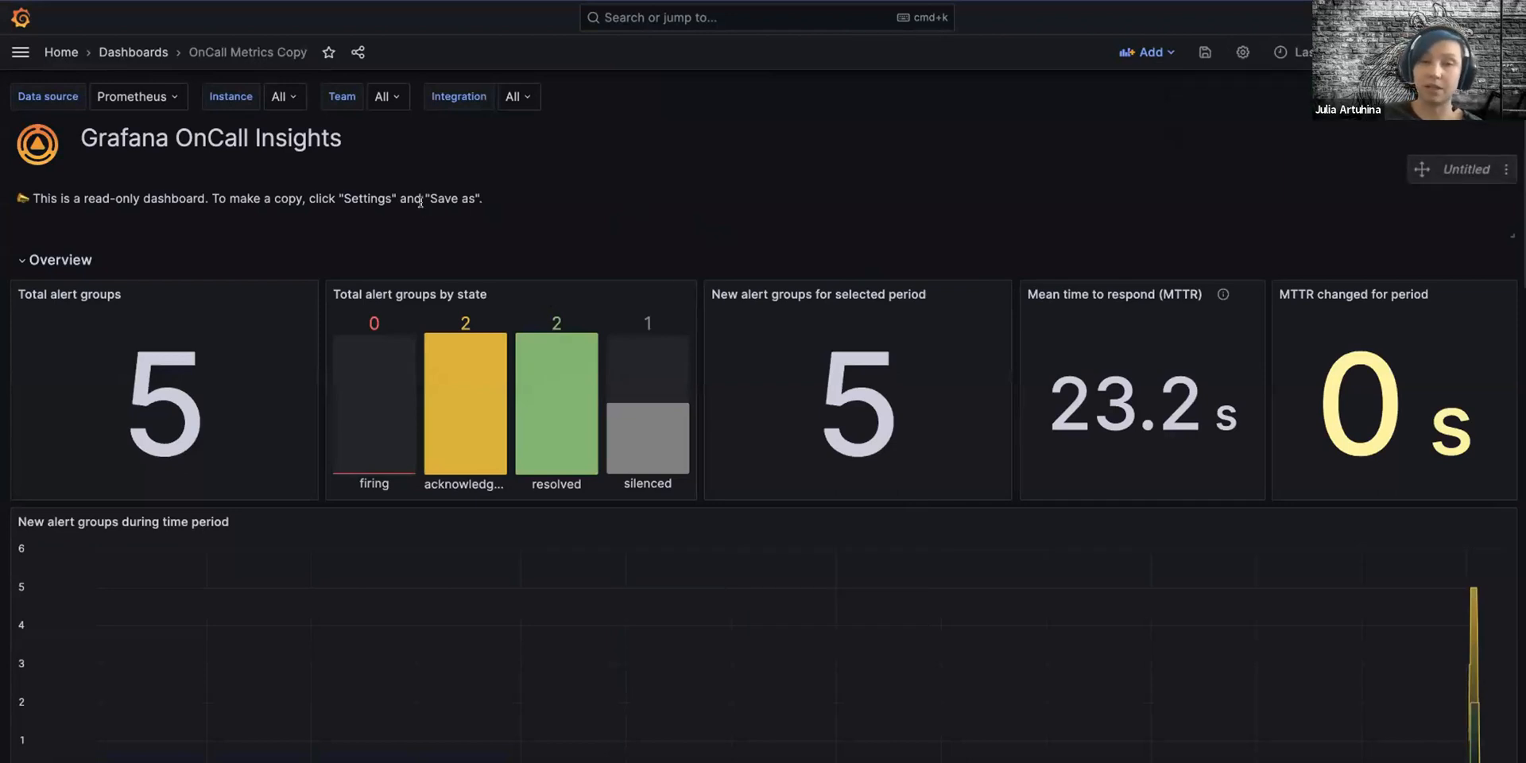
mouse_move(515, 198)
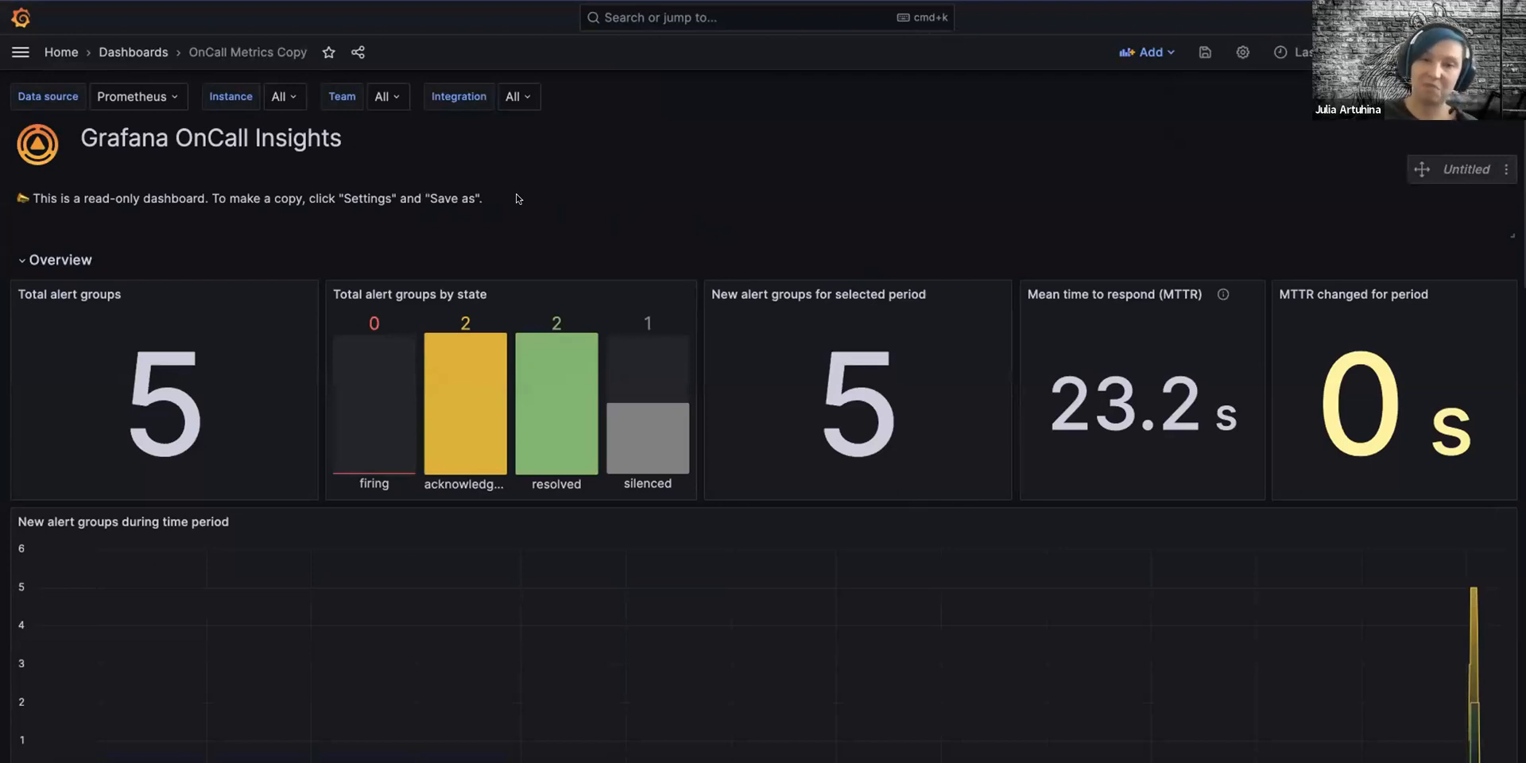
mouse_move(638, 192)
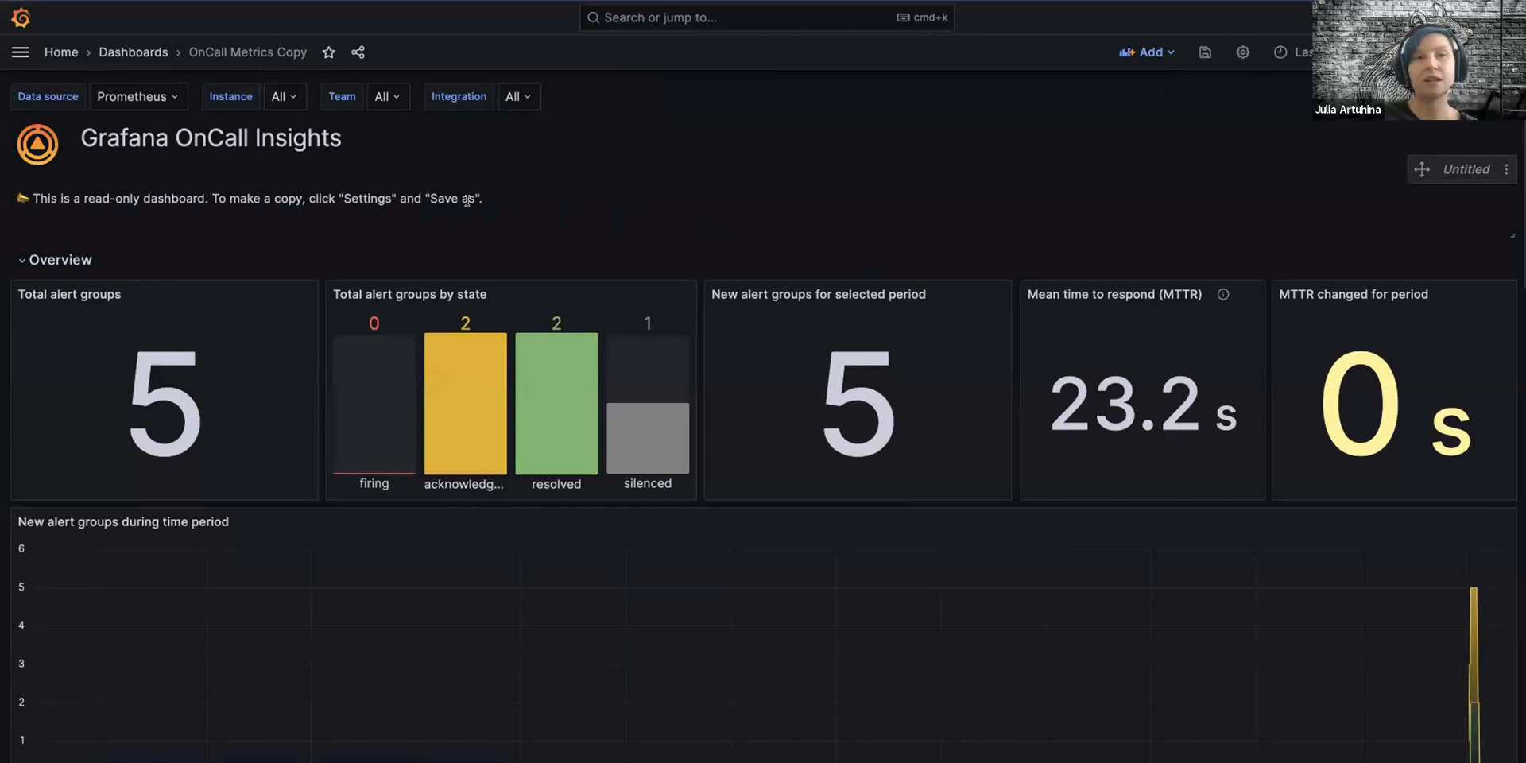
mouse_move(19, 52)
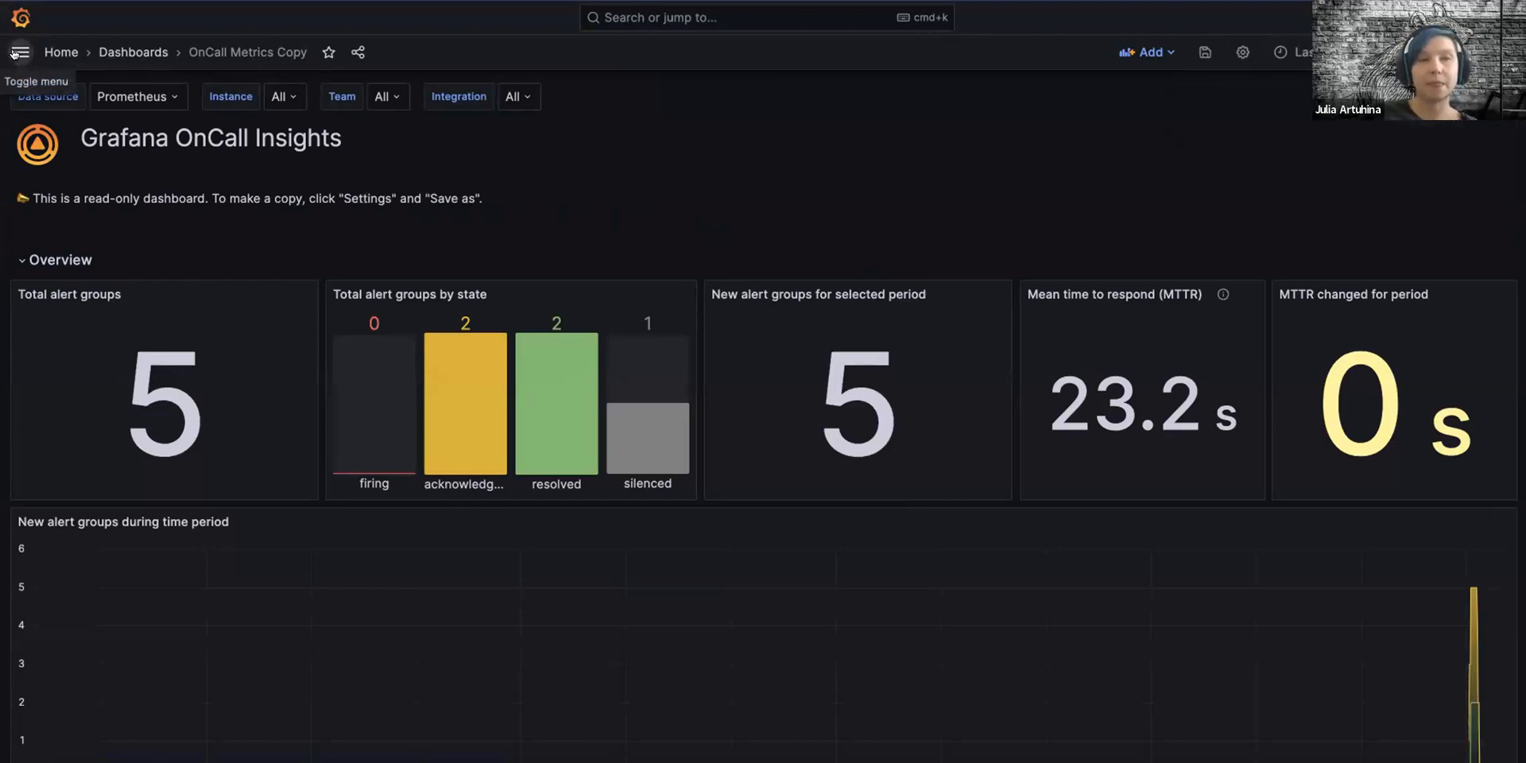
Step: In Explore Builder, graph oncall_alert_groups_total filtered to instance host.docker.internal:8080
click(19, 52)
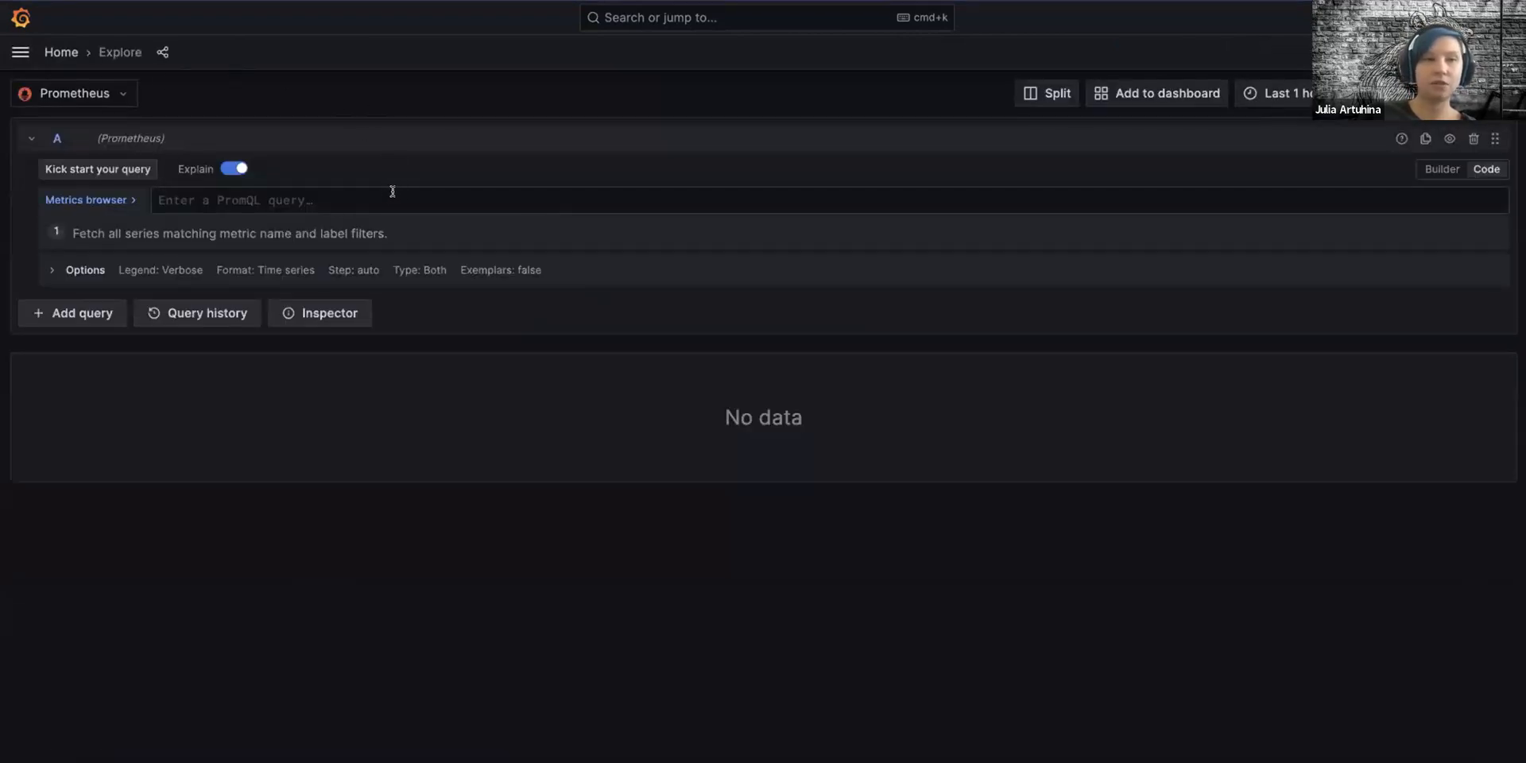
click(1441, 168)
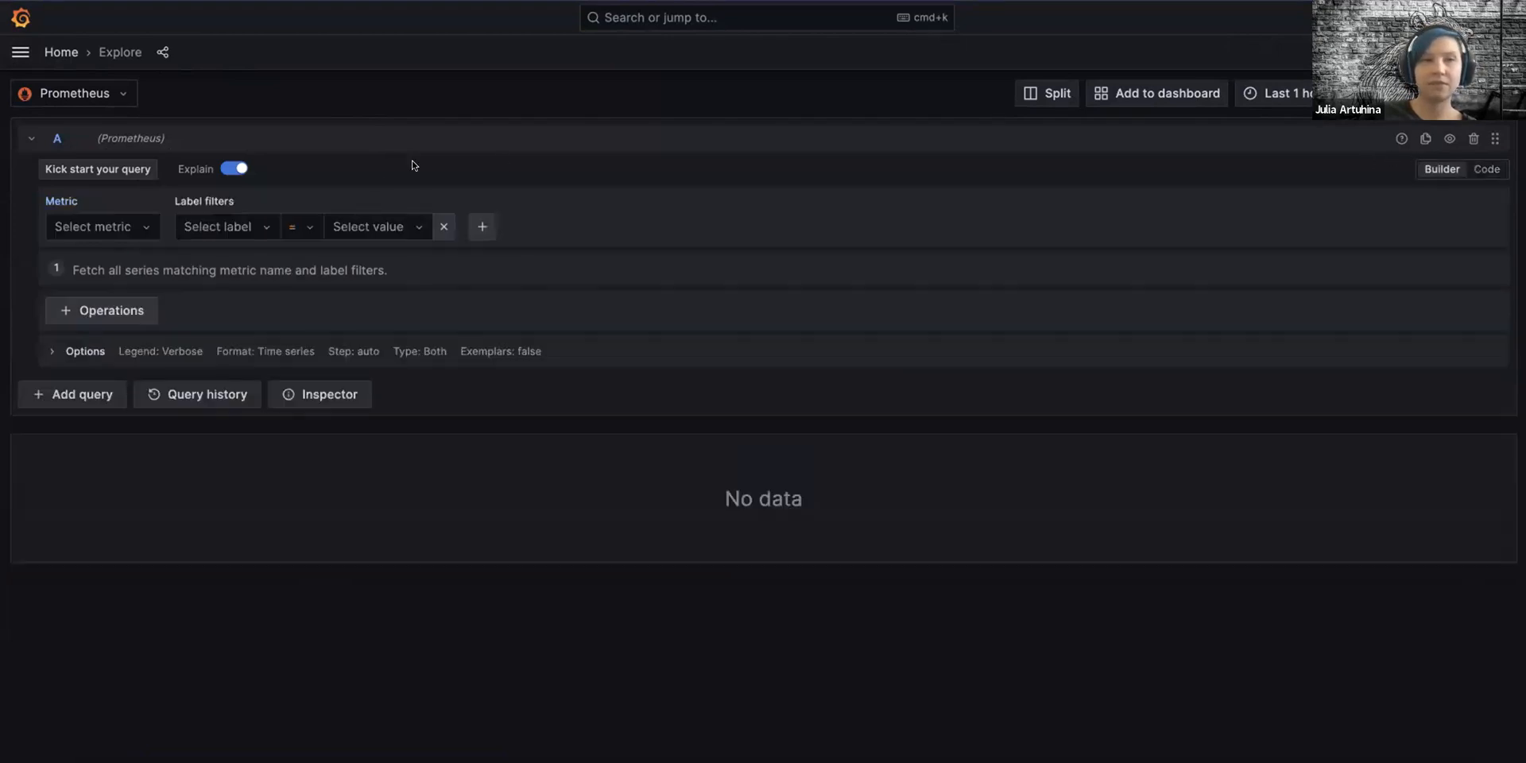
text(oncall)
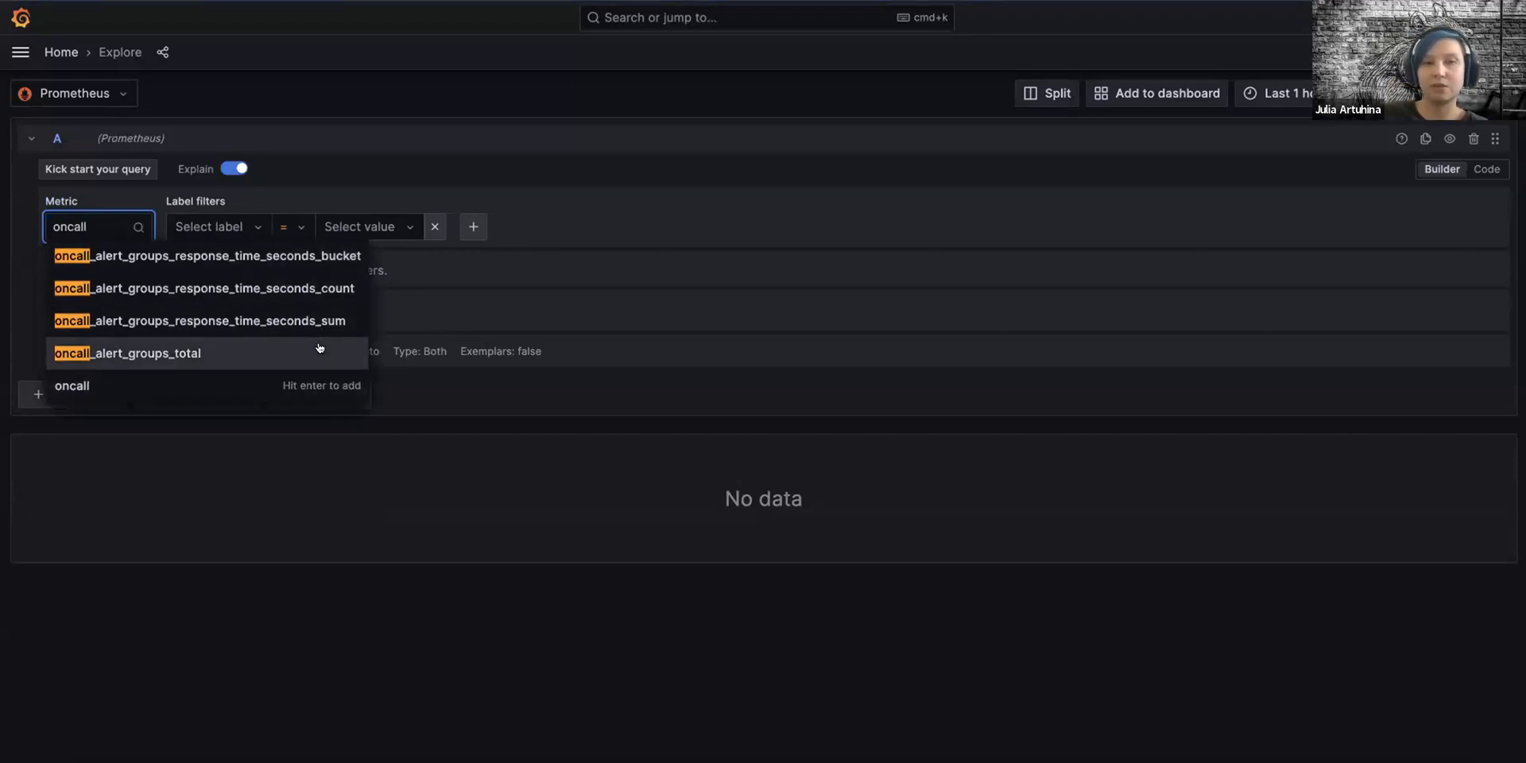
click(127, 352)
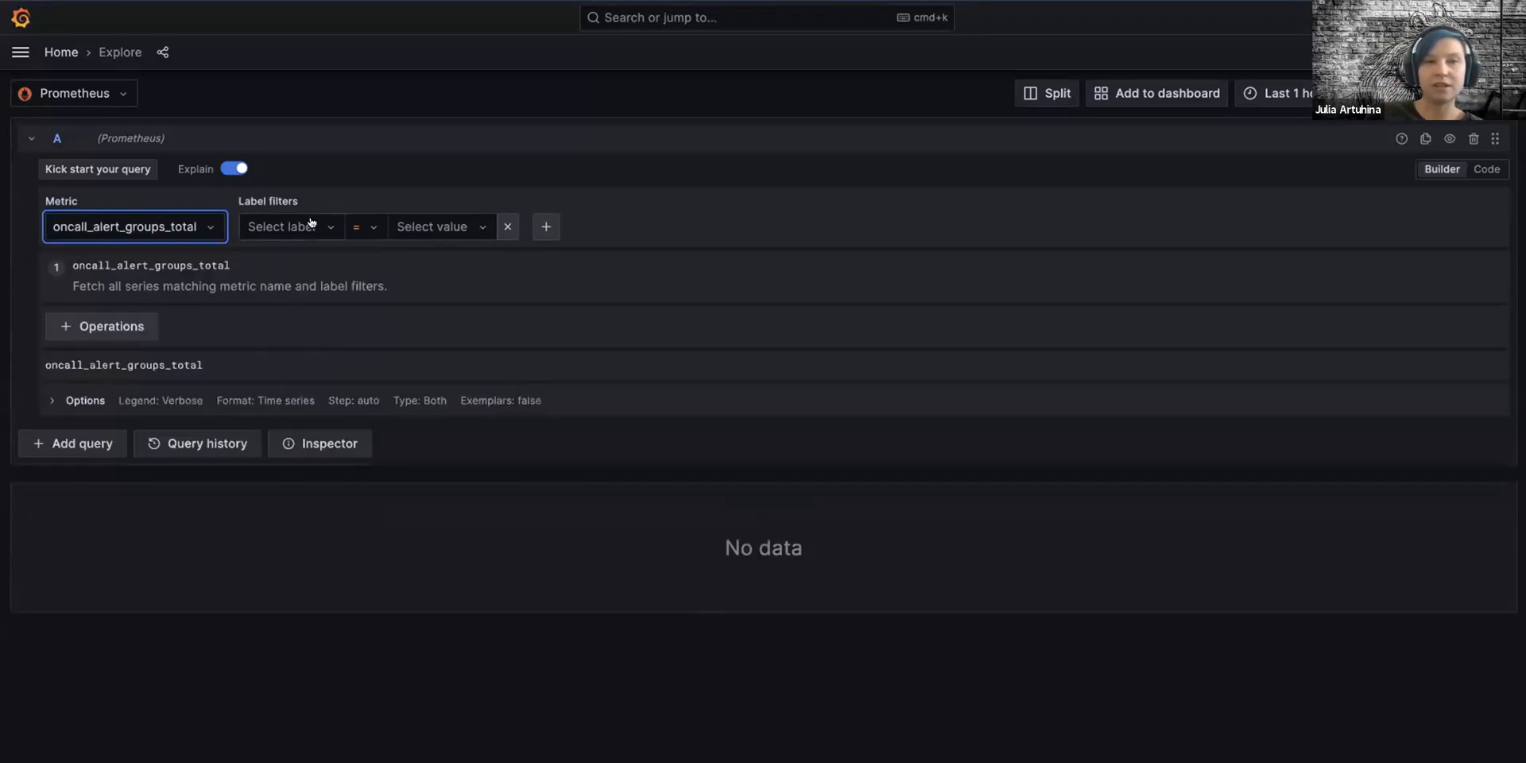
click(282, 226)
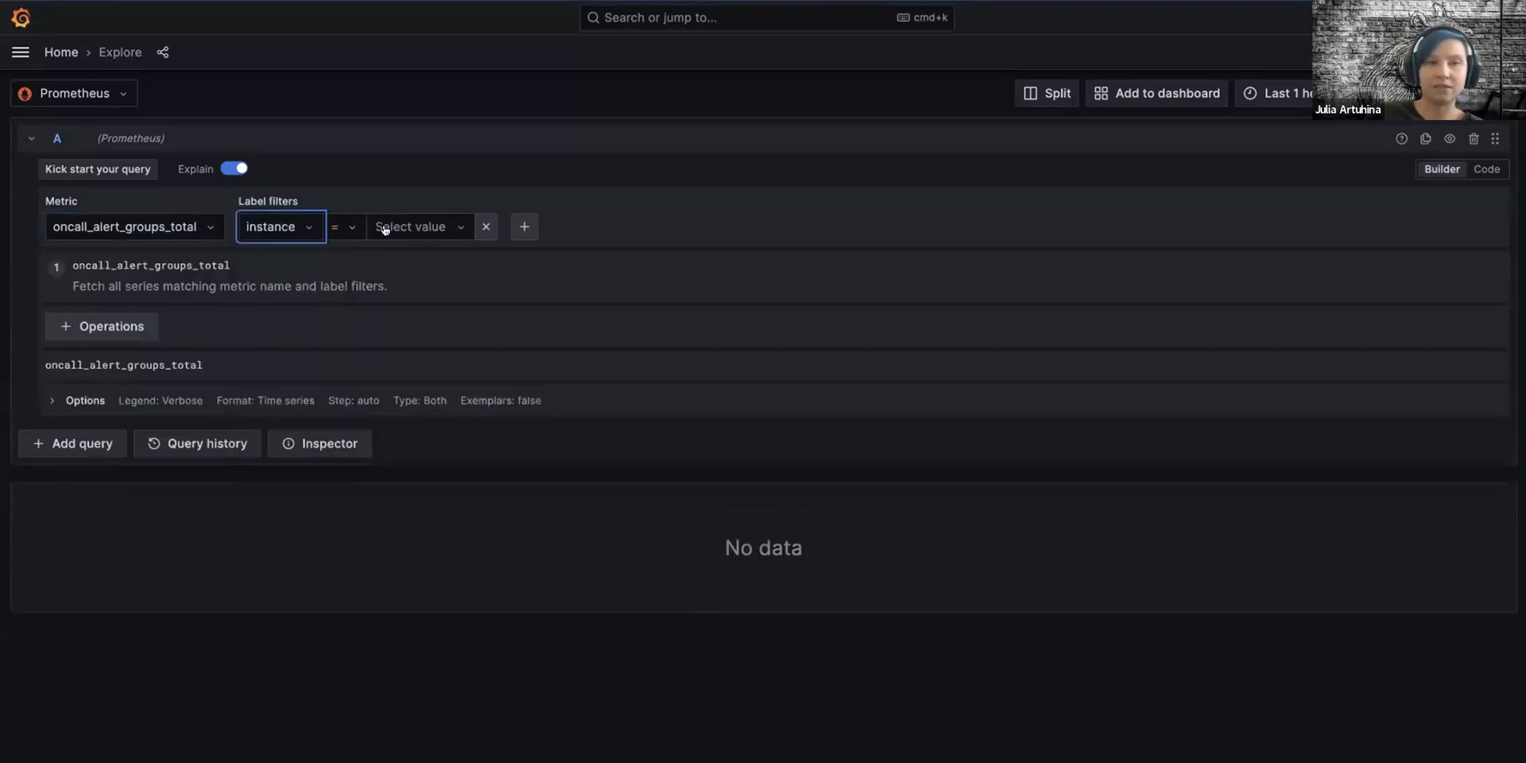
click(418, 226)
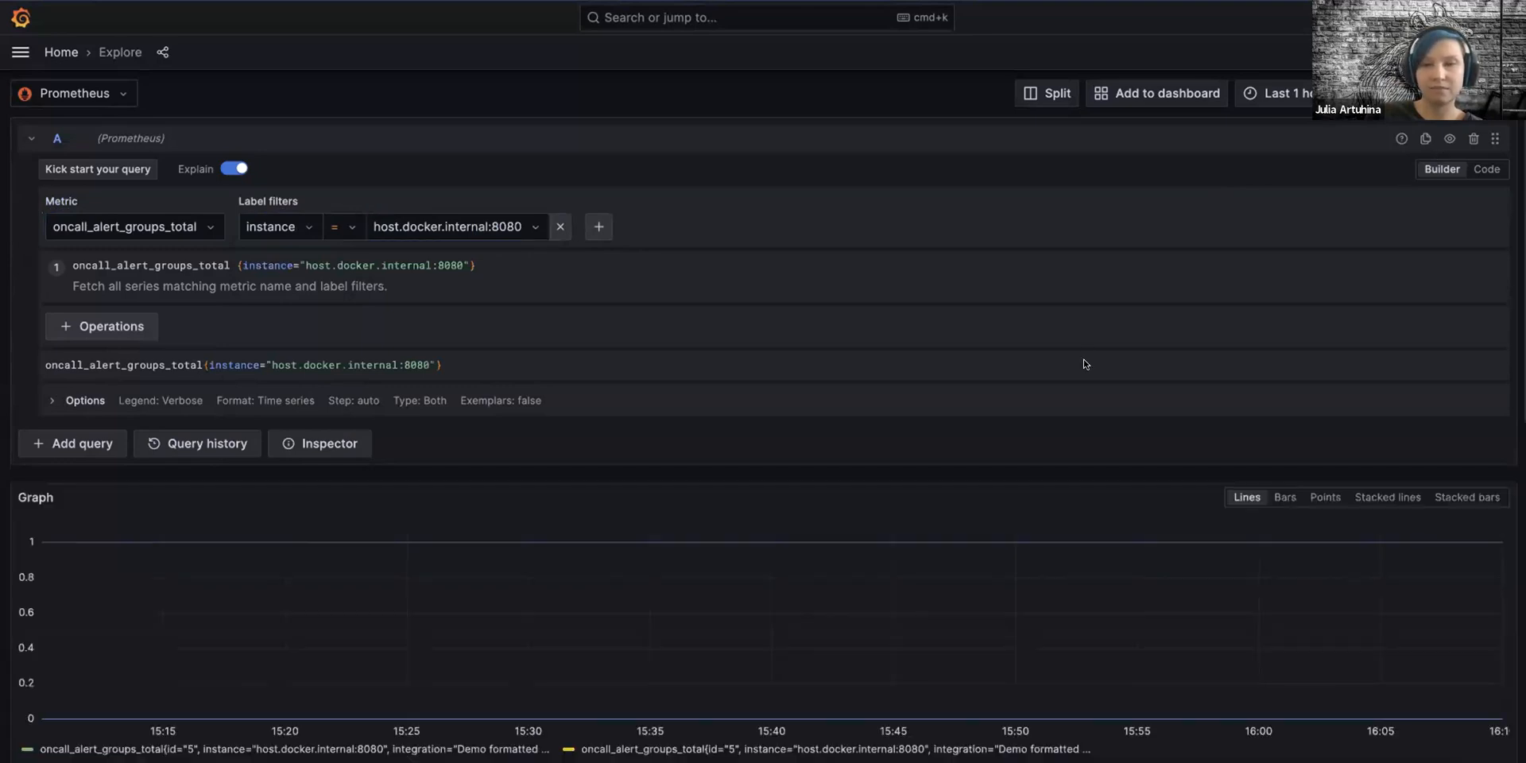
scroll(down, 3)
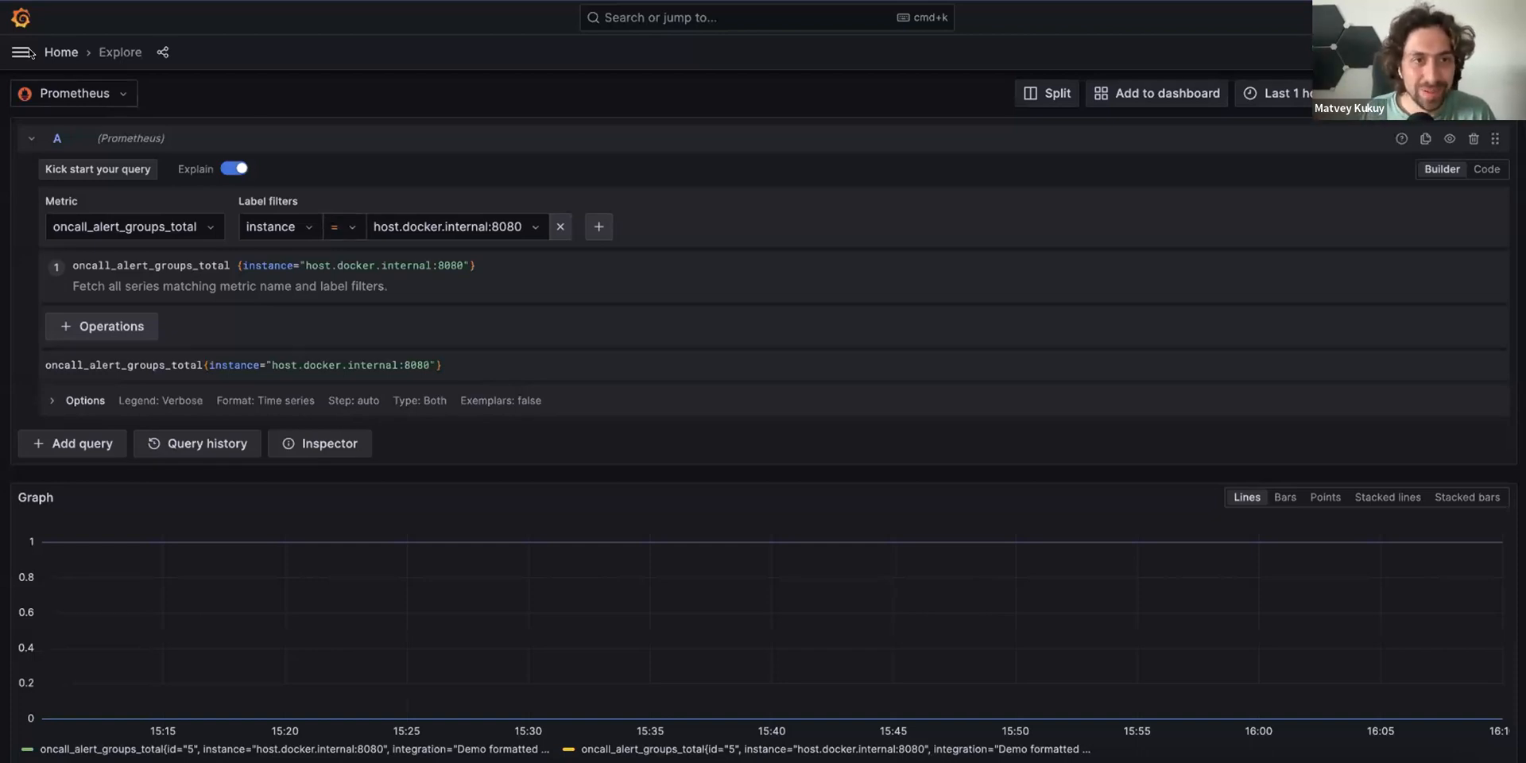
Step: Edit the Demo integration under OnCall Integrations and set its team to Demo
click(21, 51)
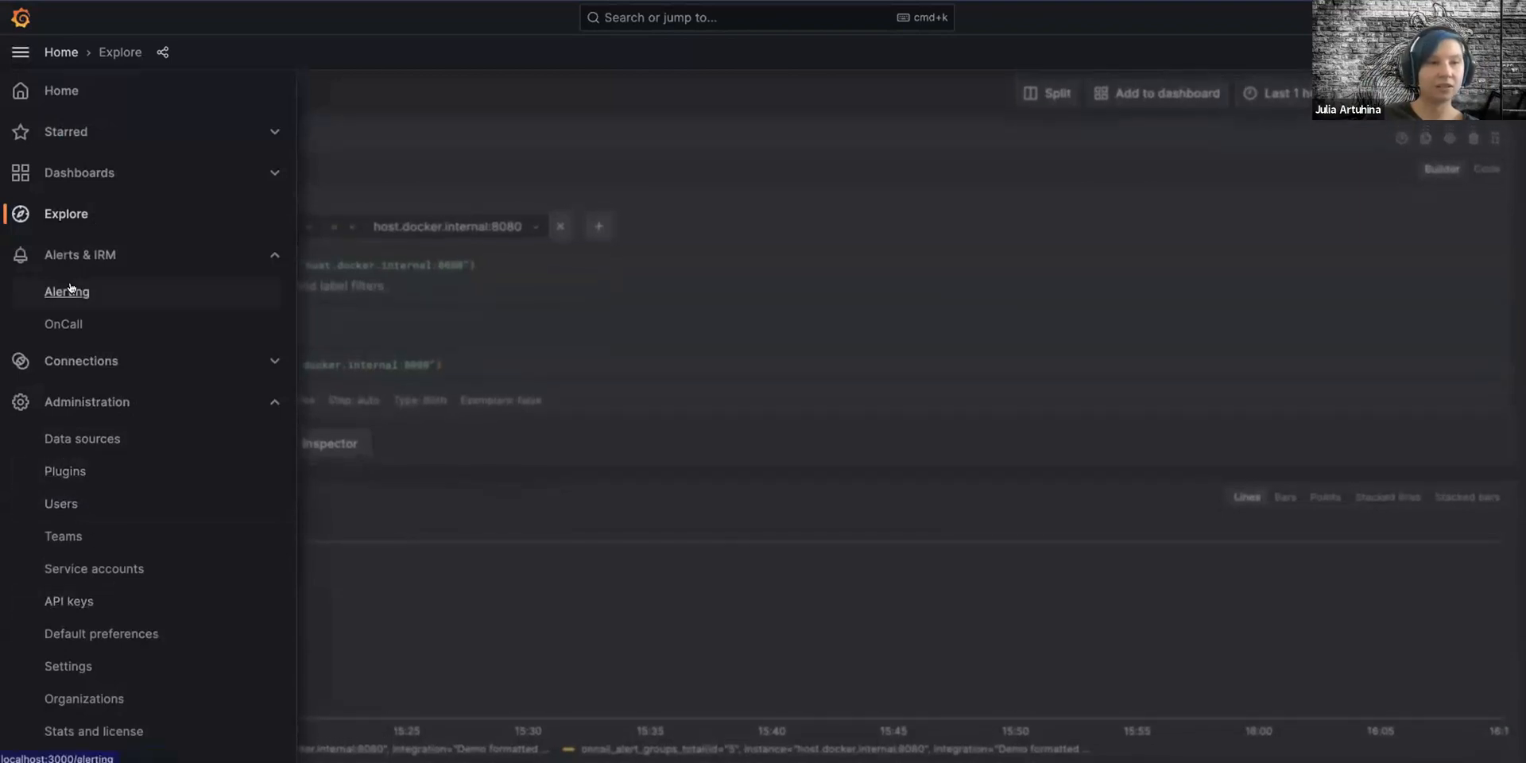
click(62, 324)
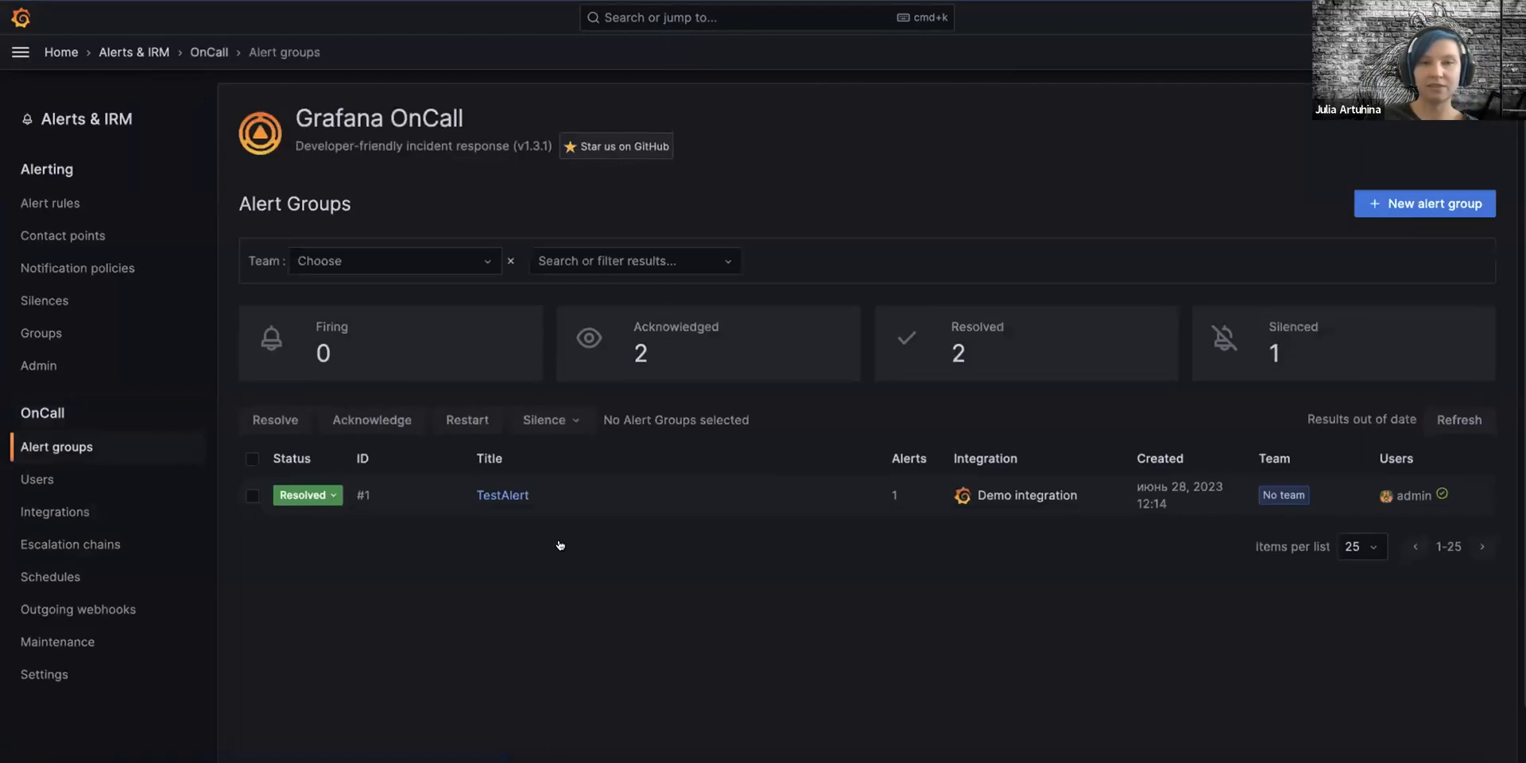
click(55, 511)
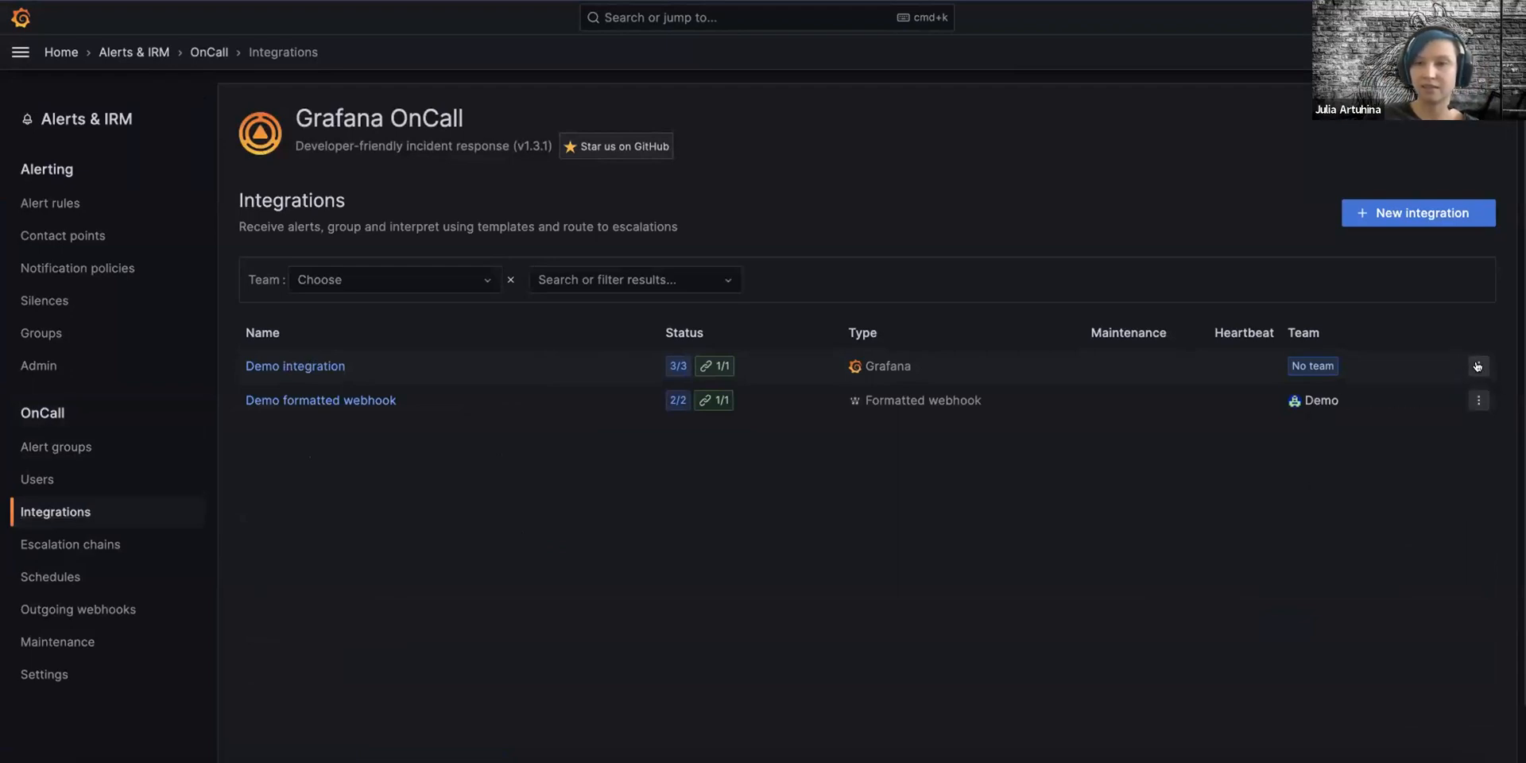
click(1478, 366)
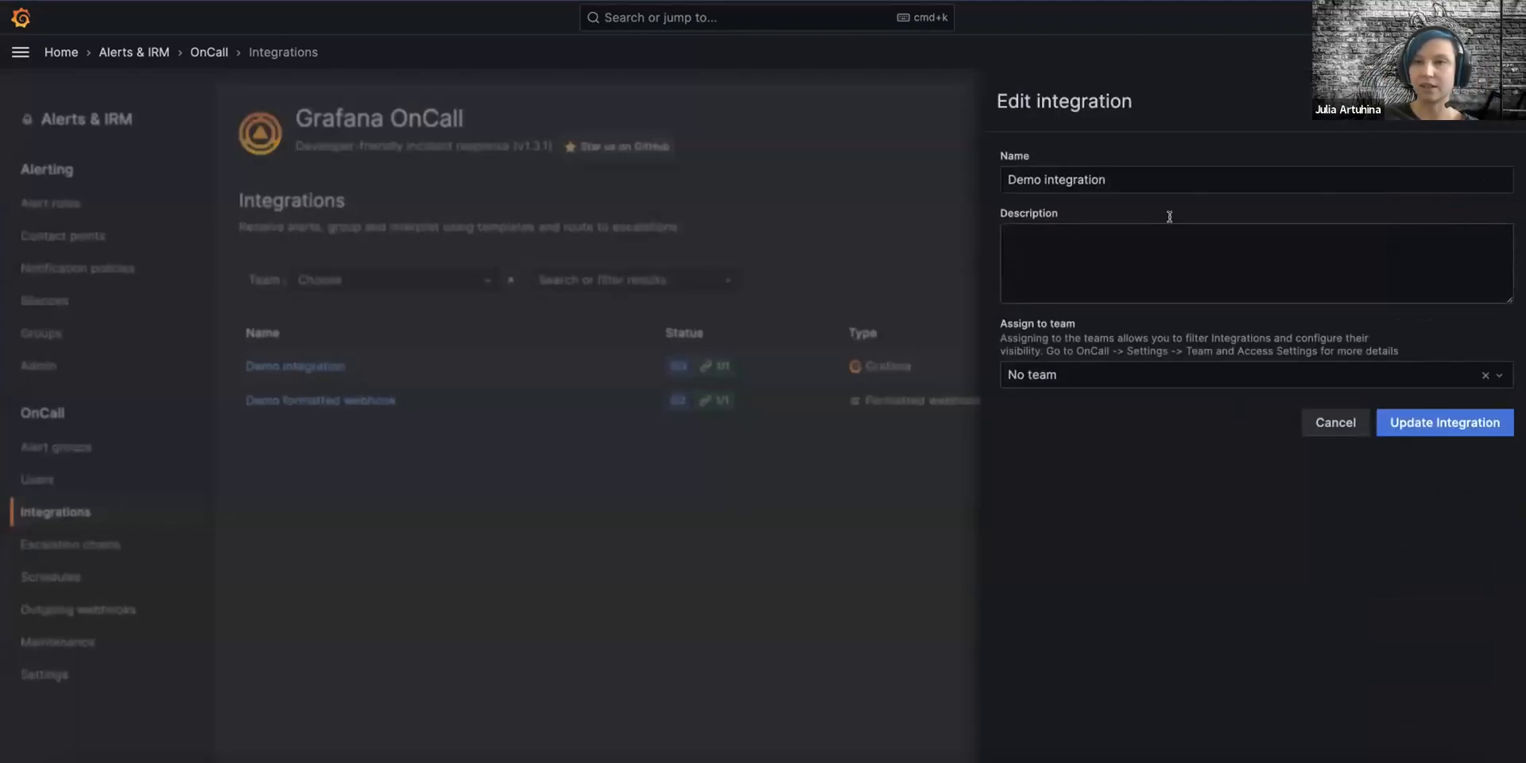
click(1250, 374)
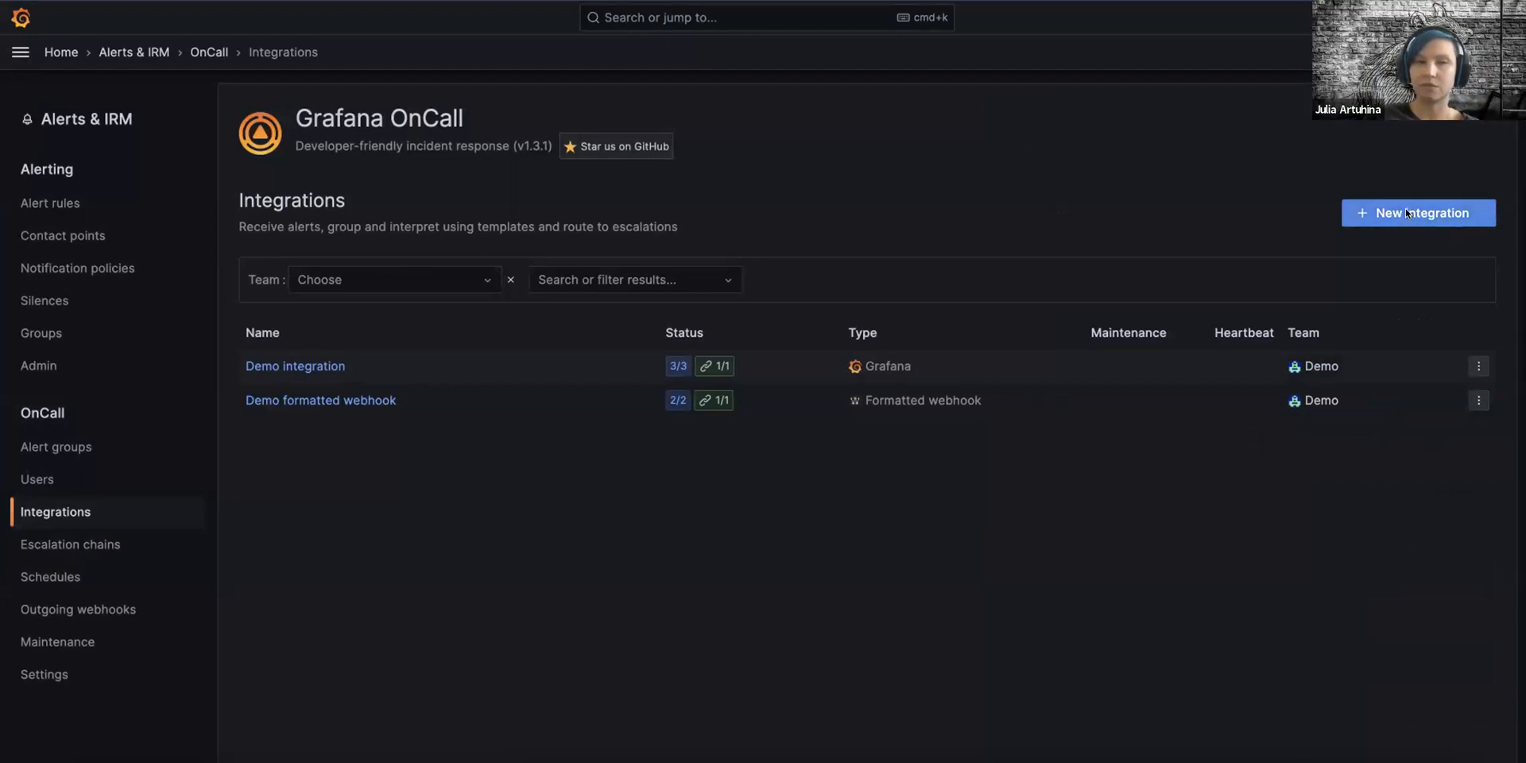
Step: Add a new Grafana-type integration named 'Demo', assigned to the Demo team
click(1417, 212)
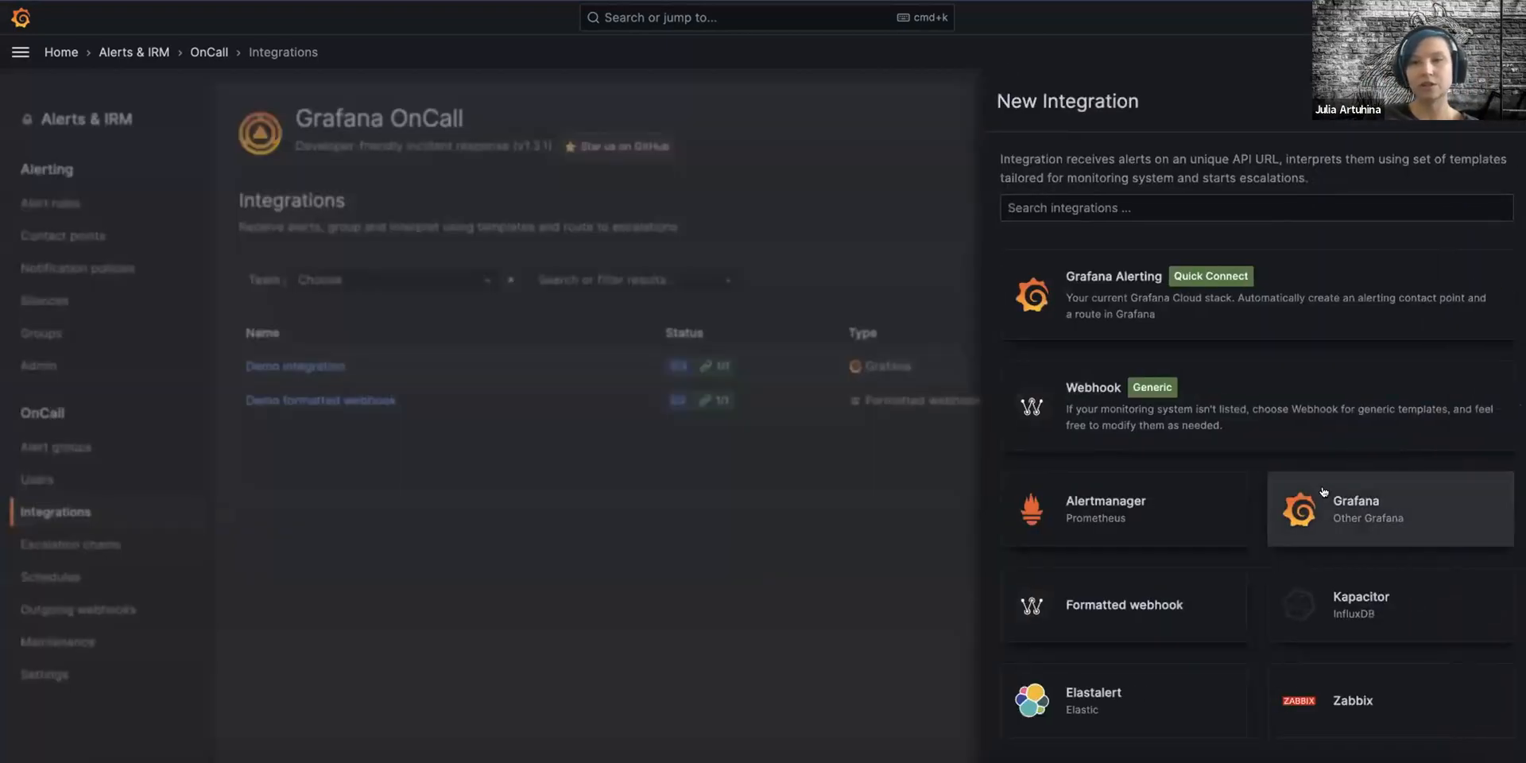
click(1355, 509)
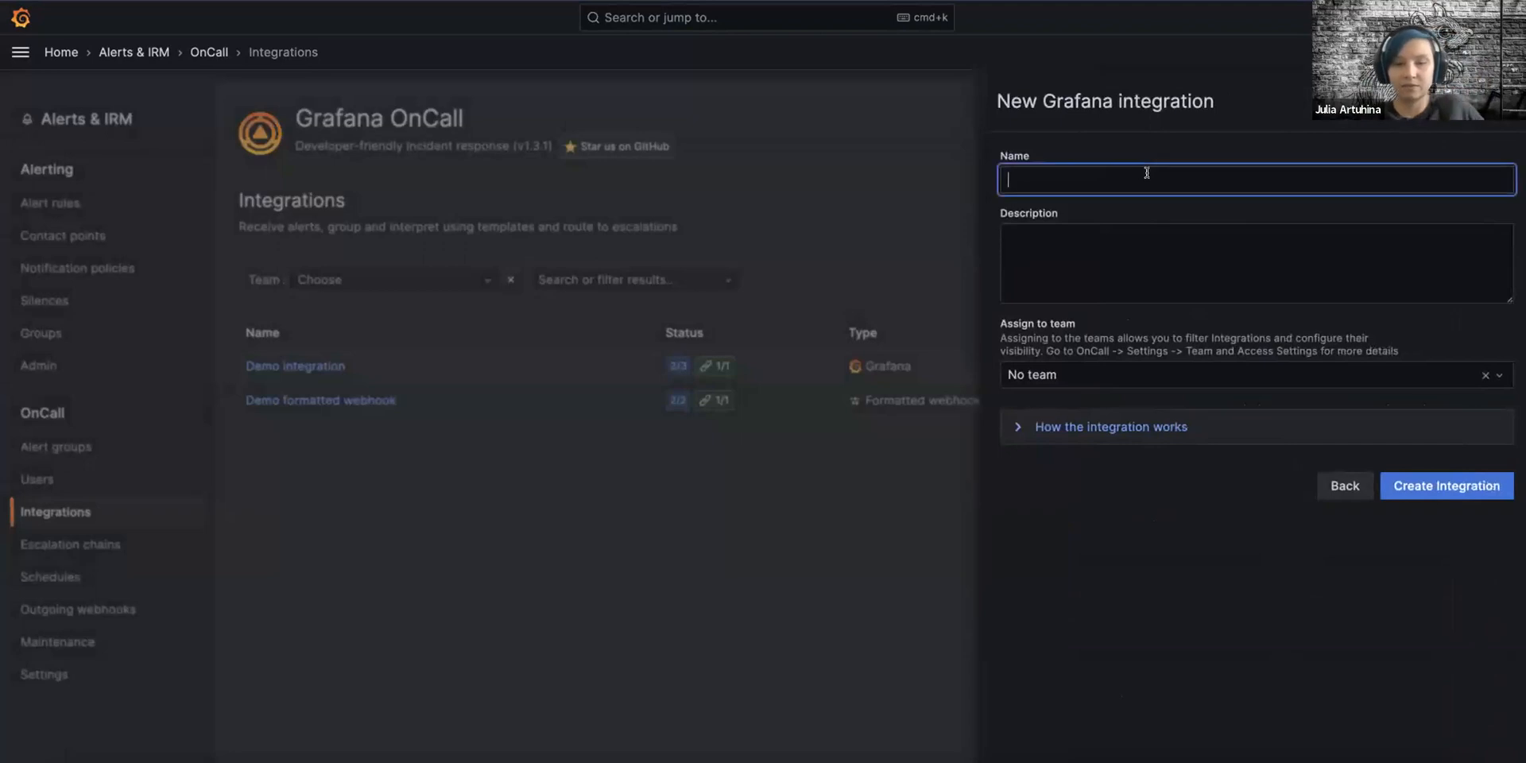
text(Demo)
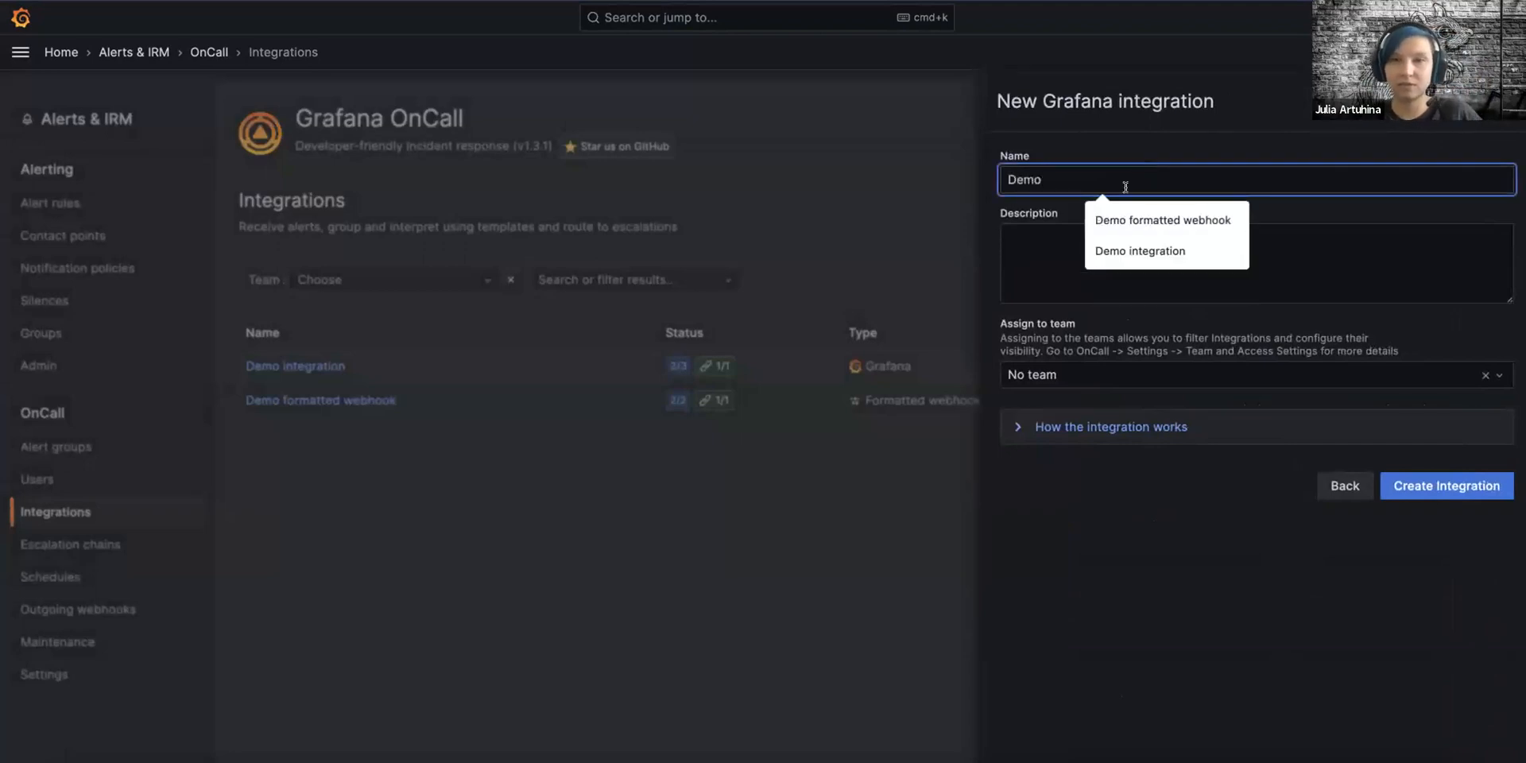
click(1250, 375)
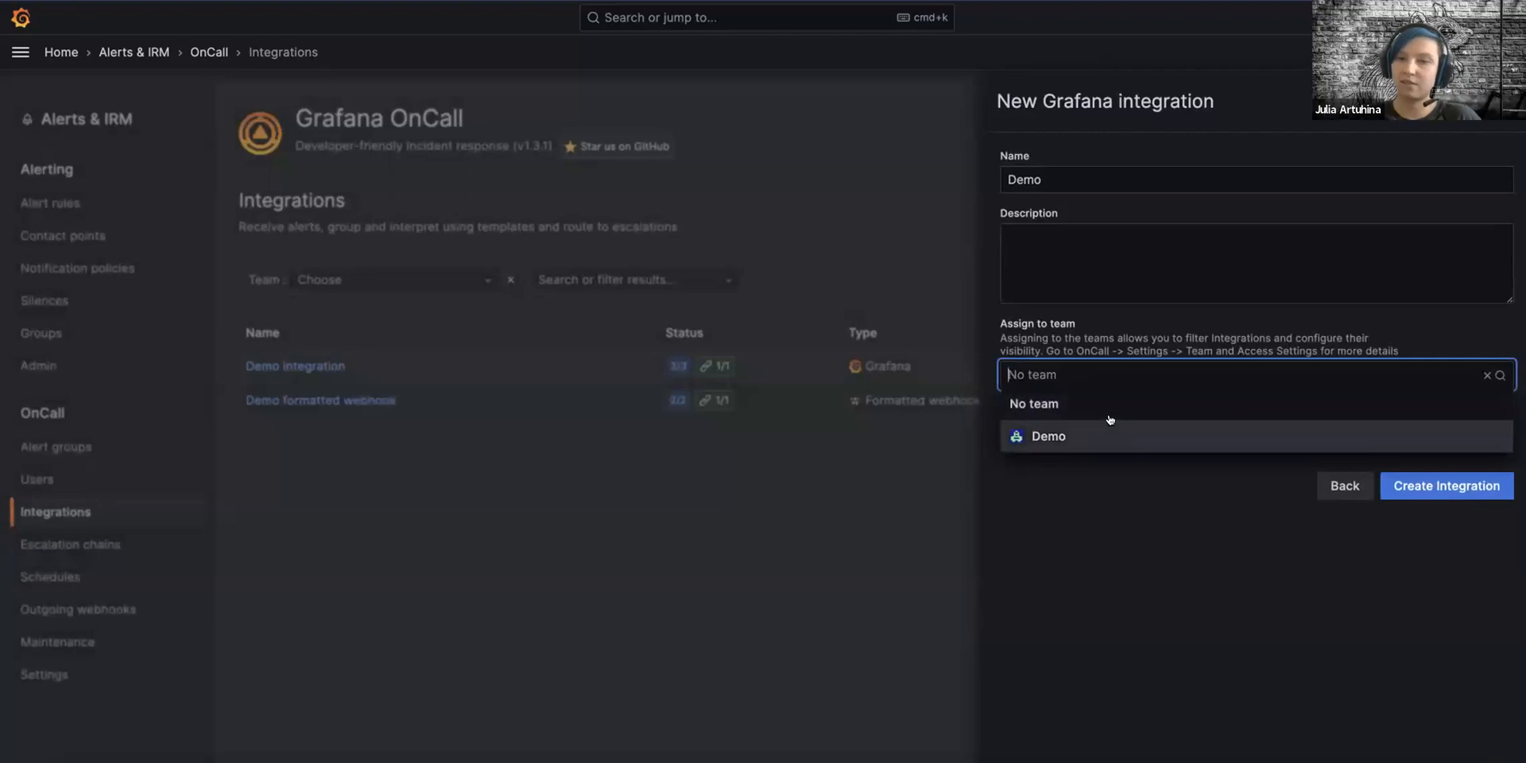
click(1444, 485)
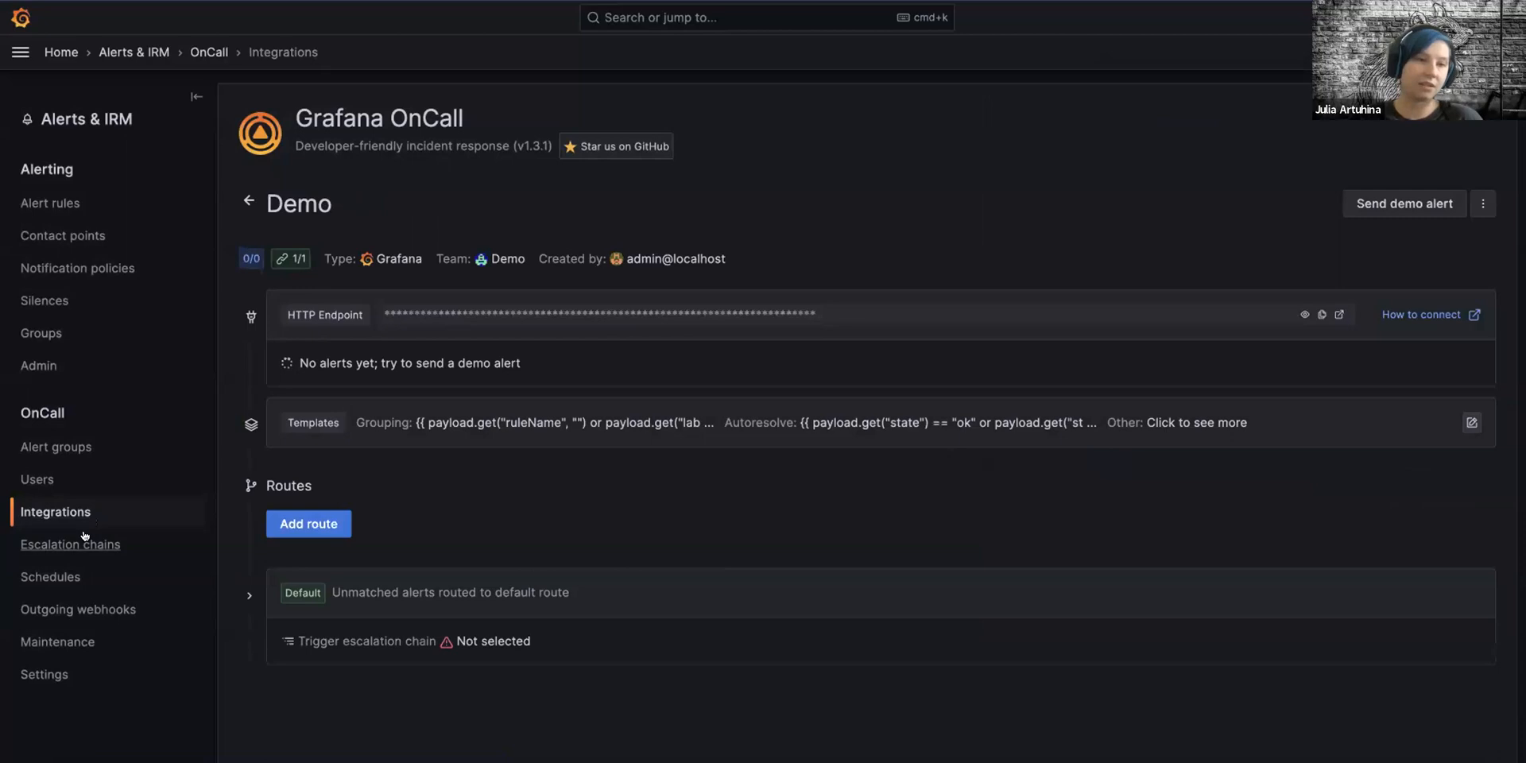
Step: Create a new escalation chain named 'Test', leaving the team as No team
click(70, 543)
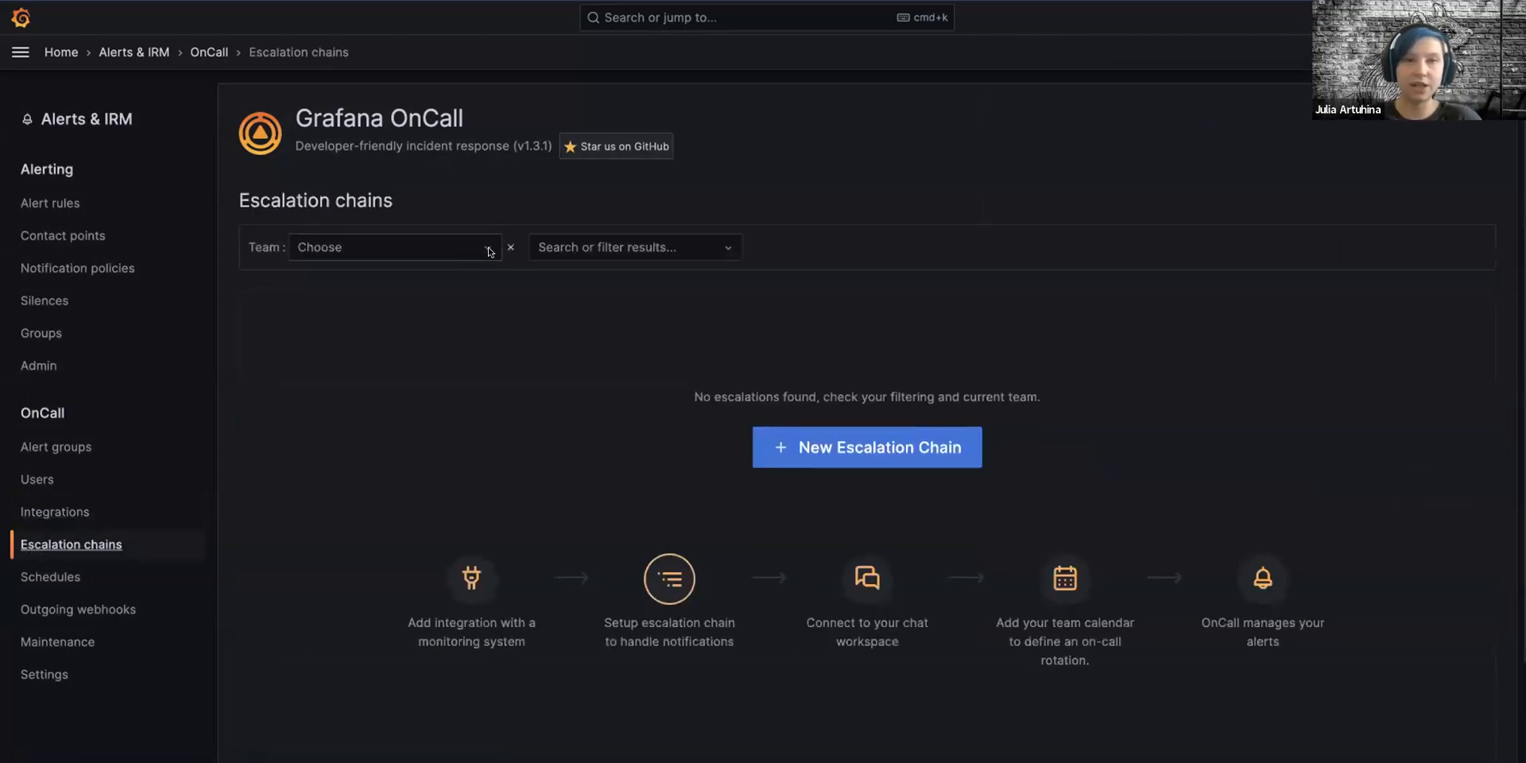
click(866, 446)
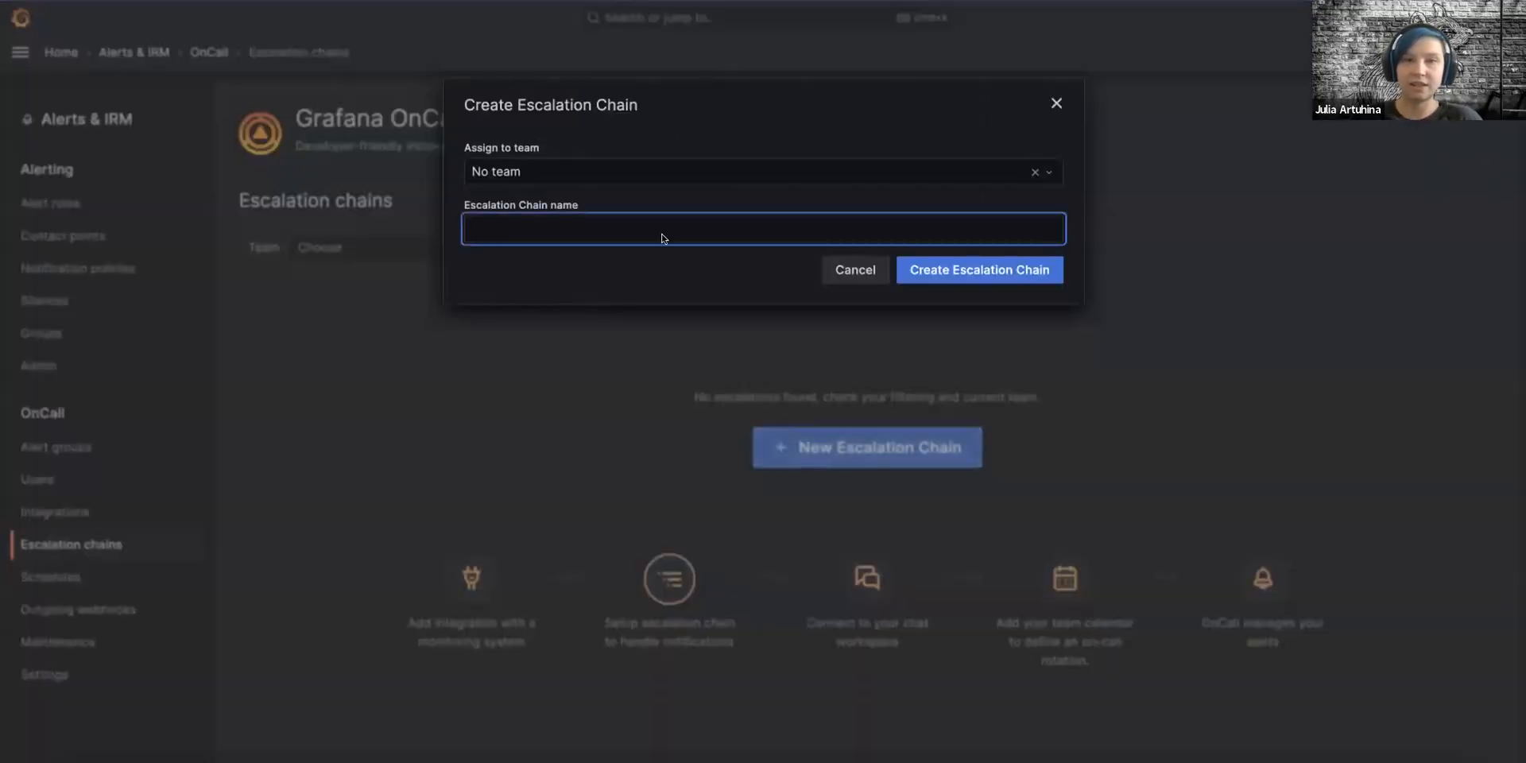
click(762, 171)
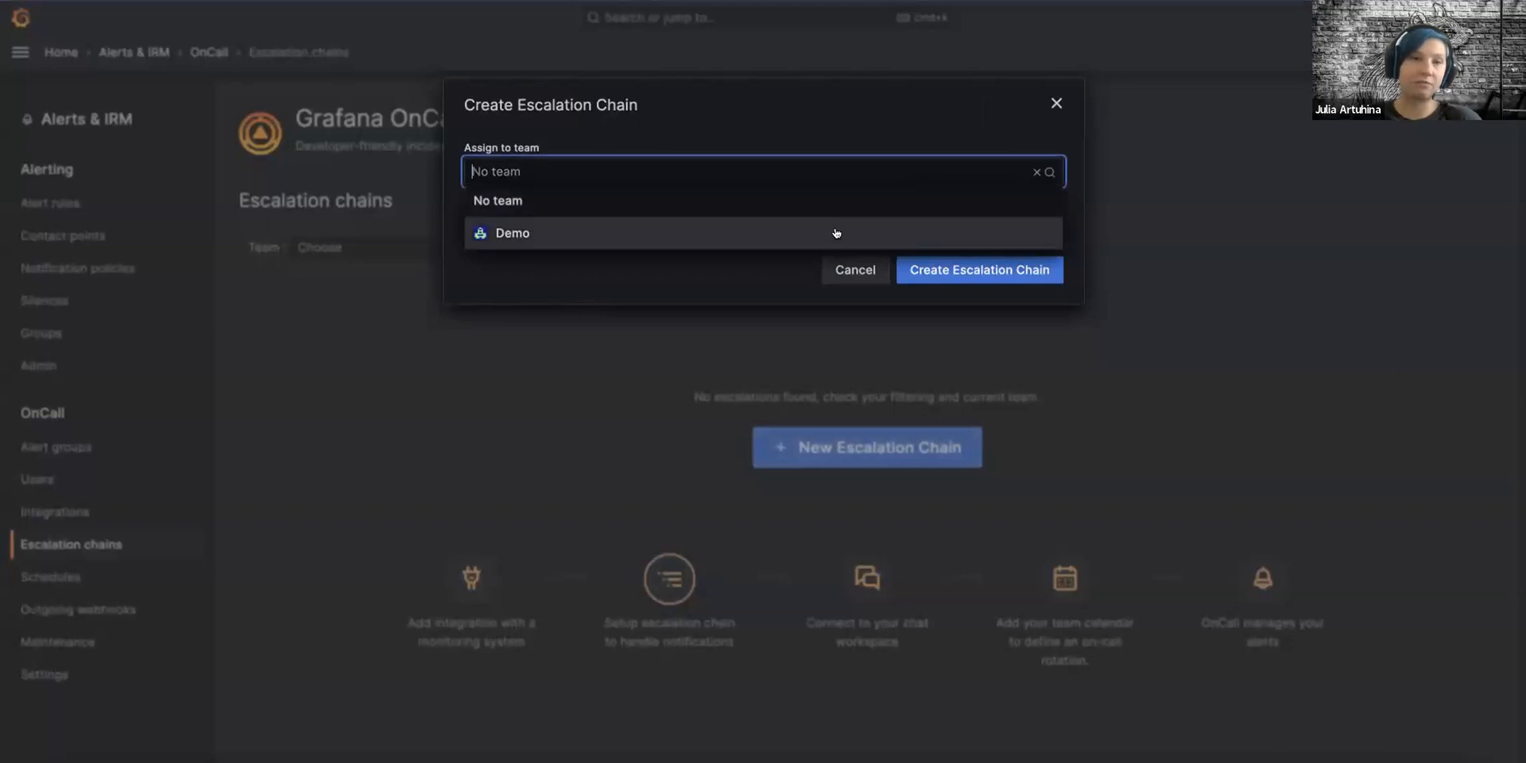
click(498, 201)
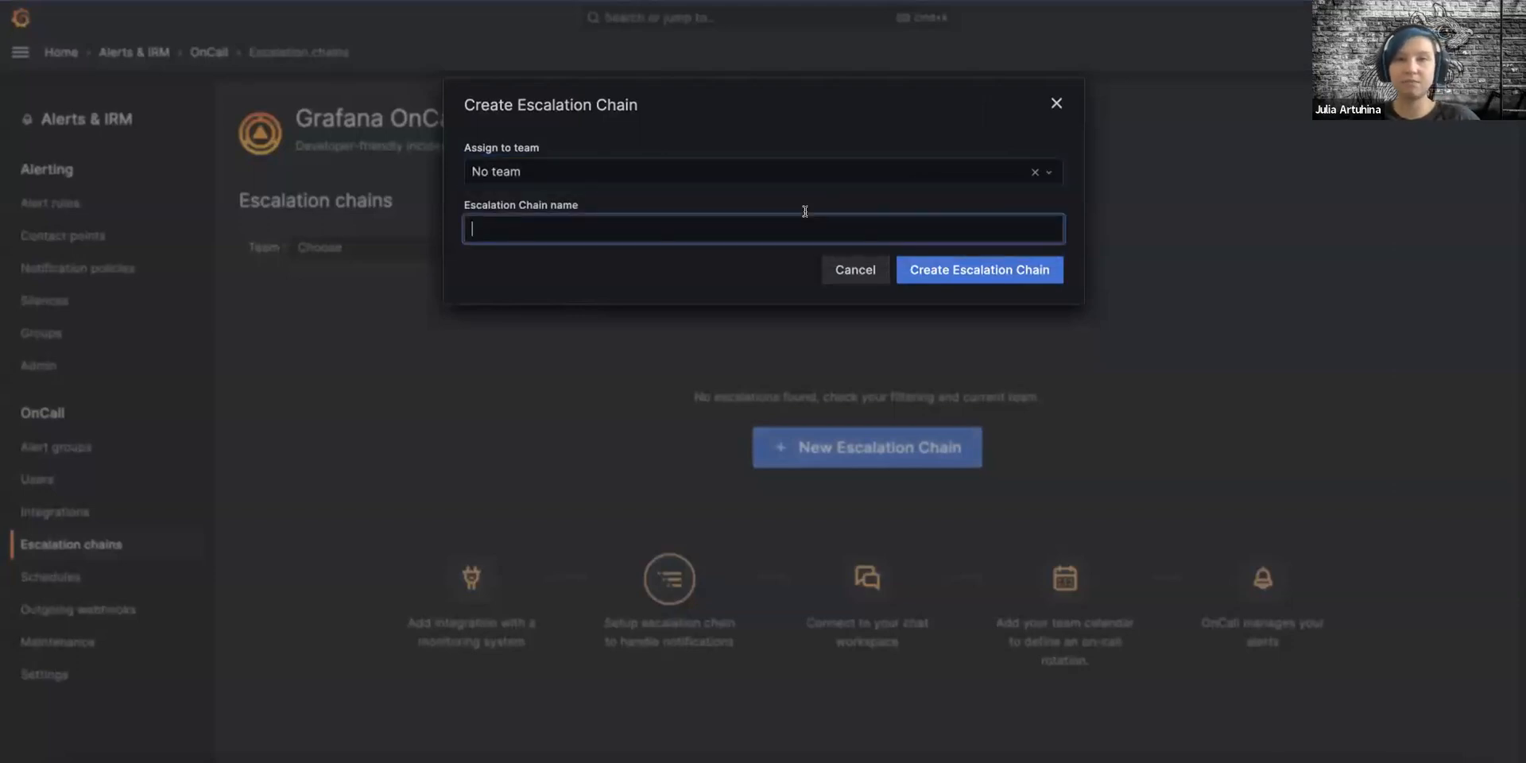
text(Test)
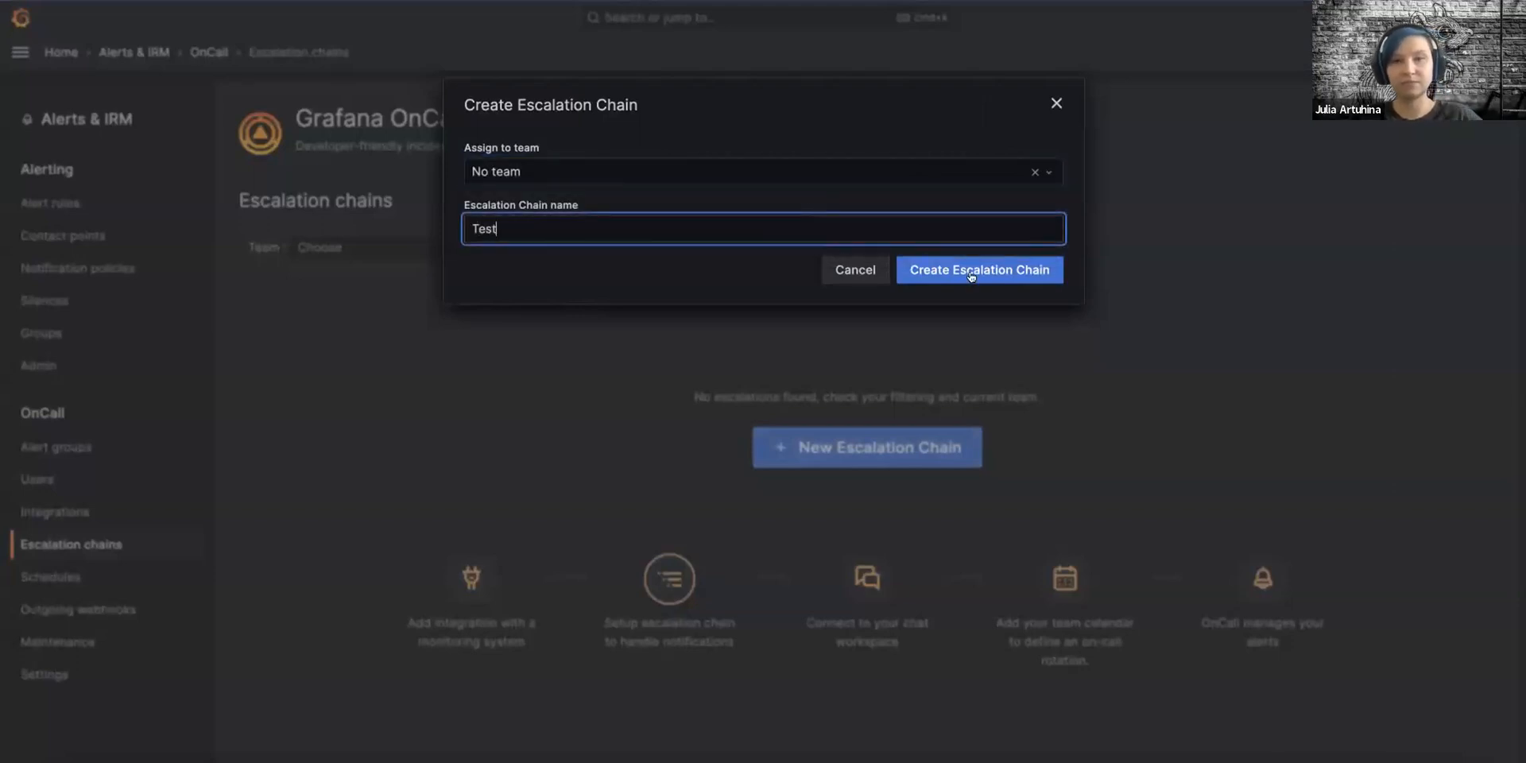
click(978, 269)
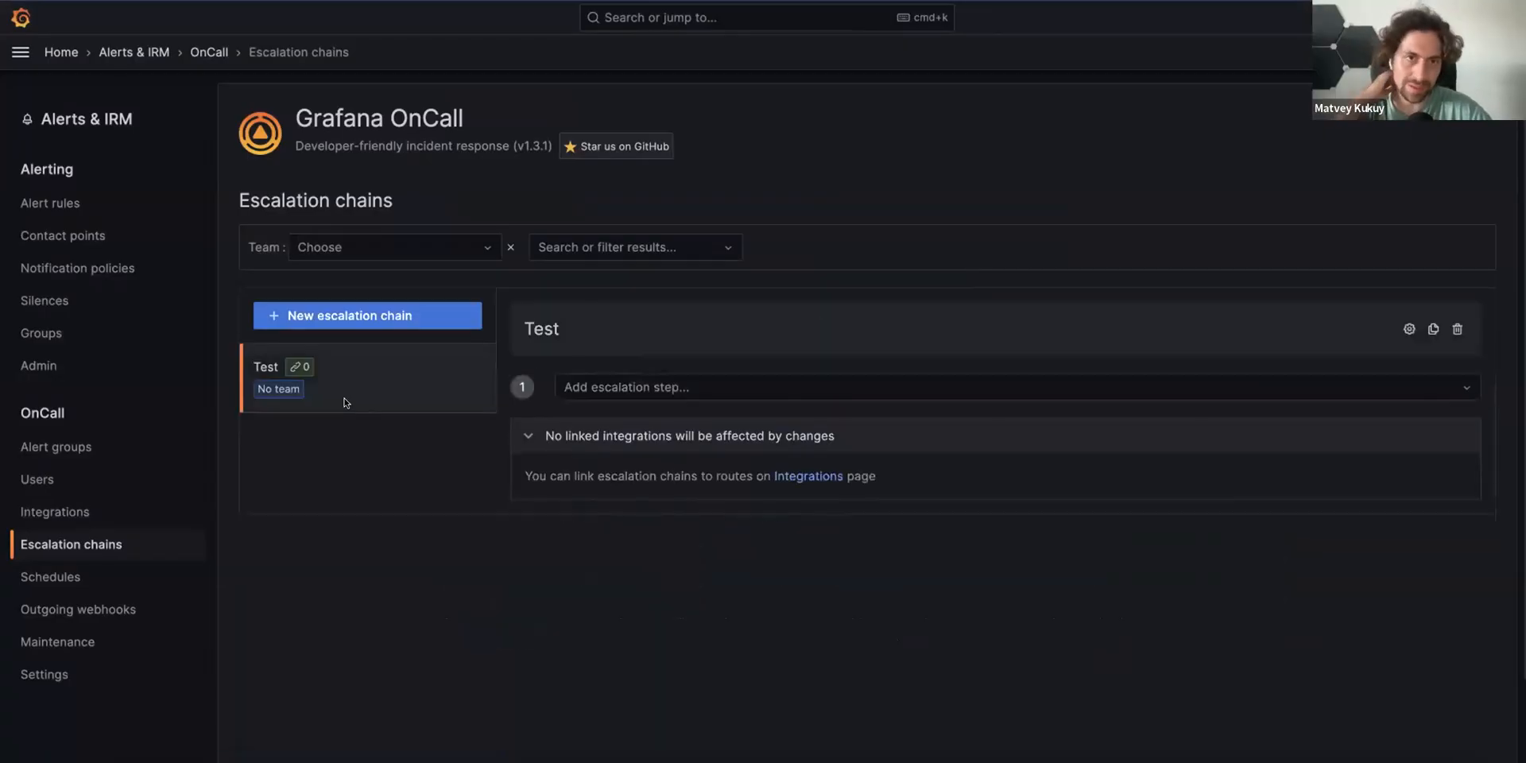
mouse_move(360, 377)
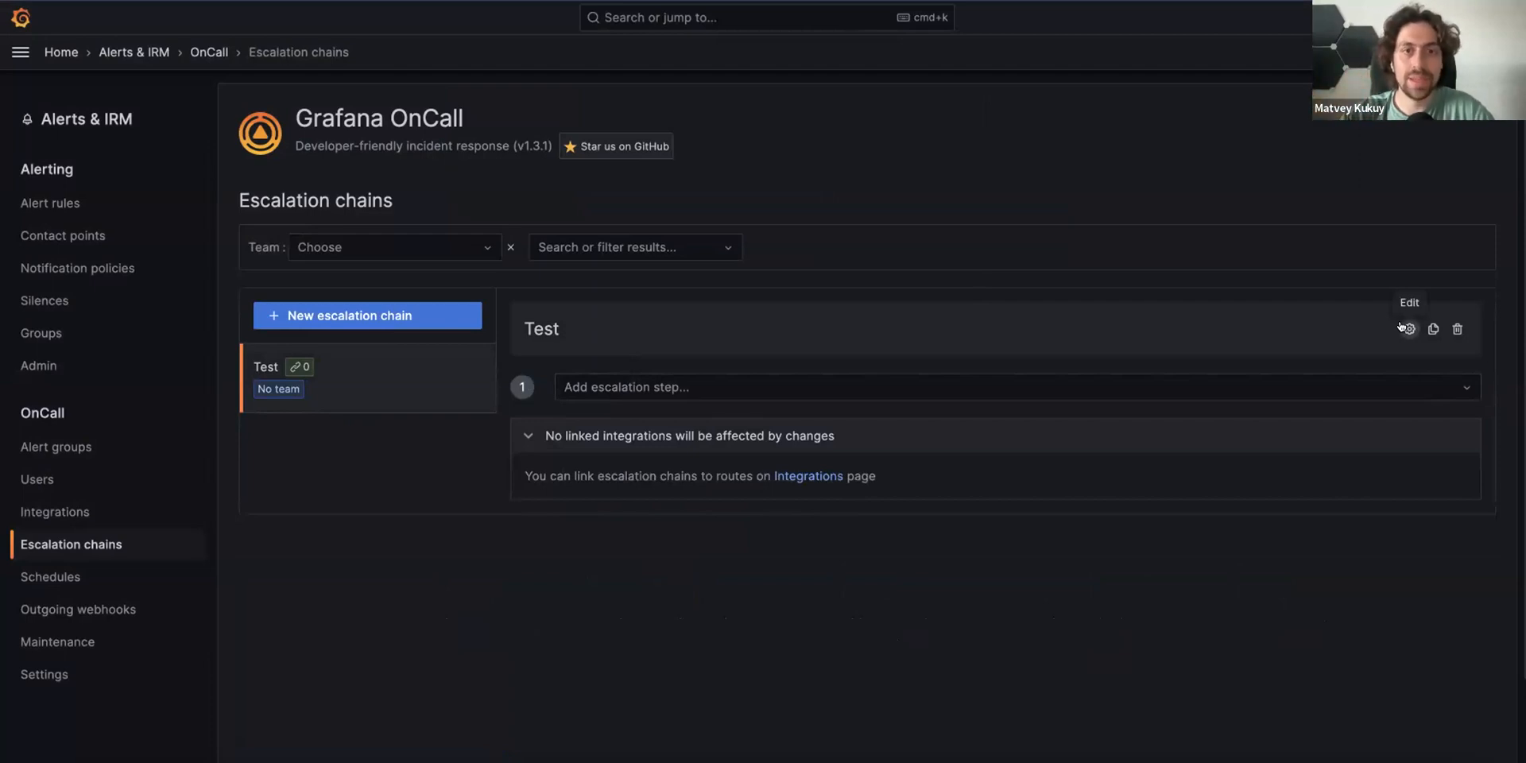
mouse_move(1084, 205)
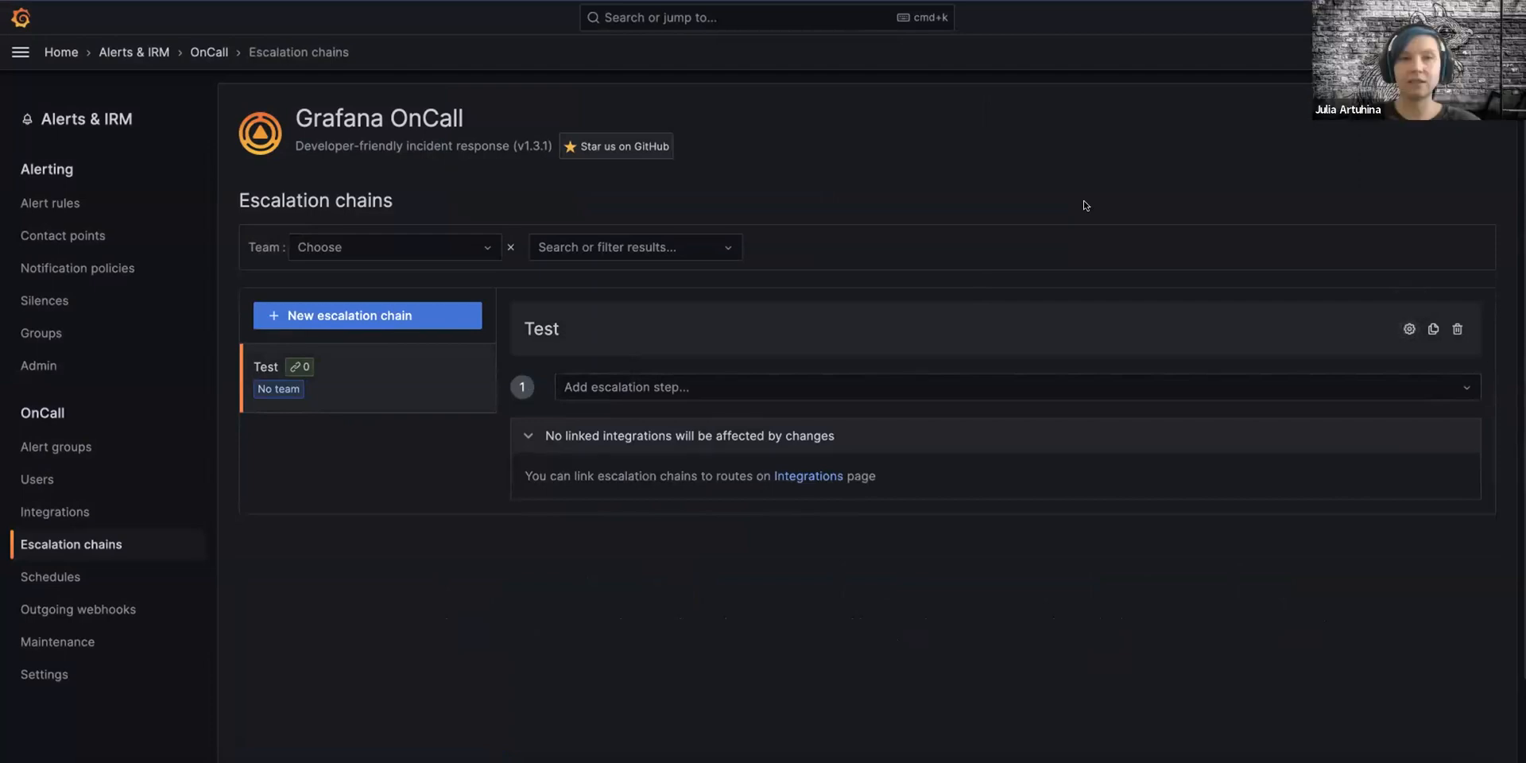
mouse_move(895, 189)
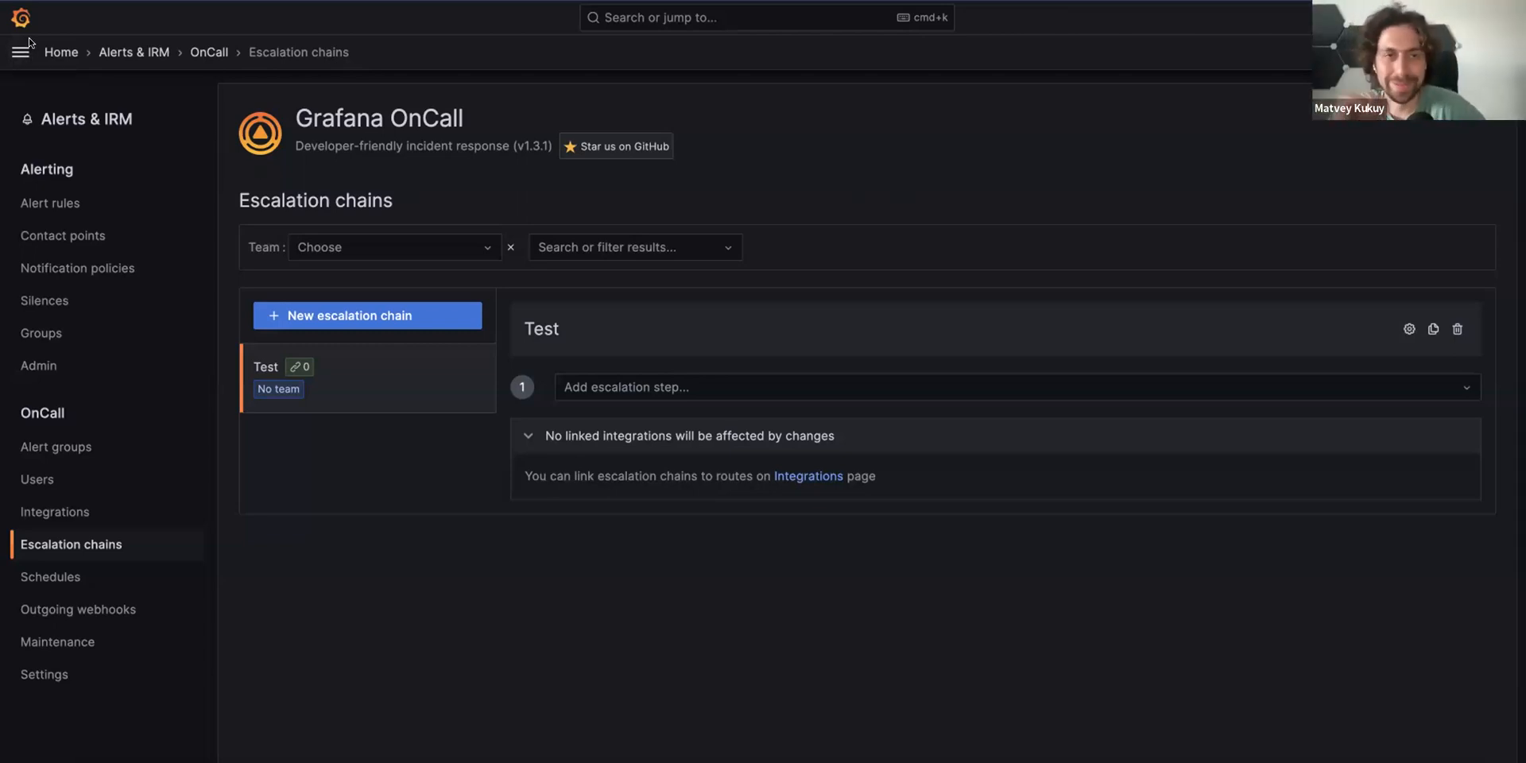
mouse_move(22, 52)
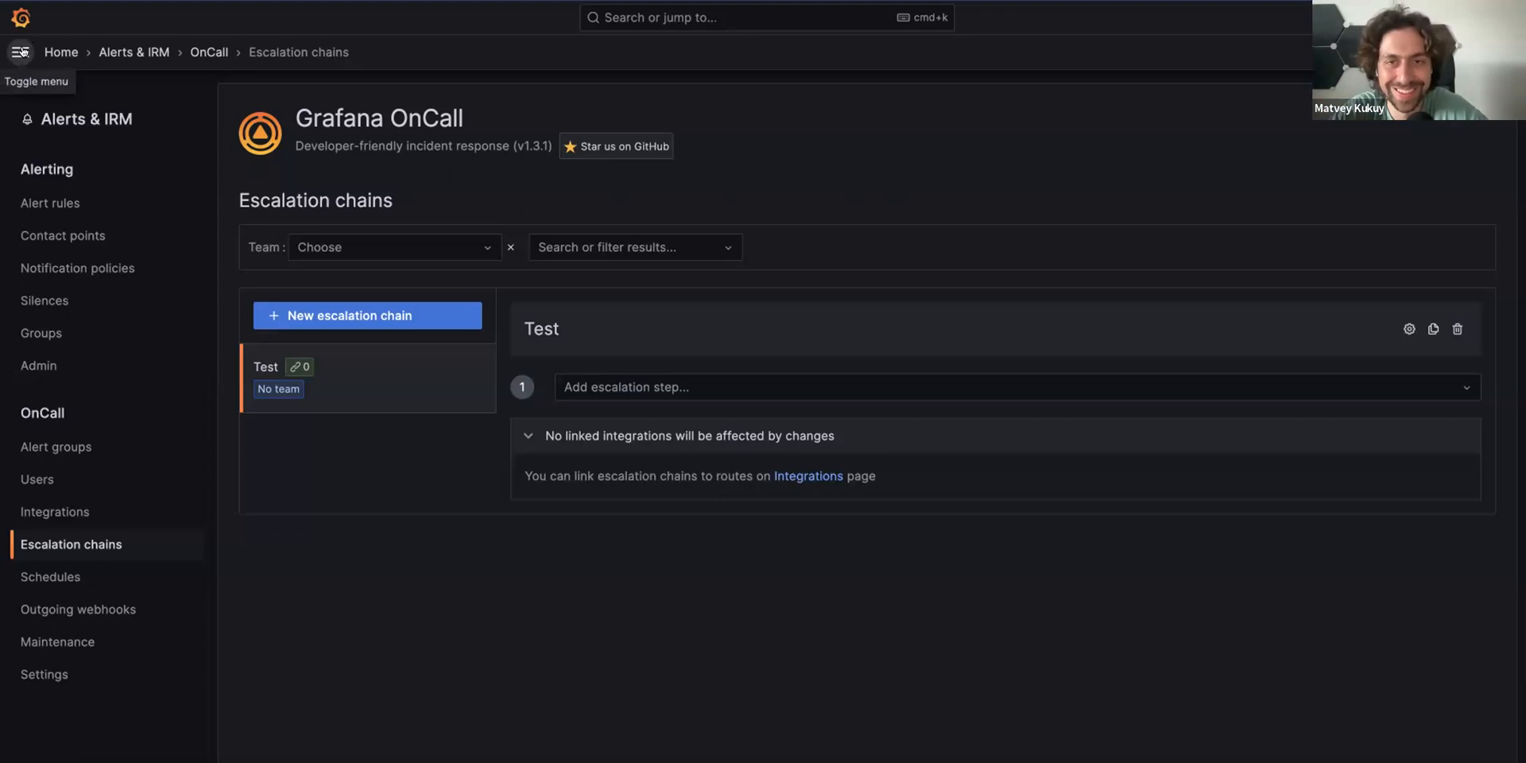
click(19, 51)
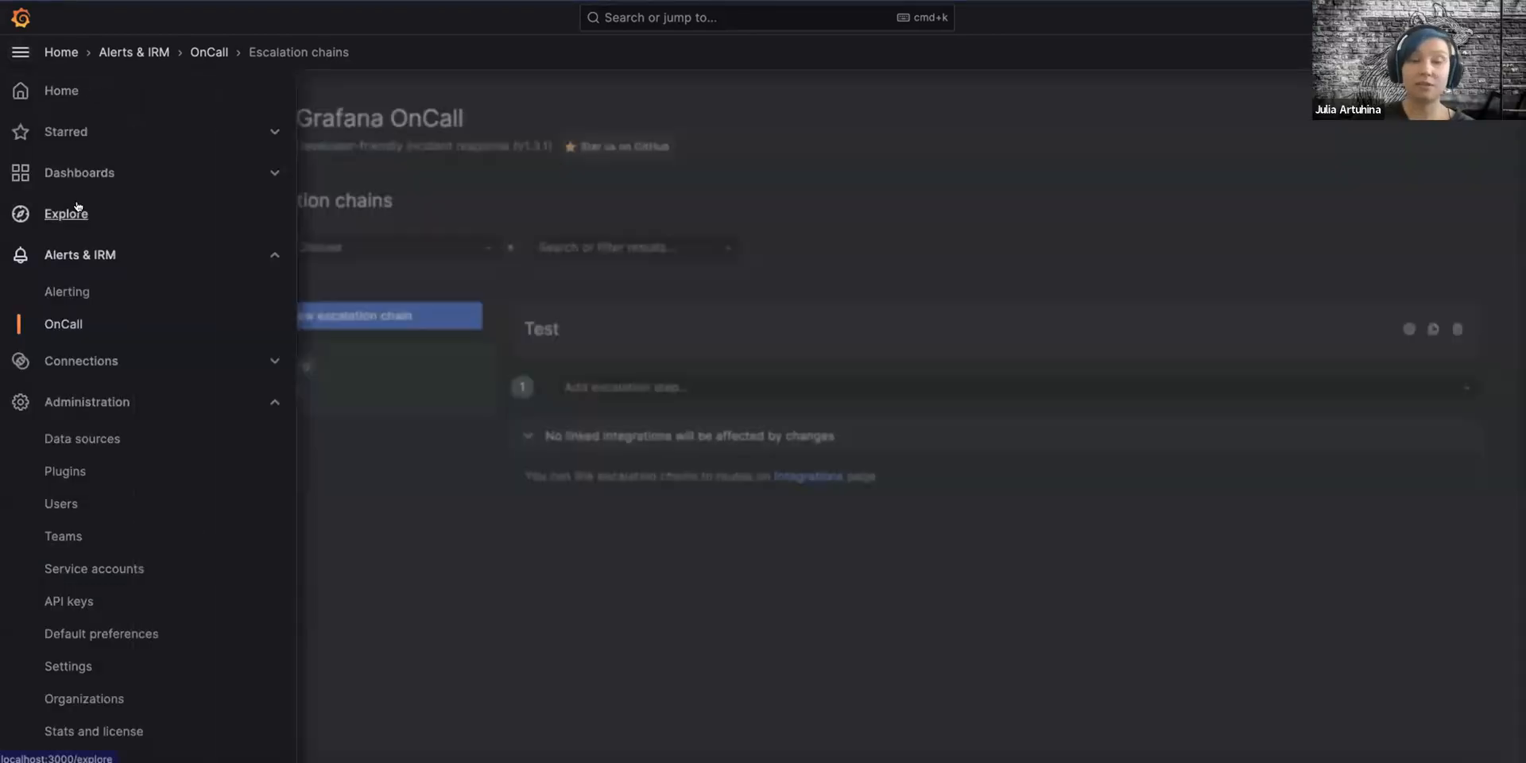
click(65, 213)
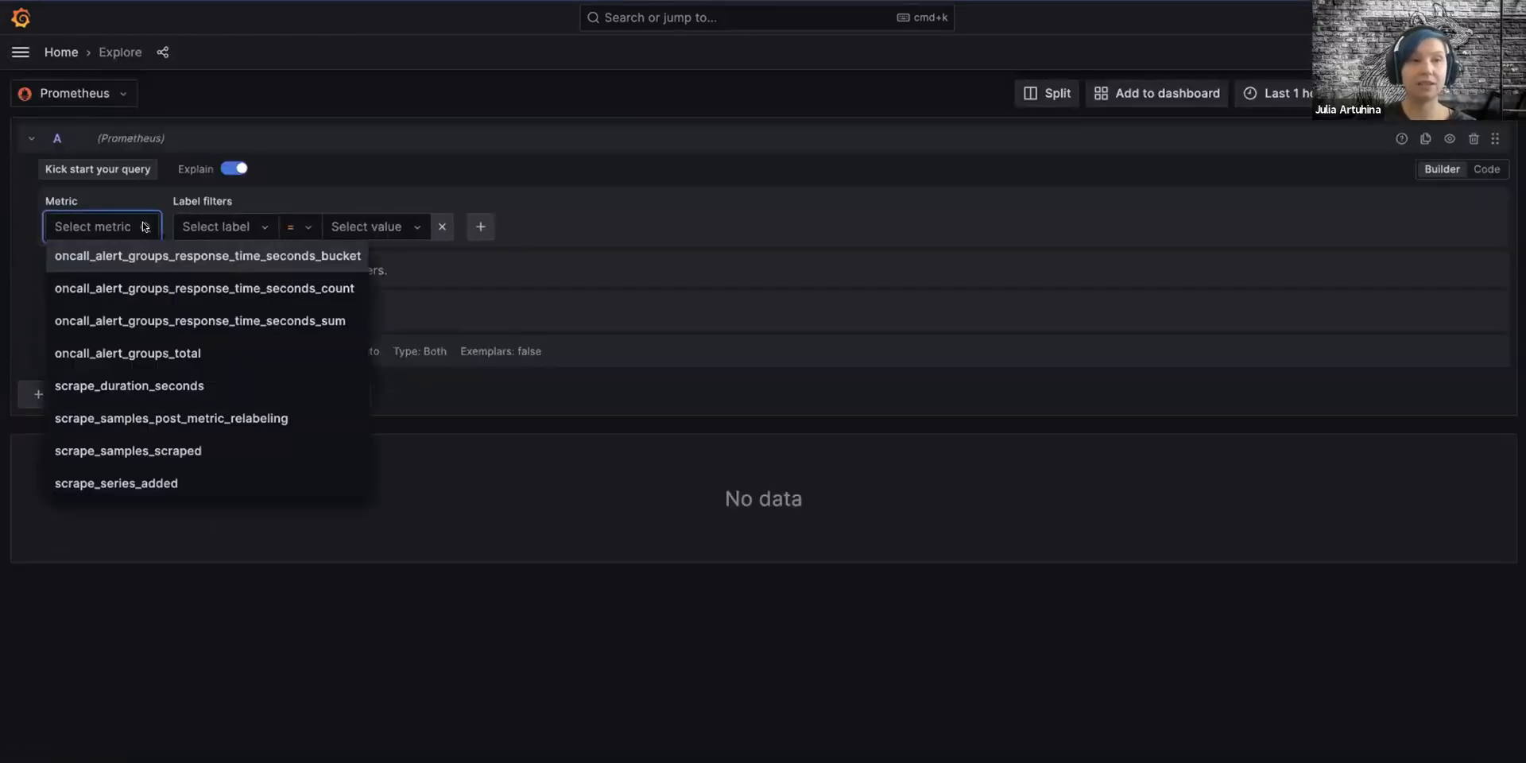
Step: Query oncall_alert_groups_total with a team label filter using the =~ regex operator
text(oncall_alert_groups_total)
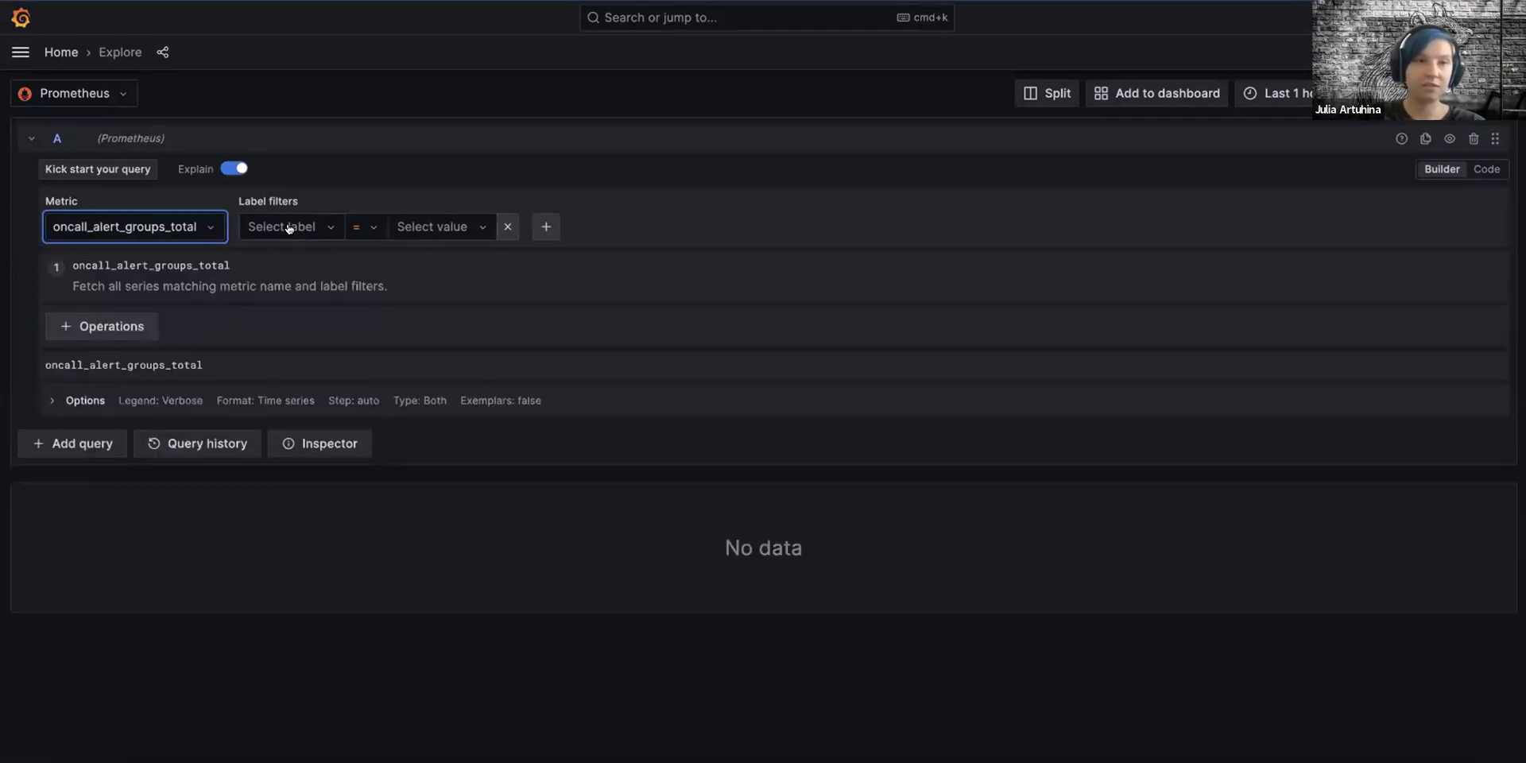
click(282, 225)
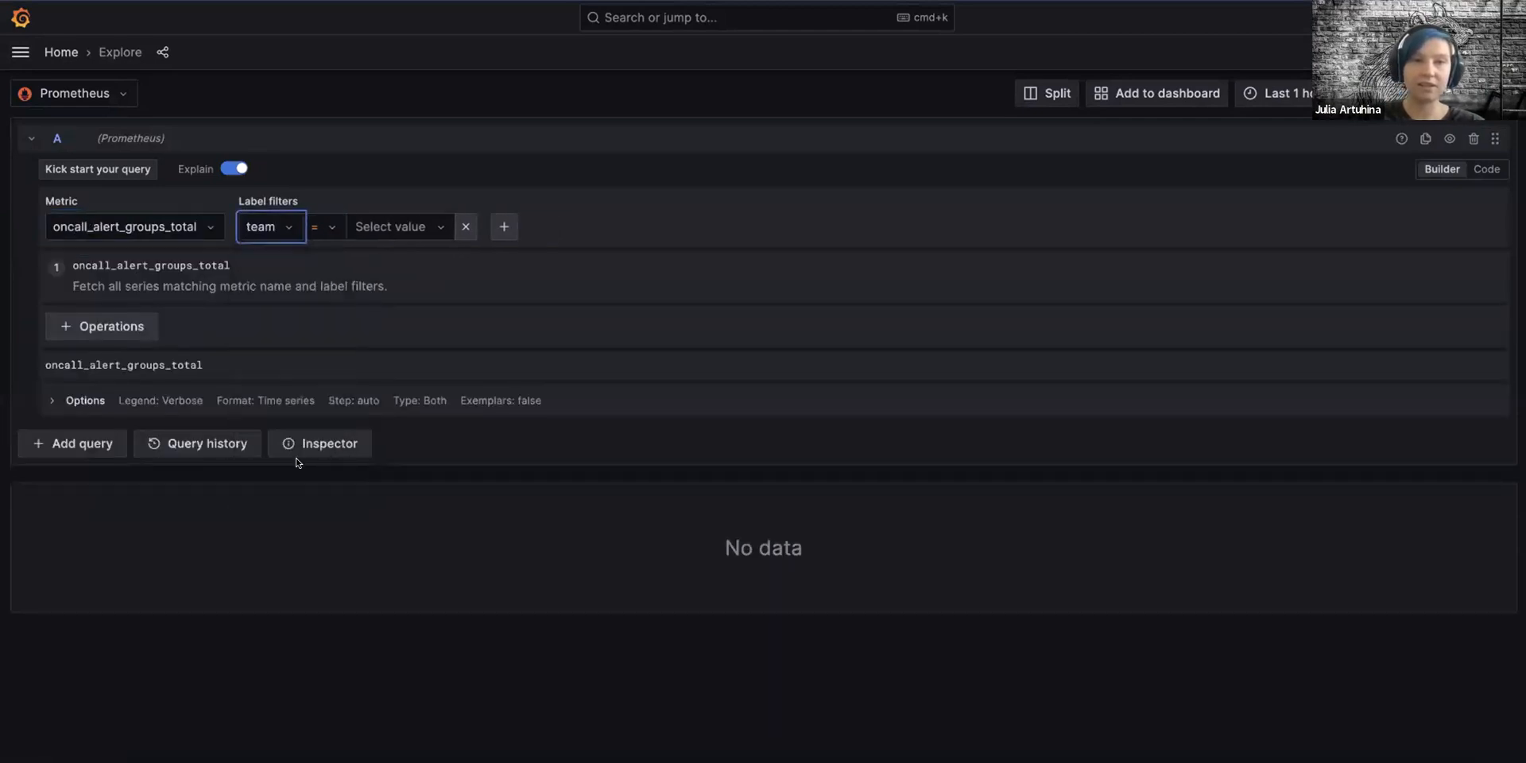
click(322, 226)
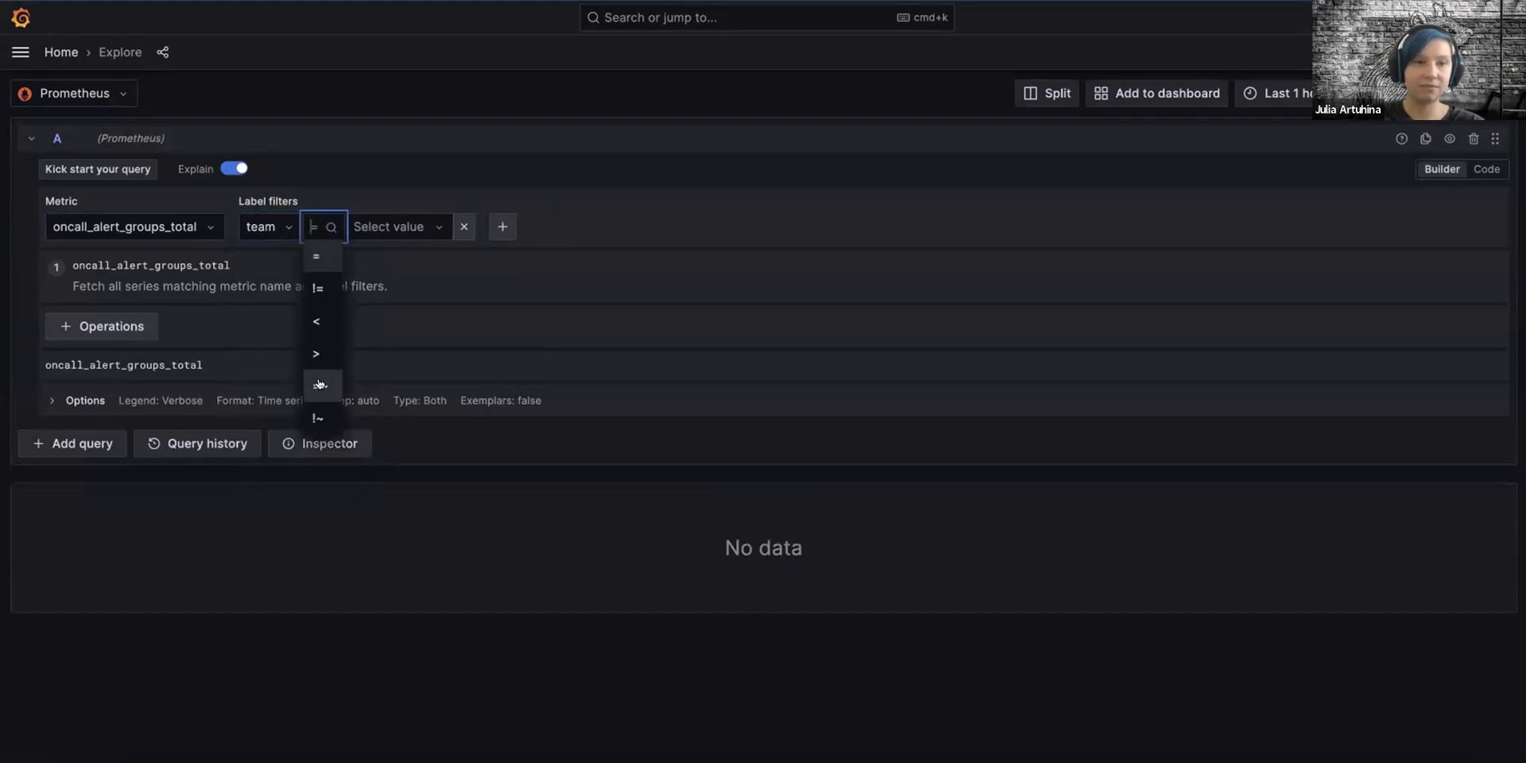
click(320, 385)
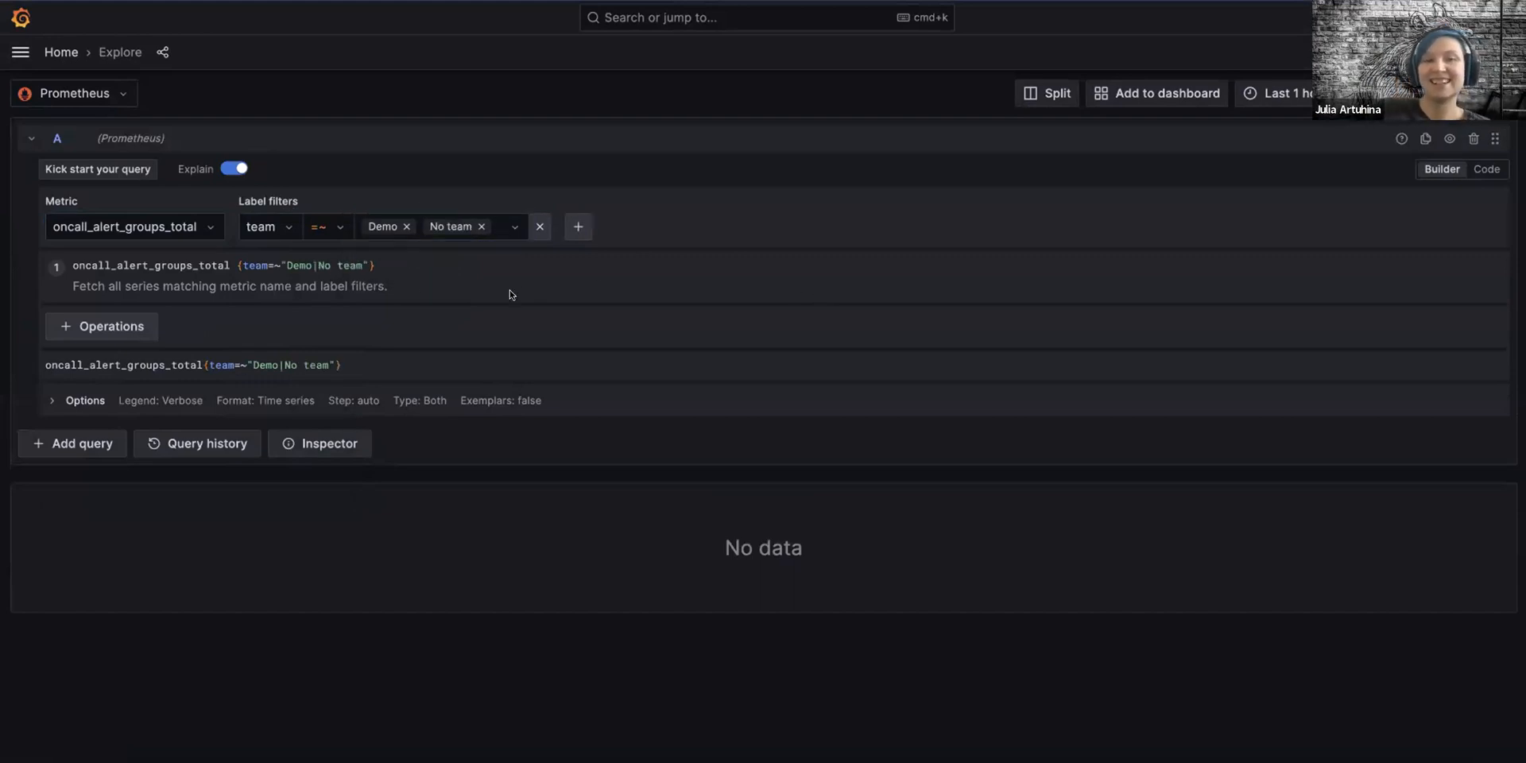
mouse_move(473, 285)
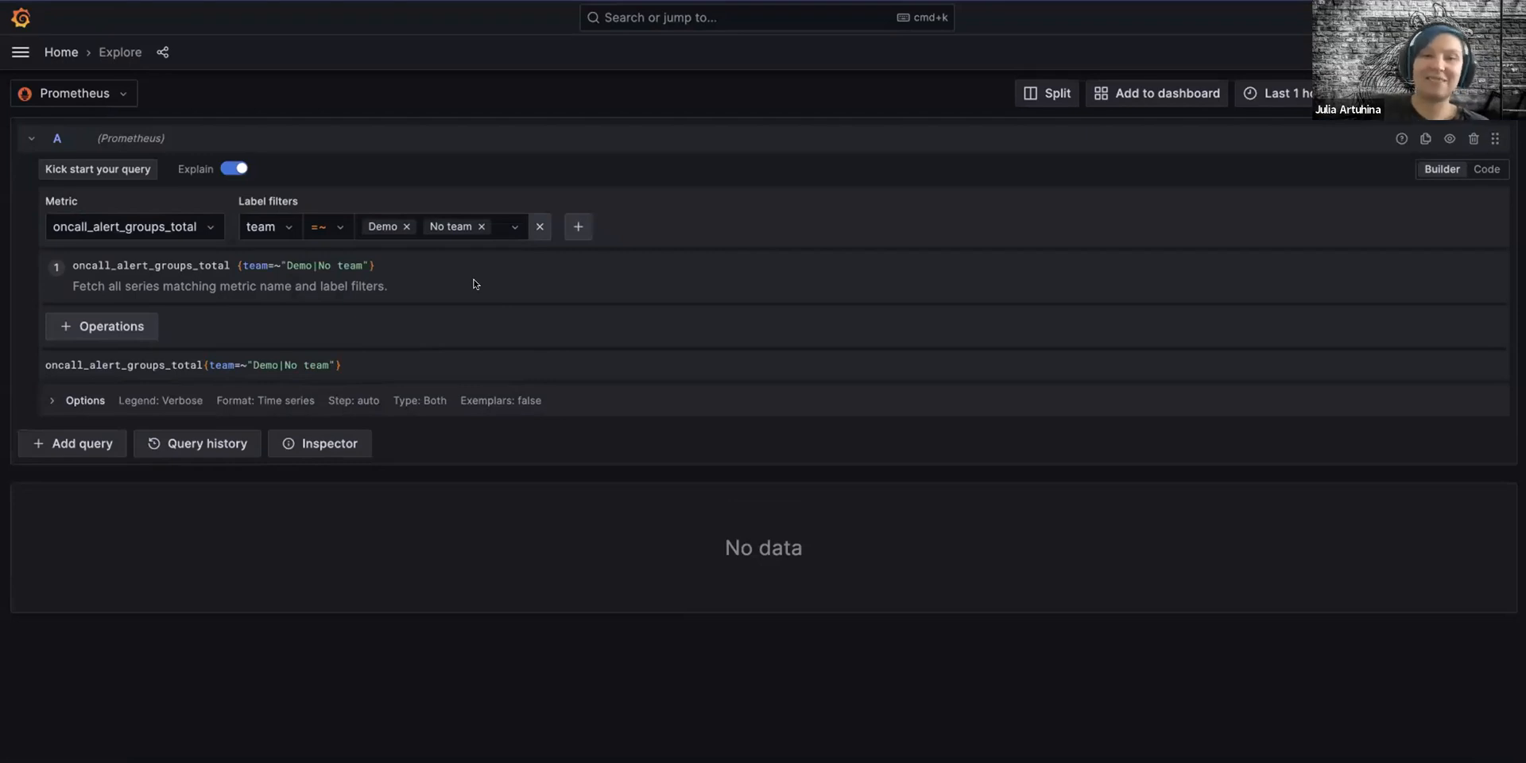
mouse_move(430, 247)
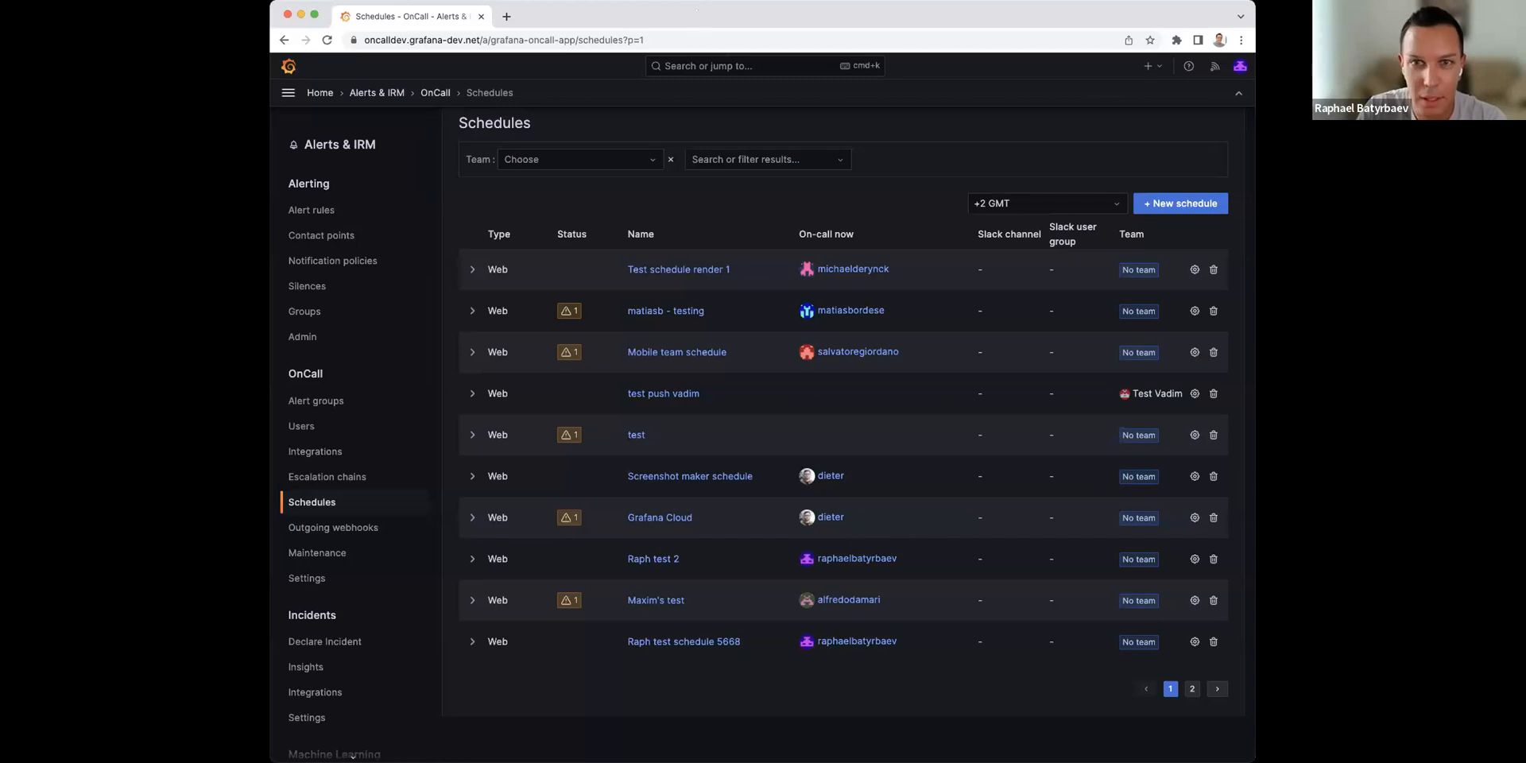
mouse_move(1020, 125)
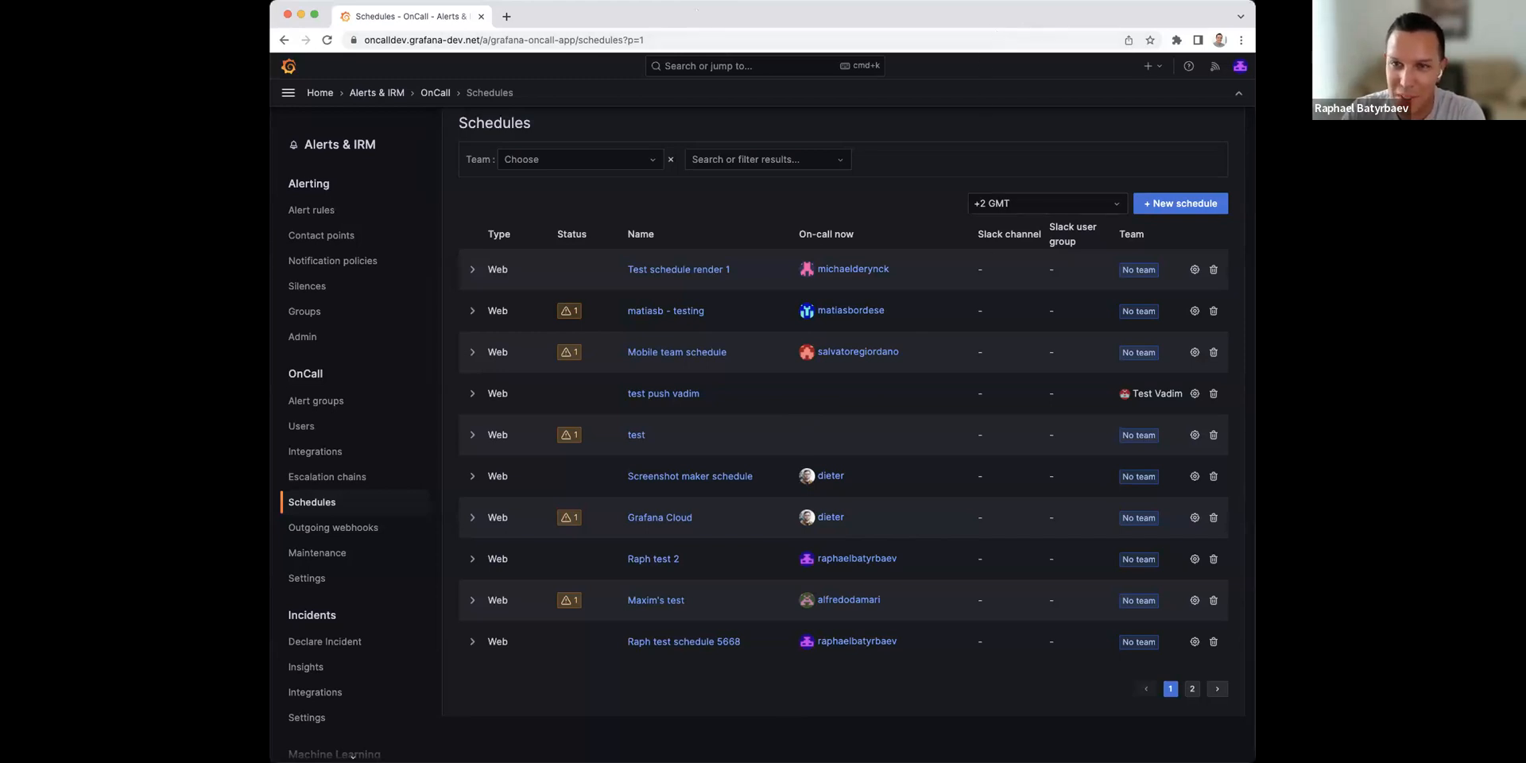
mouse_move(1080, 102)
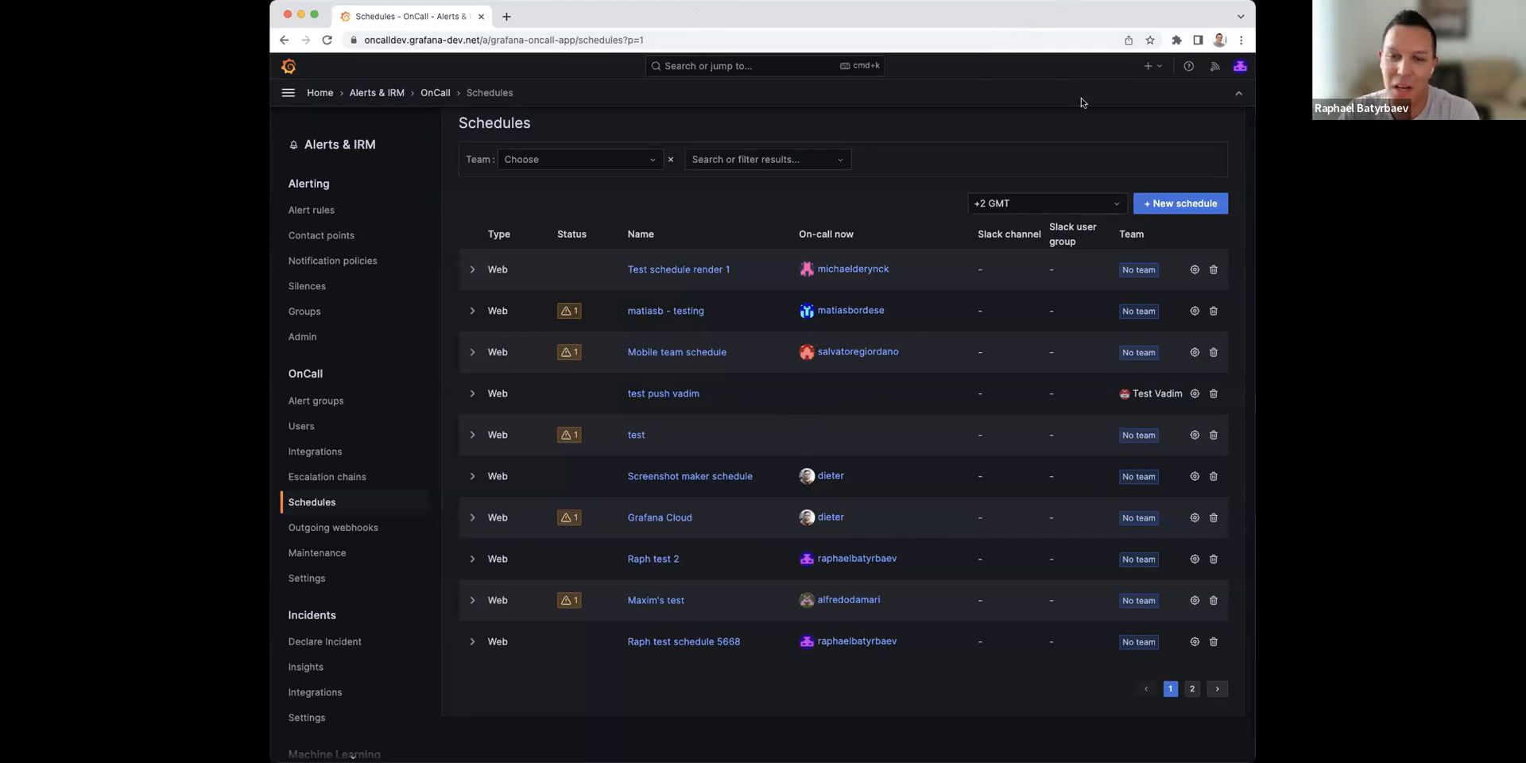
mouse_move(953, 447)
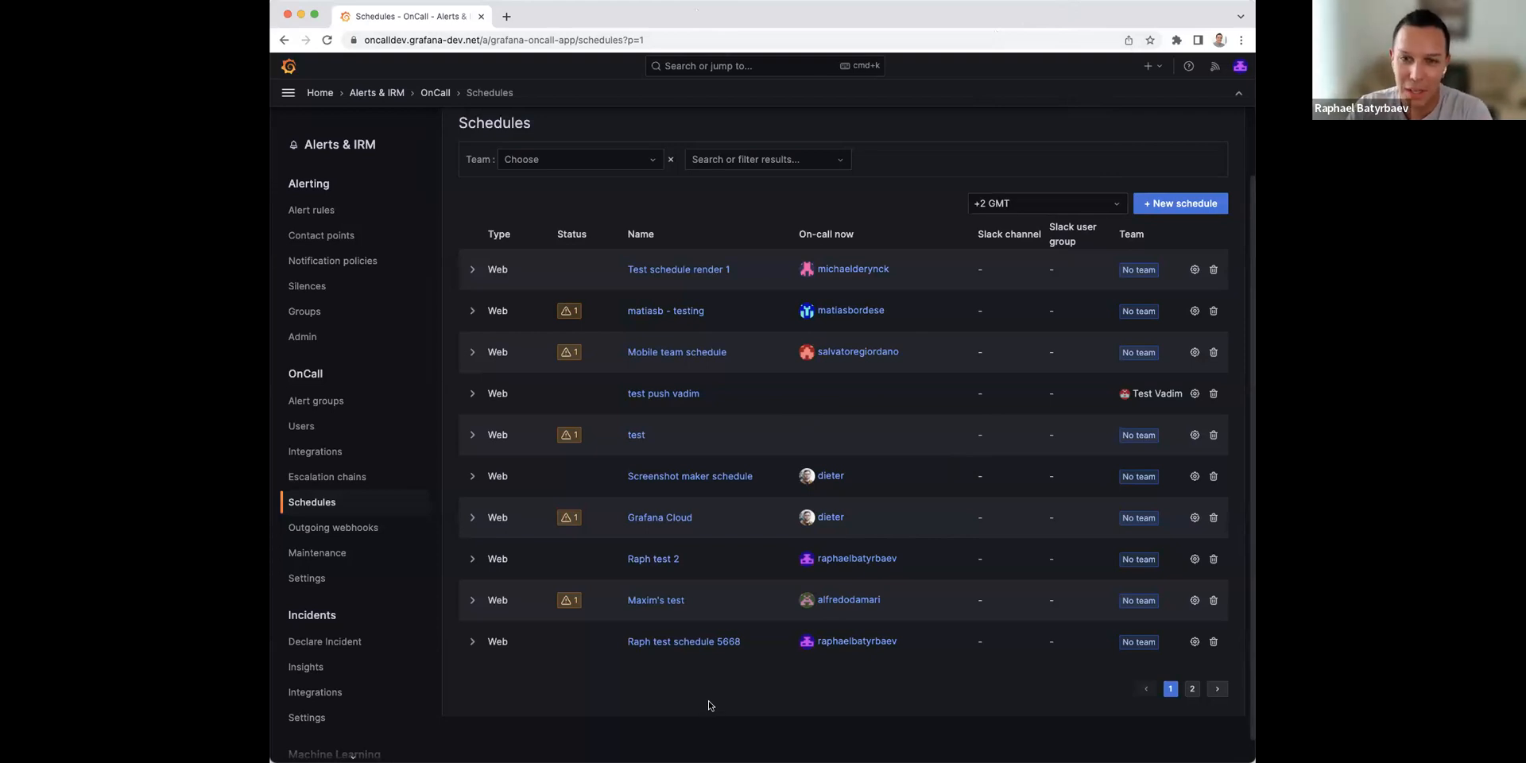
mouse_move(801, 644)
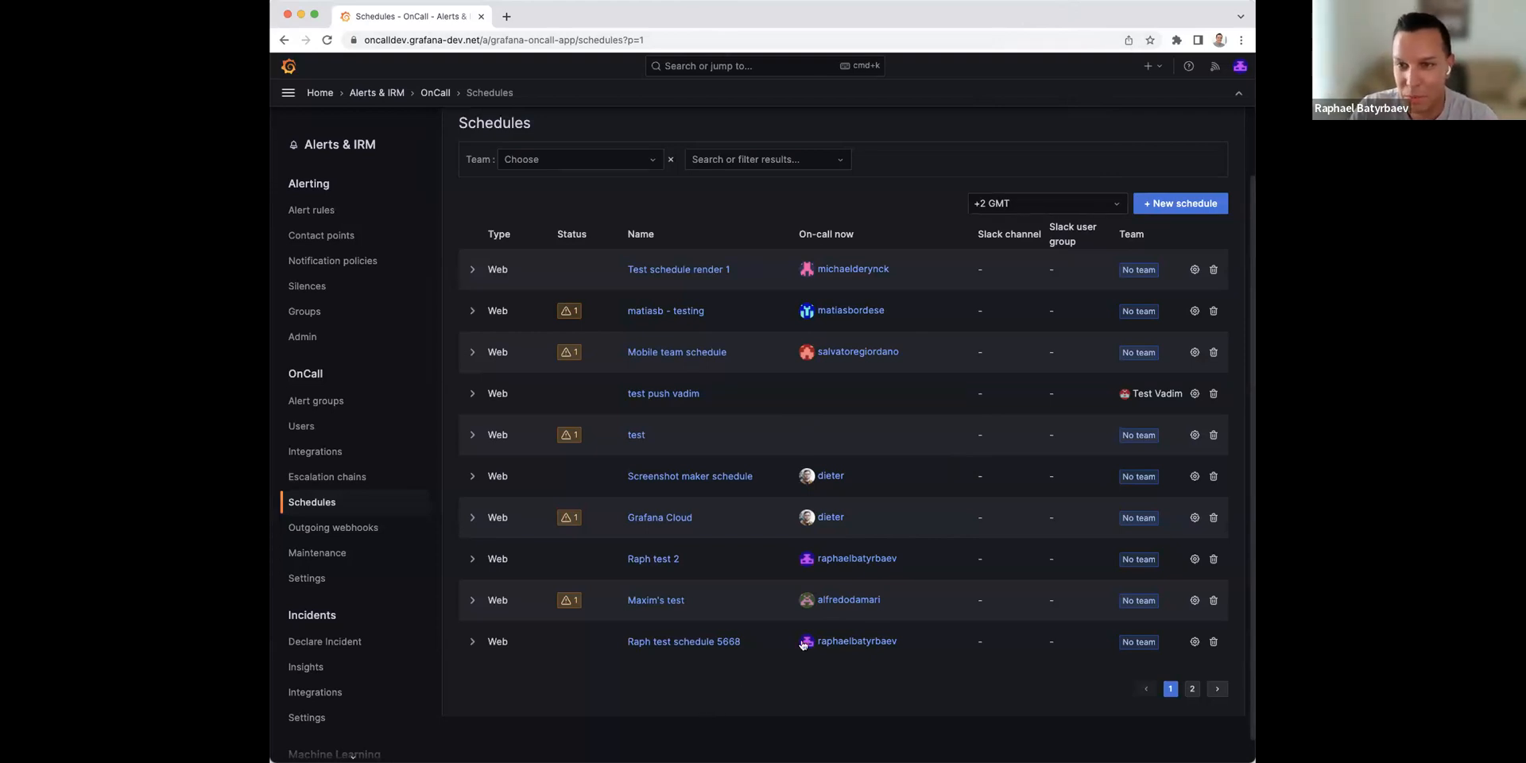
mouse_move(997, 647)
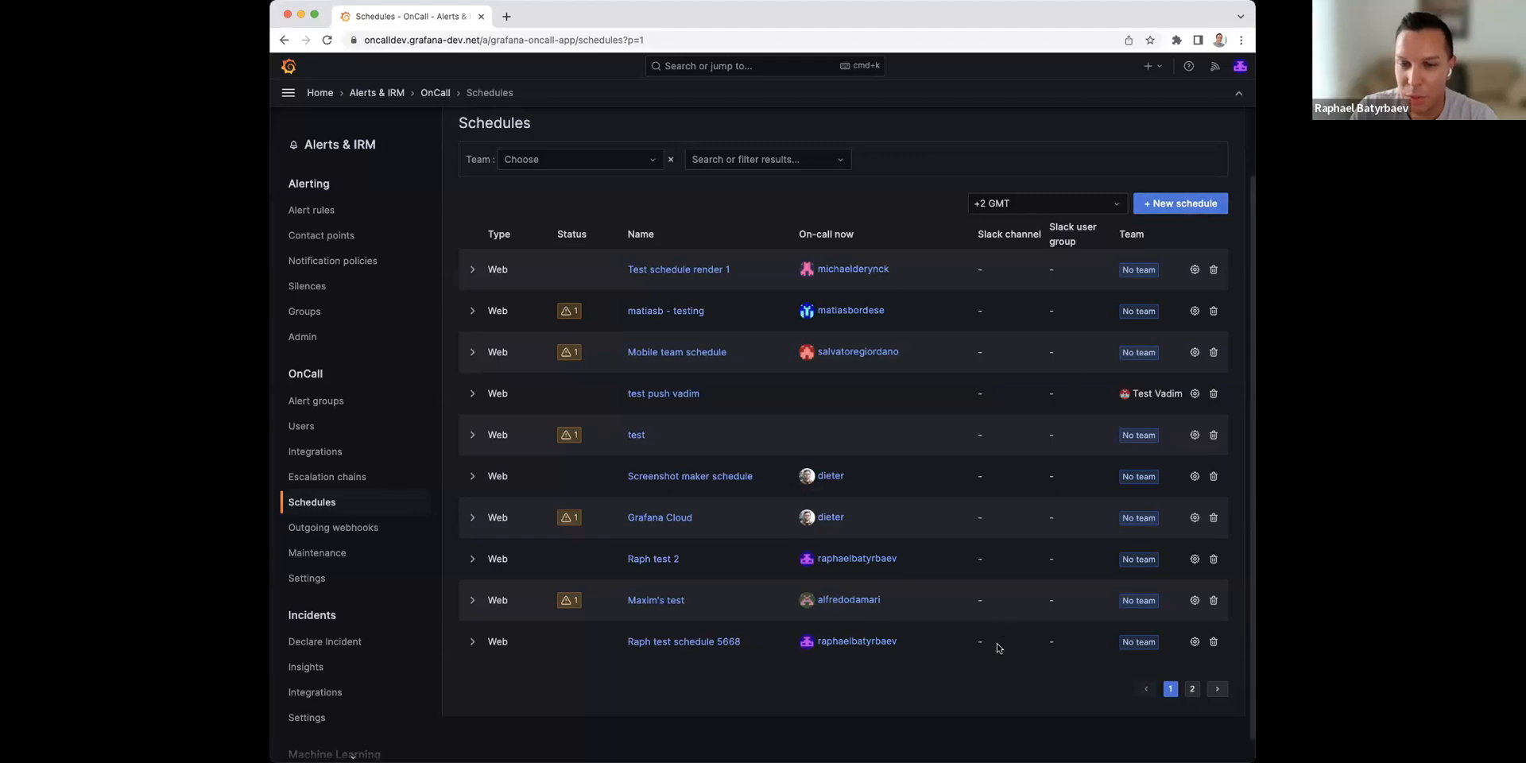
mouse_move(983, 703)
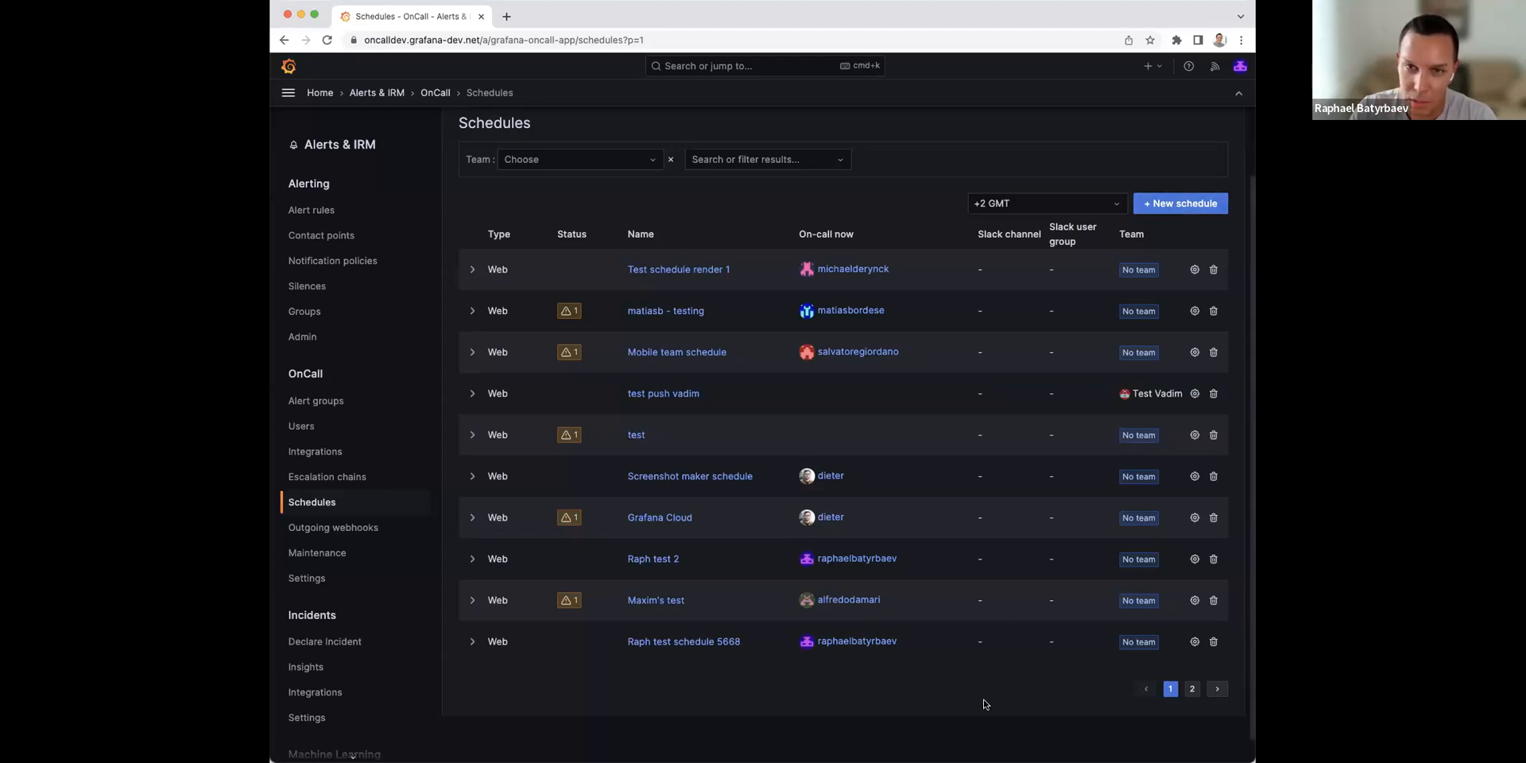
mouse_move(1005, 616)
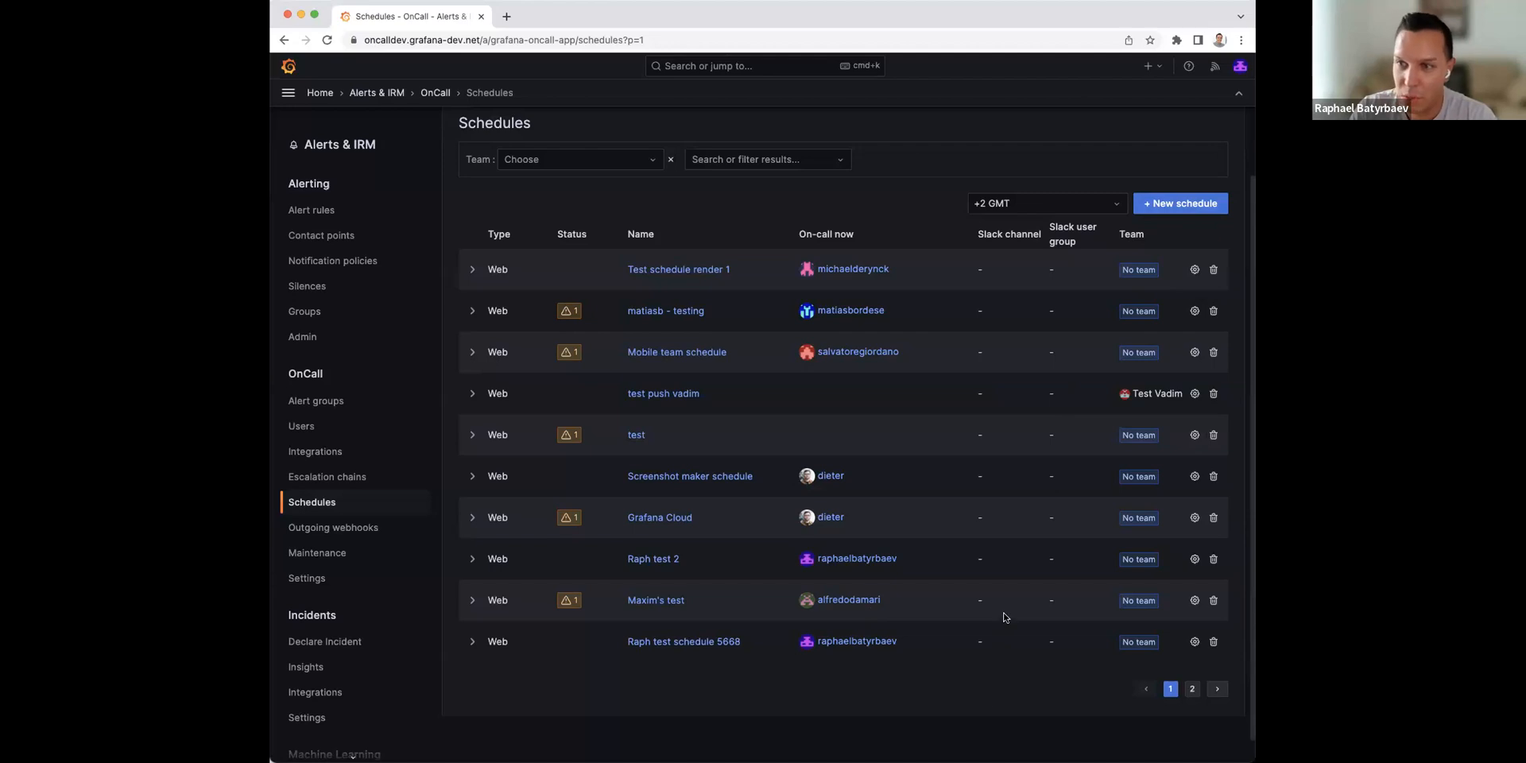
mouse_move(997, 699)
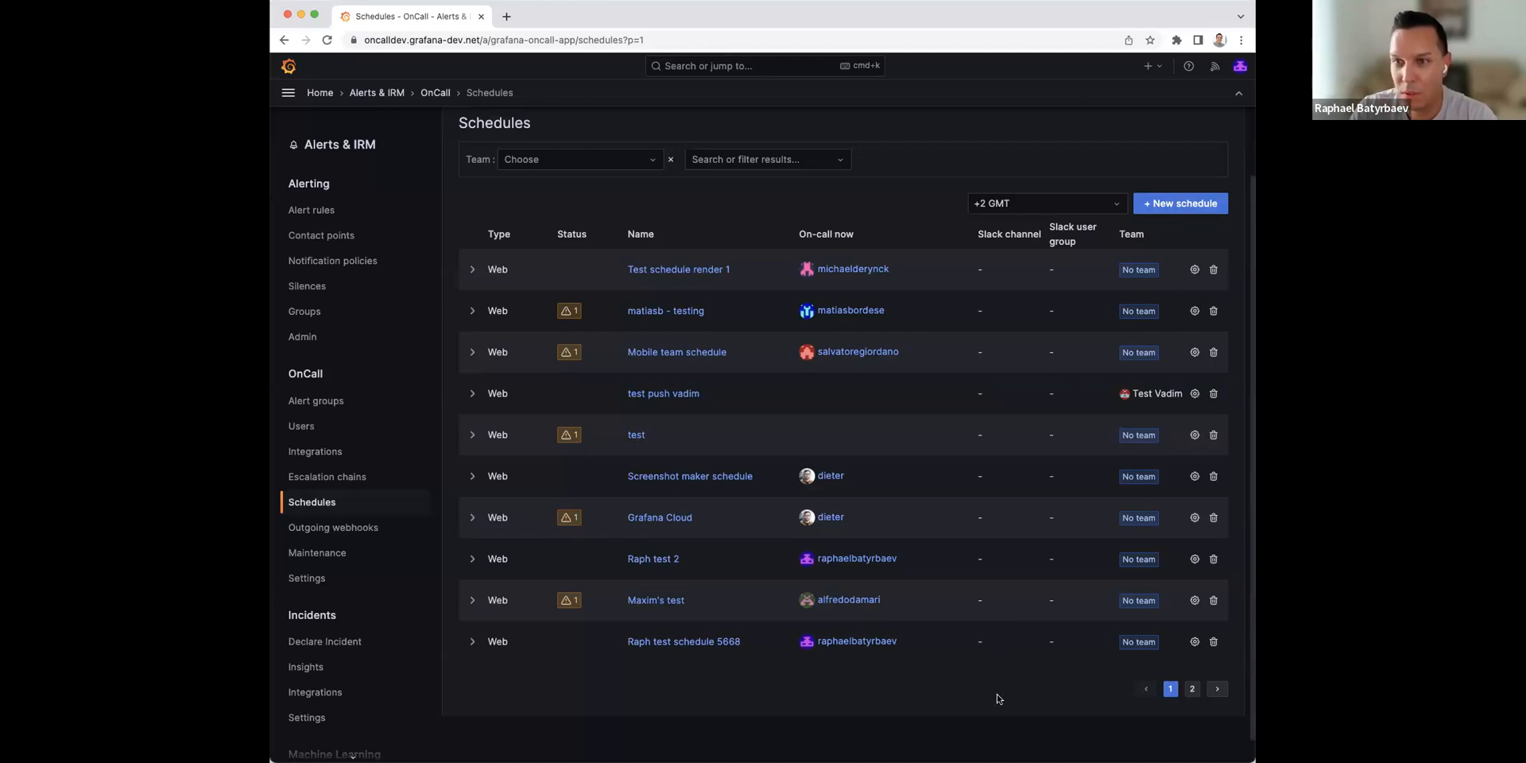
mouse_move(1183, 229)
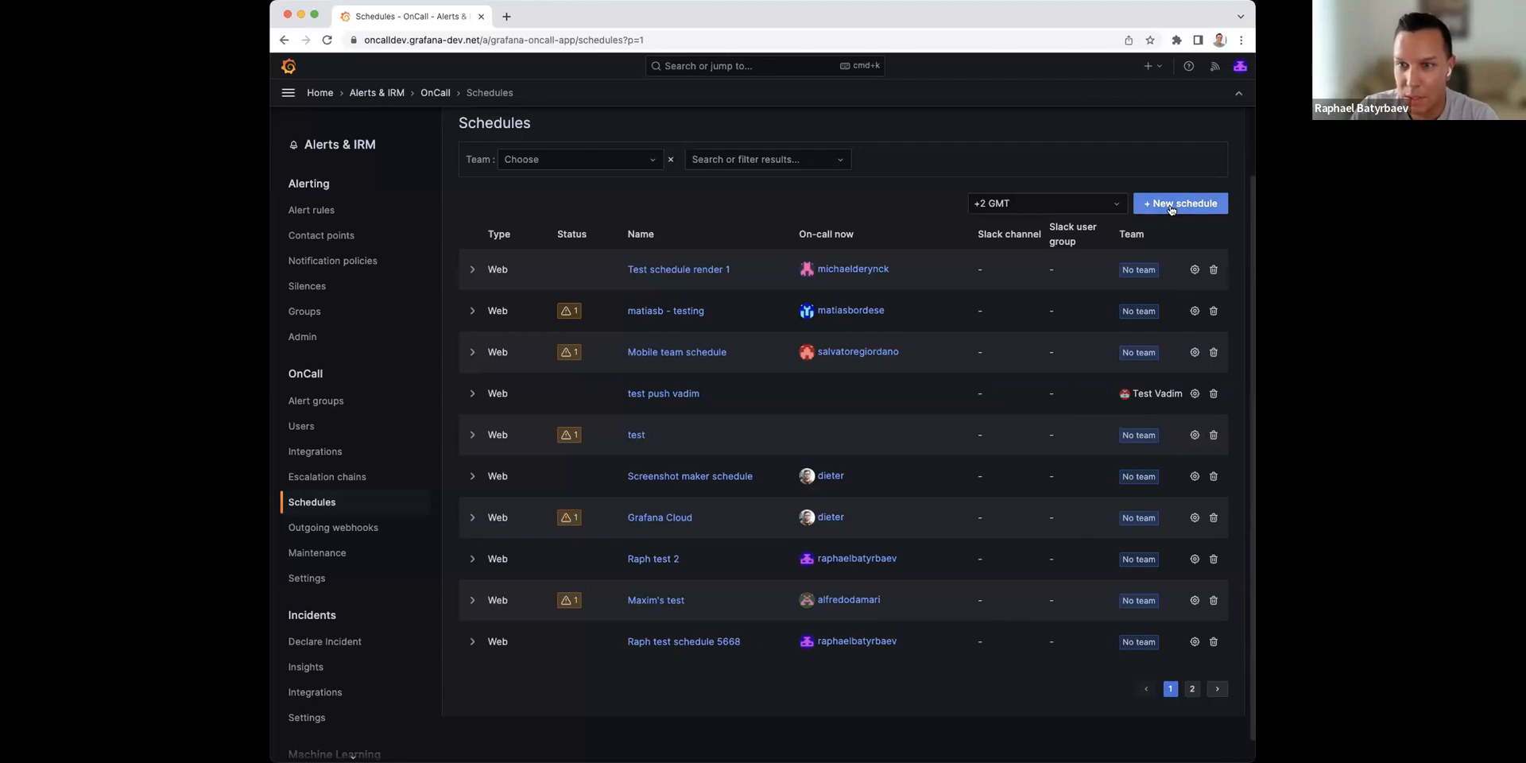
Step: Create a new OnCall schedule named 'Raph test schedule222' with No team
click(1179, 203)
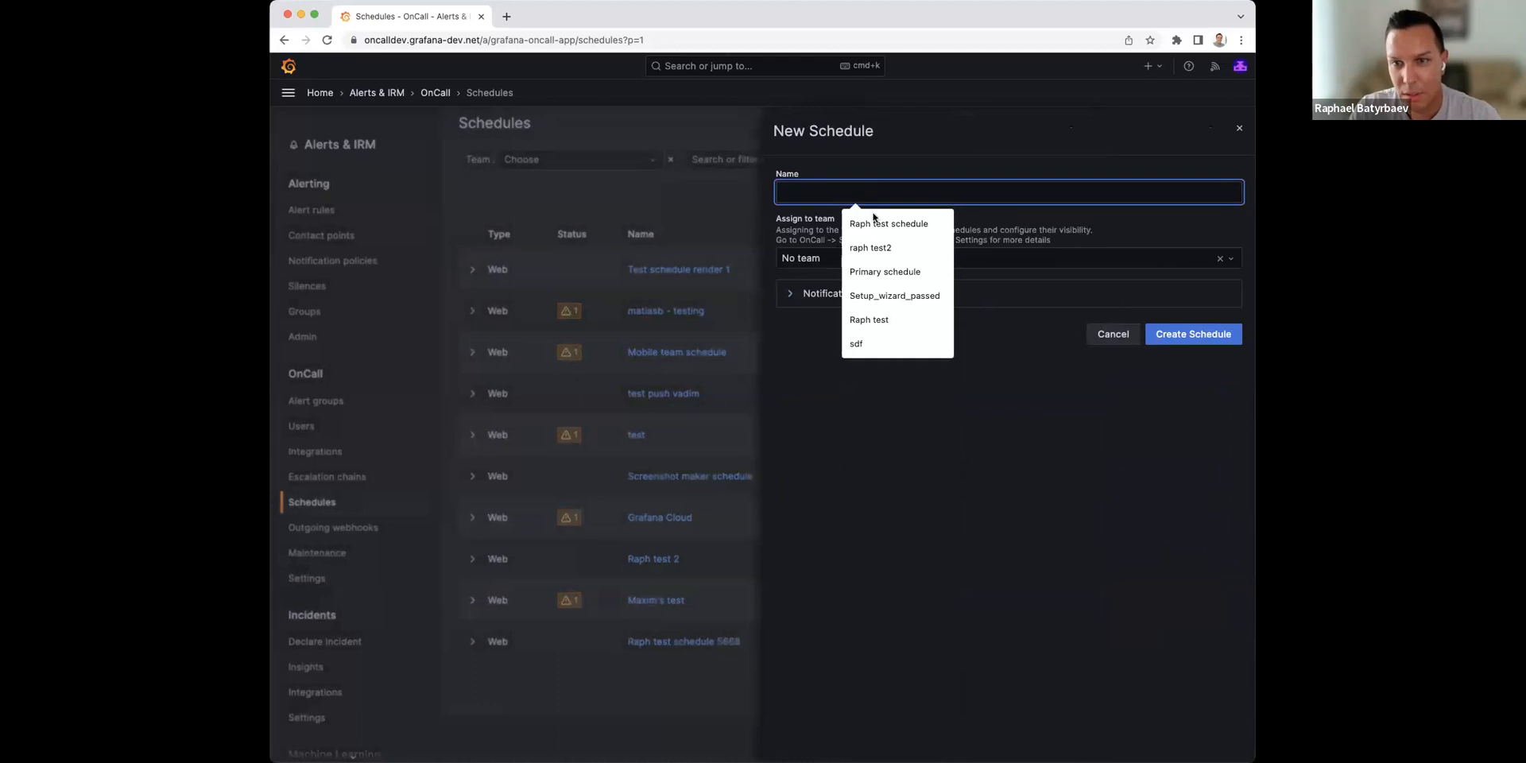
text(Raph test schedule222)
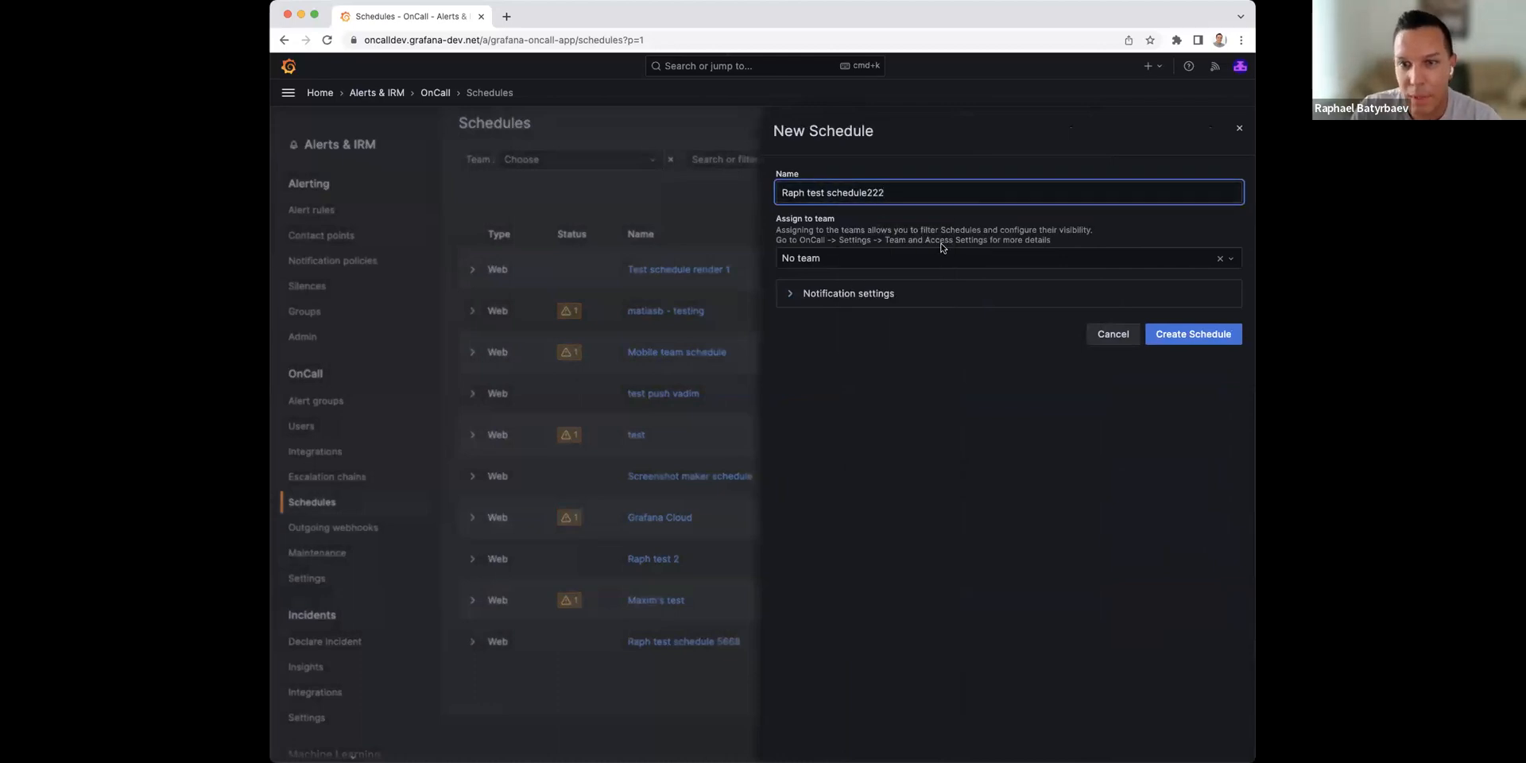
click(1002, 258)
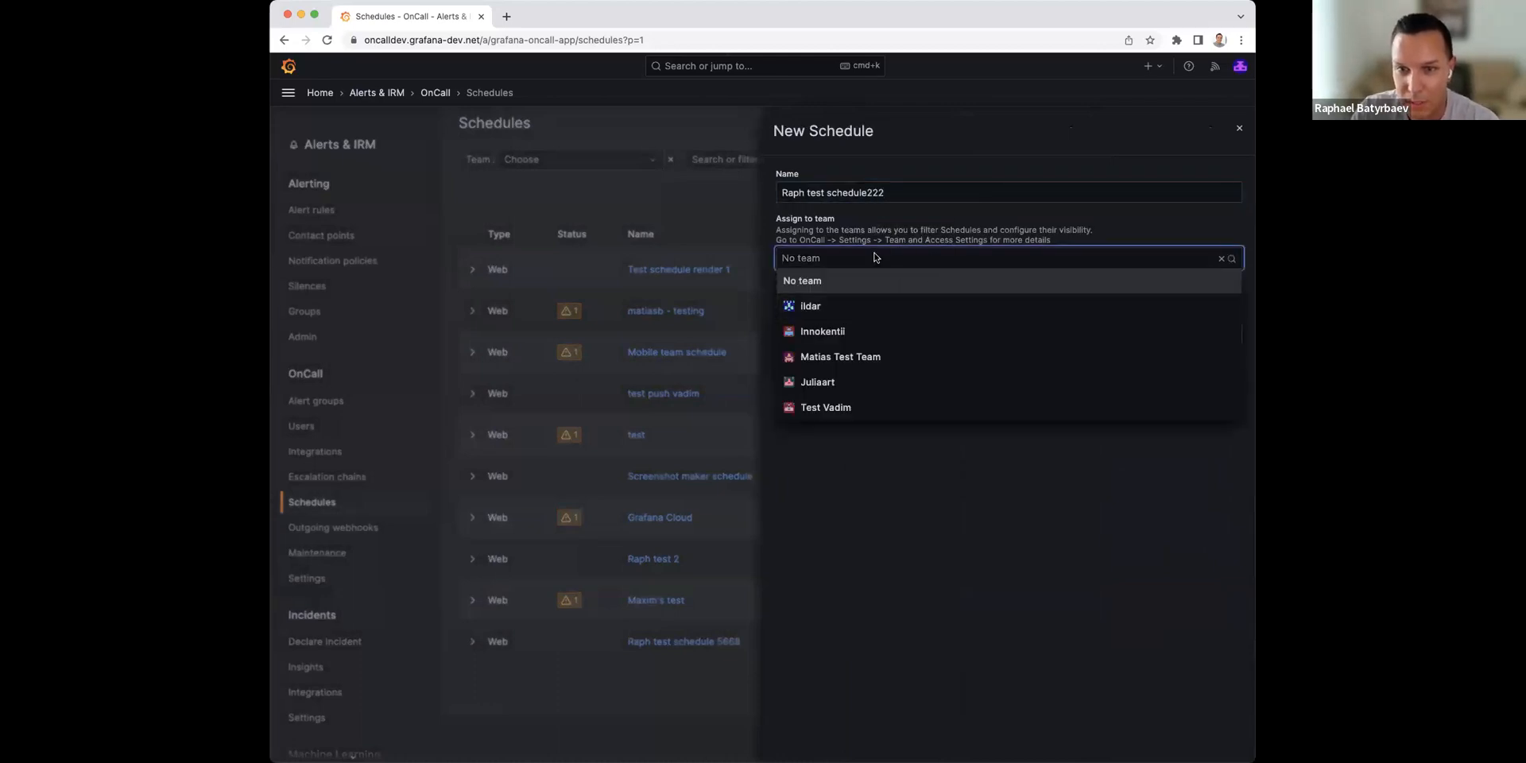
click(801, 281)
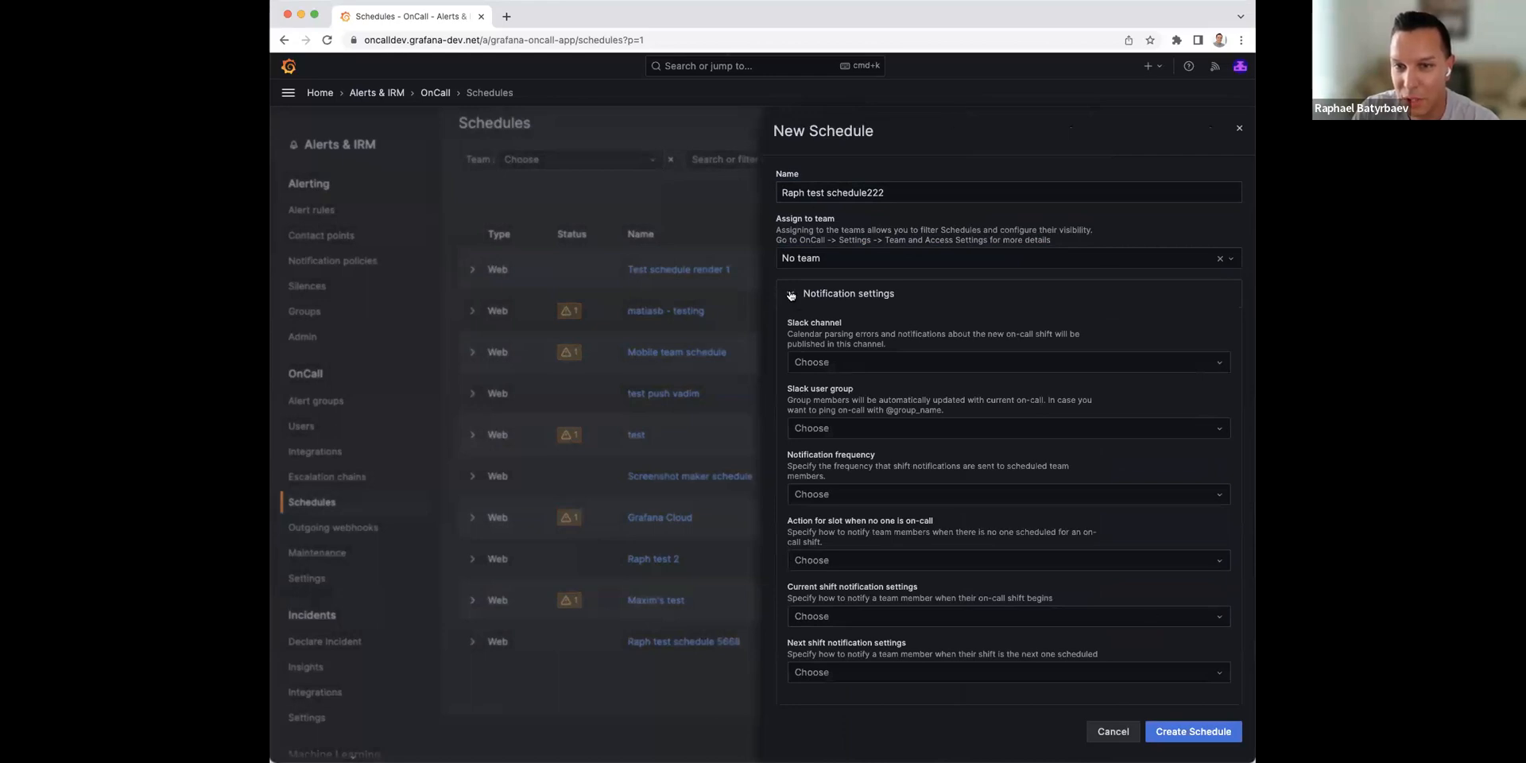
click(790, 293)
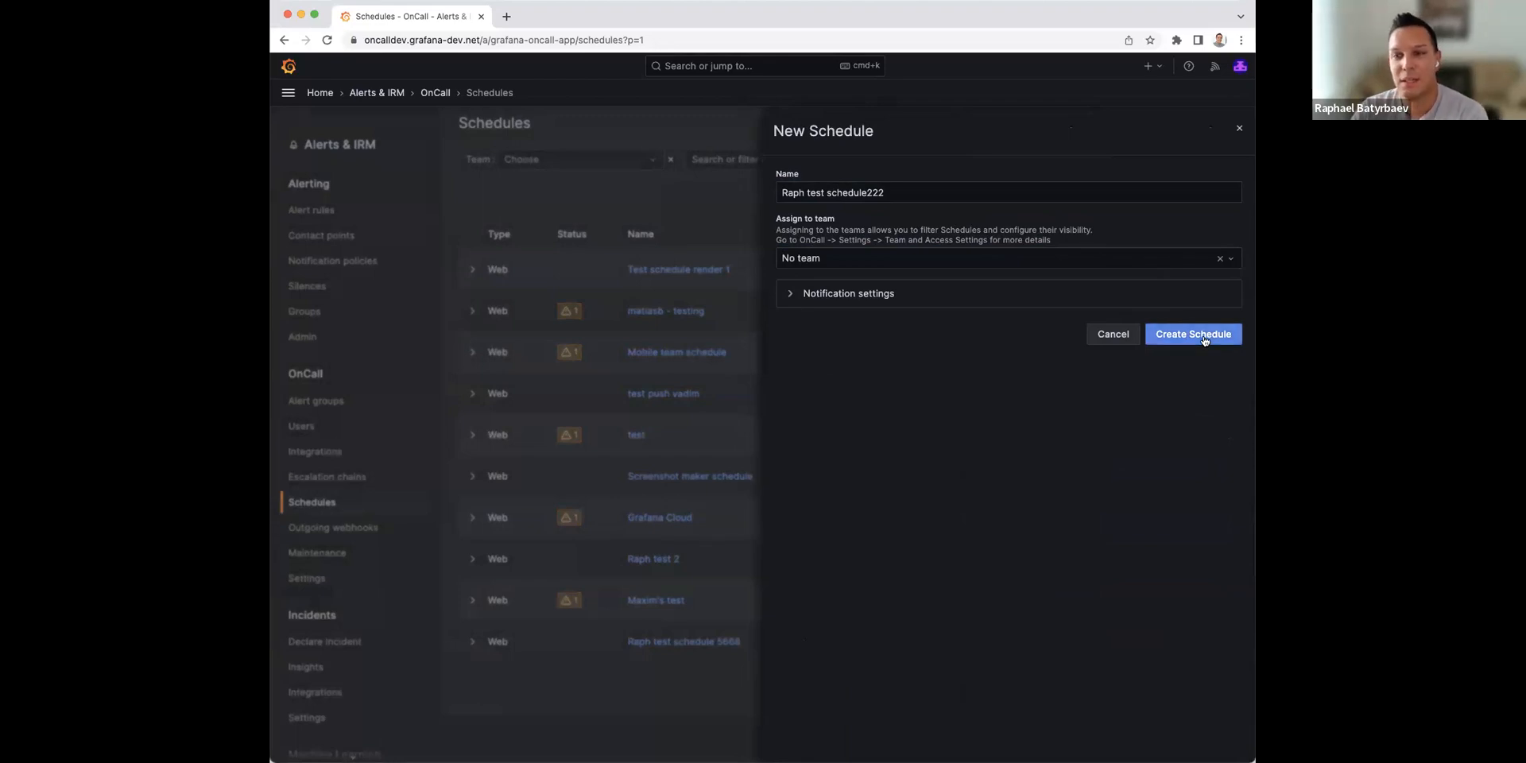
click(1192, 333)
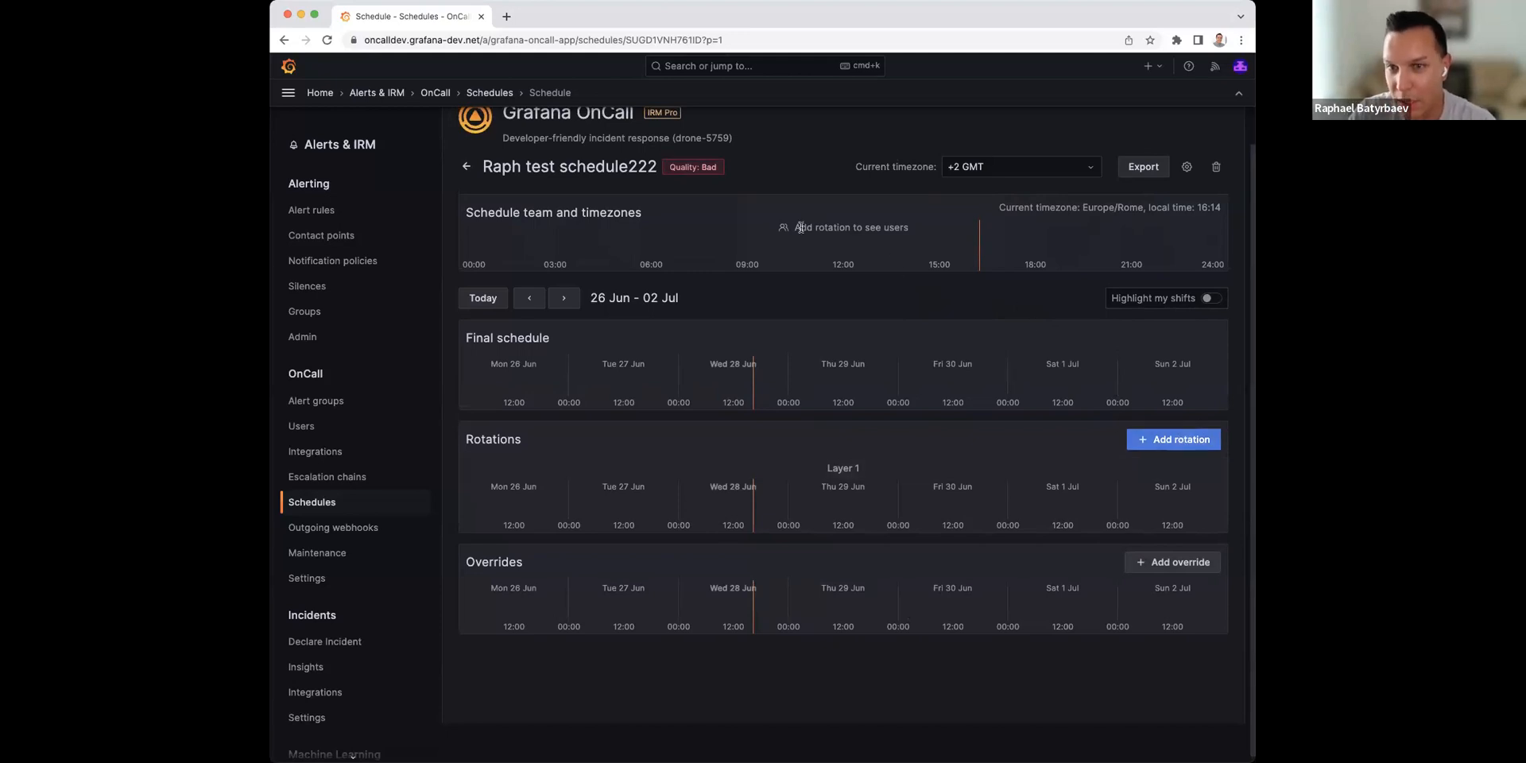
mouse_move(798, 236)
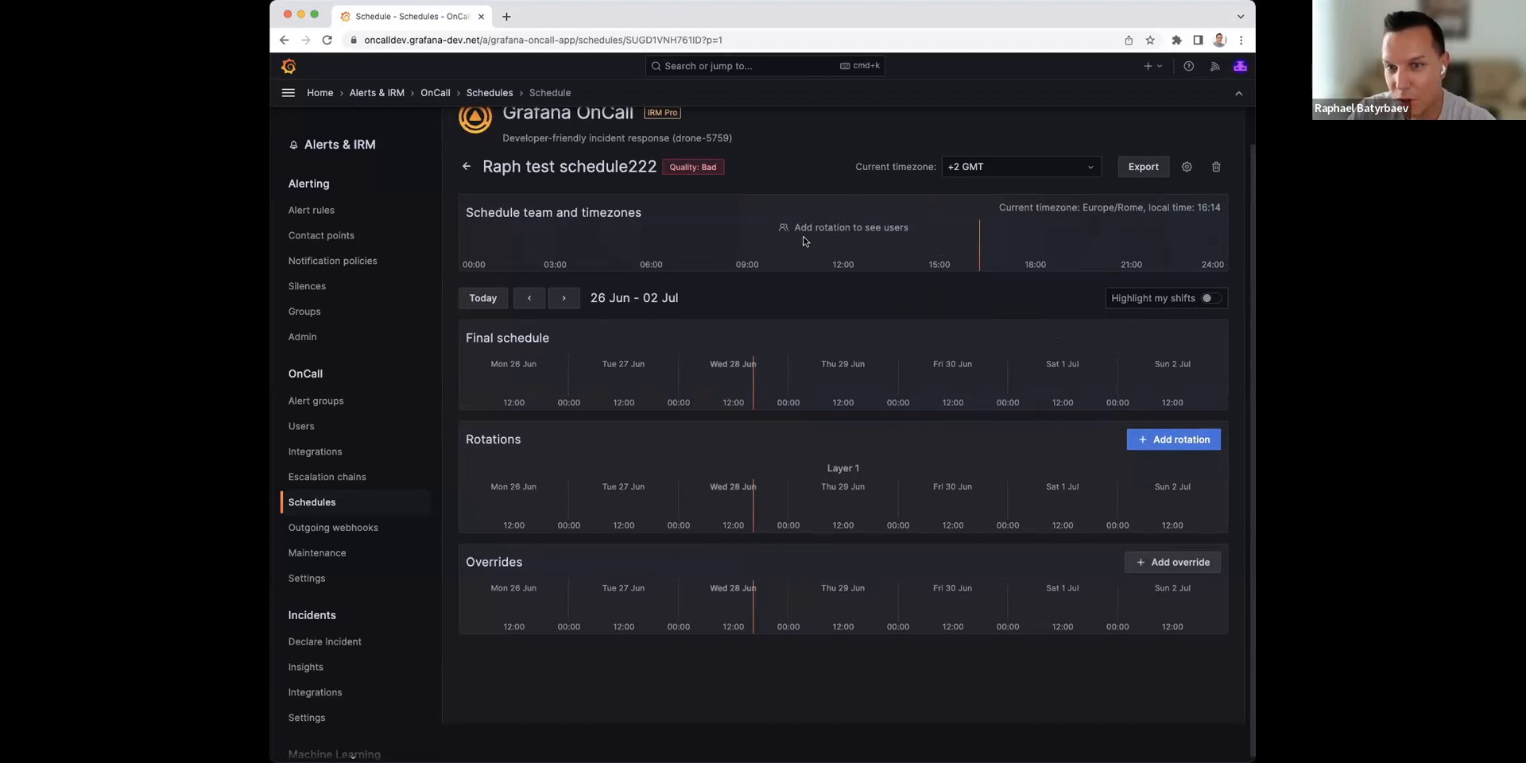
mouse_move(833, 241)
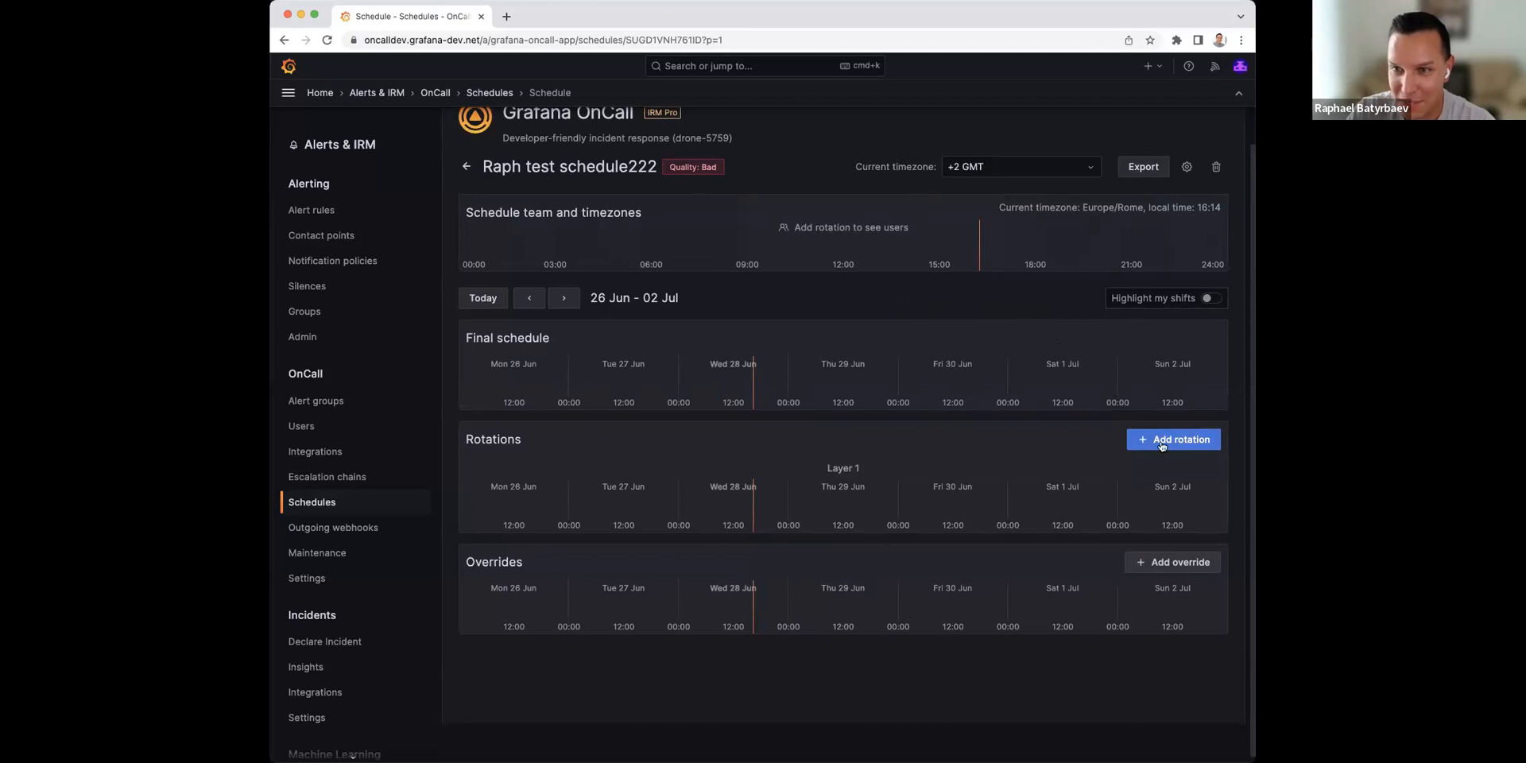
Step: Add a rotation to Raph test schedule222 from the Rotations section
click(1173, 439)
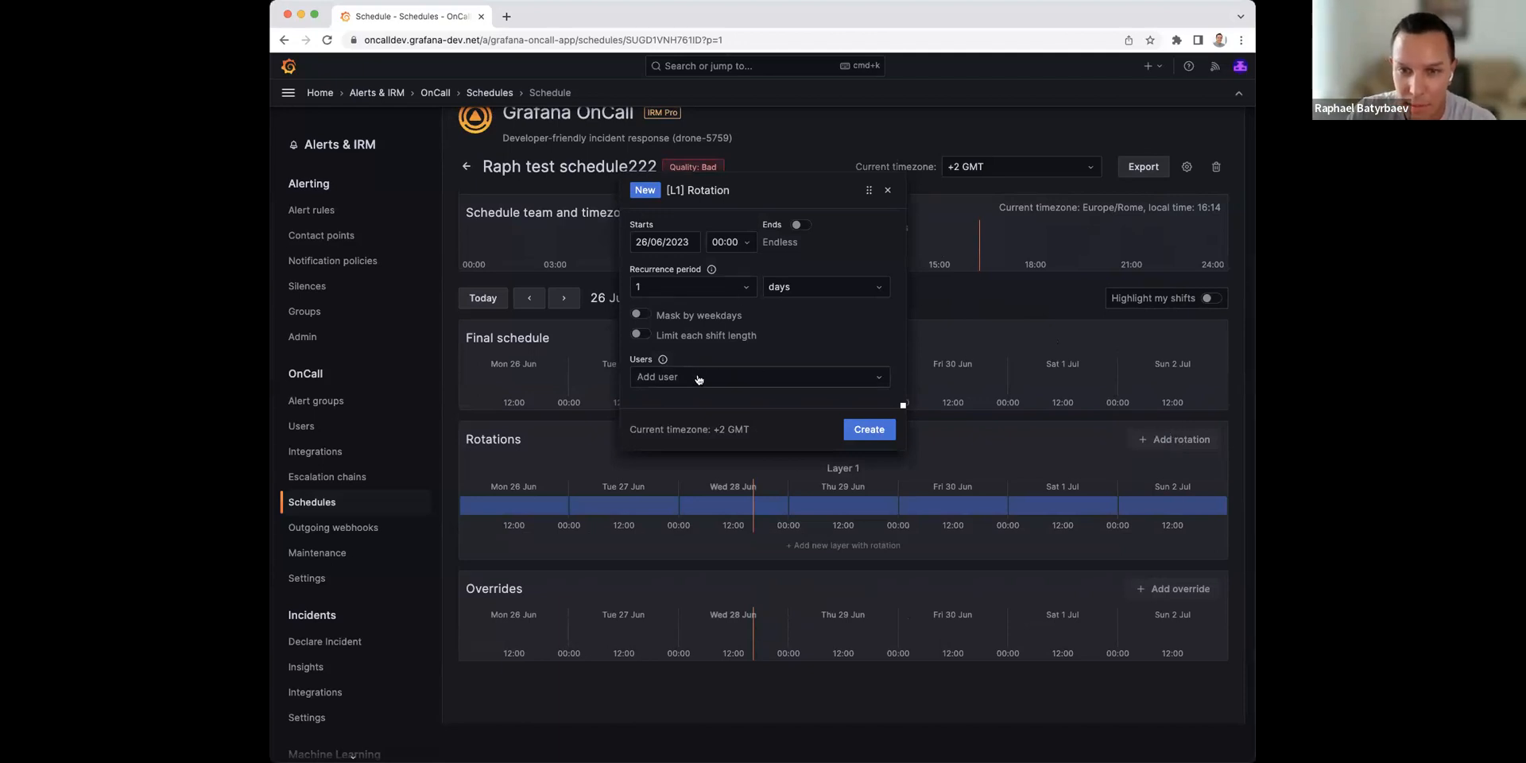
click(759, 376)
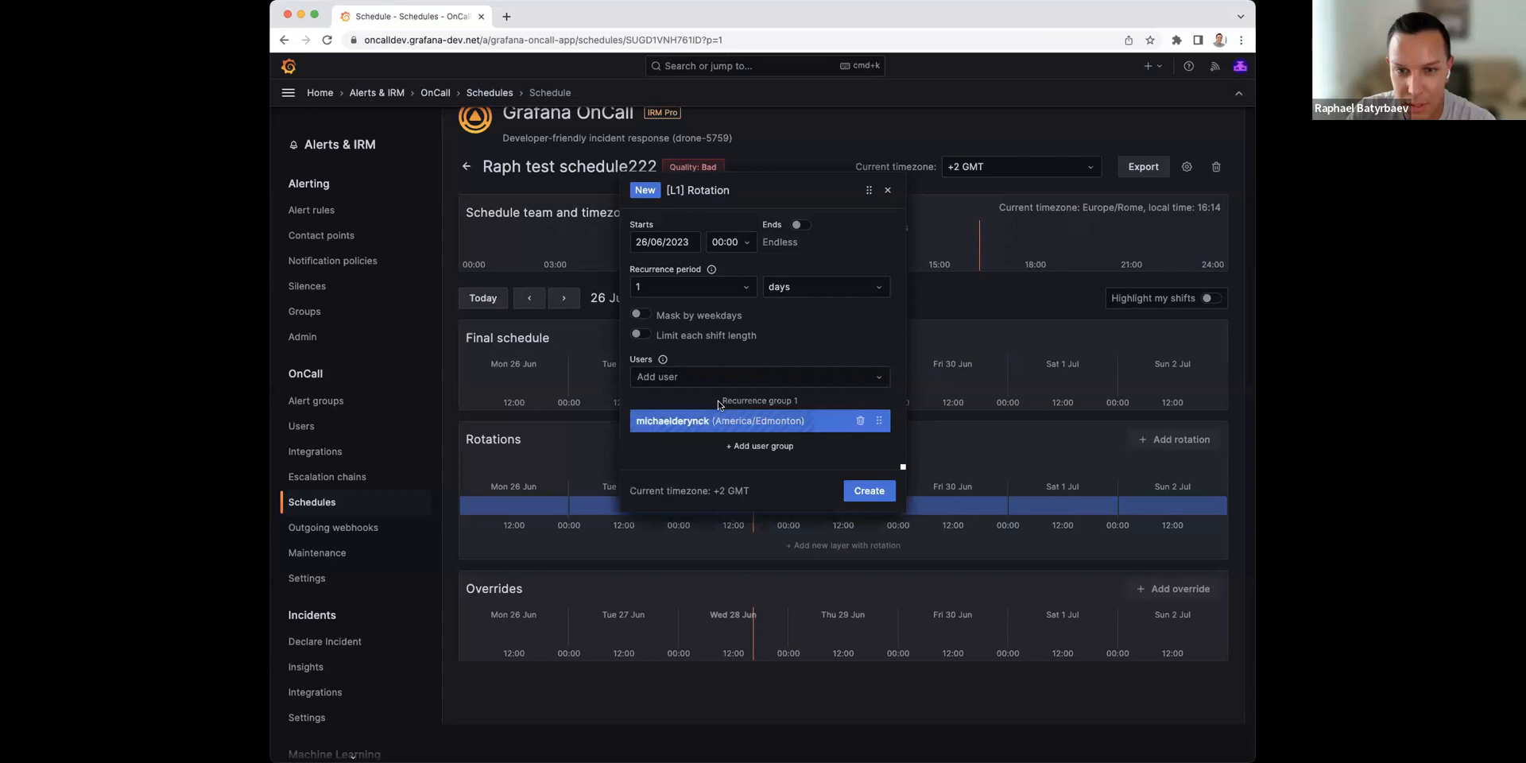
click(759, 377)
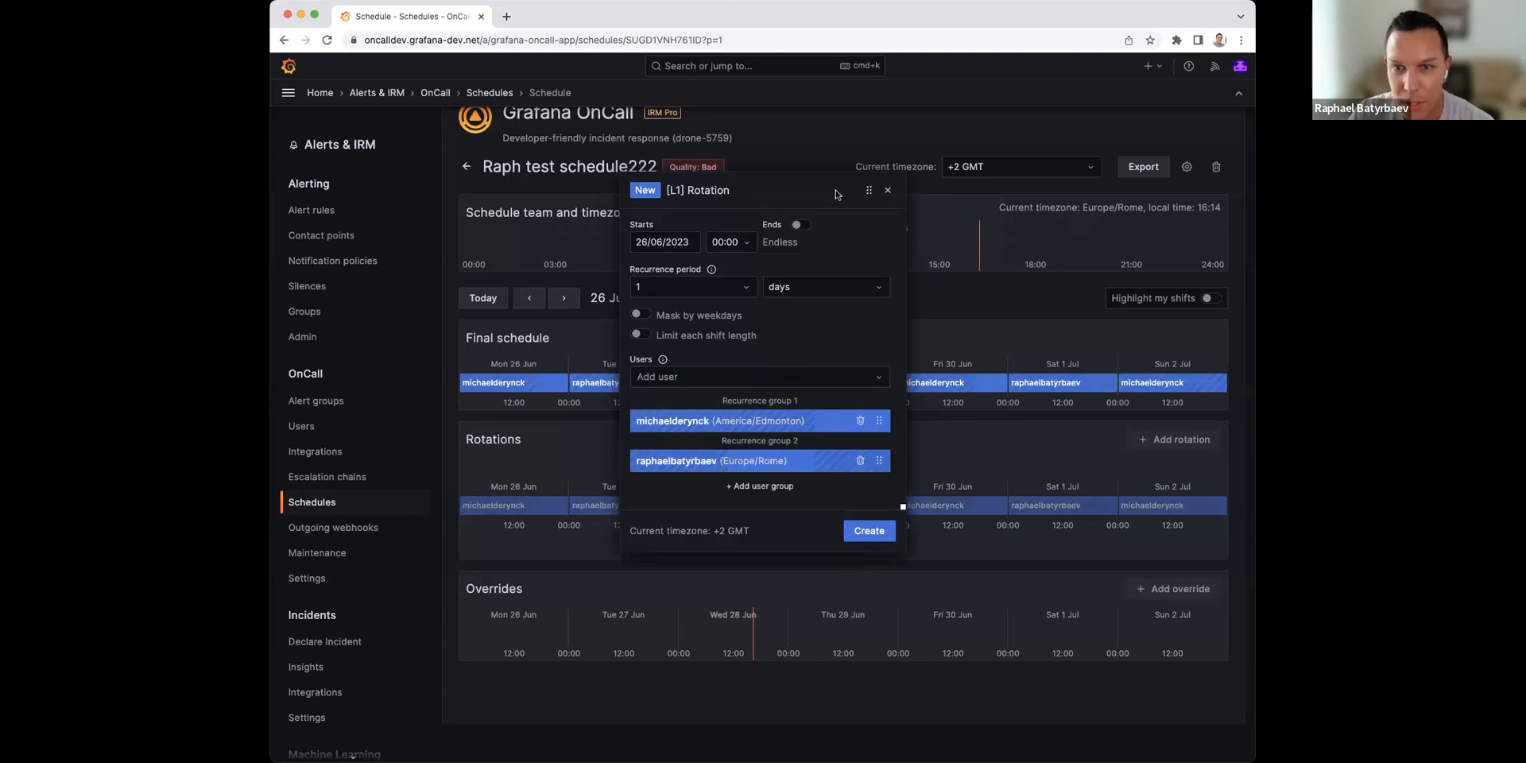
drag(868, 190, 987, 154)
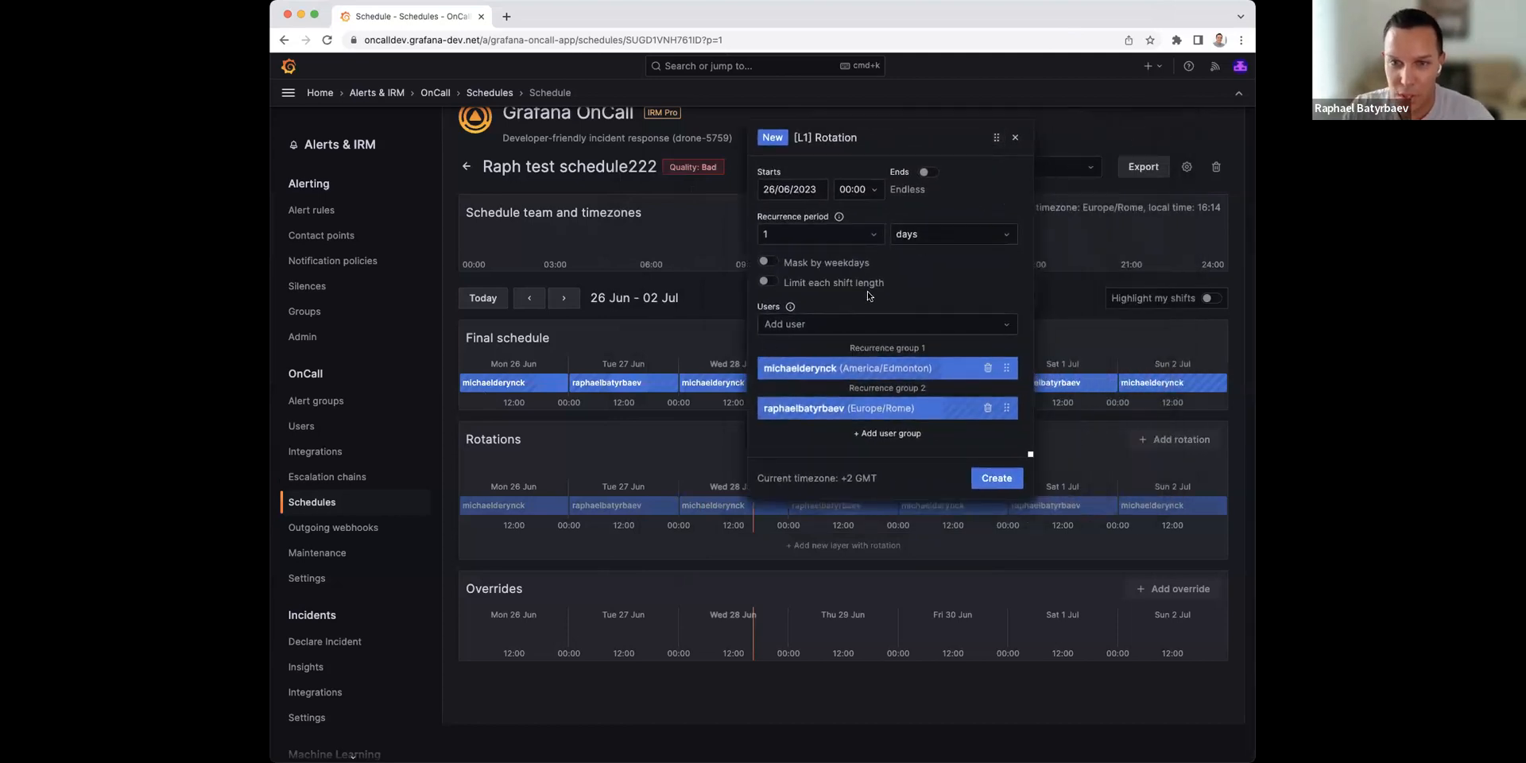
click(766, 263)
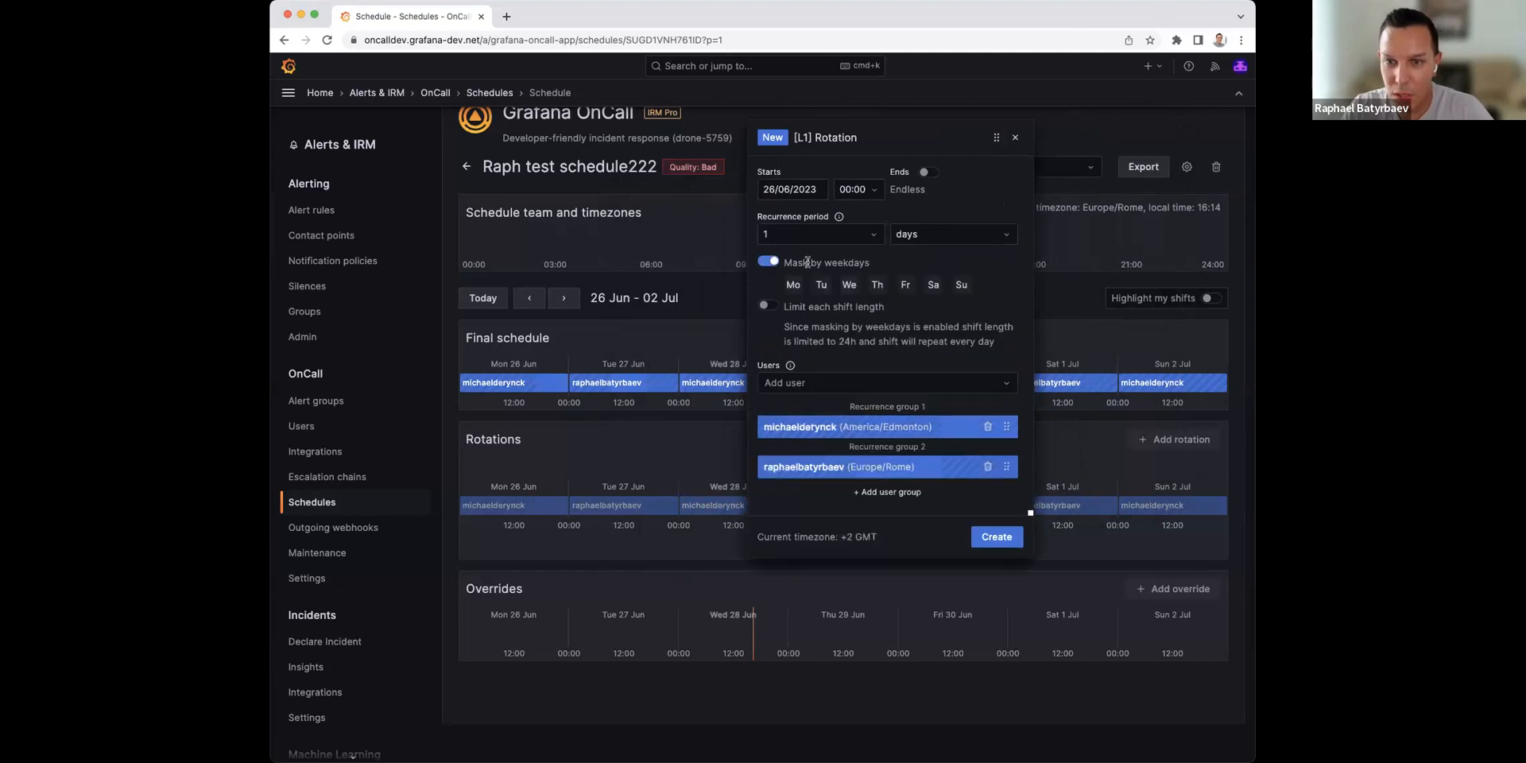
click(820, 285)
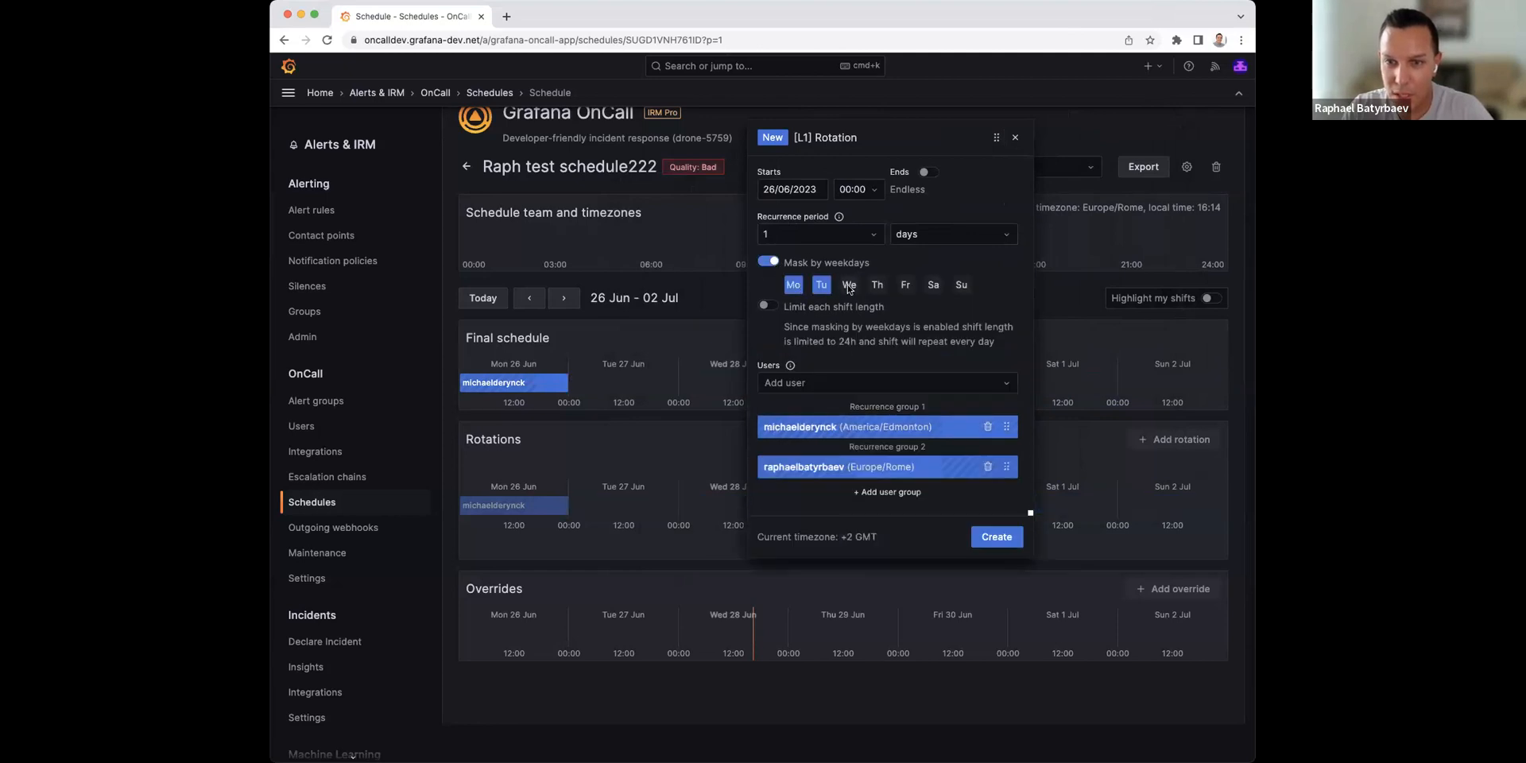
click(849, 284)
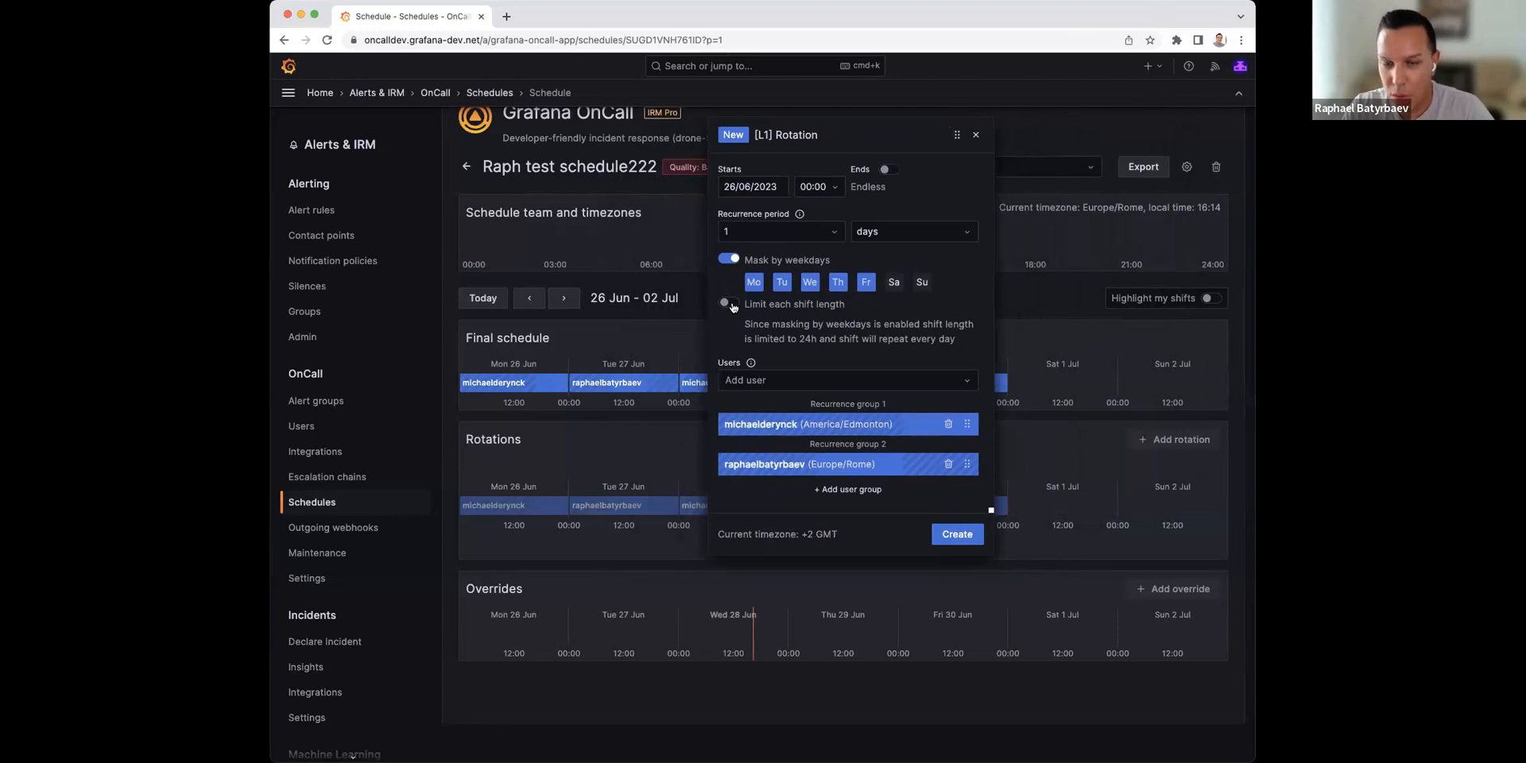
click(729, 303)
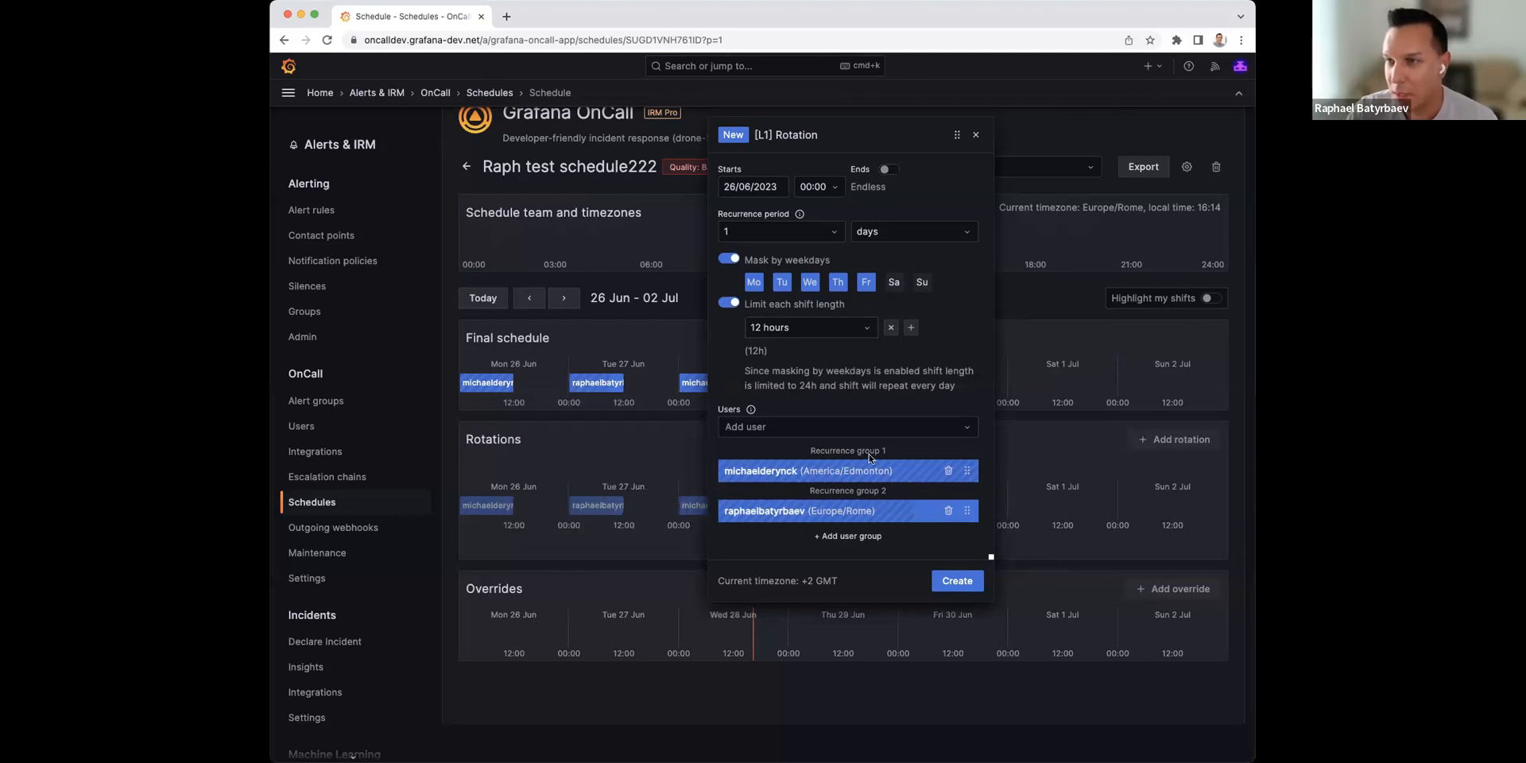
mouse_move(486, 408)
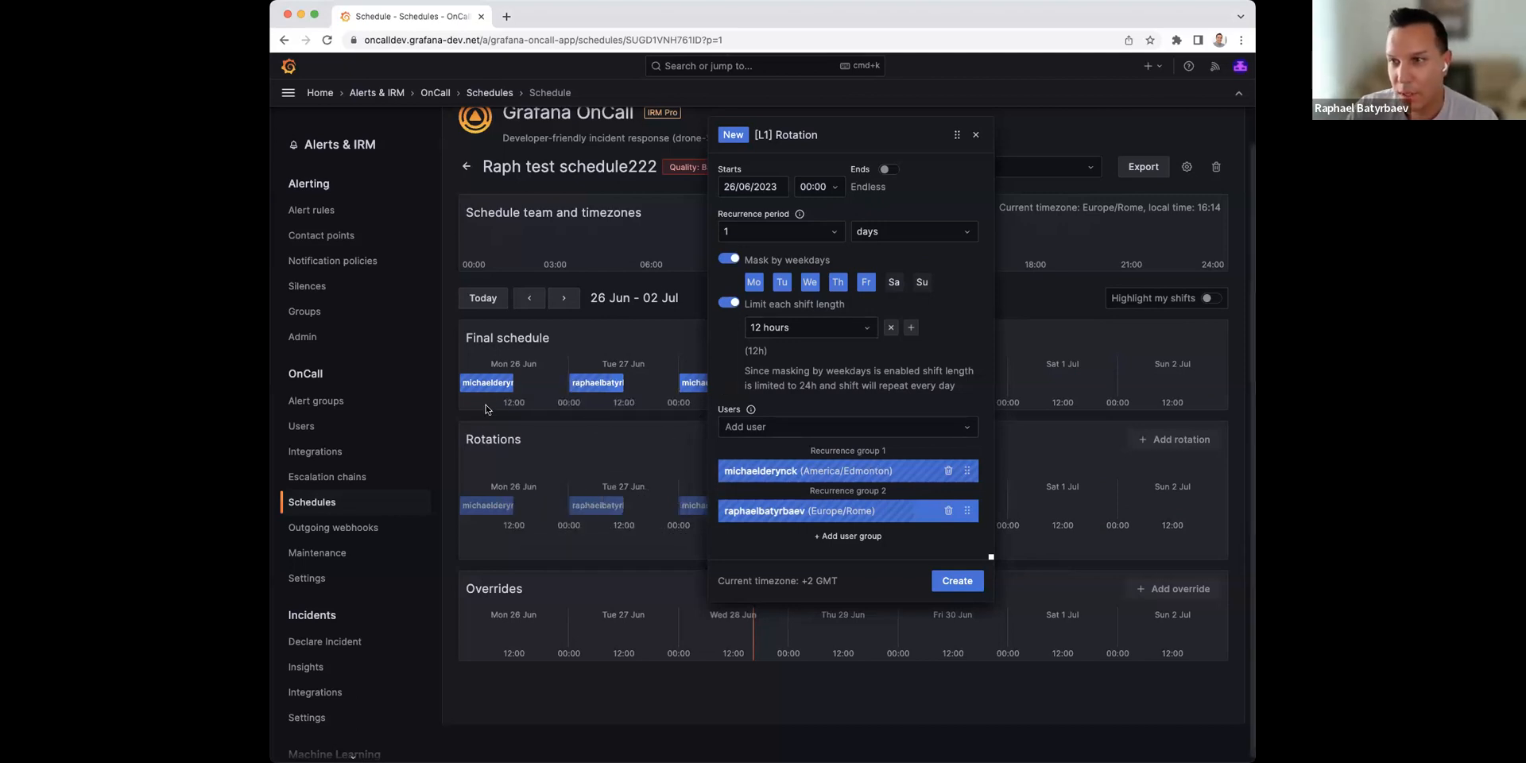
mouse_move(541, 407)
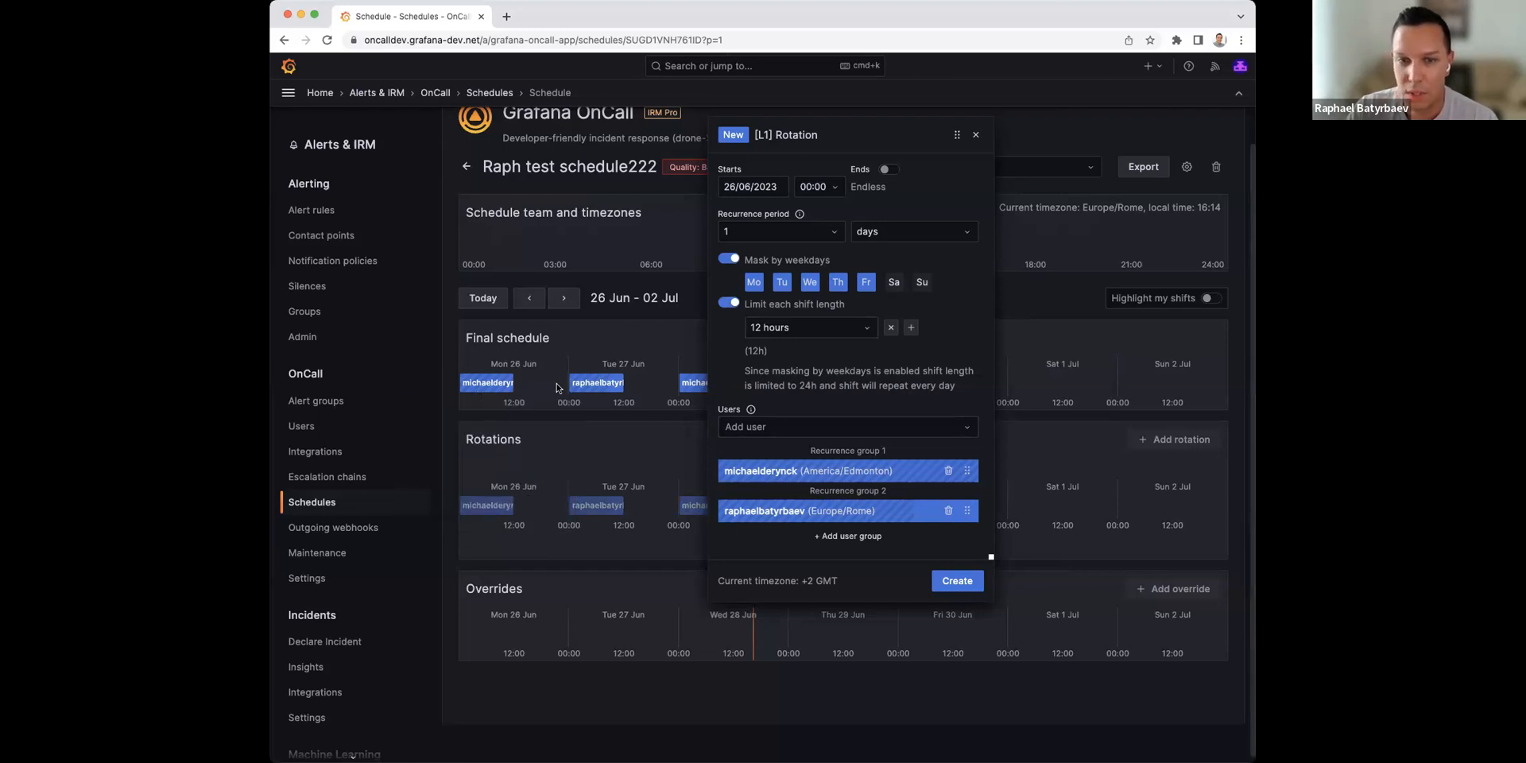
mouse_move(766, 426)
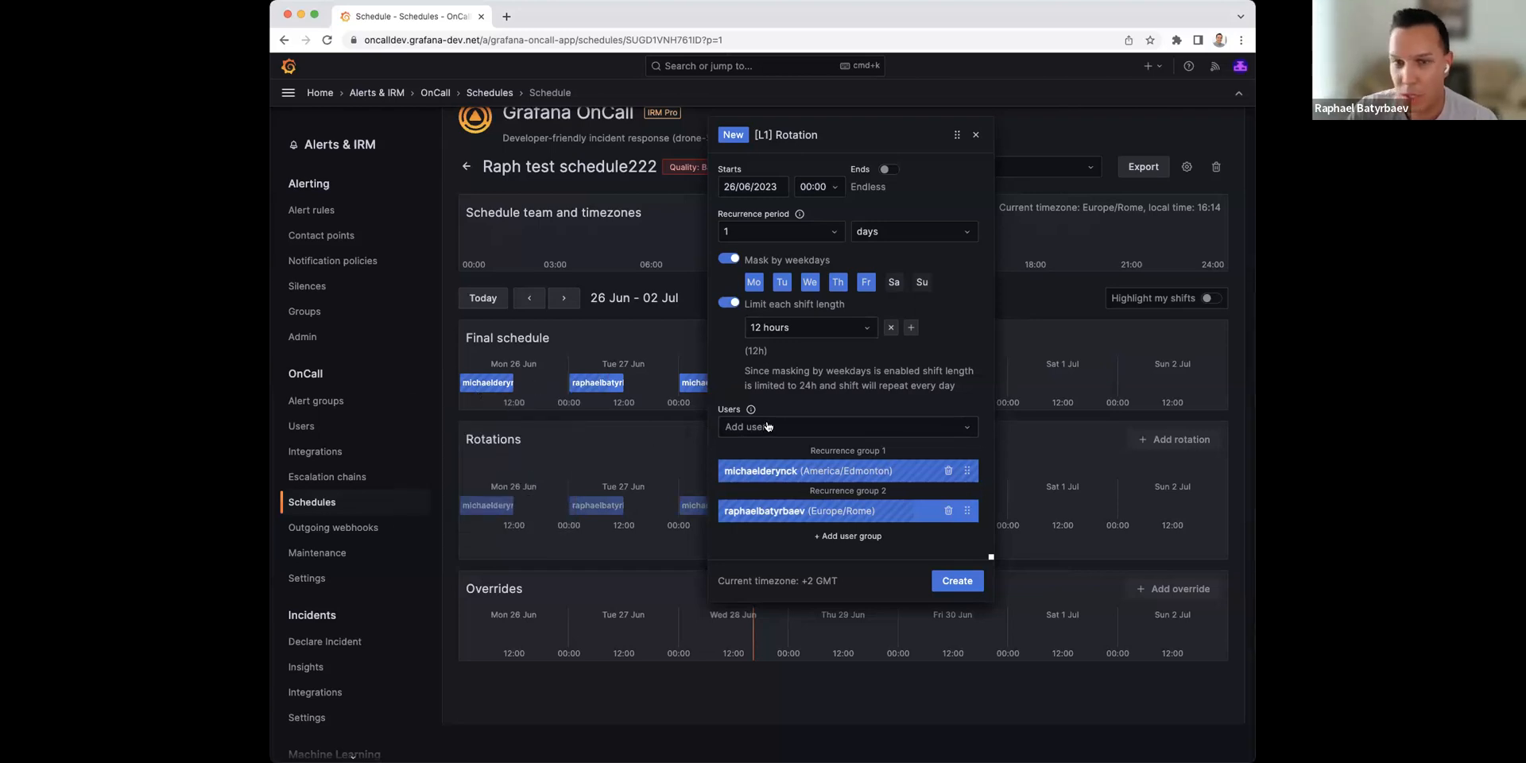
click(728, 304)
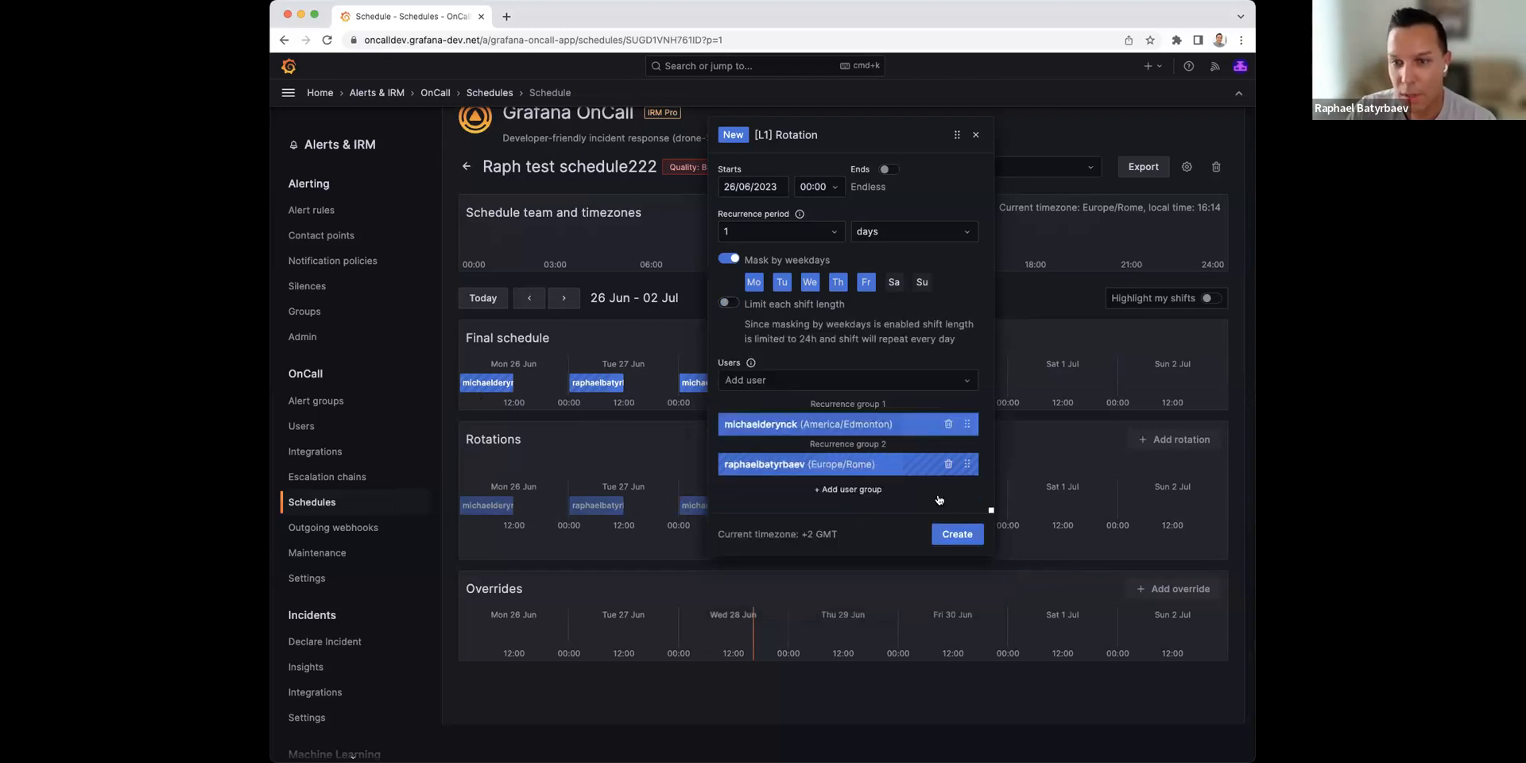
click(955, 533)
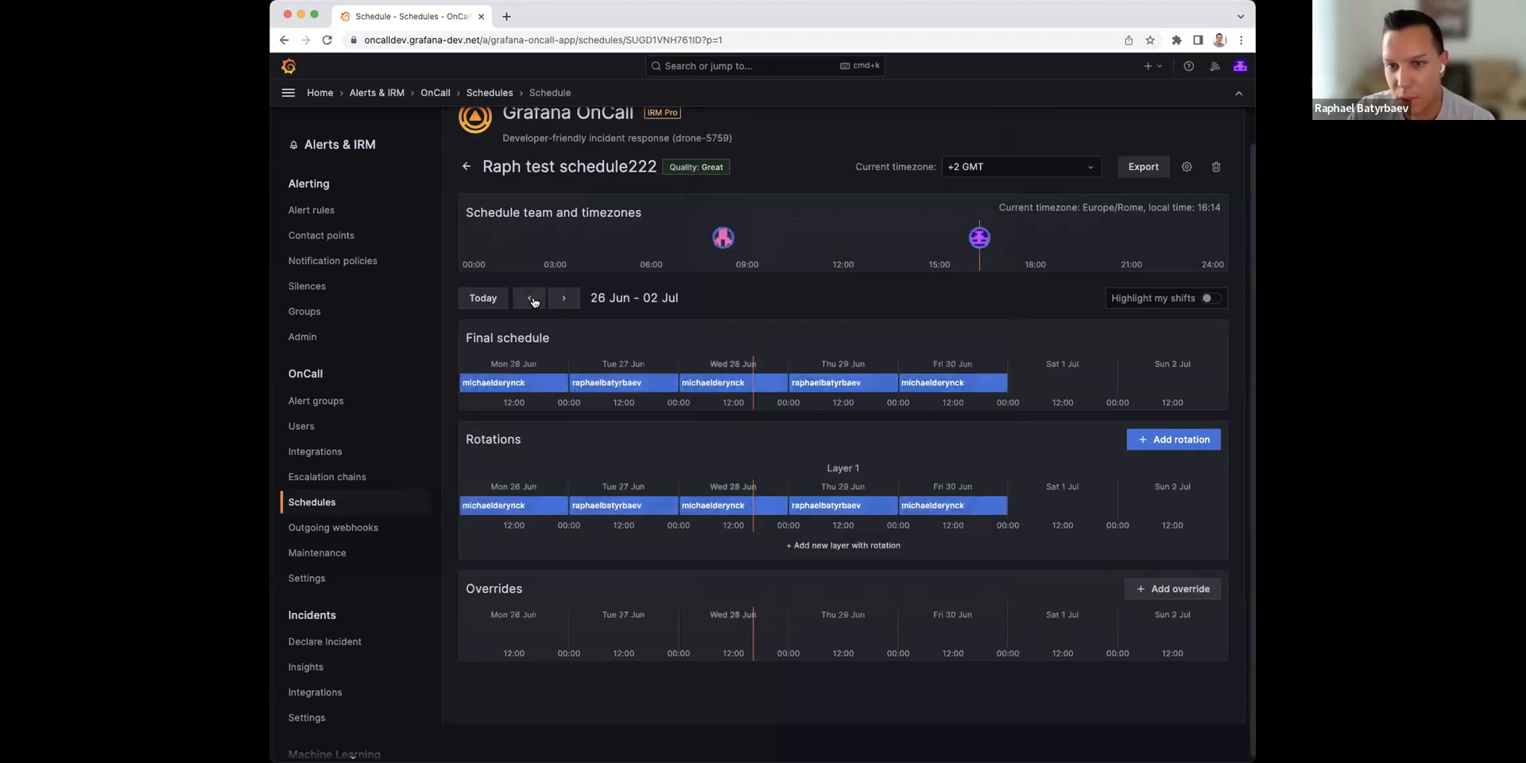
Step: Check next week's shifts, return, and start another Layer 1 rotation
click(562, 298)
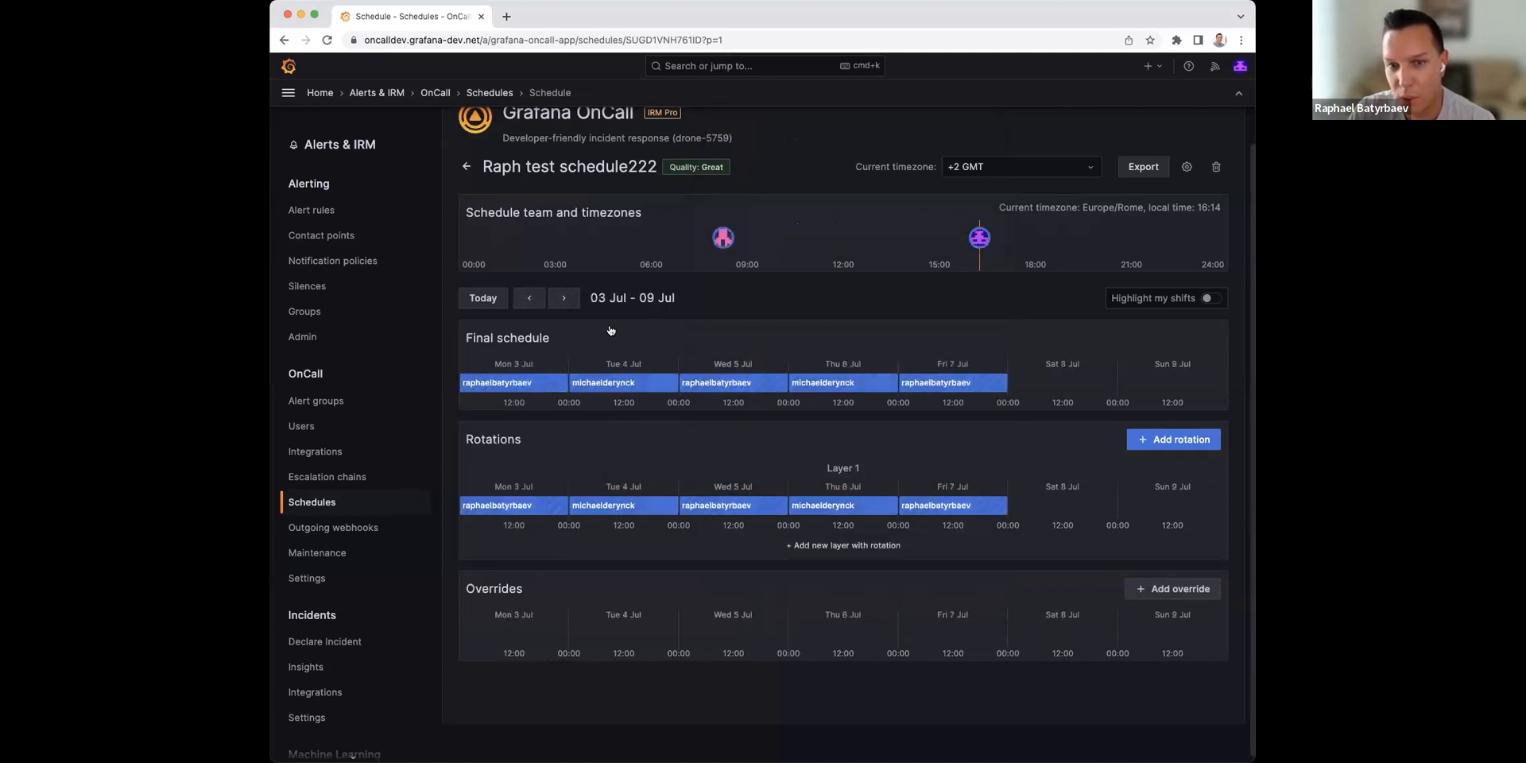
click(529, 298)
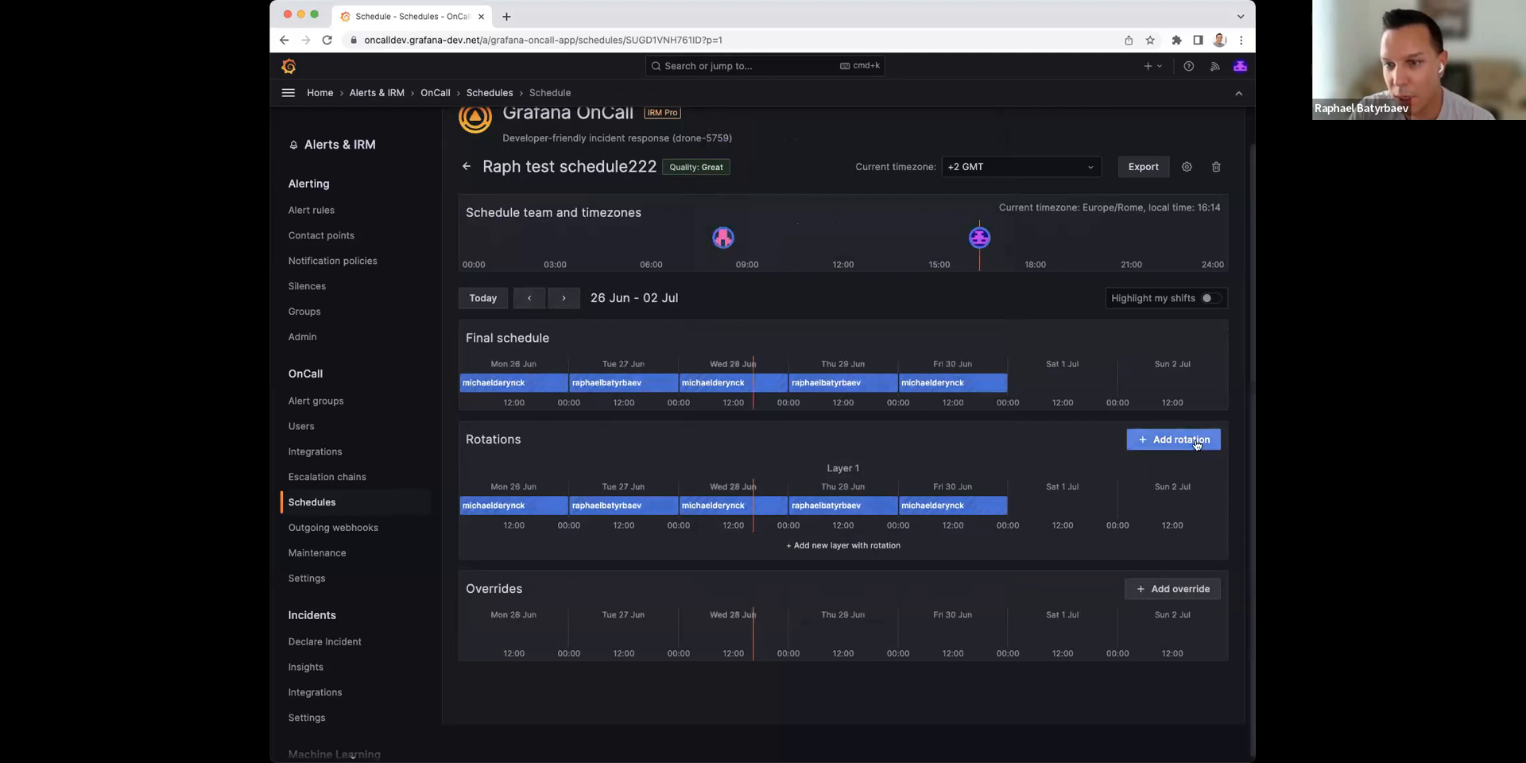
click(1173, 439)
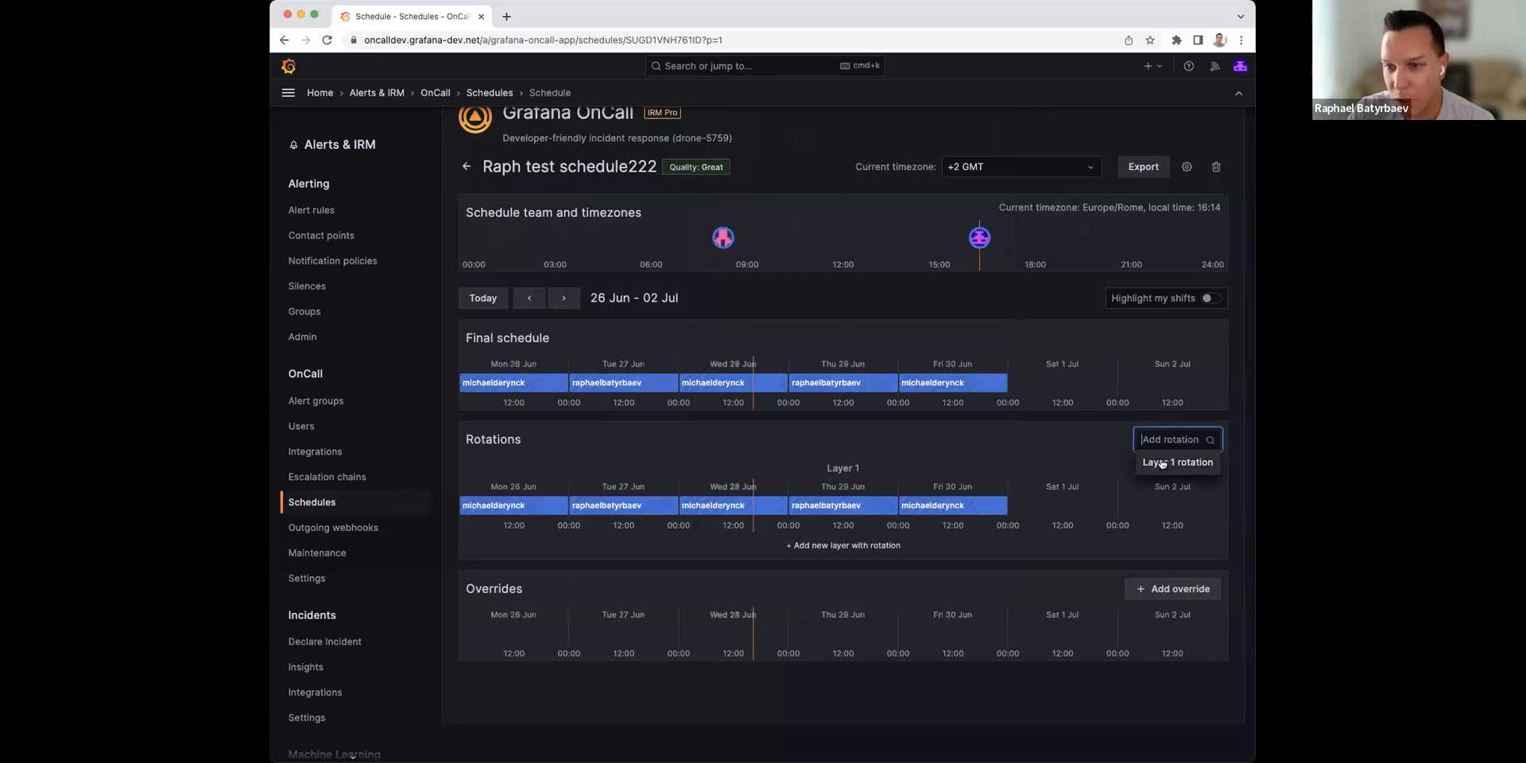
click(1176, 462)
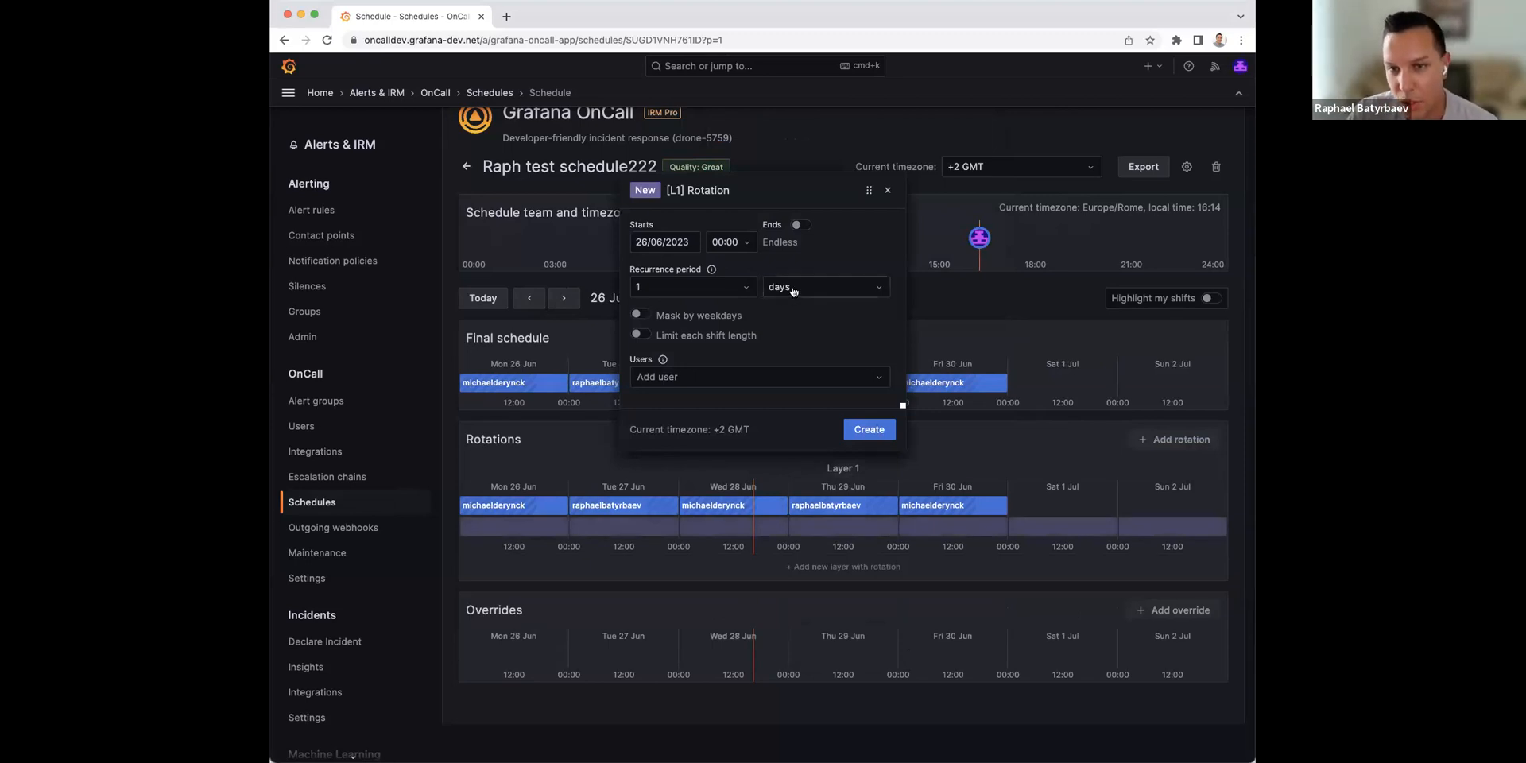
click(824, 286)
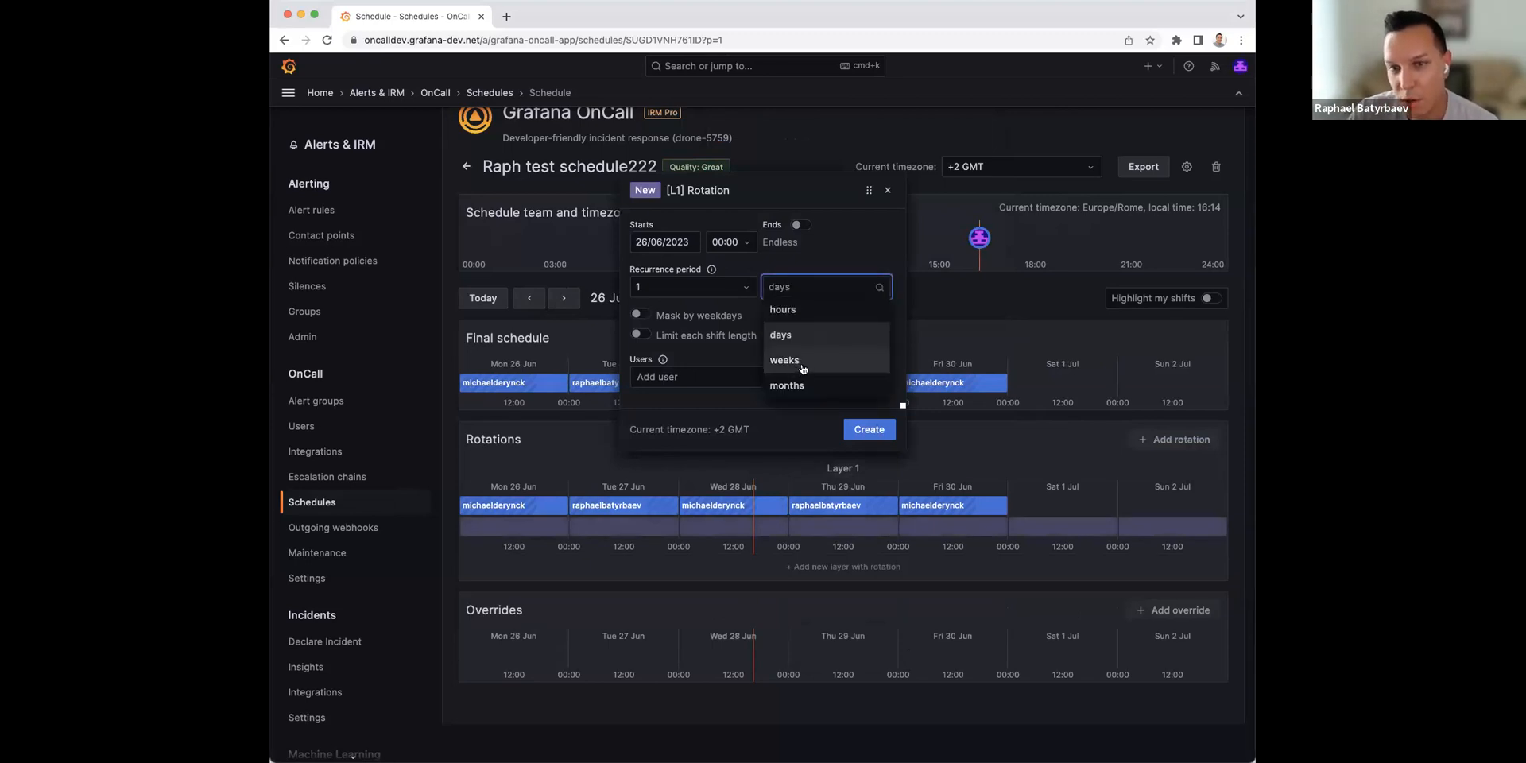
click(784, 359)
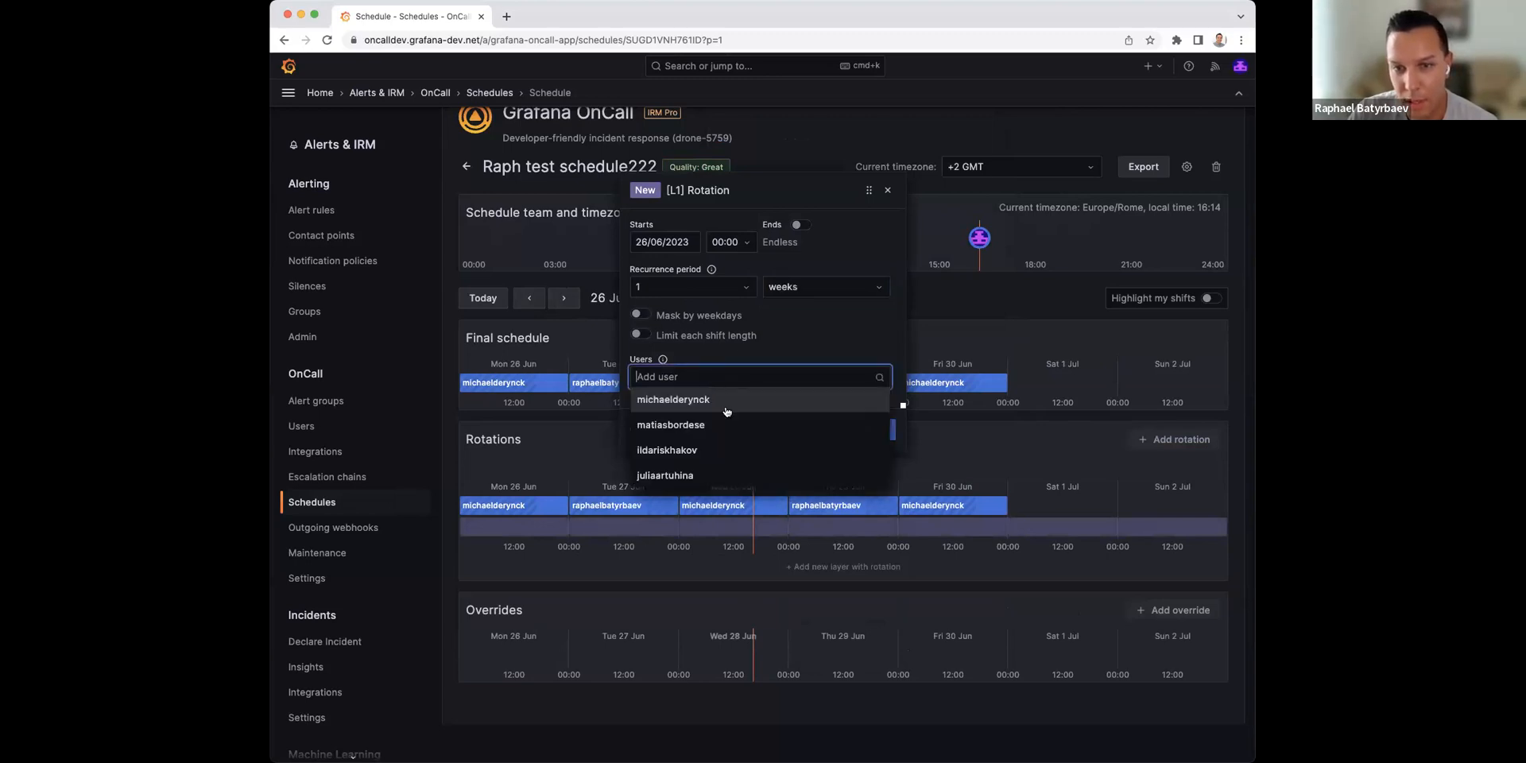
click(667, 449)
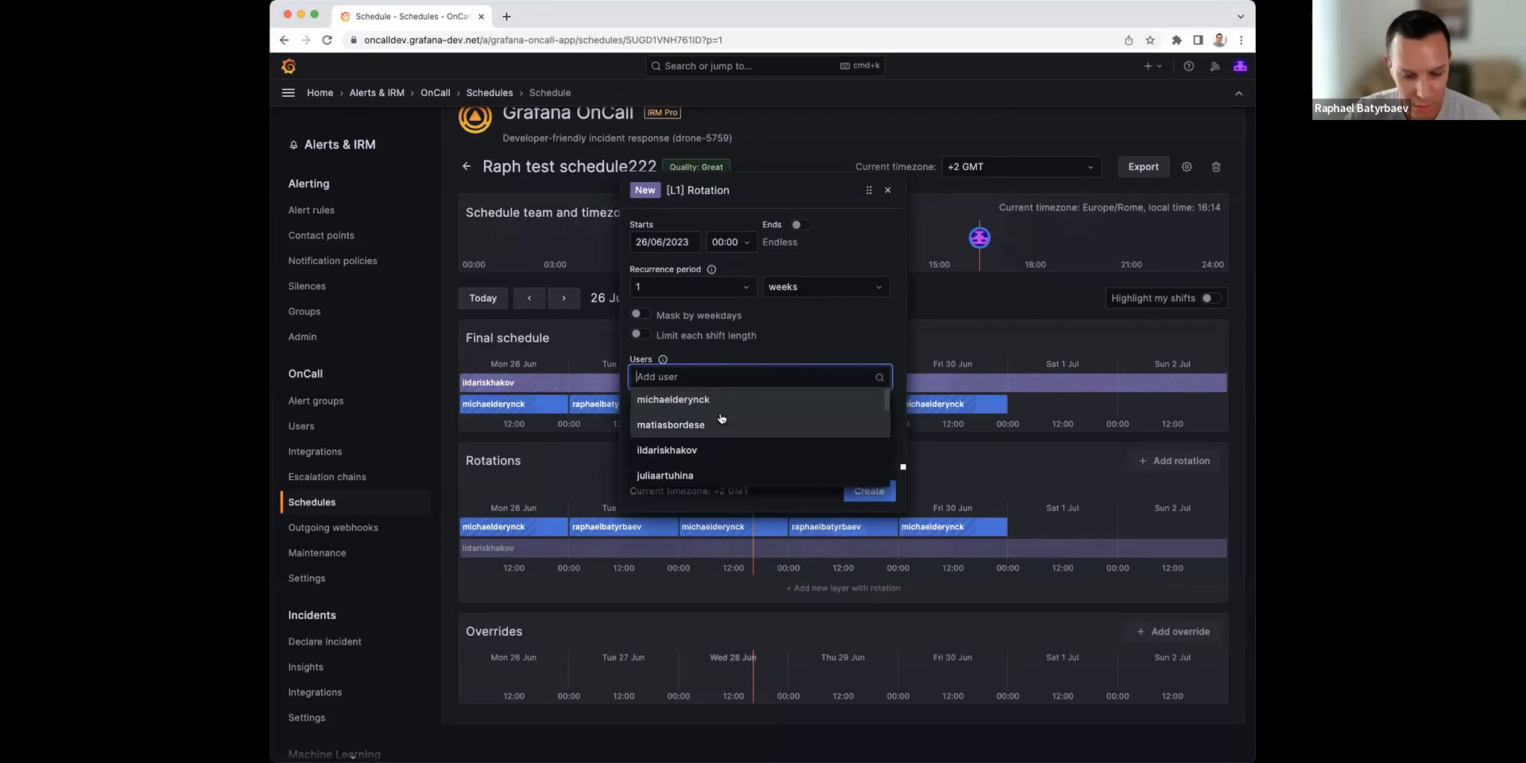
text(ra)
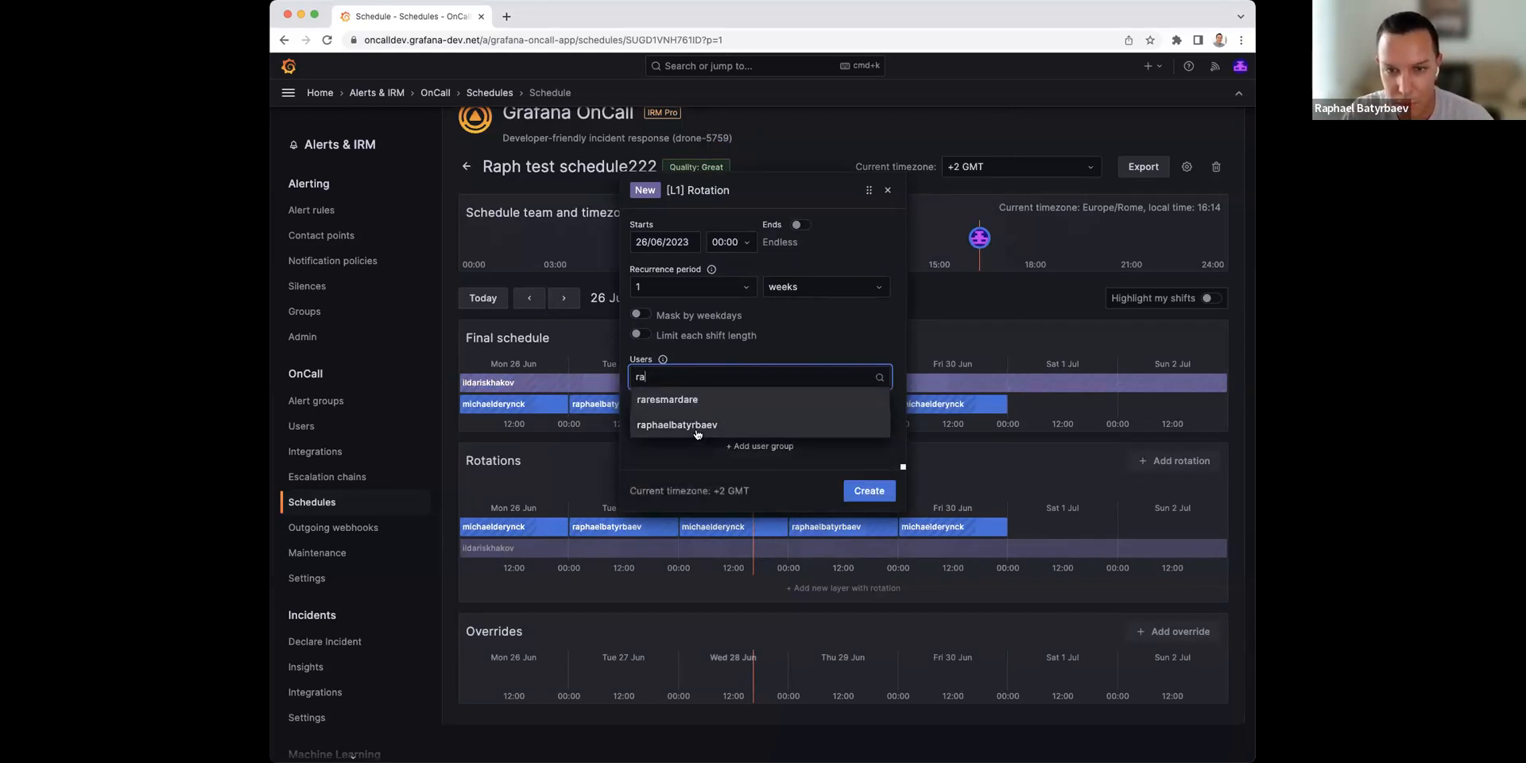
click(676, 424)
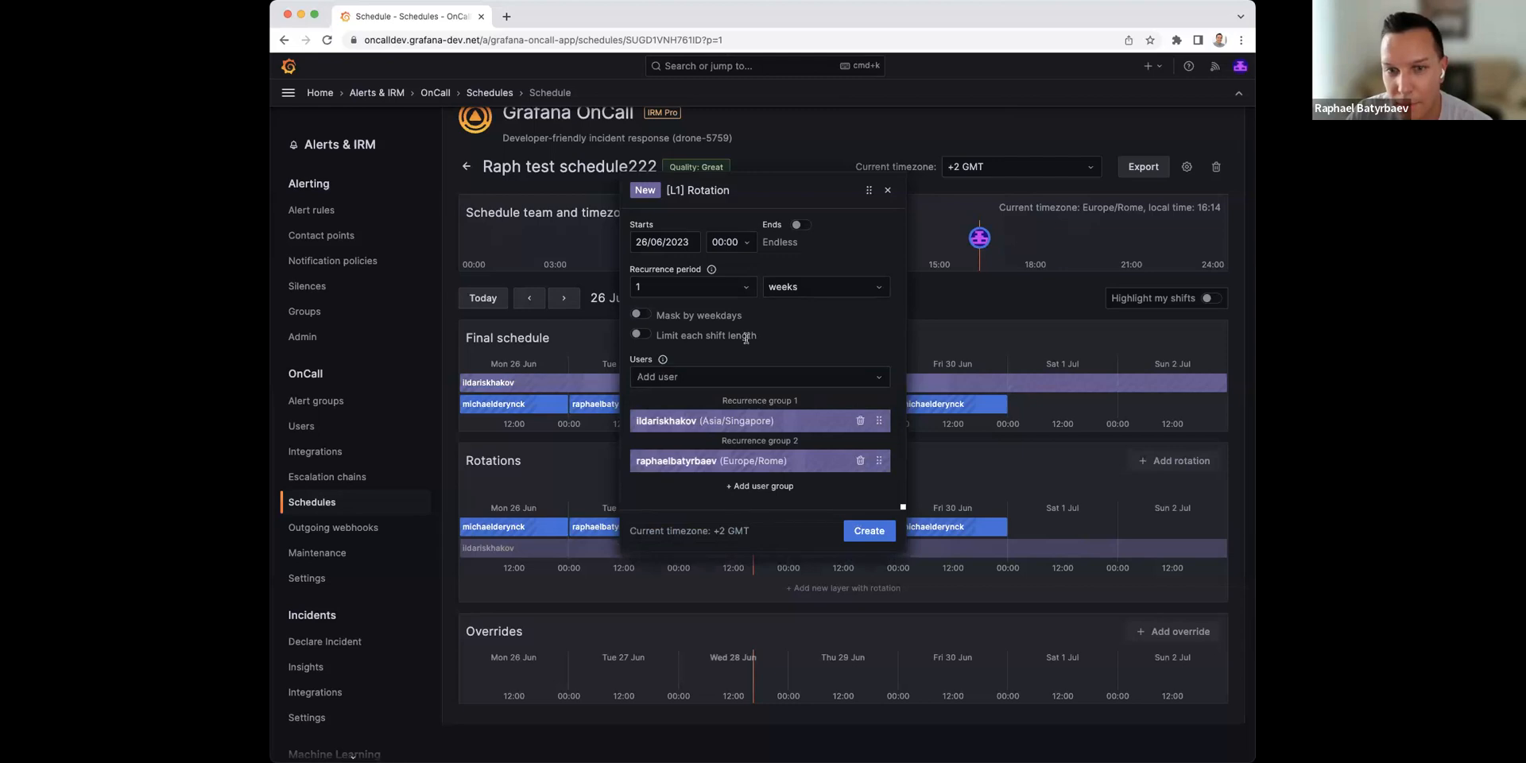
Step: Mask the rotation by weekdays to Saturday and Sunday
click(641, 315)
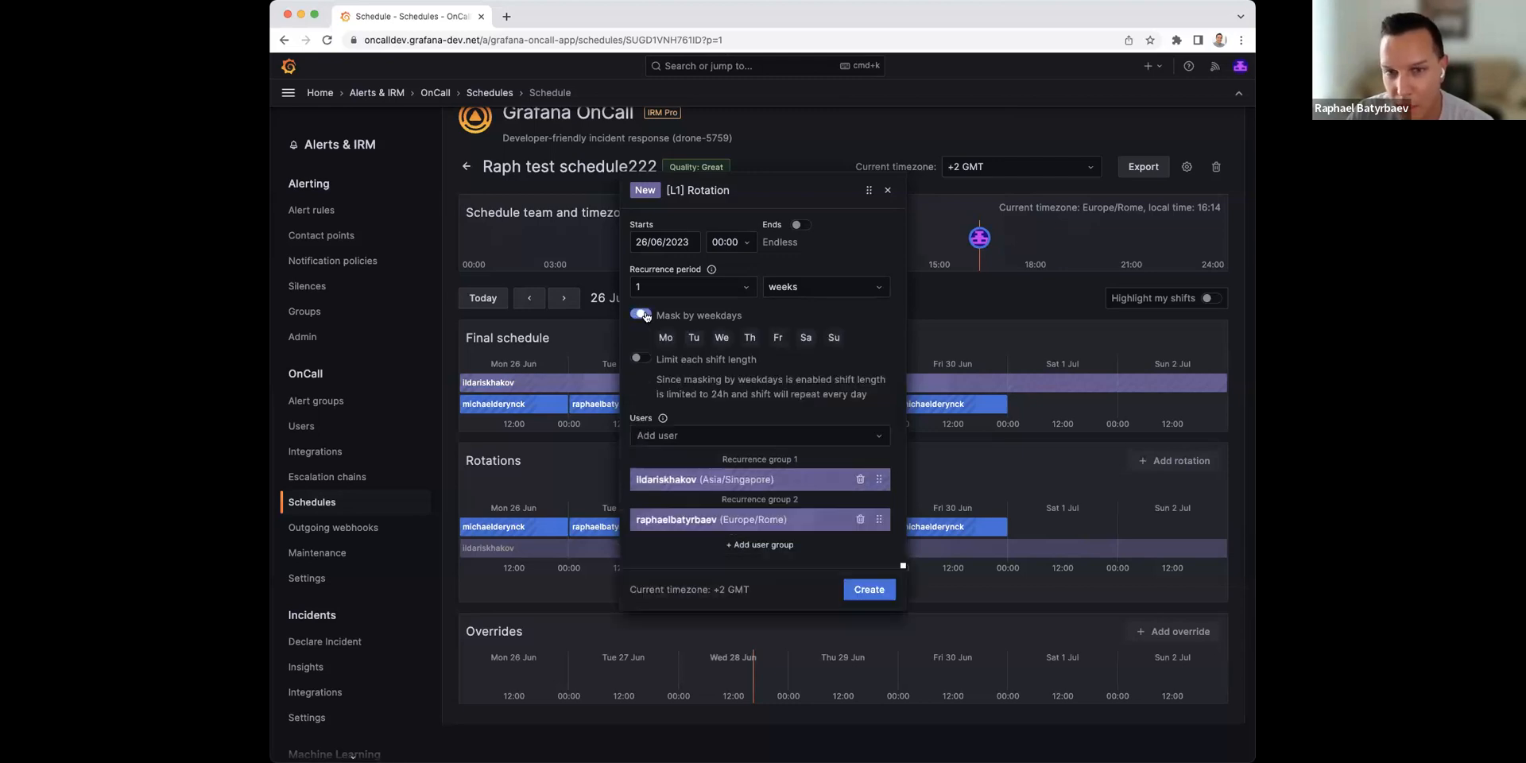
click(806, 337)
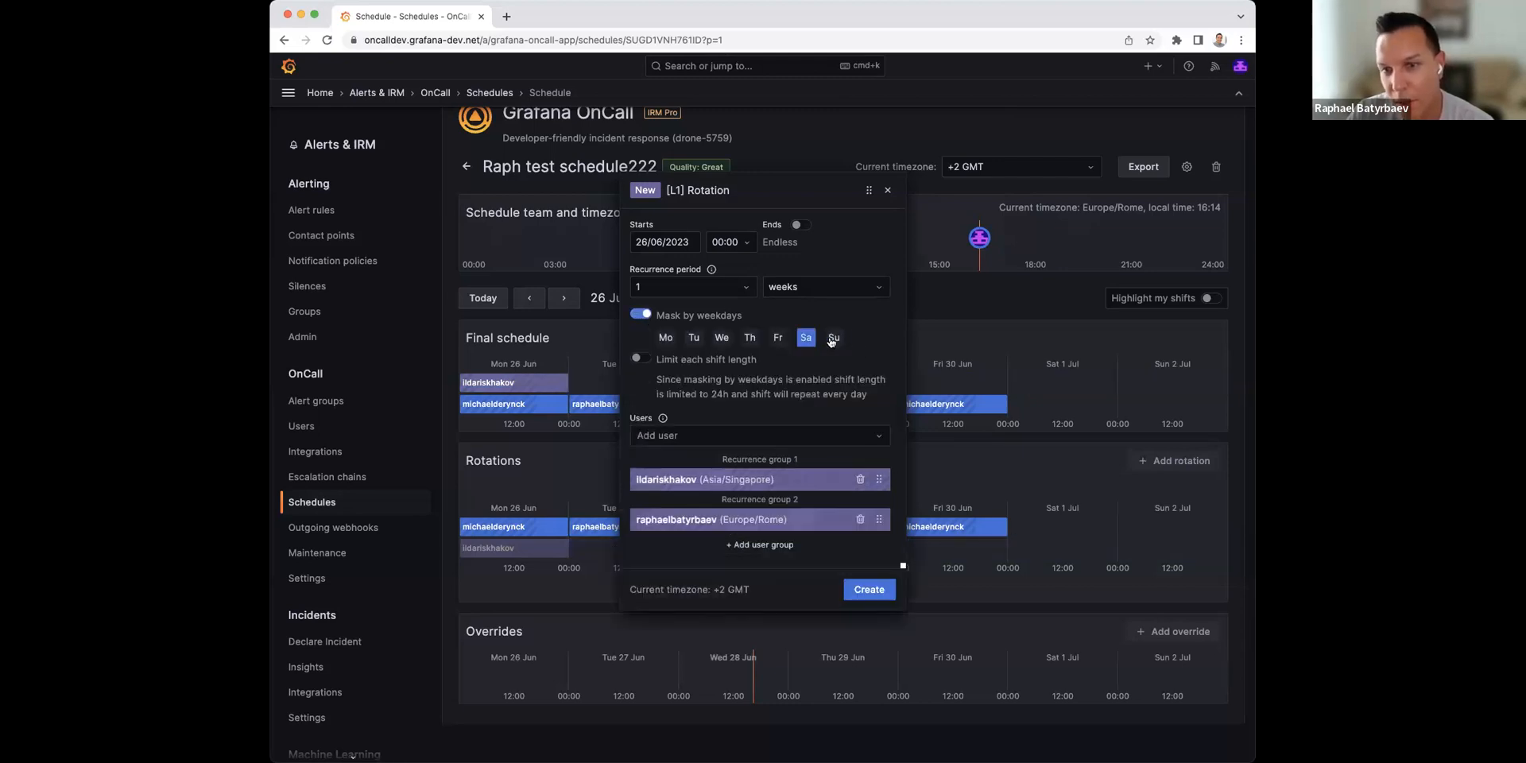
click(832, 337)
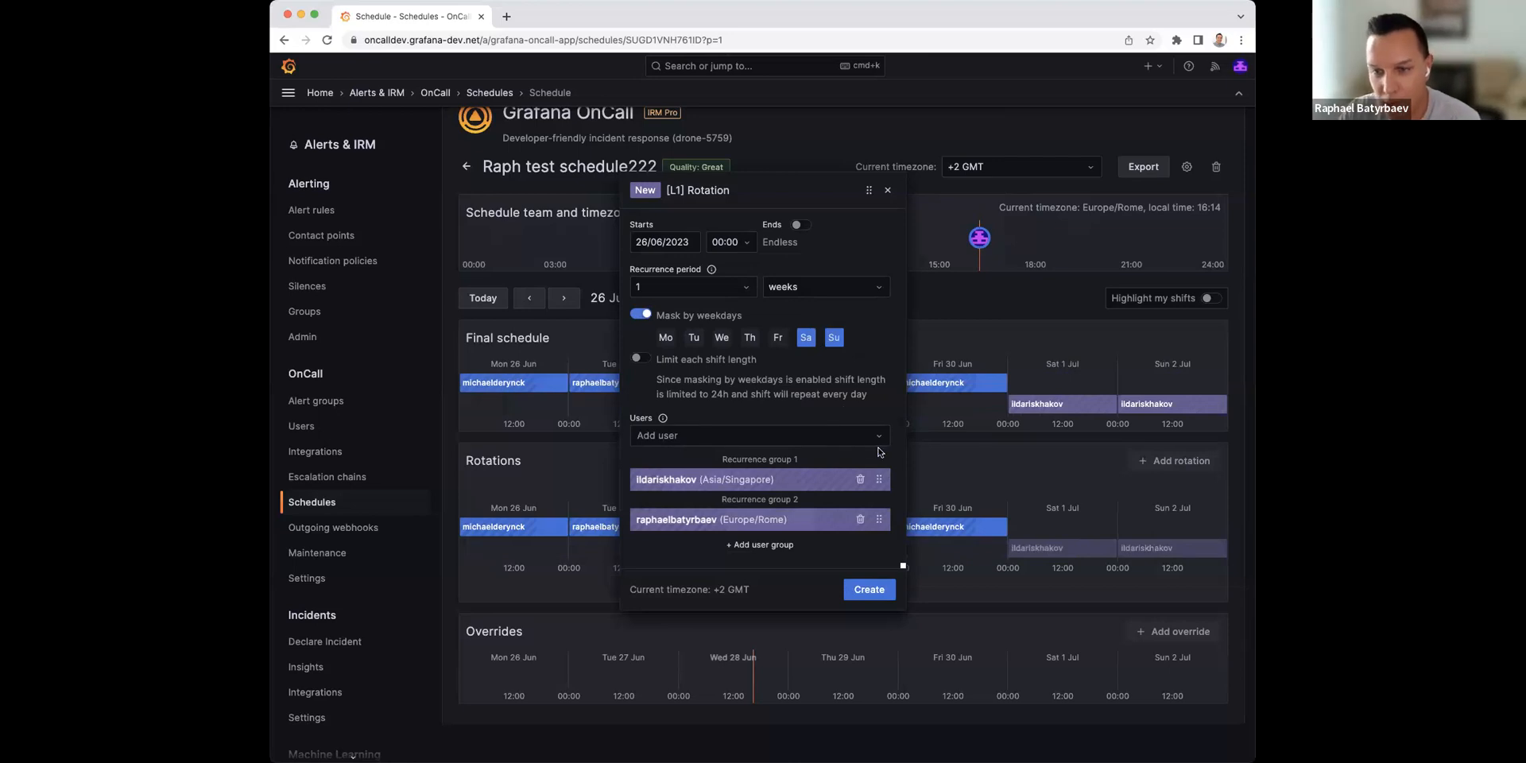
mouse_move(1115, 441)
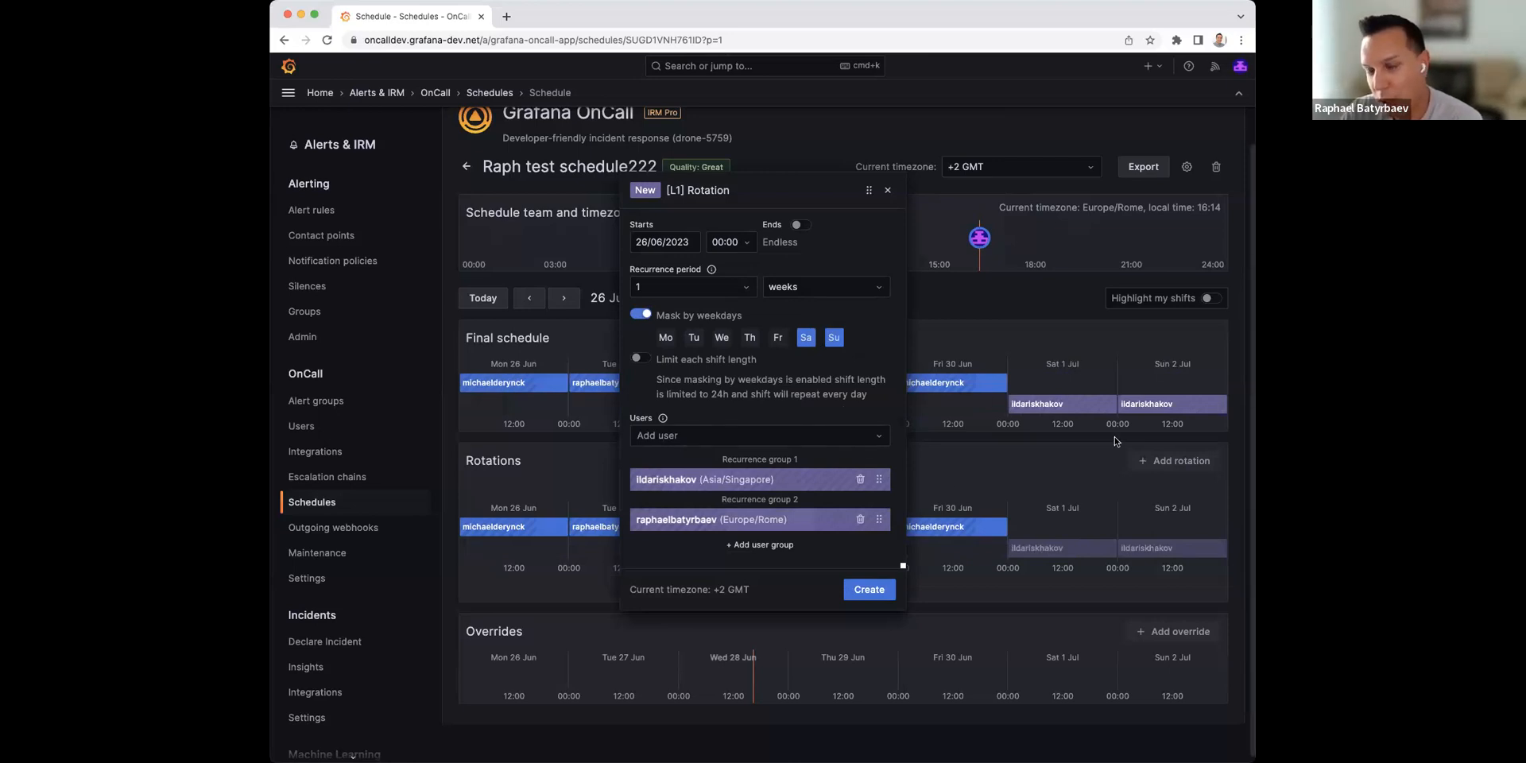
mouse_move(1039, 403)
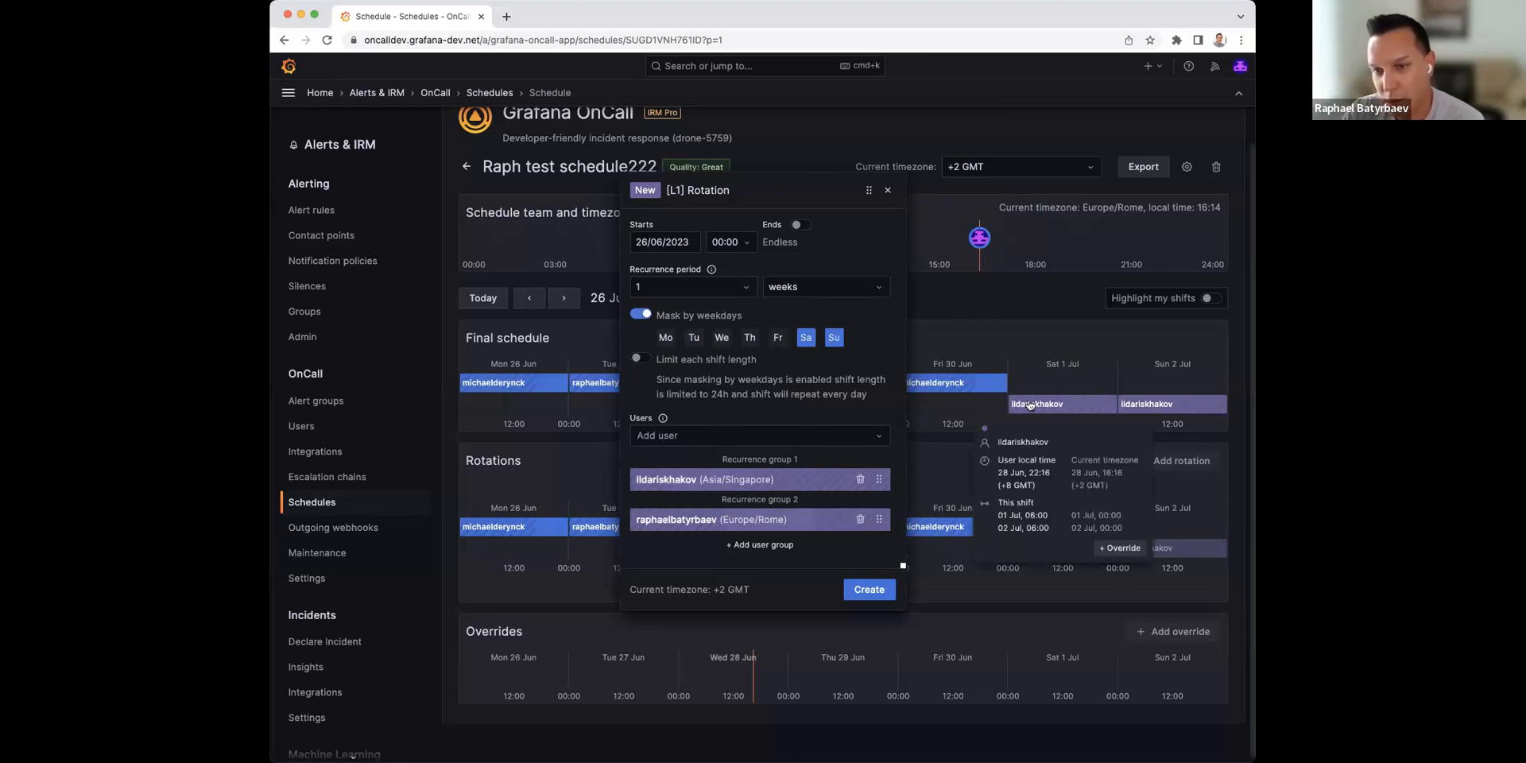
mouse_move(924, 602)
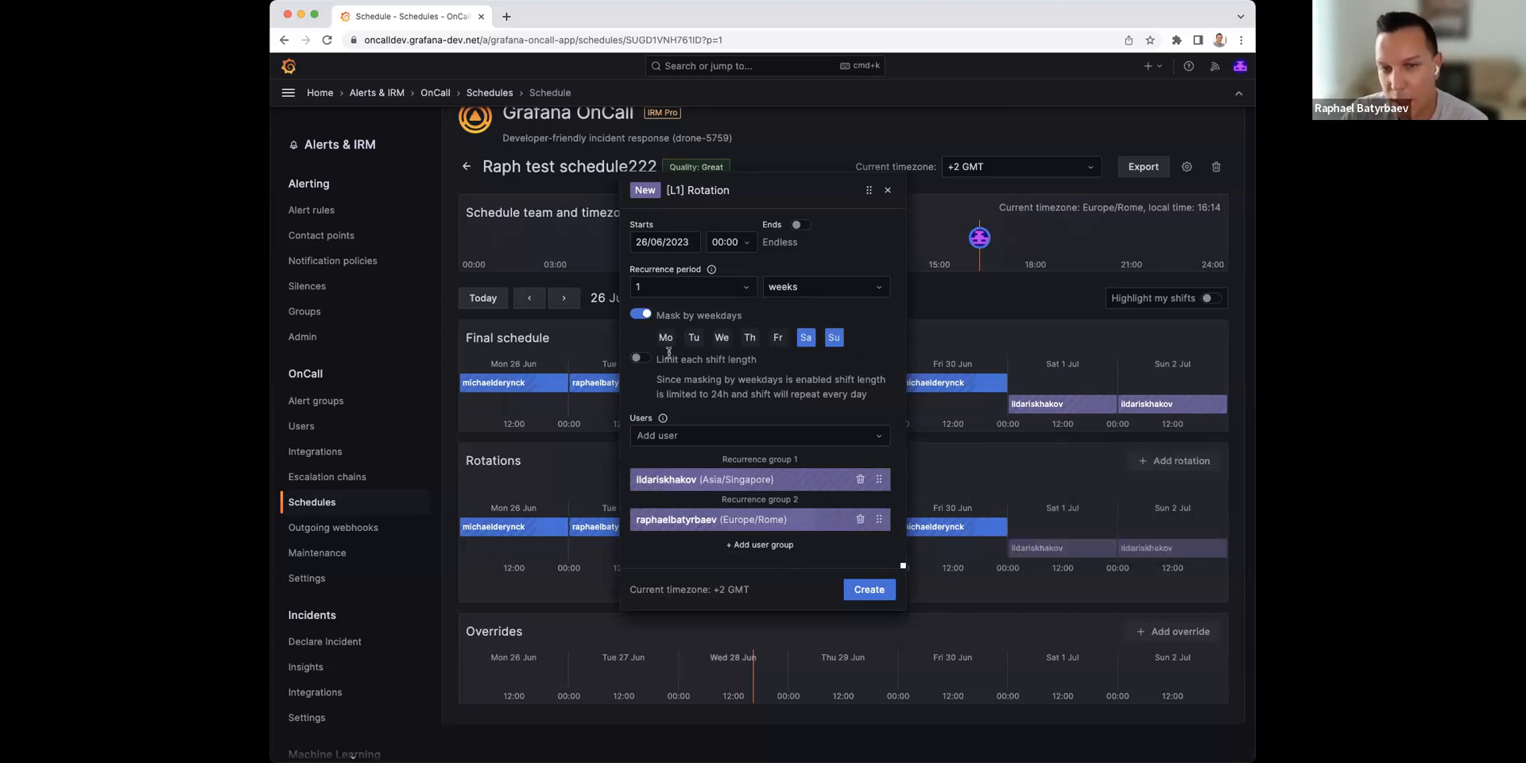
Step: Try a 12-hour shift length limit, then switch the limit off
click(640, 359)
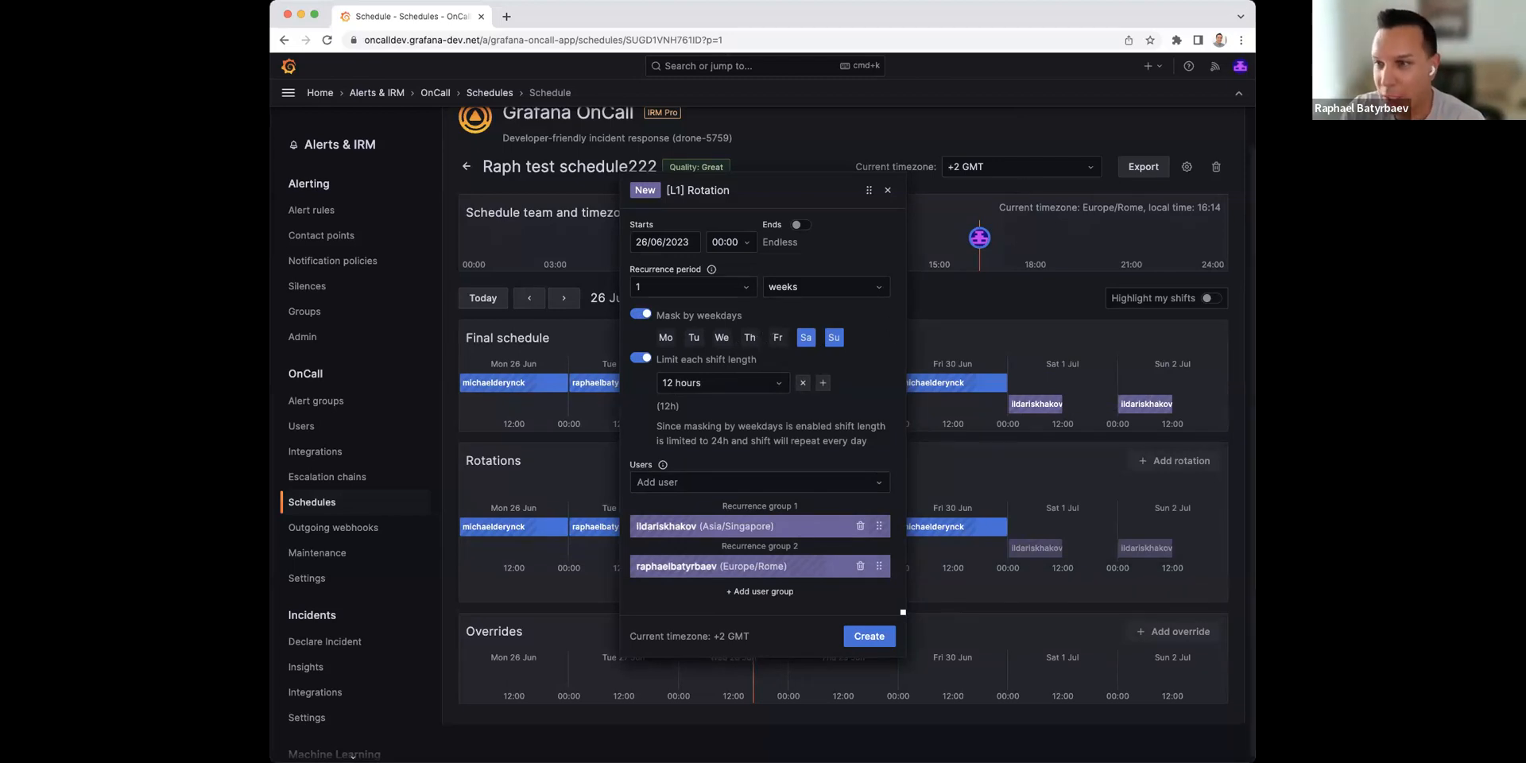
mouse_move(866, 491)
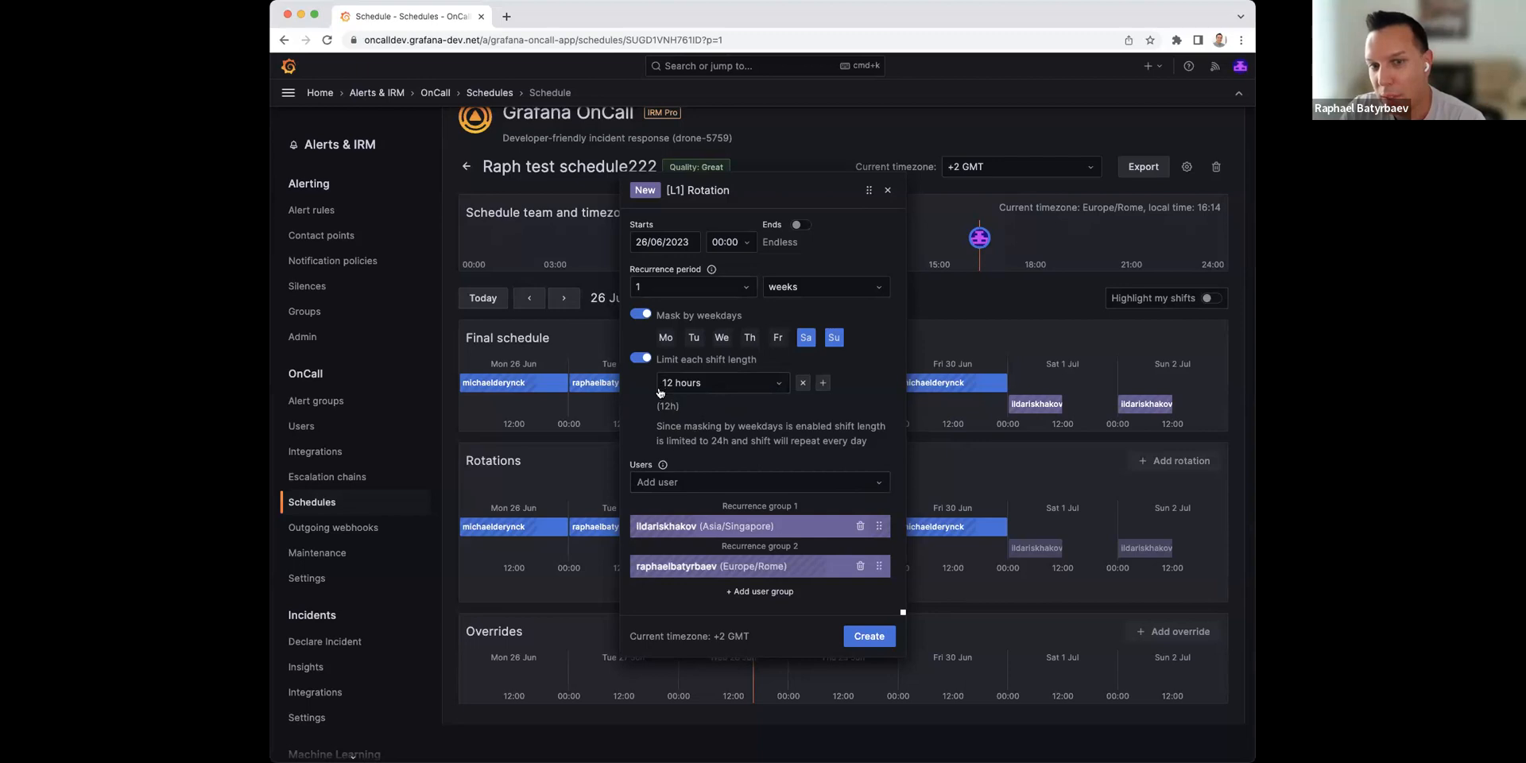
mouse_move(761, 382)
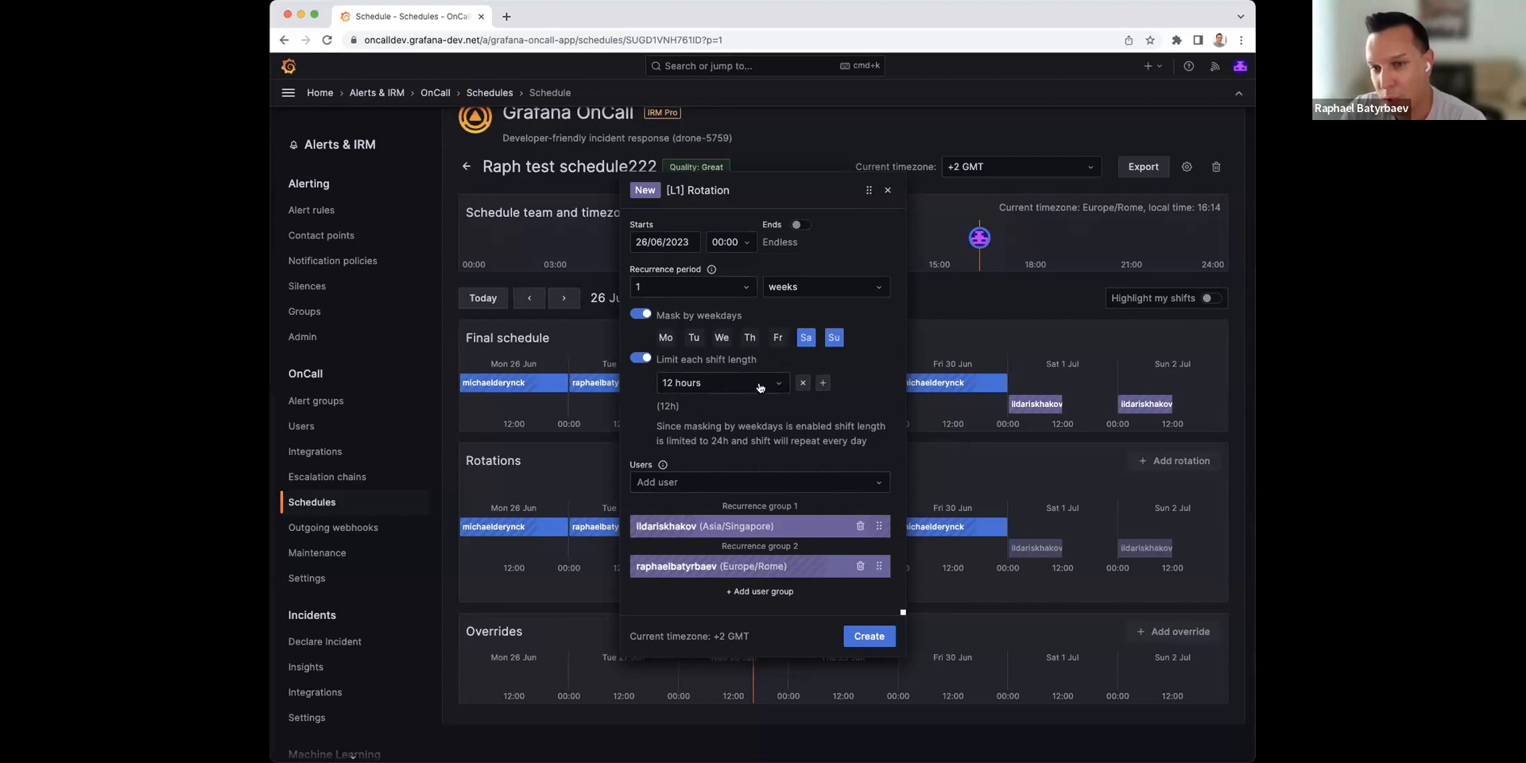
mouse_move(1036, 404)
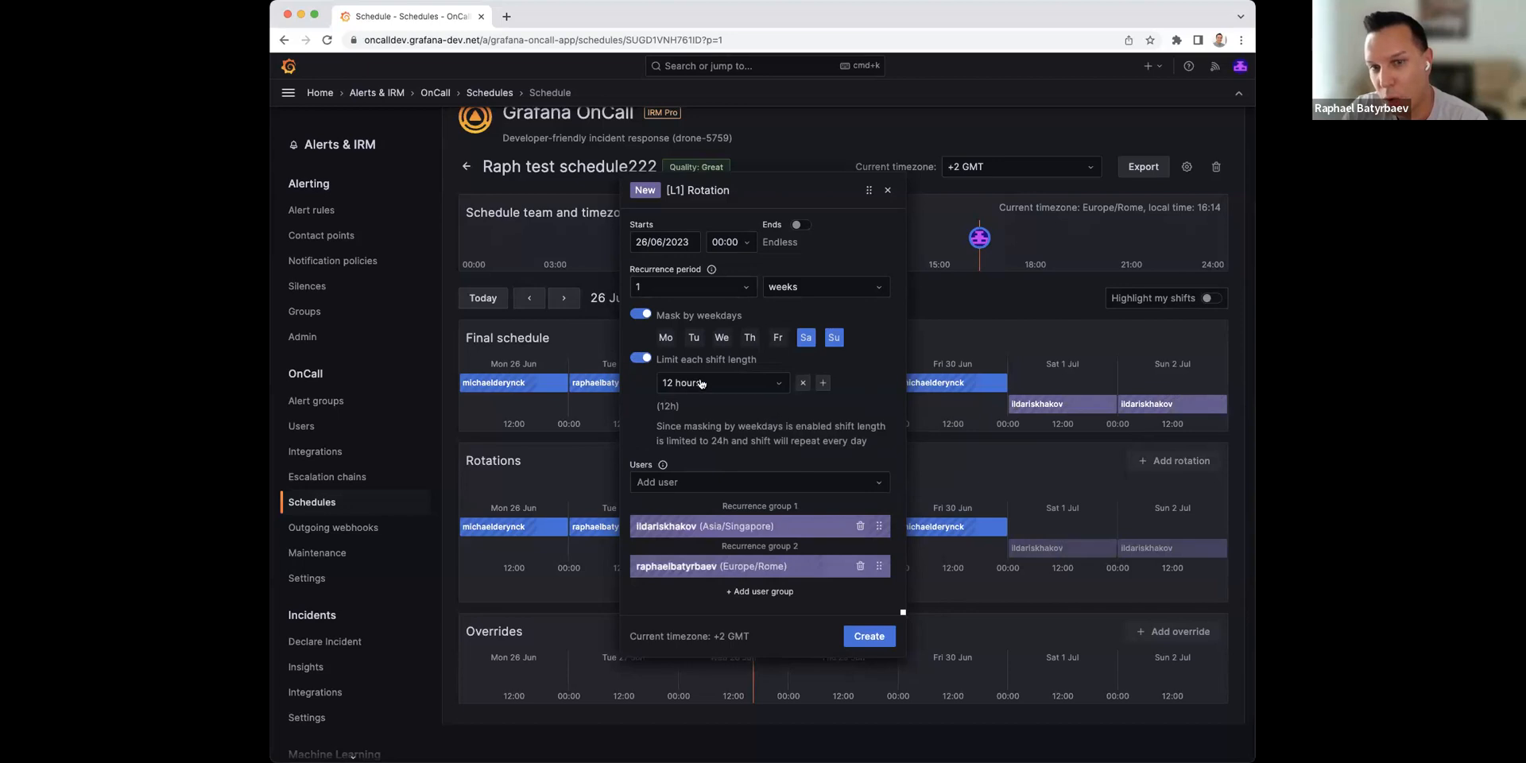
mouse_move(822, 382)
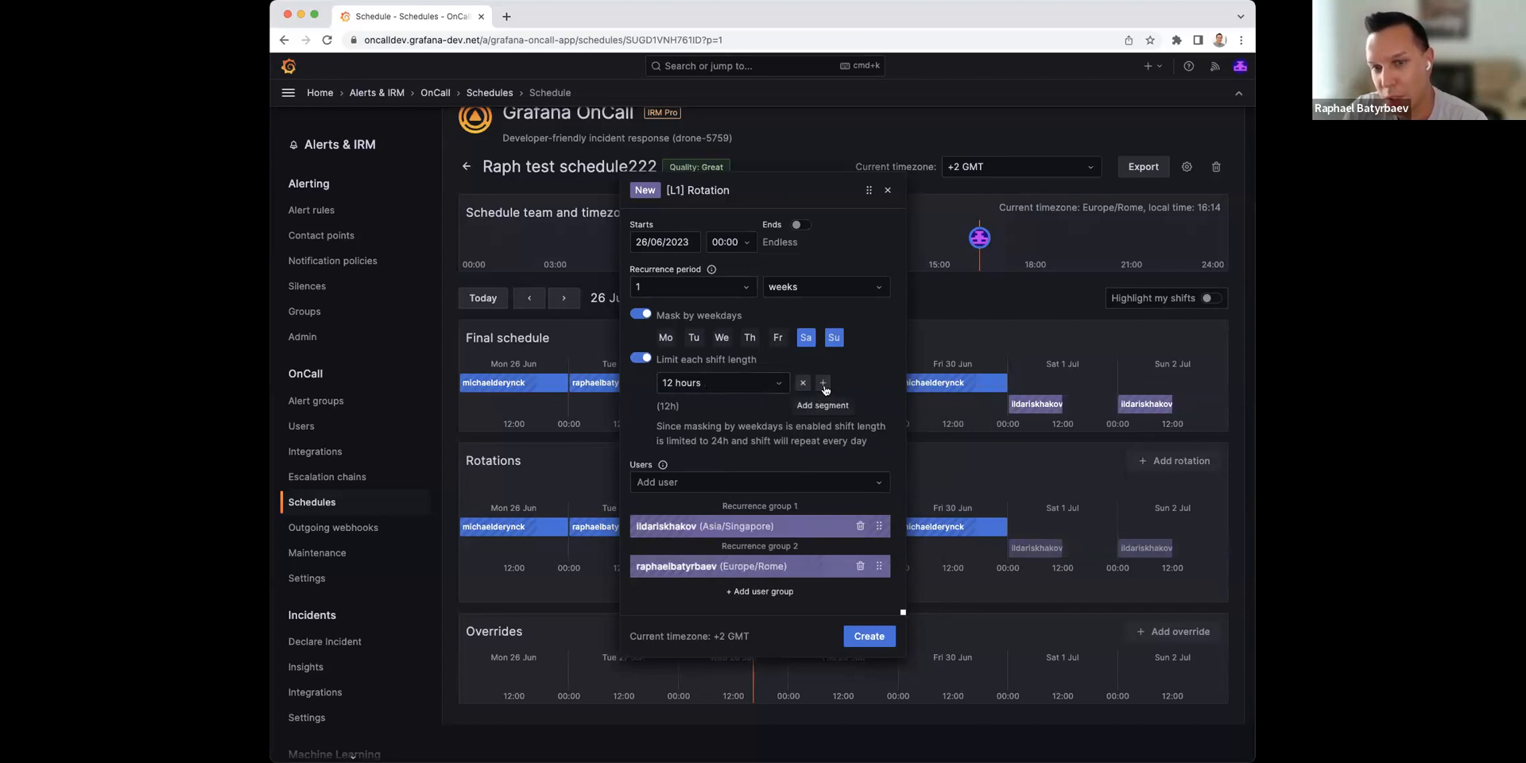
click(822, 382)
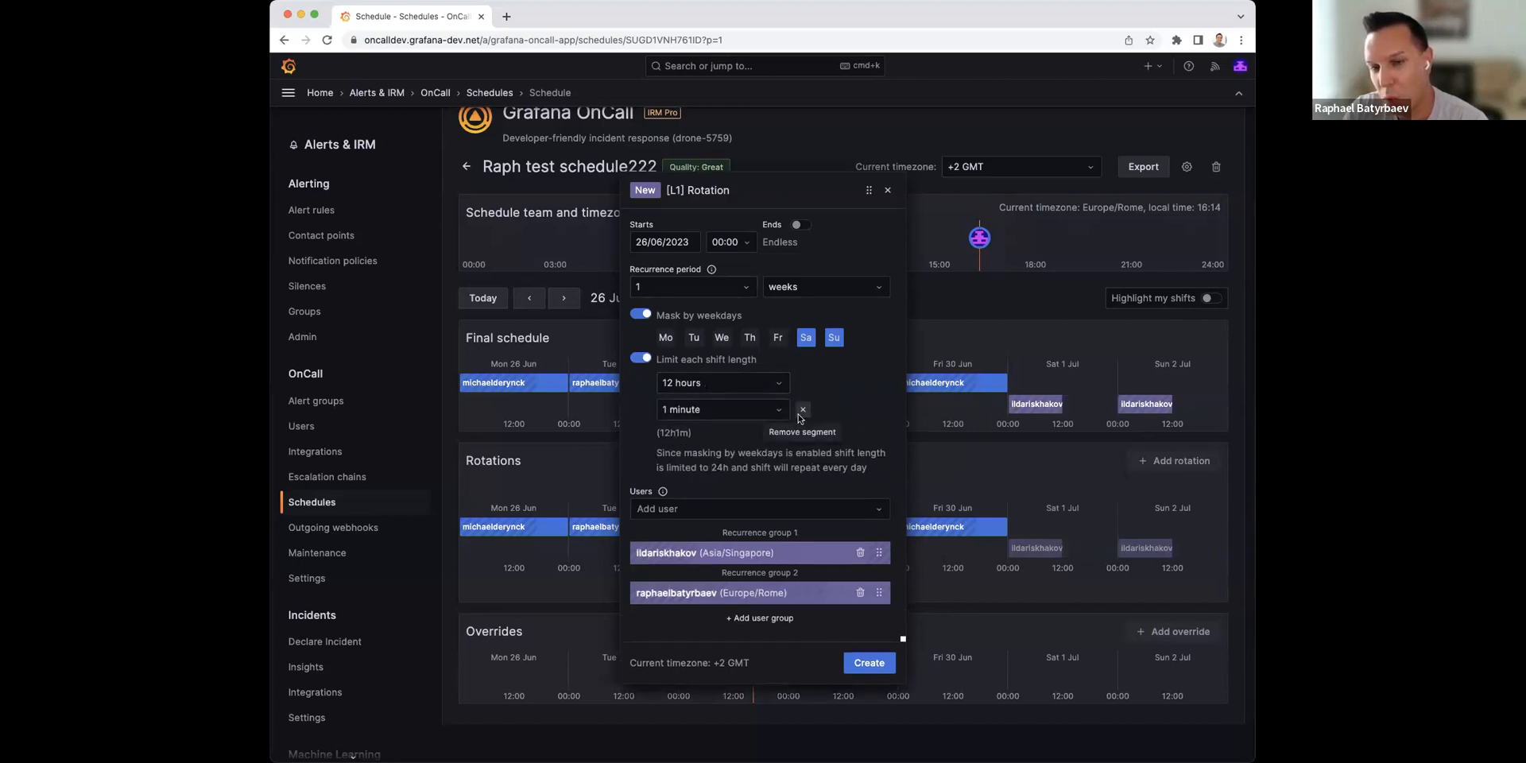
mouse_move(720, 451)
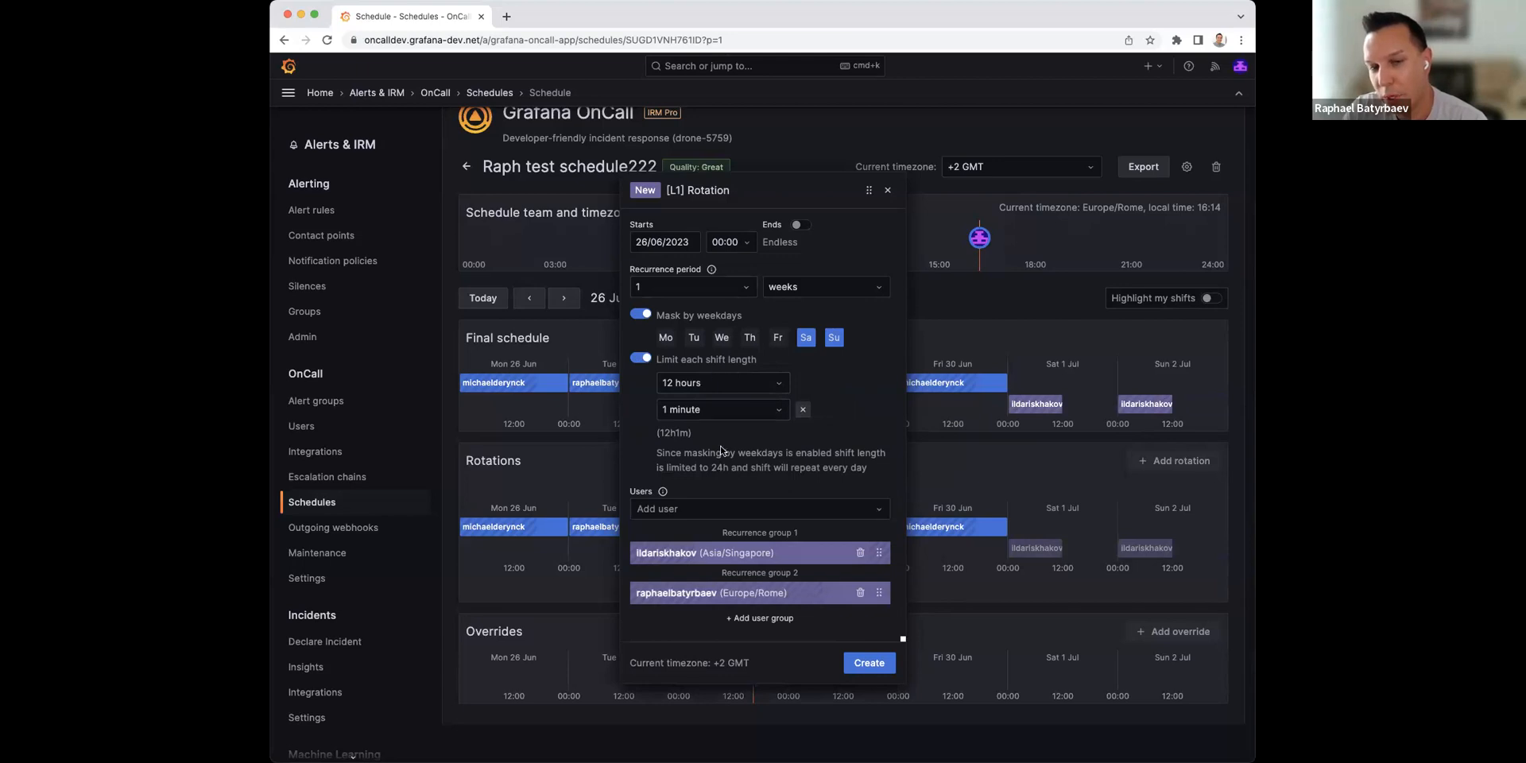
mouse_move(751, 381)
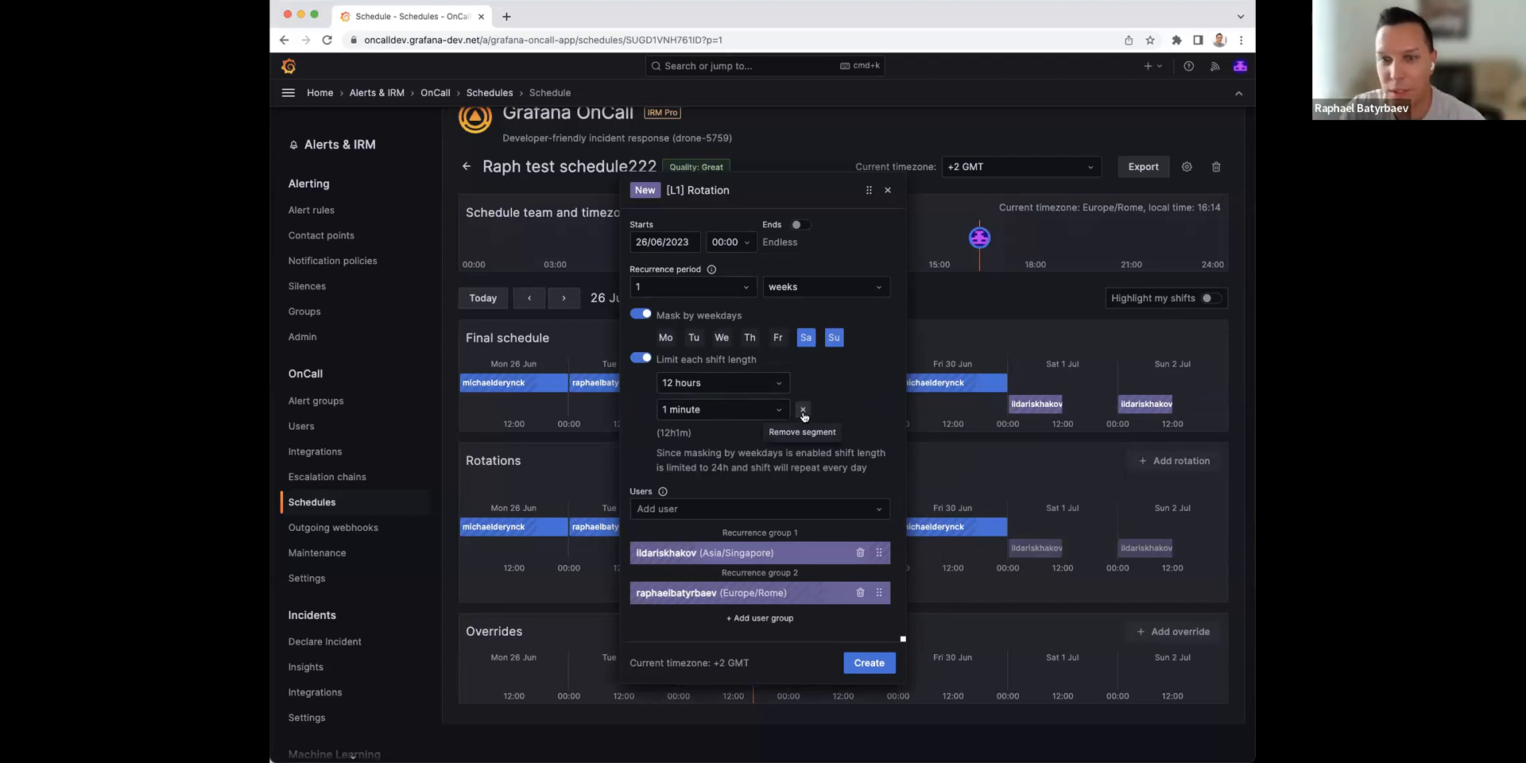
click(802, 410)
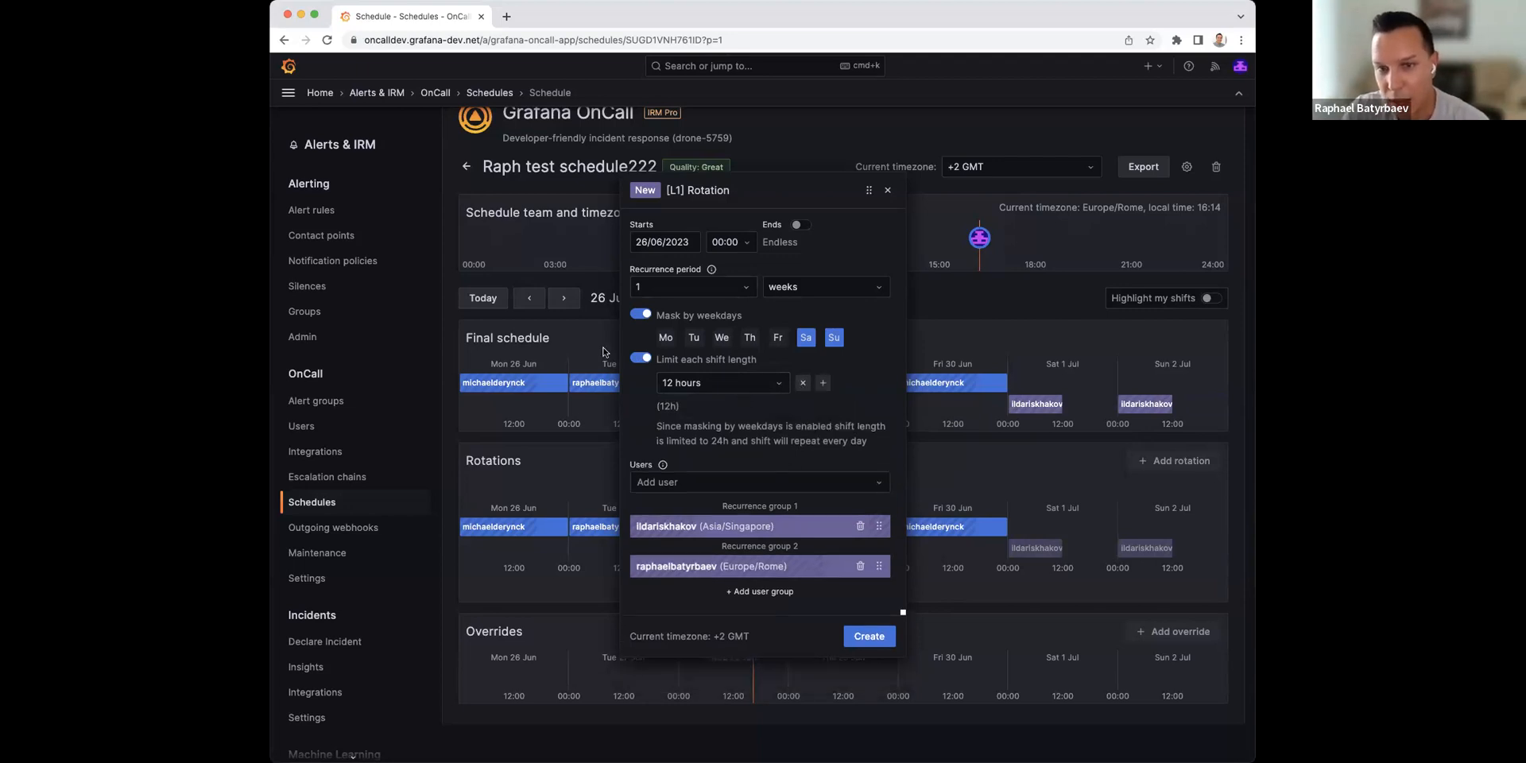
click(642, 359)
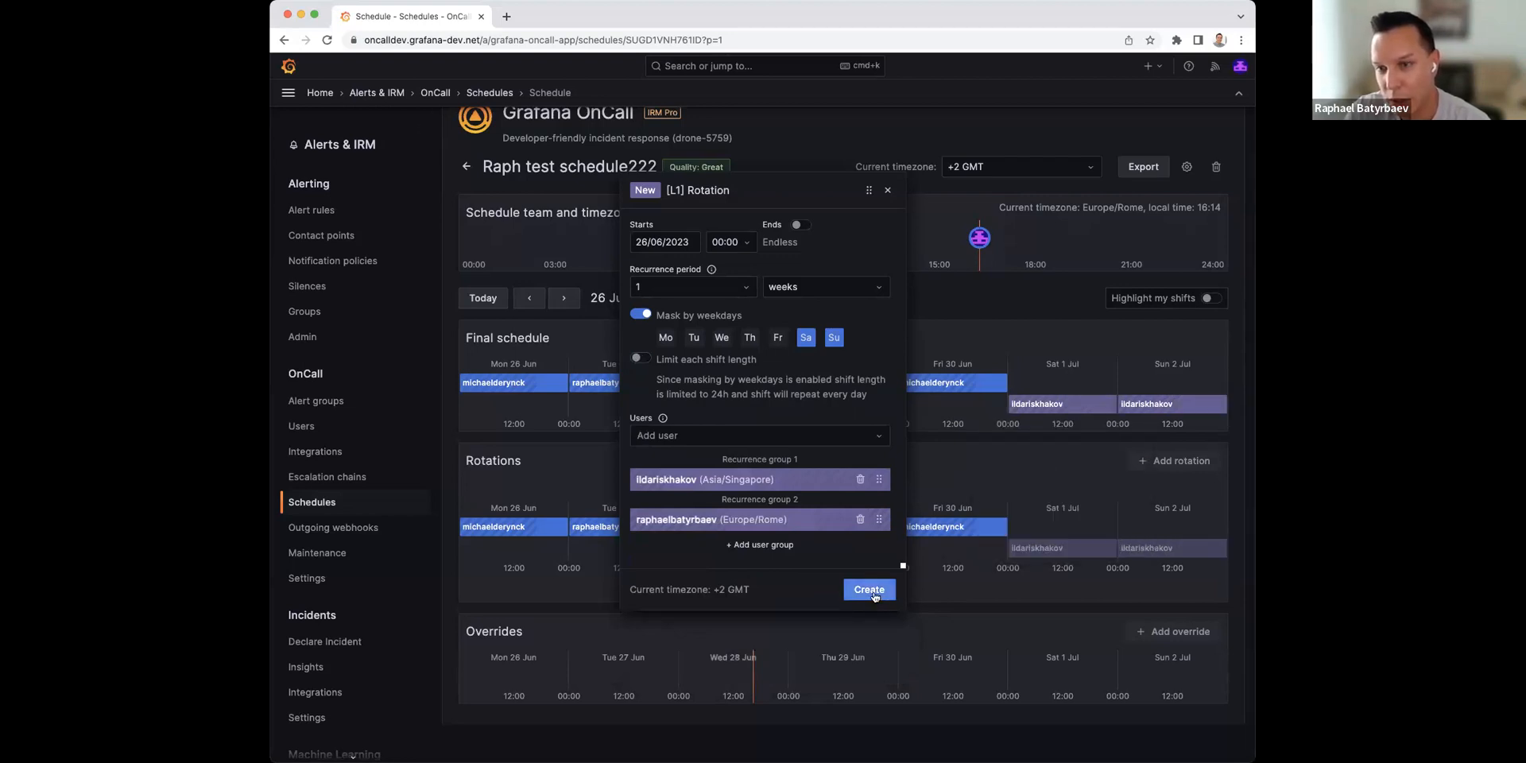
Step: Create the weekend rotation and review next week's shifts before returning
click(867, 590)
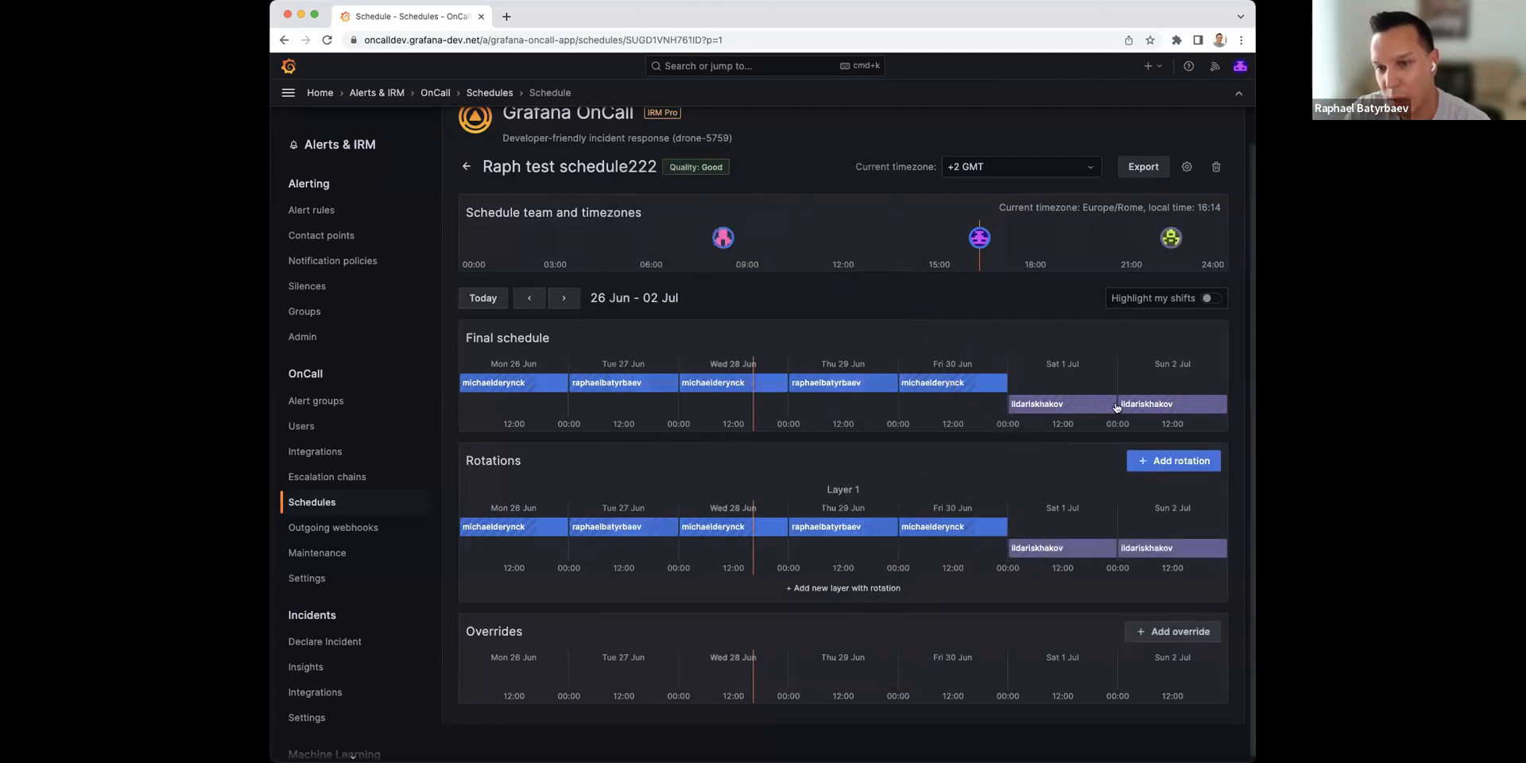
mouse_move(562, 298)
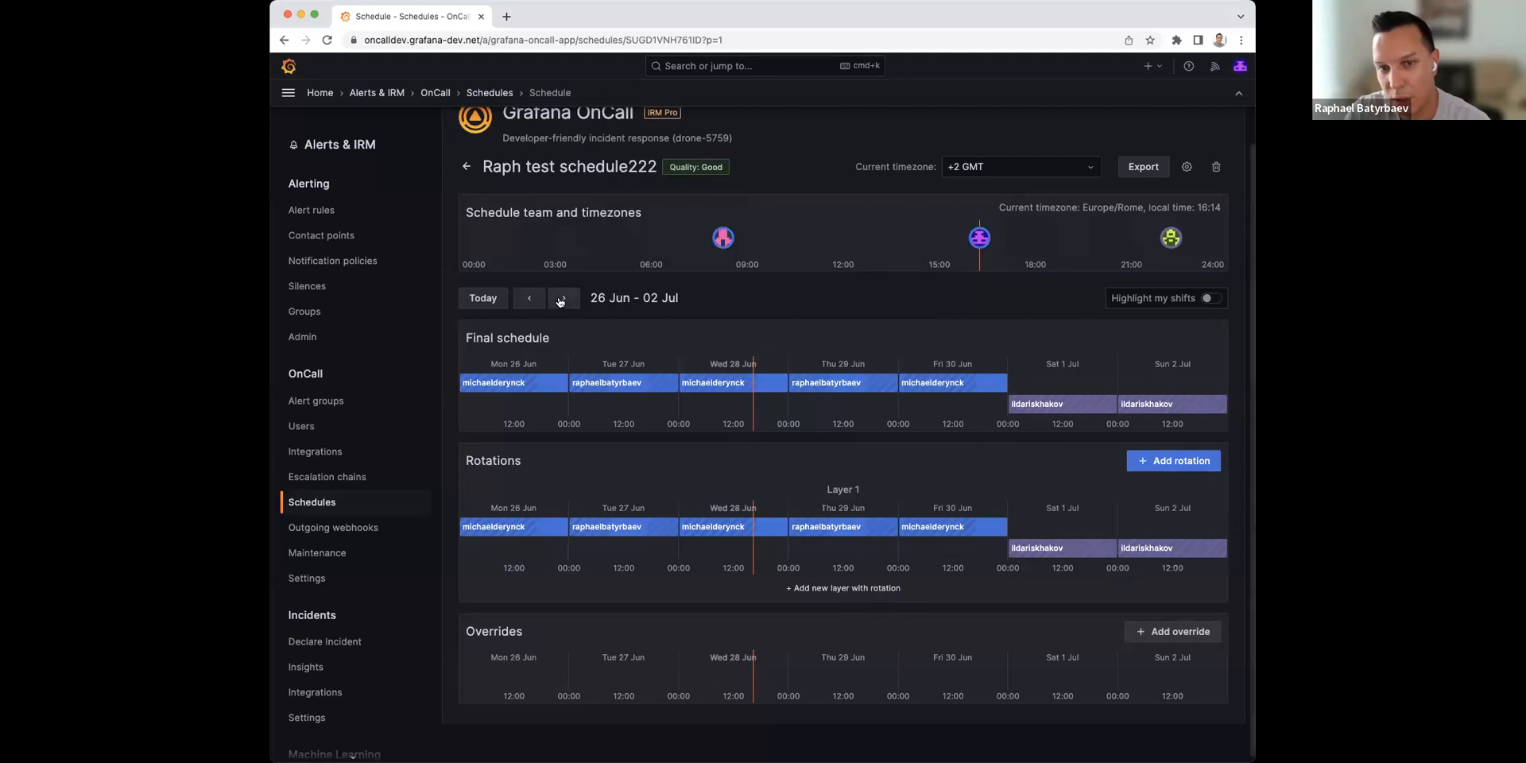
click(563, 298)
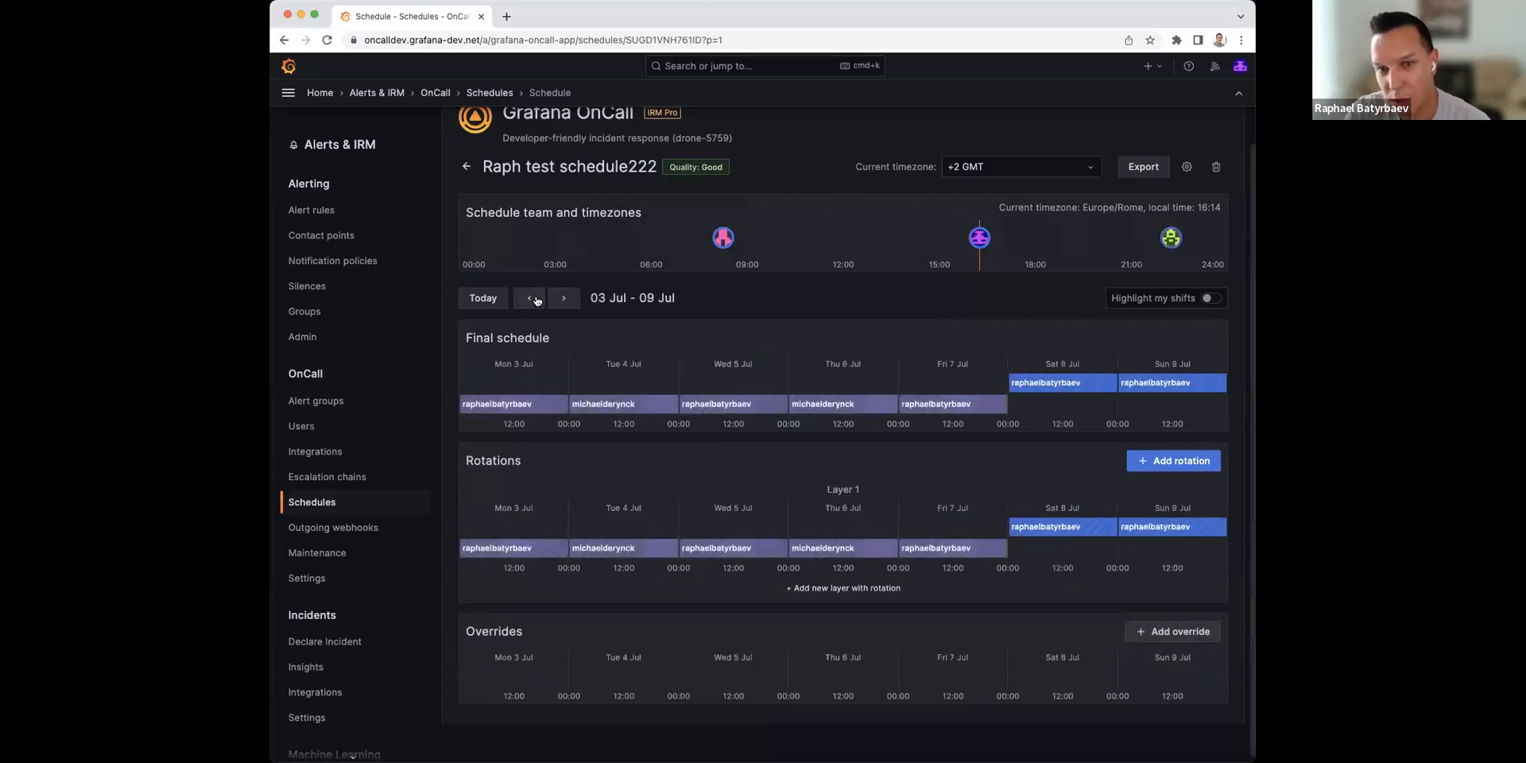
mouse_move(1168, 381)
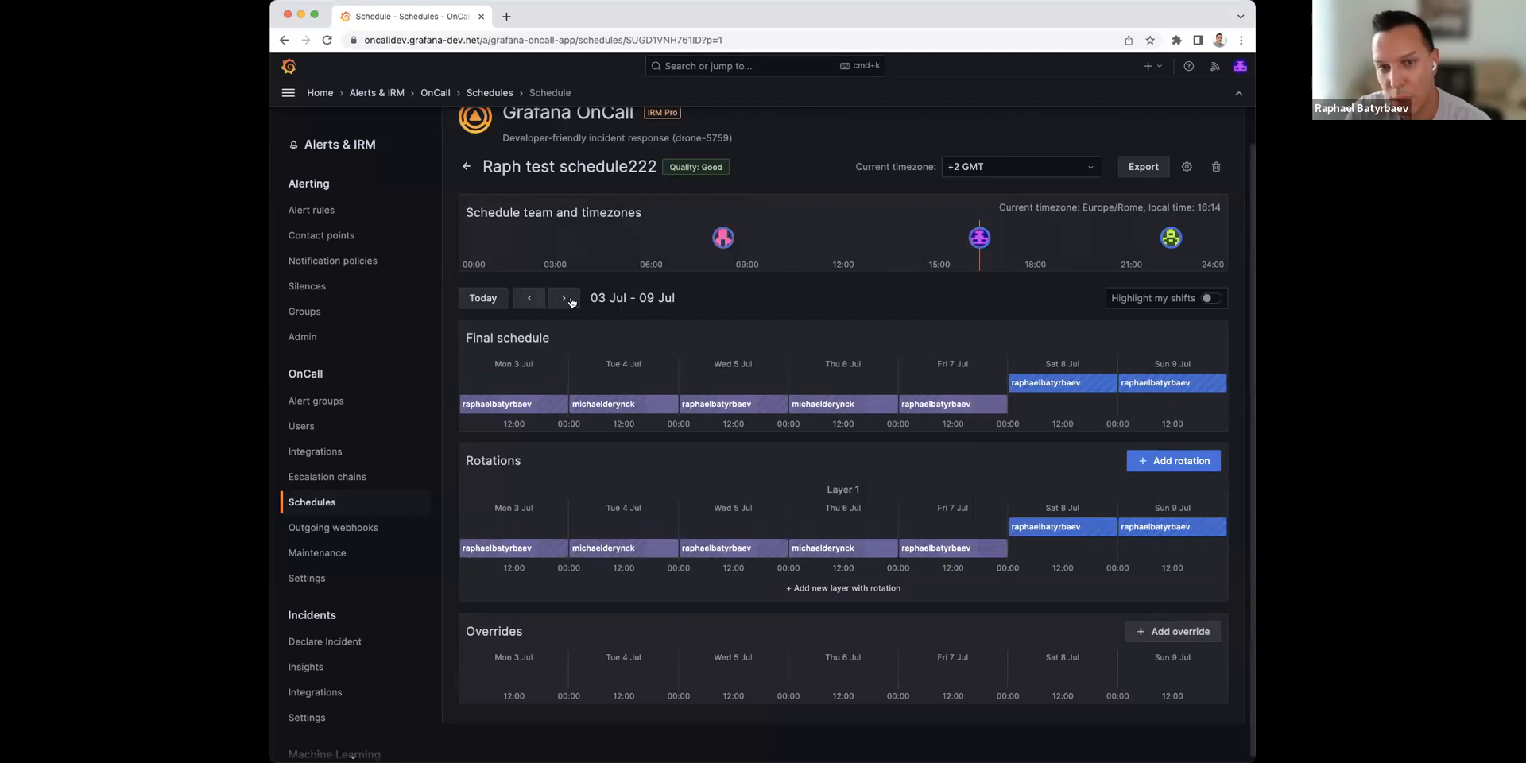
click(528, 298)
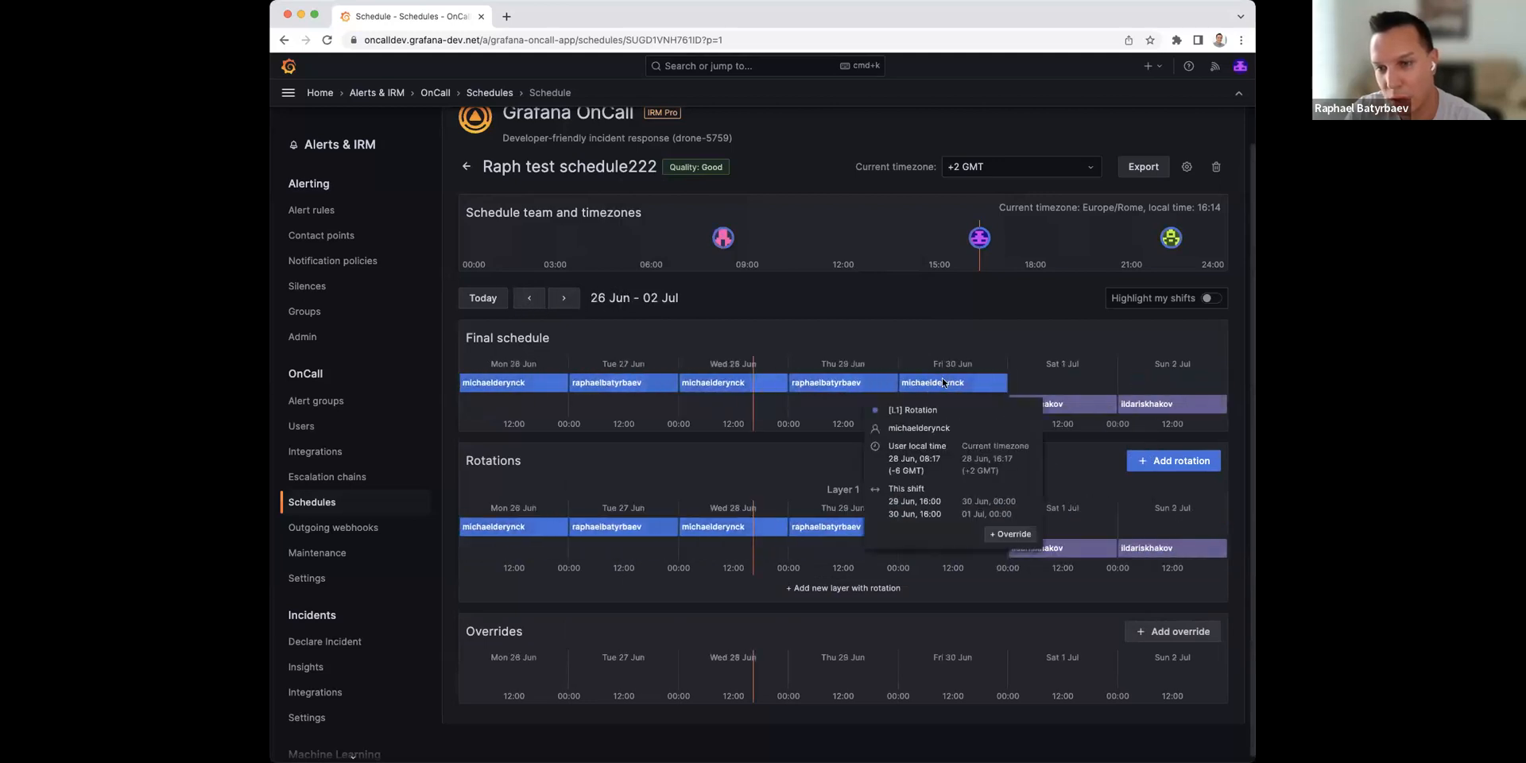
mouse_move(963, 381)
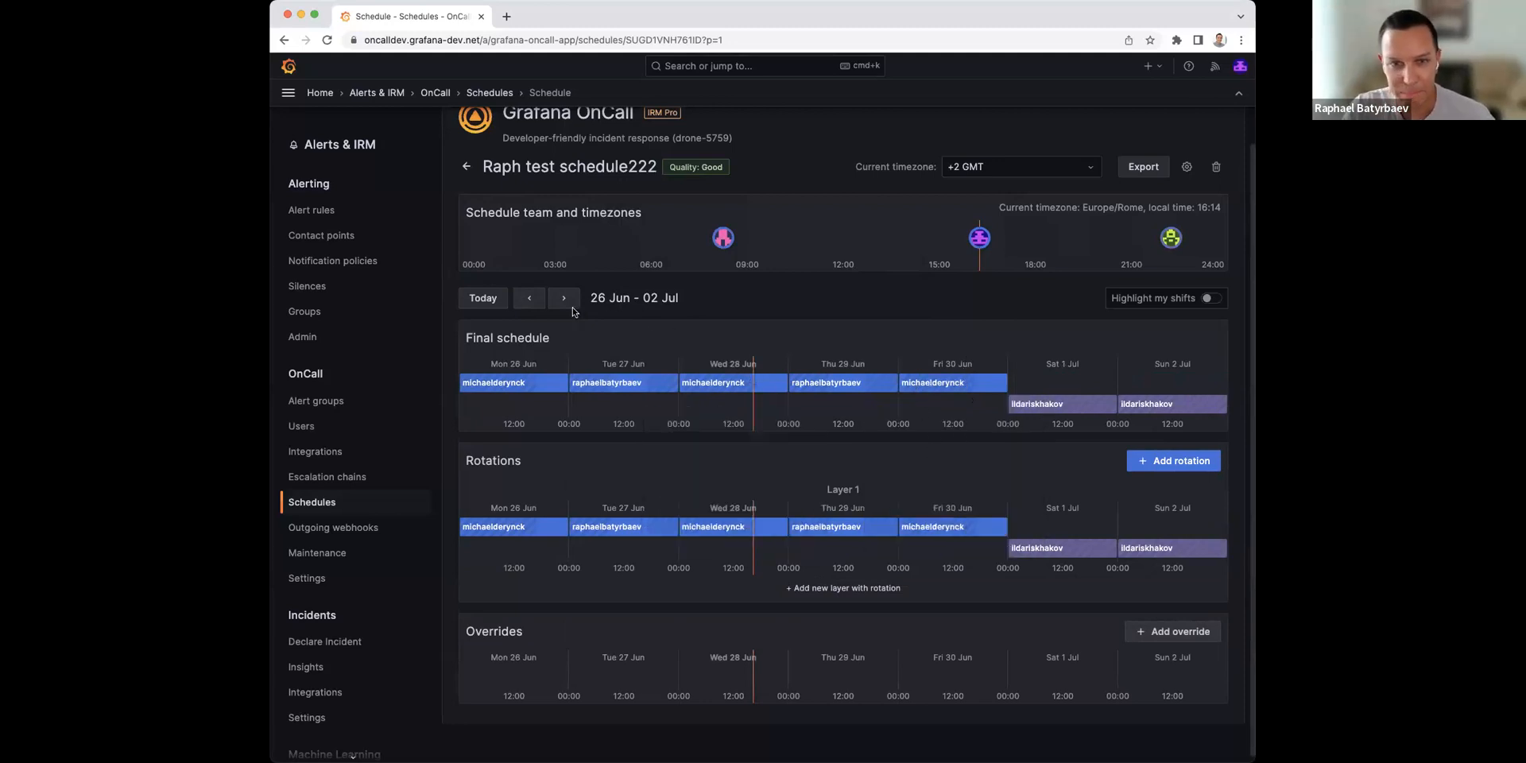
mouse_move(854, 305)
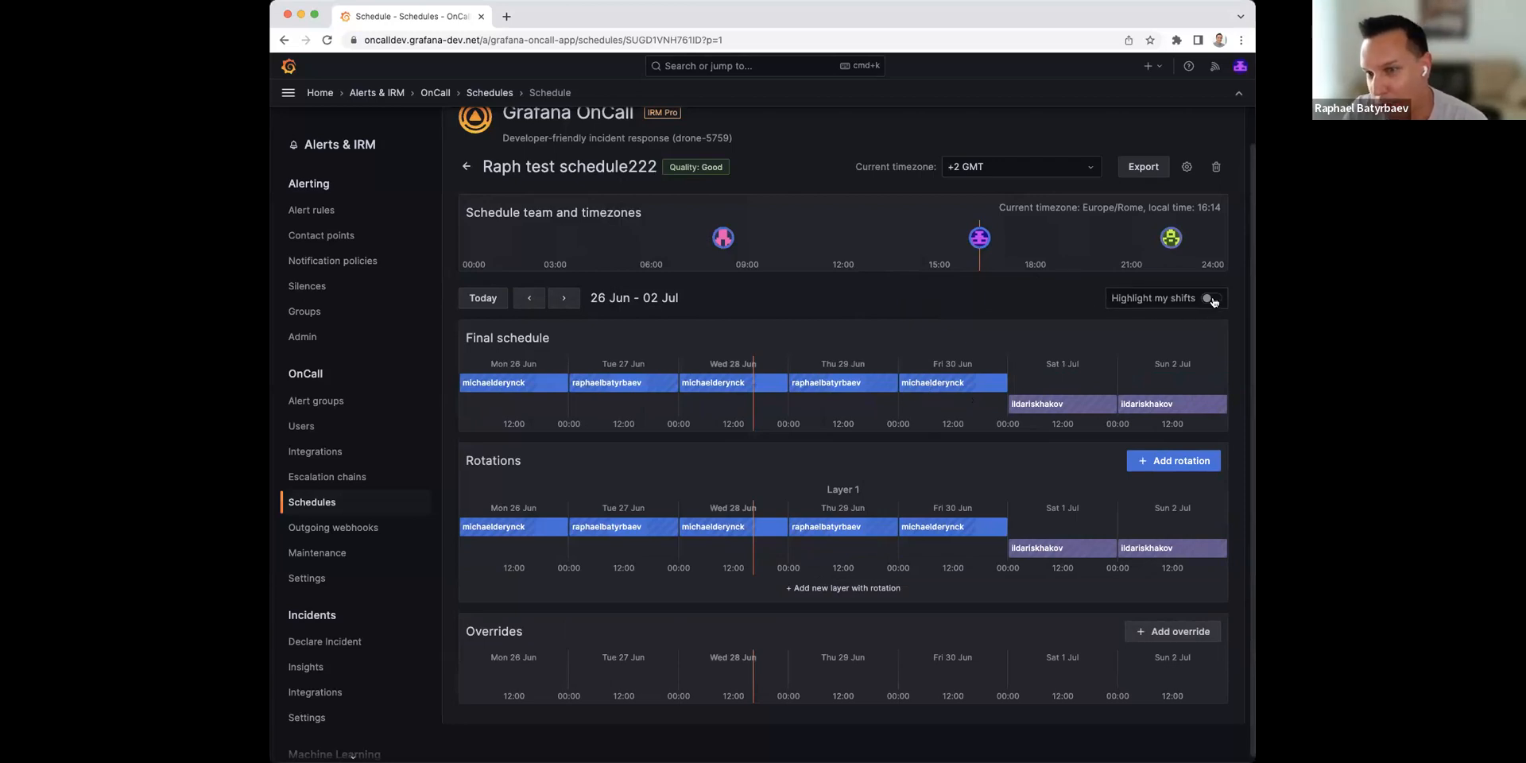
click(1210, 298)
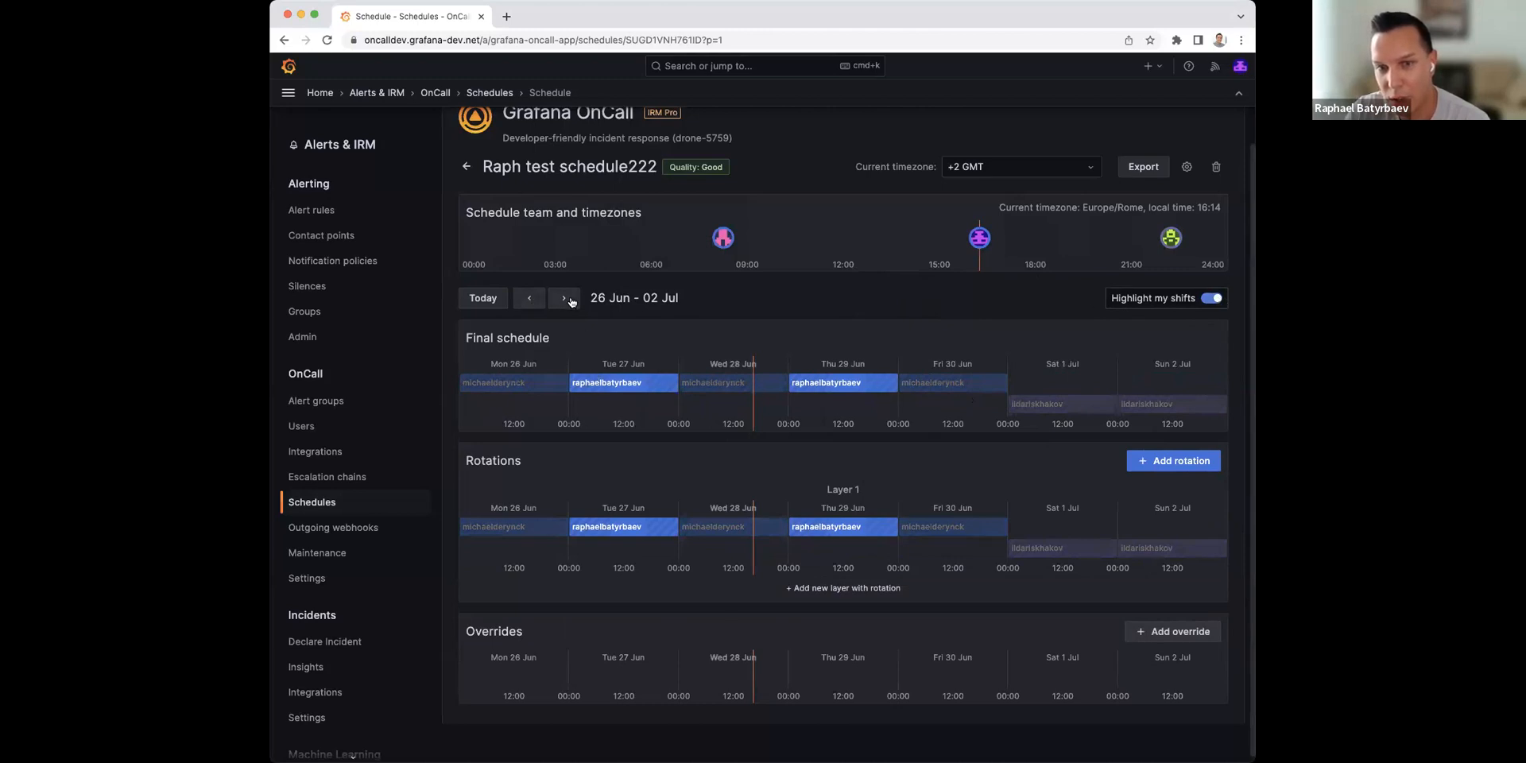
click(564, 298)
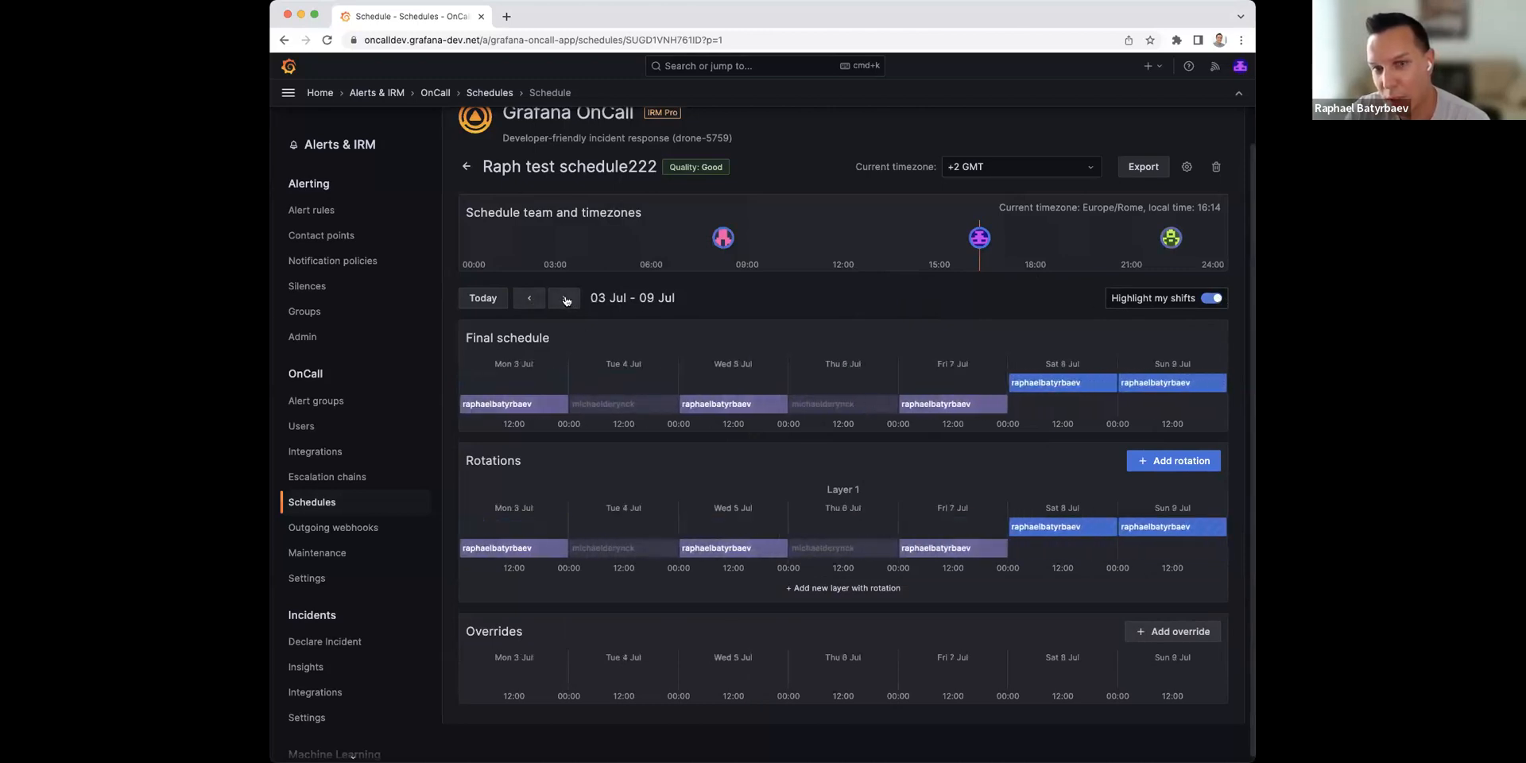
click(528, 298)
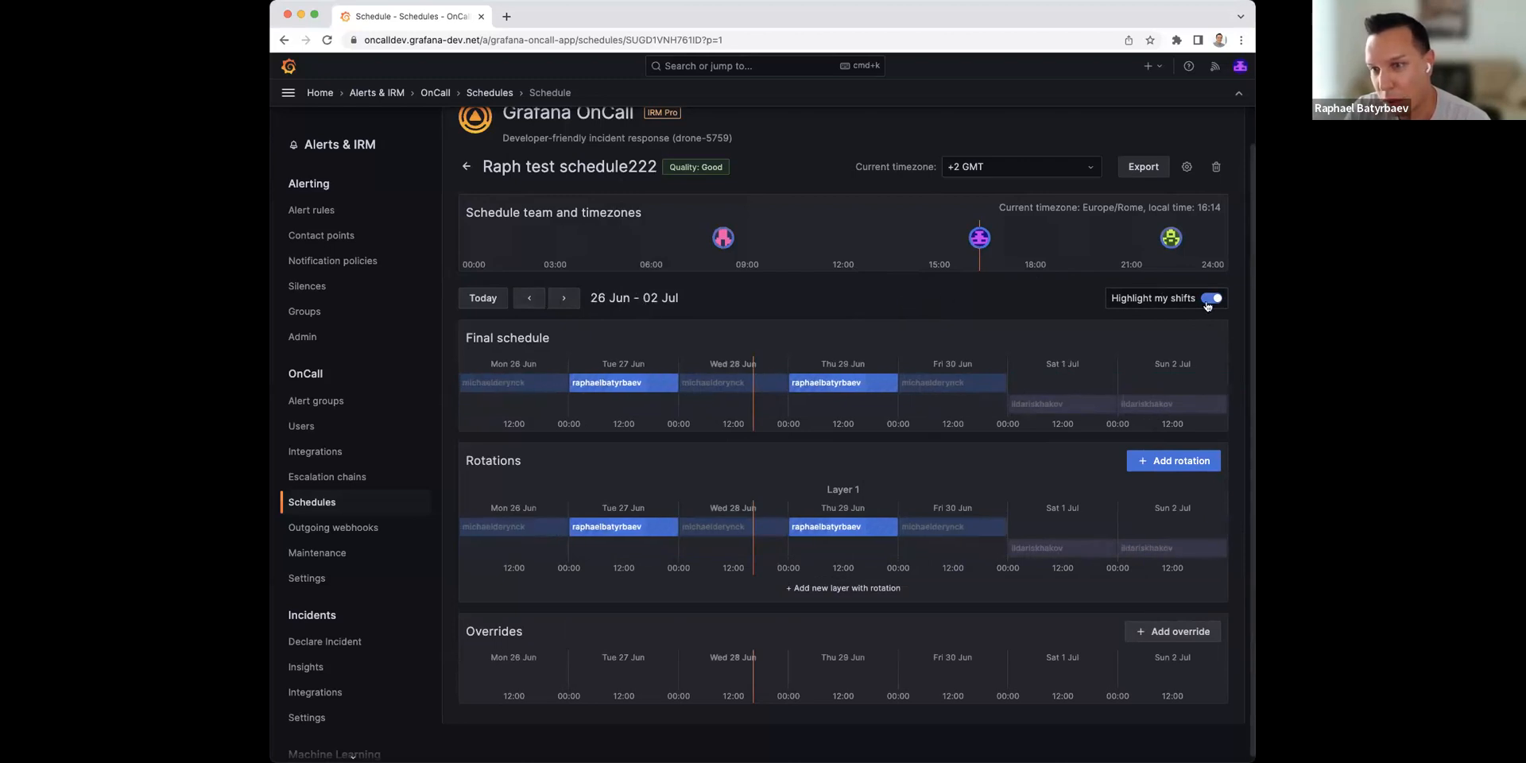
click(1213, 298)
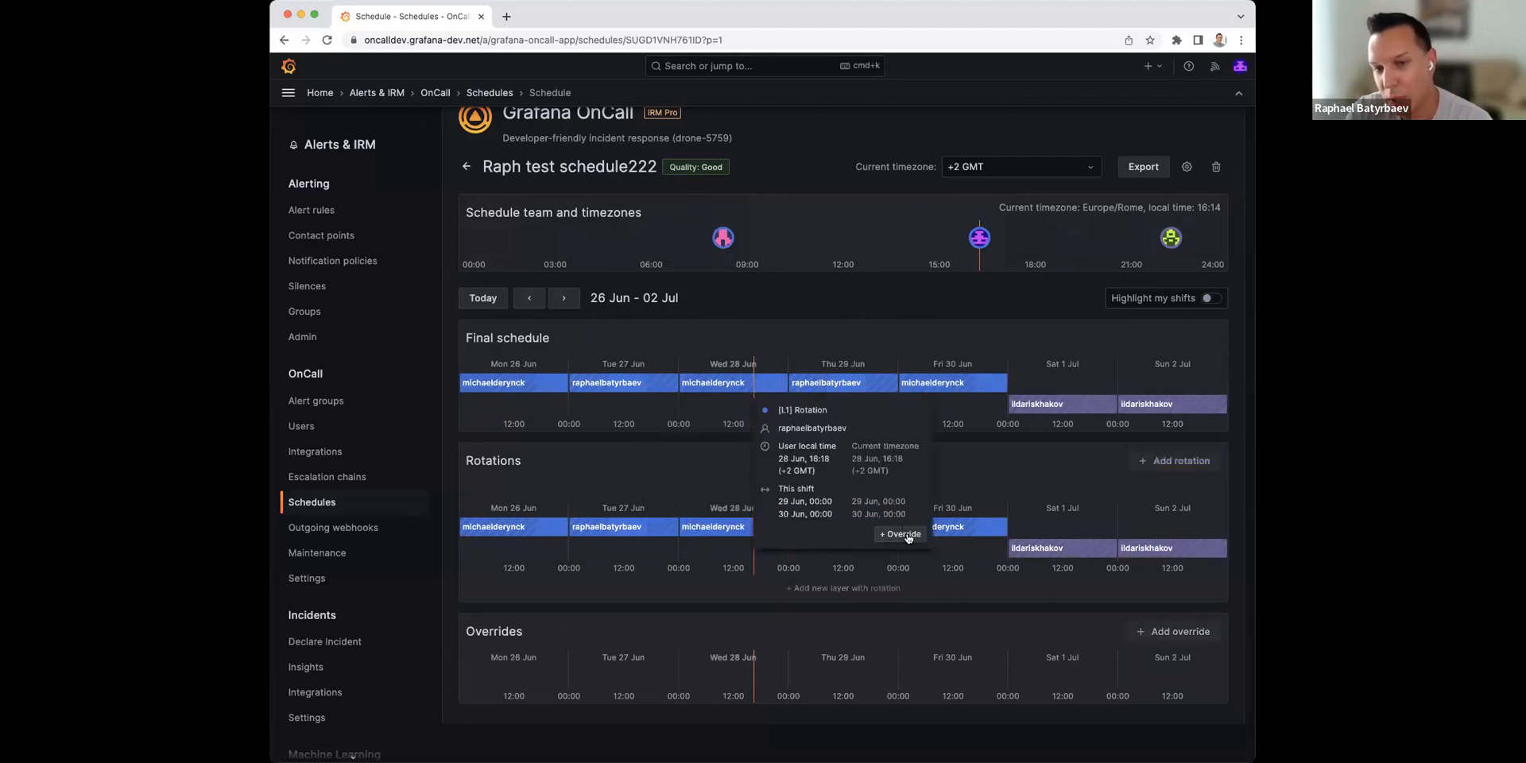
Step: Start an override for the 29–30 June shift and pick a covering user
click(899, 534)
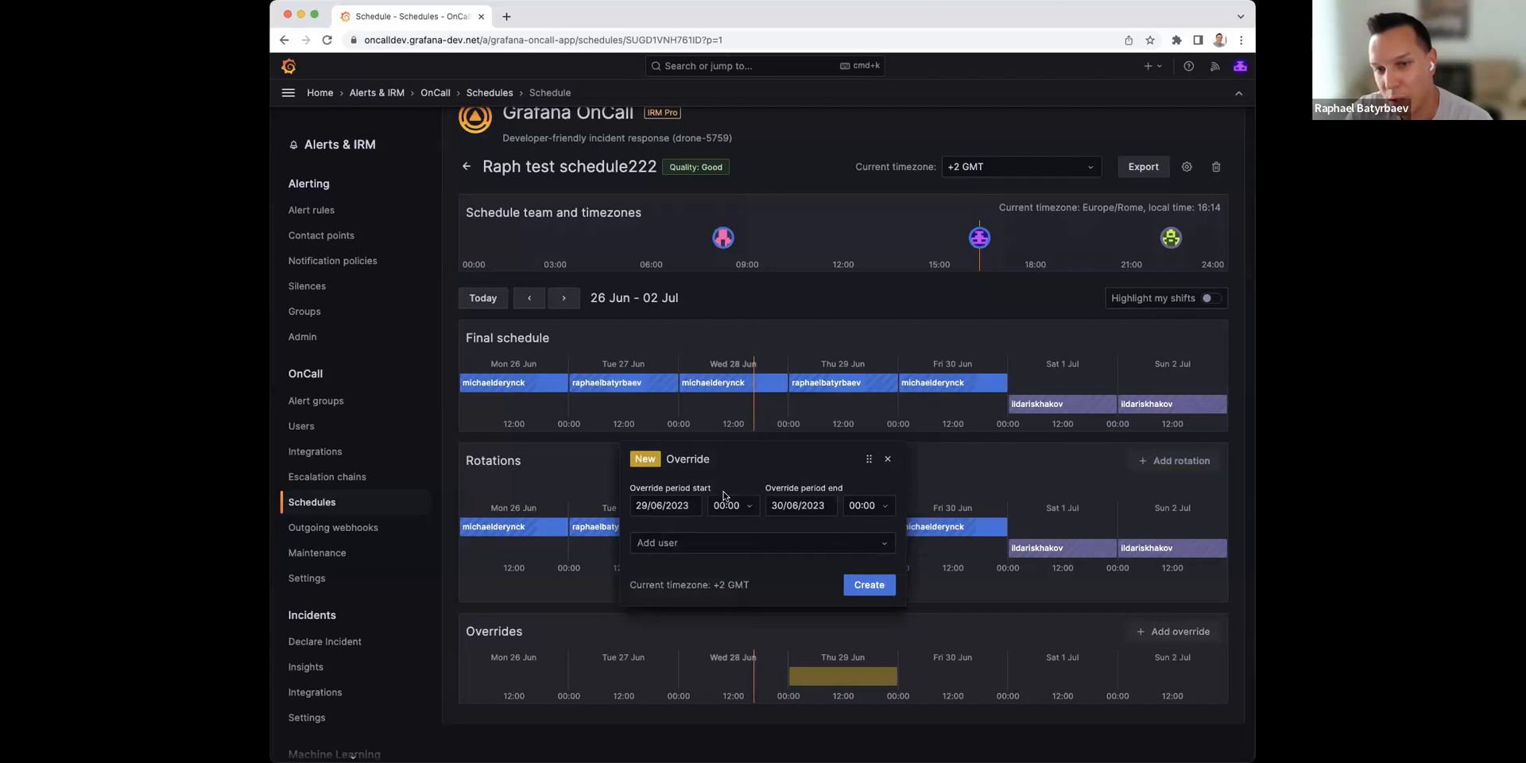
mouse_move(876, 463)
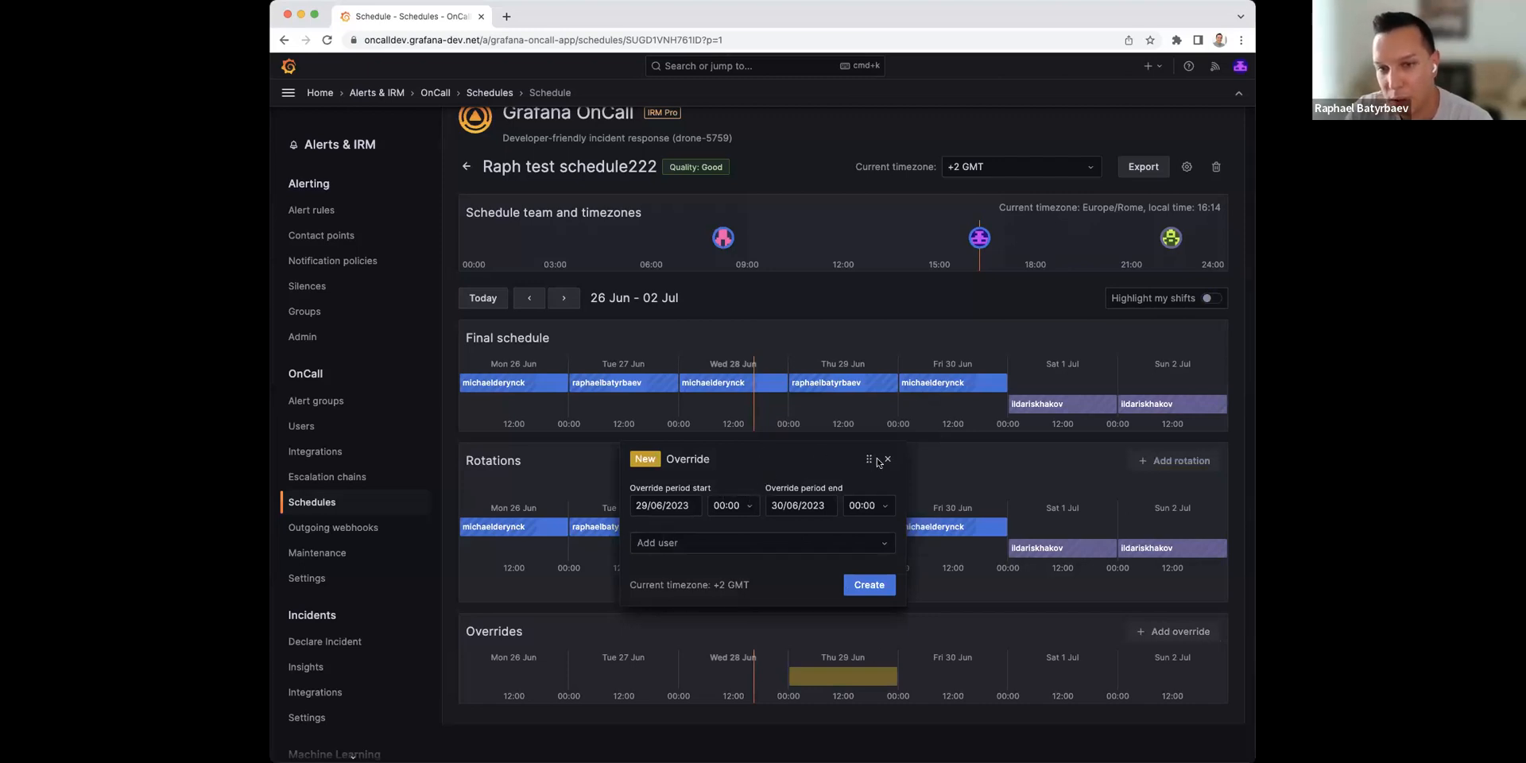
drag(869, 458, 633, 439)
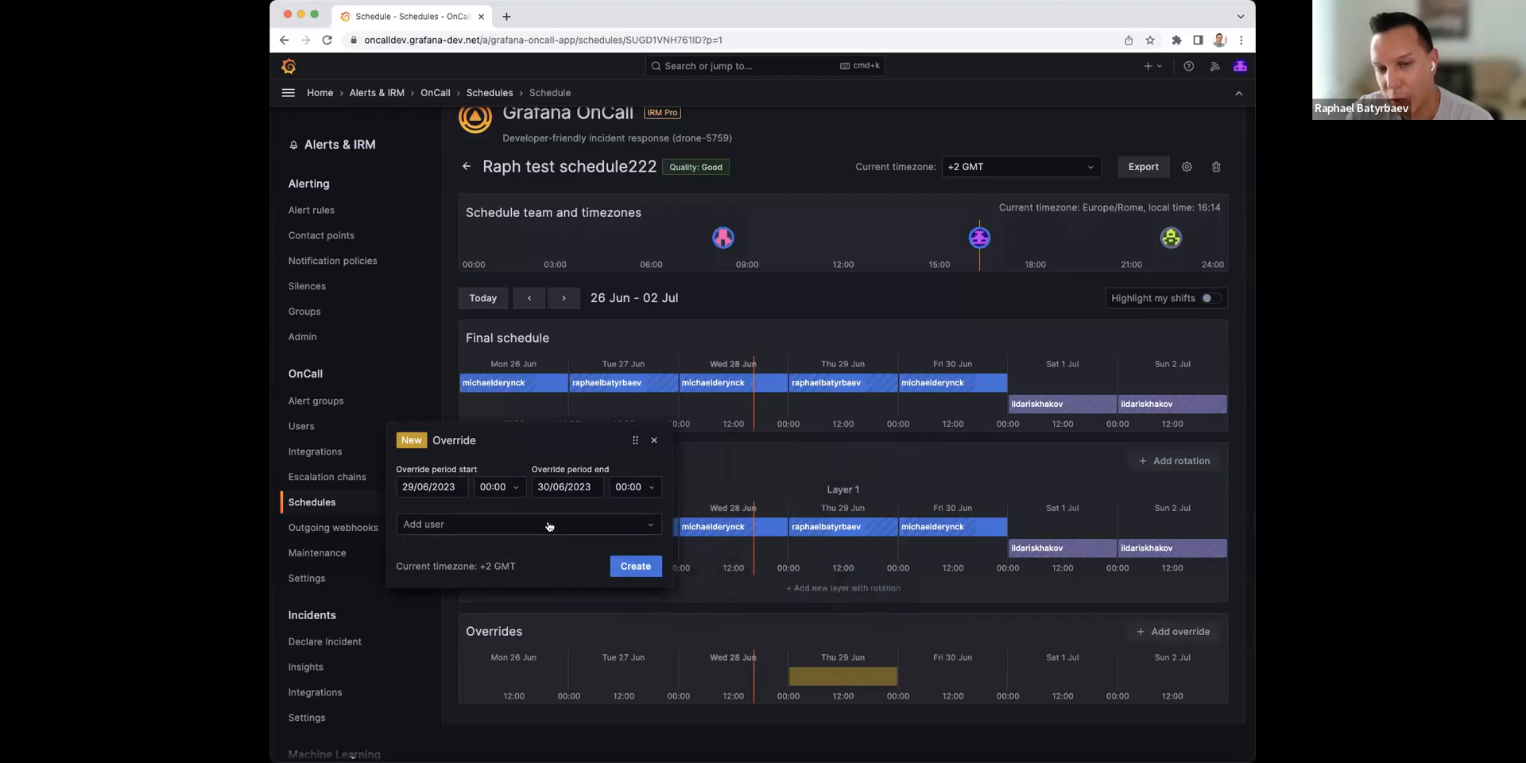
mouse_move(826, 387)
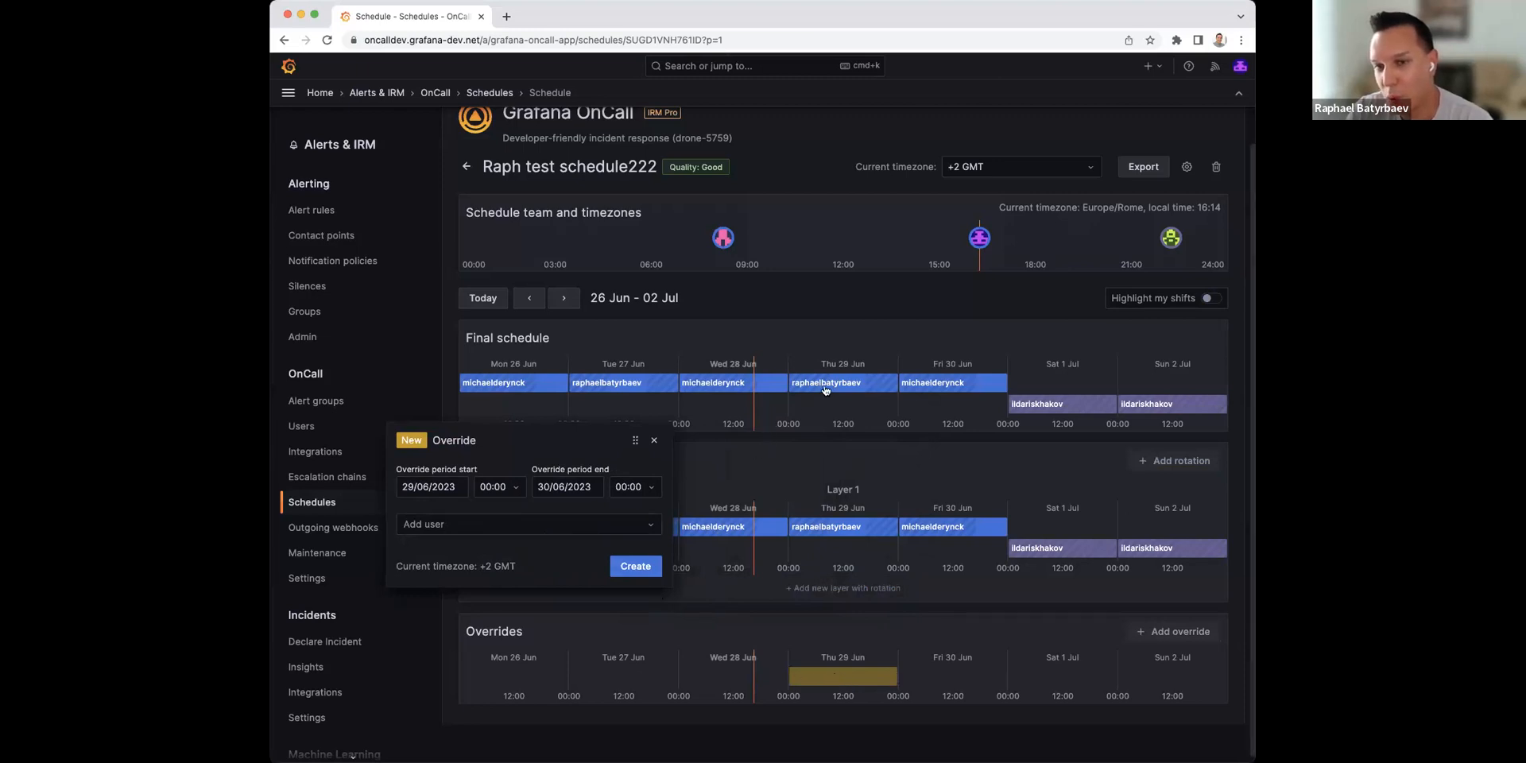
mouse_move(681, 514)
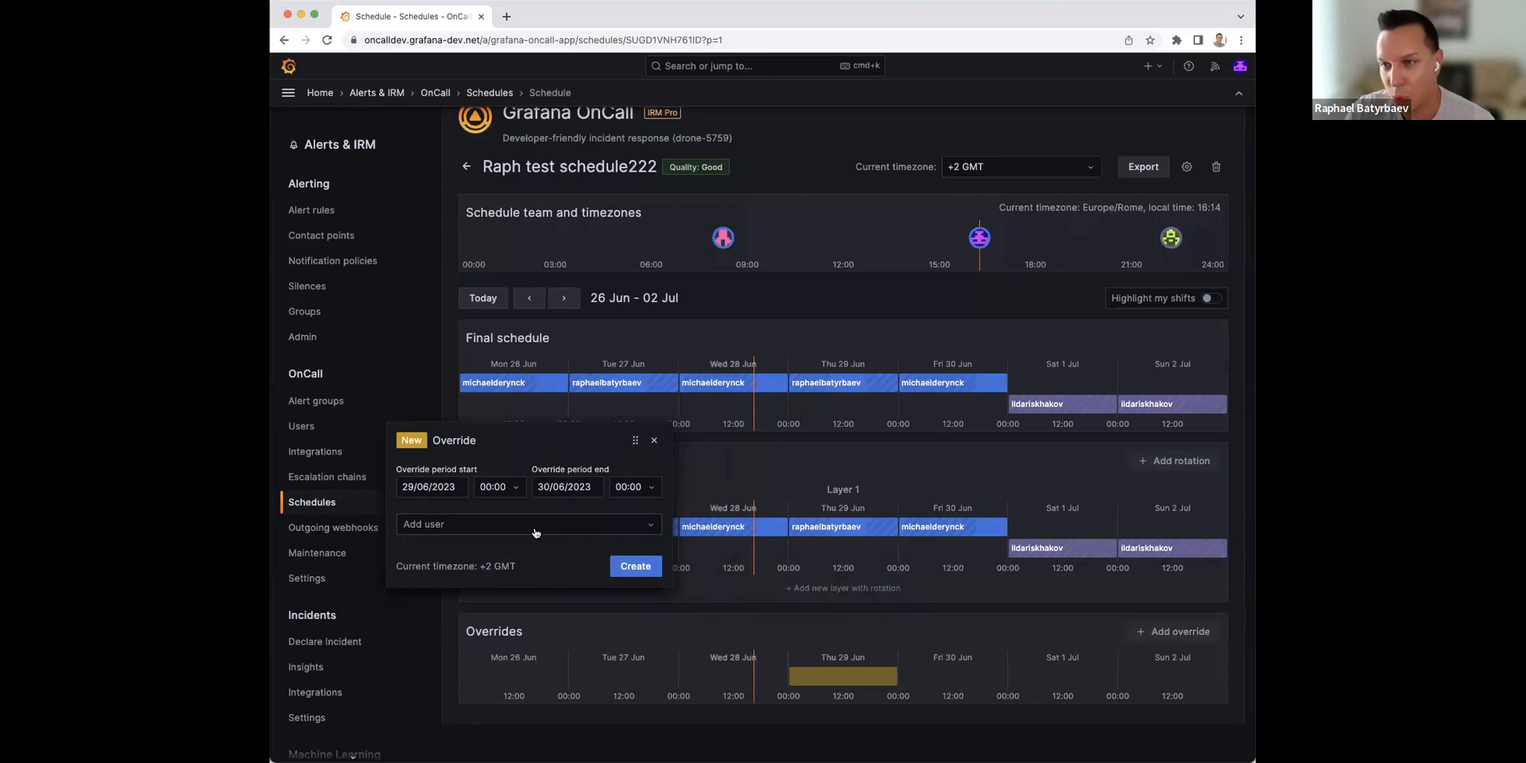
click(528, 524)
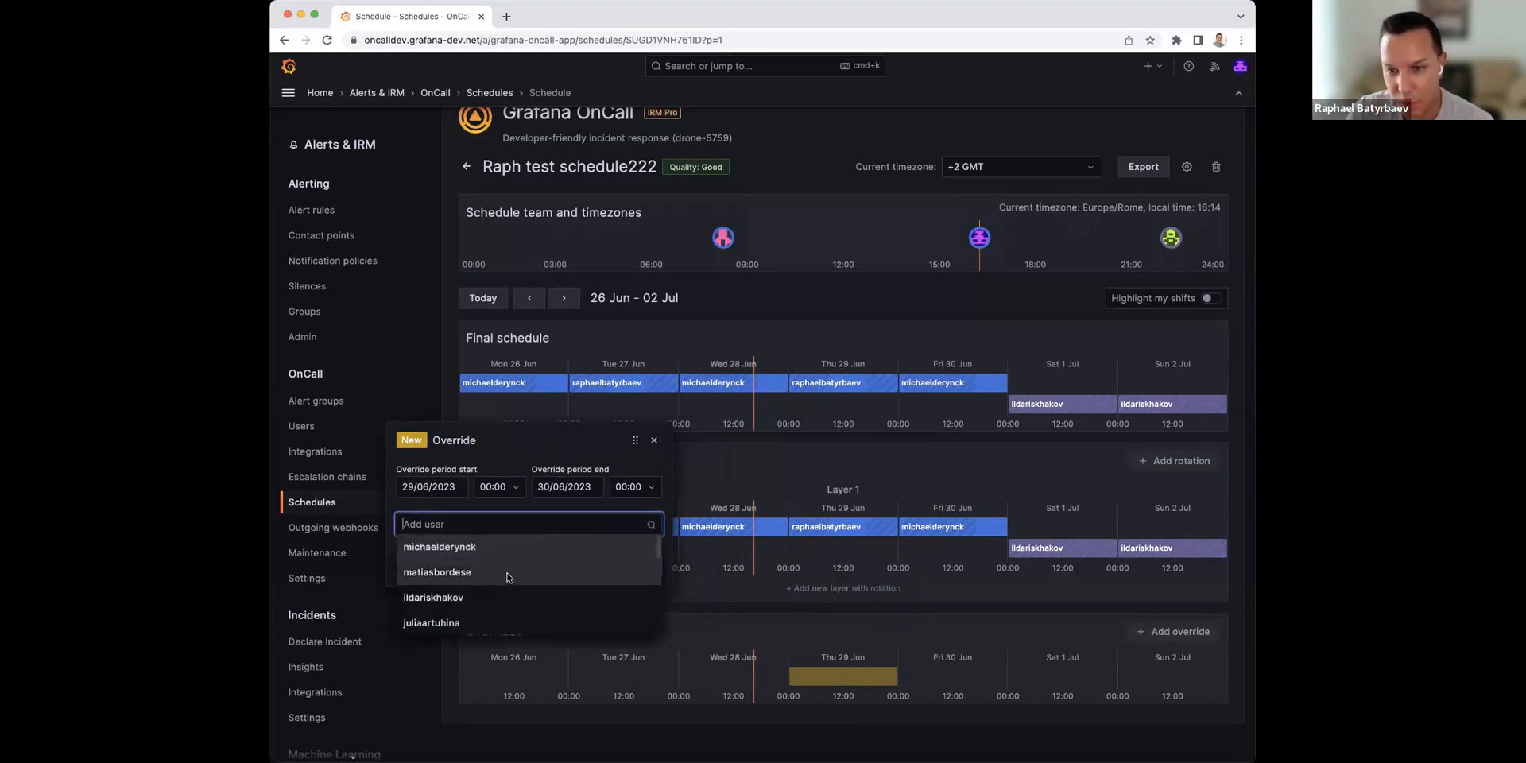
click(437, 572)
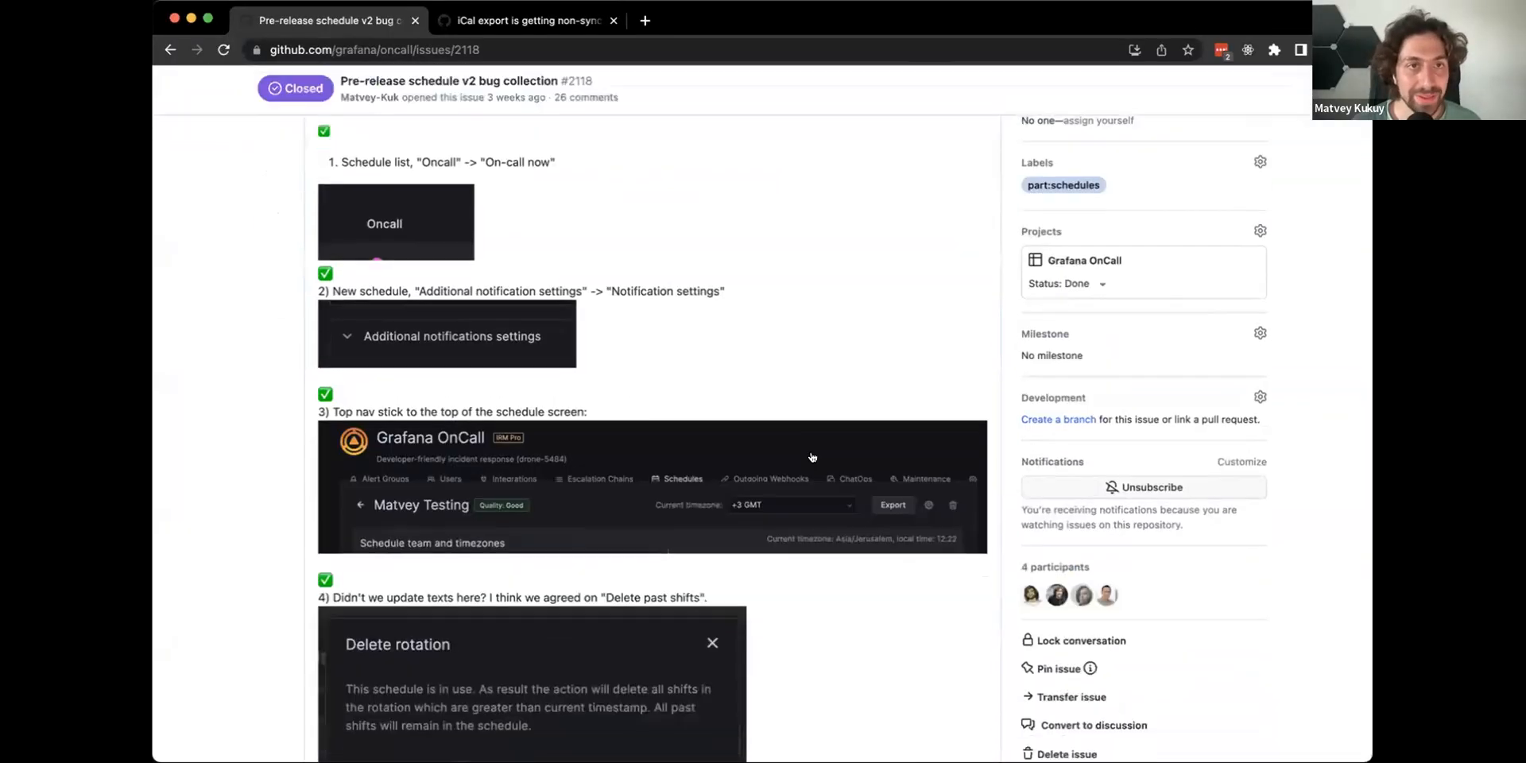
scroll(down, 3)
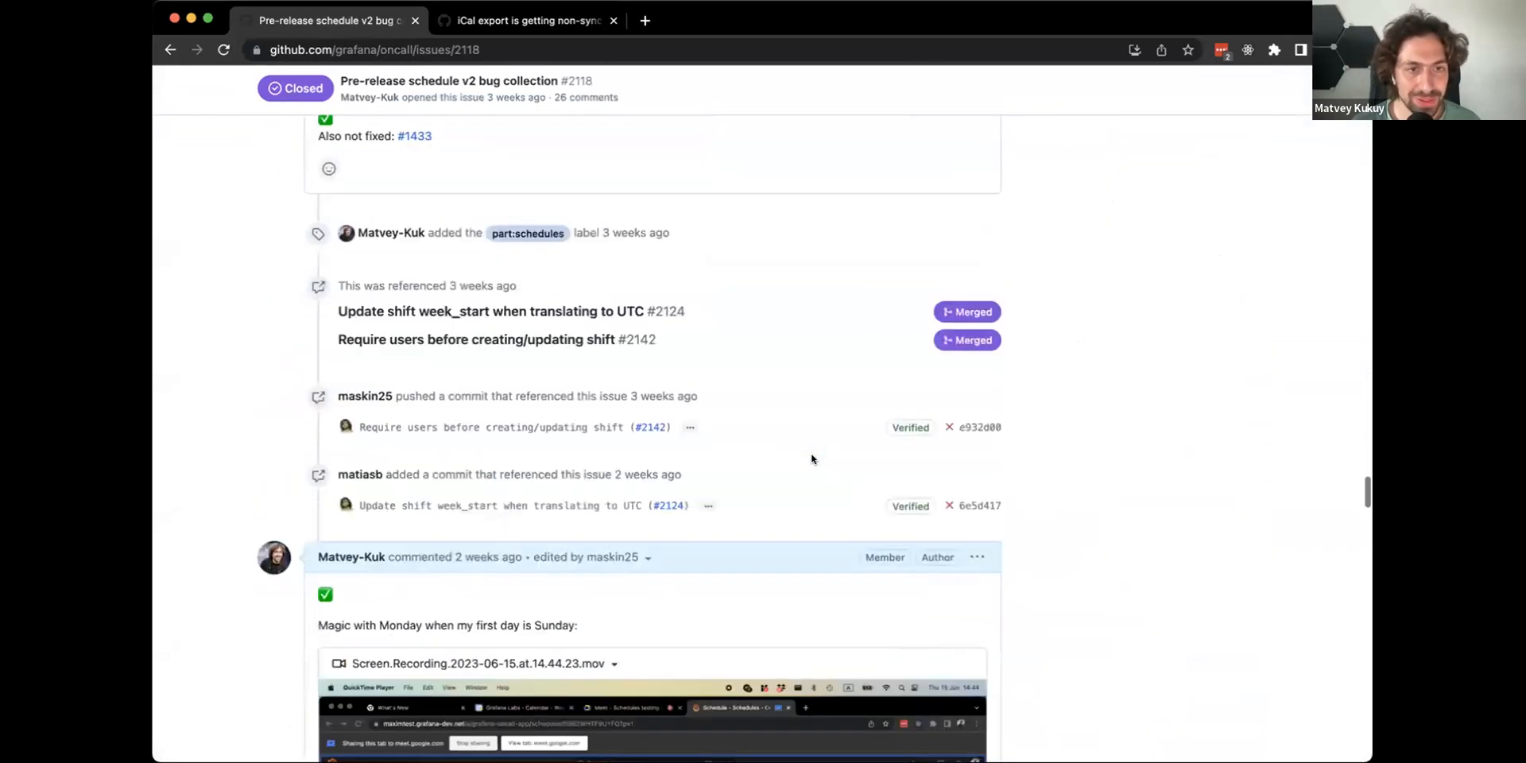
scroll(down, 3)
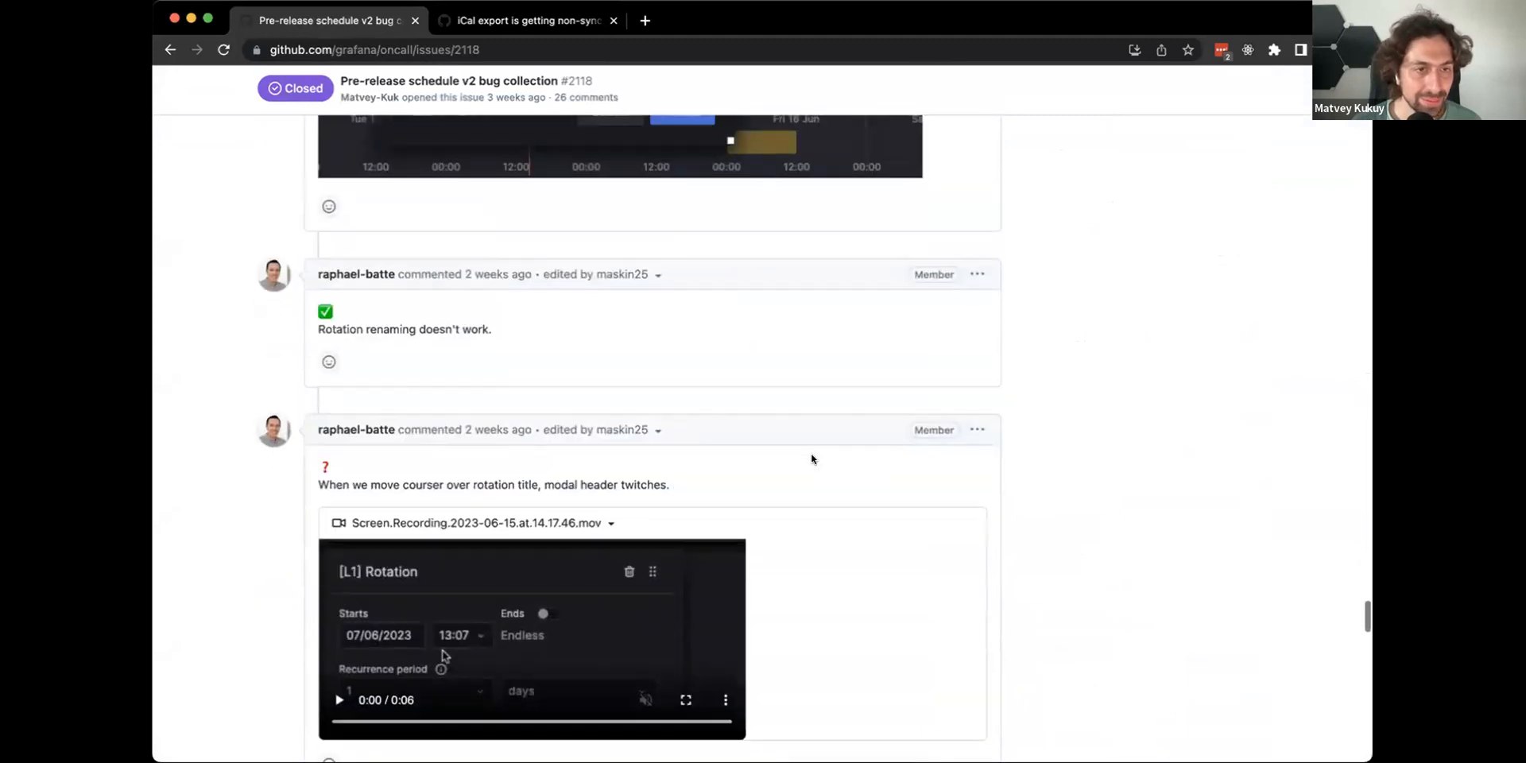
scroll(down, 3)
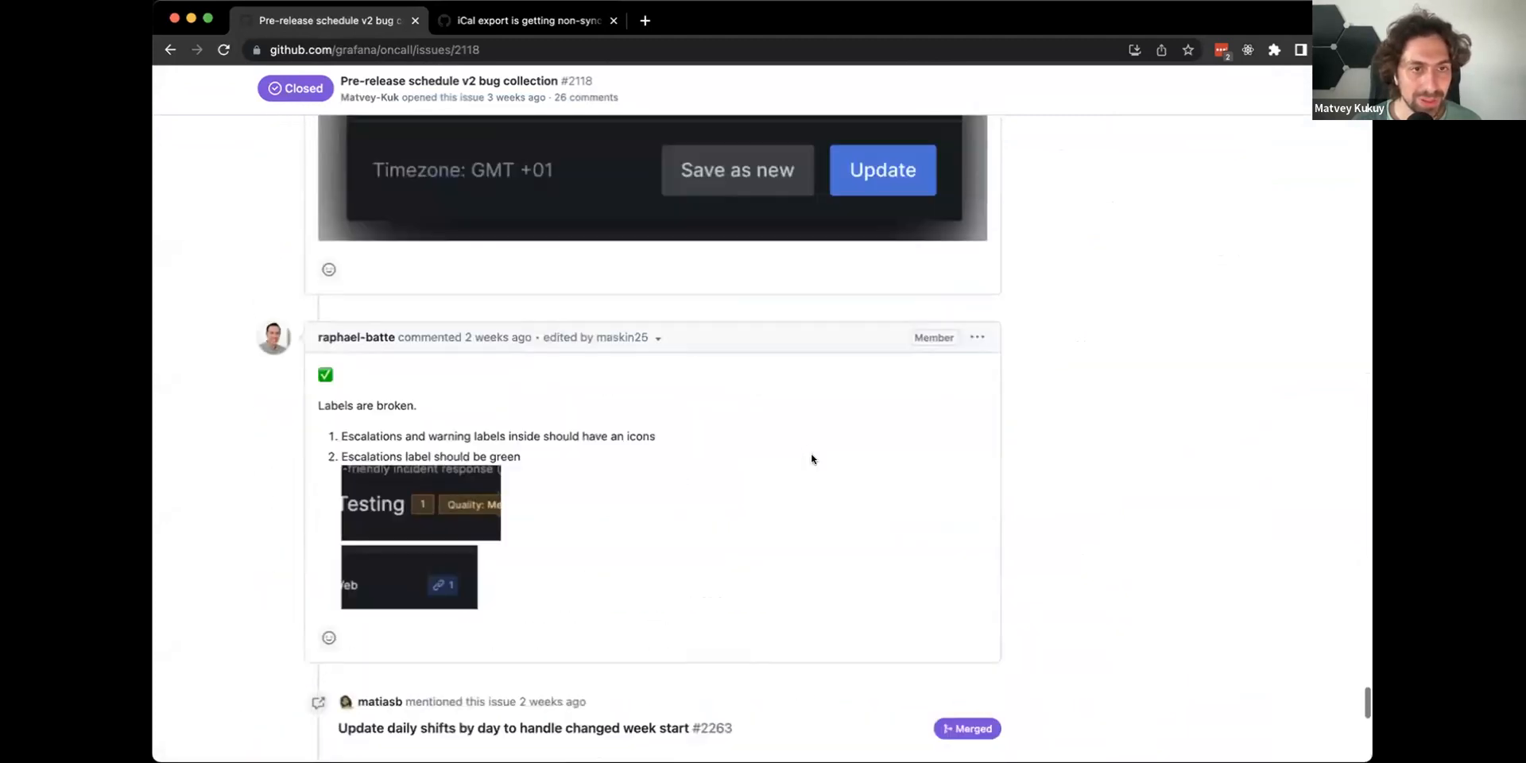
scroll(down, 3)
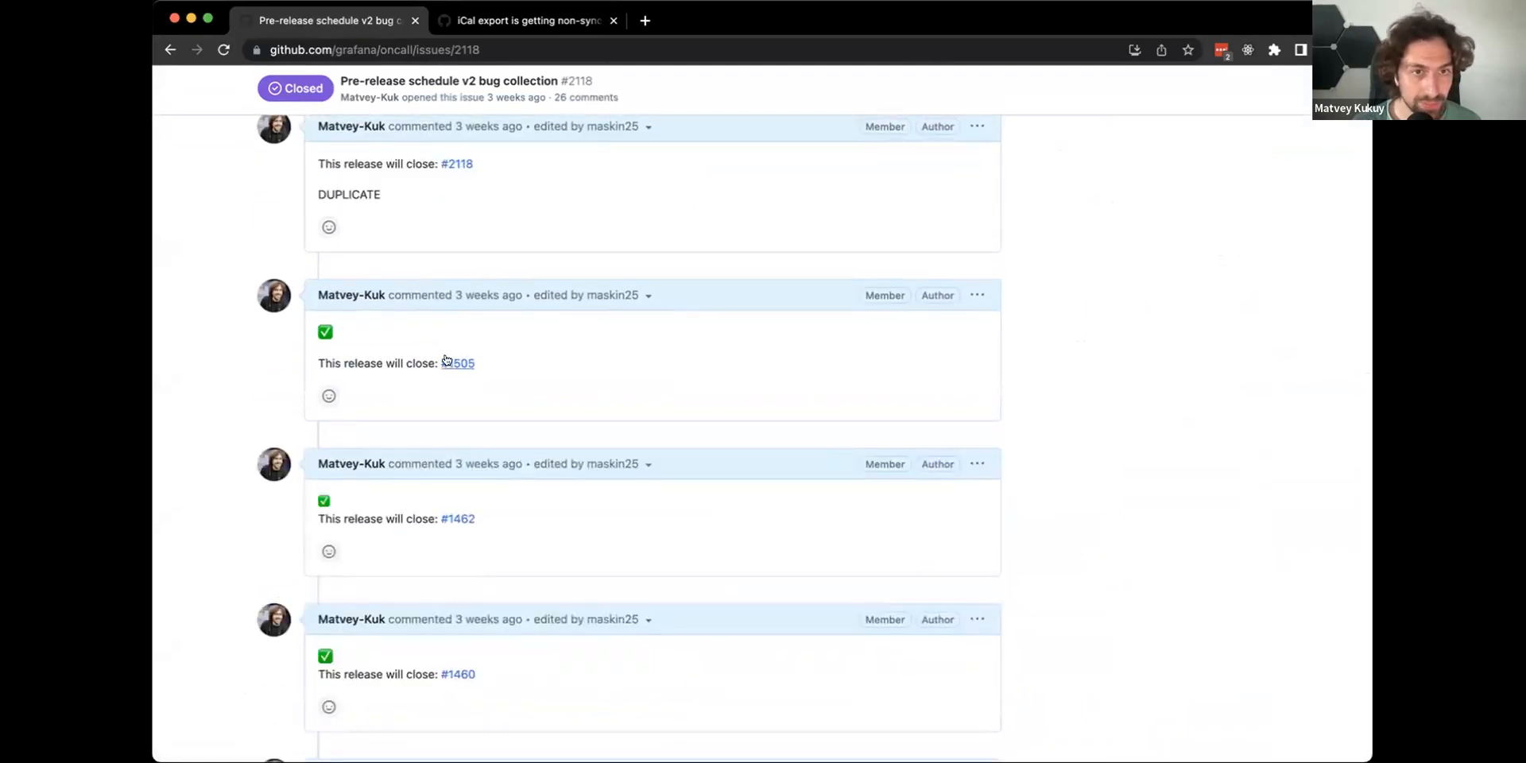
mouse_move(457, 519)
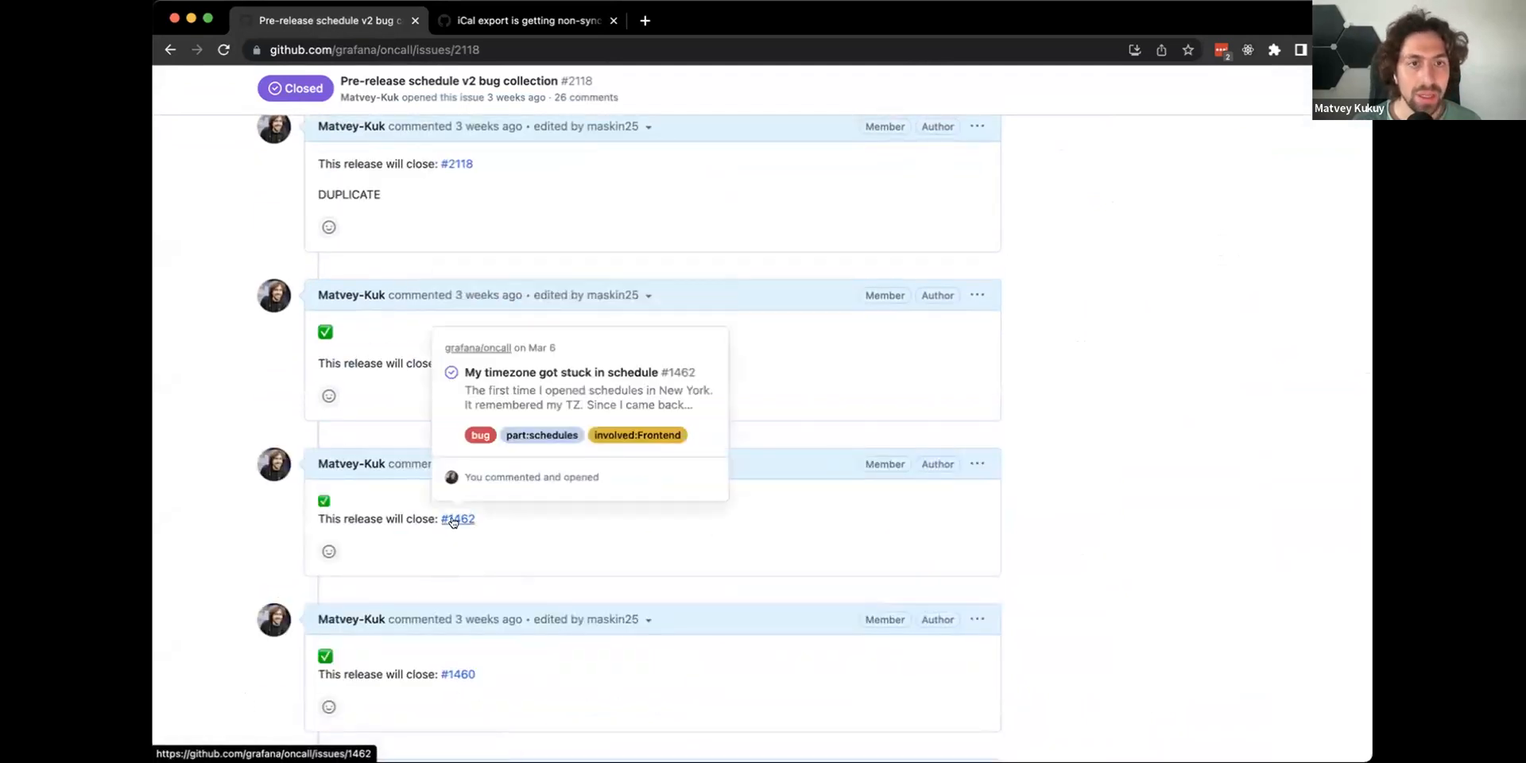
click(526, 19)
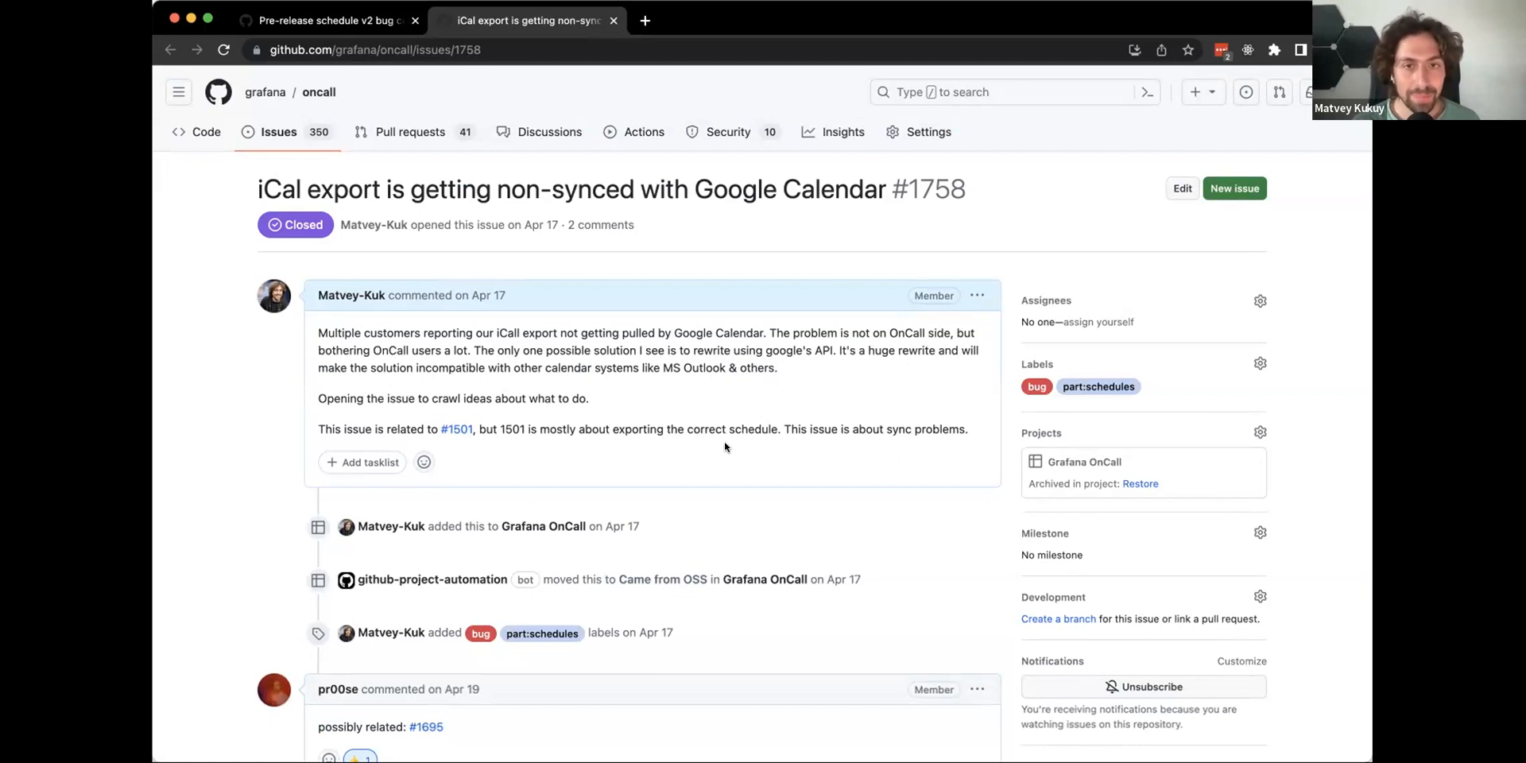
Step: Scroll through issue #1758 about iCal export failing to sync with Google Calendar
scroll(down, 3)
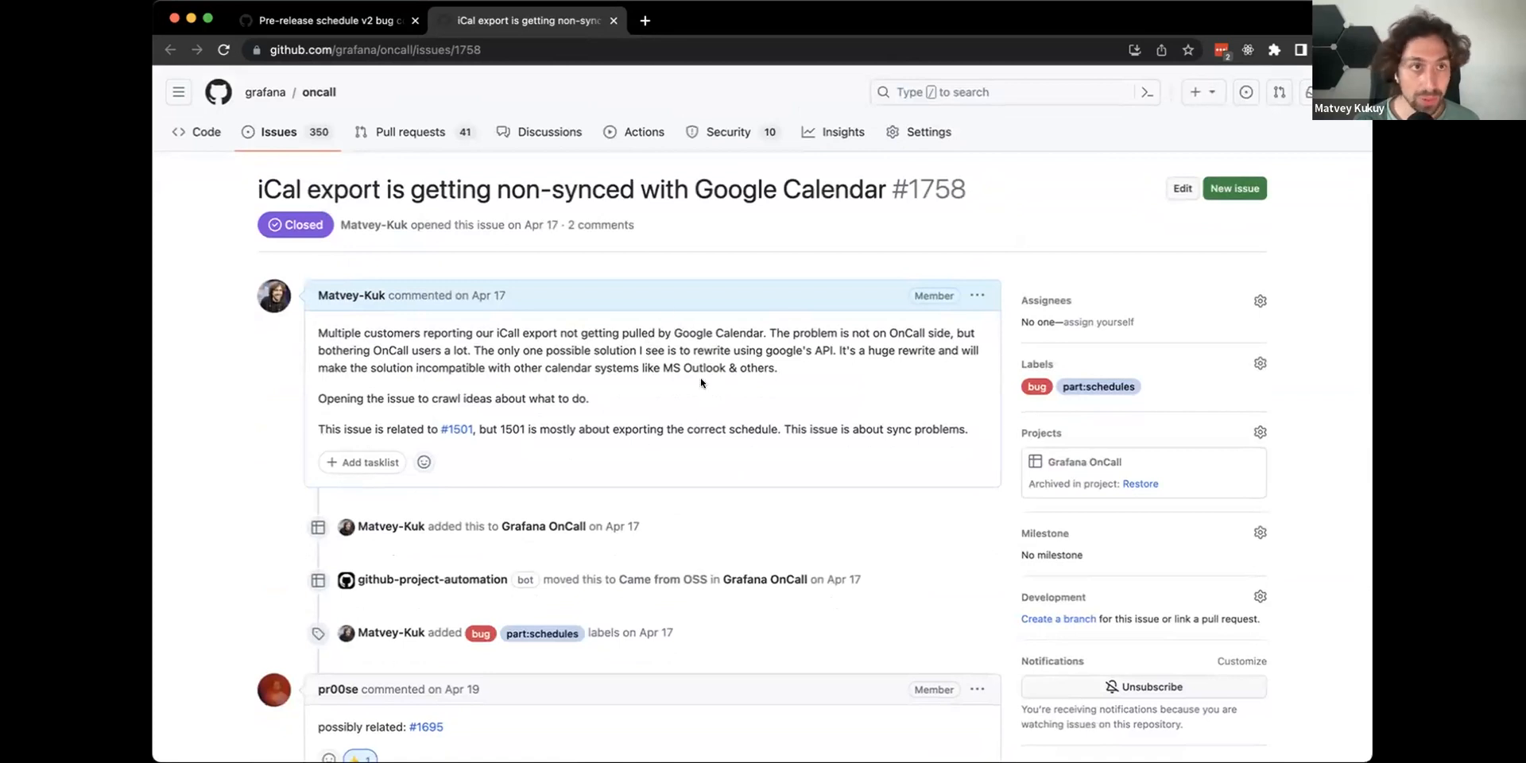
mouse_move(987, 753)
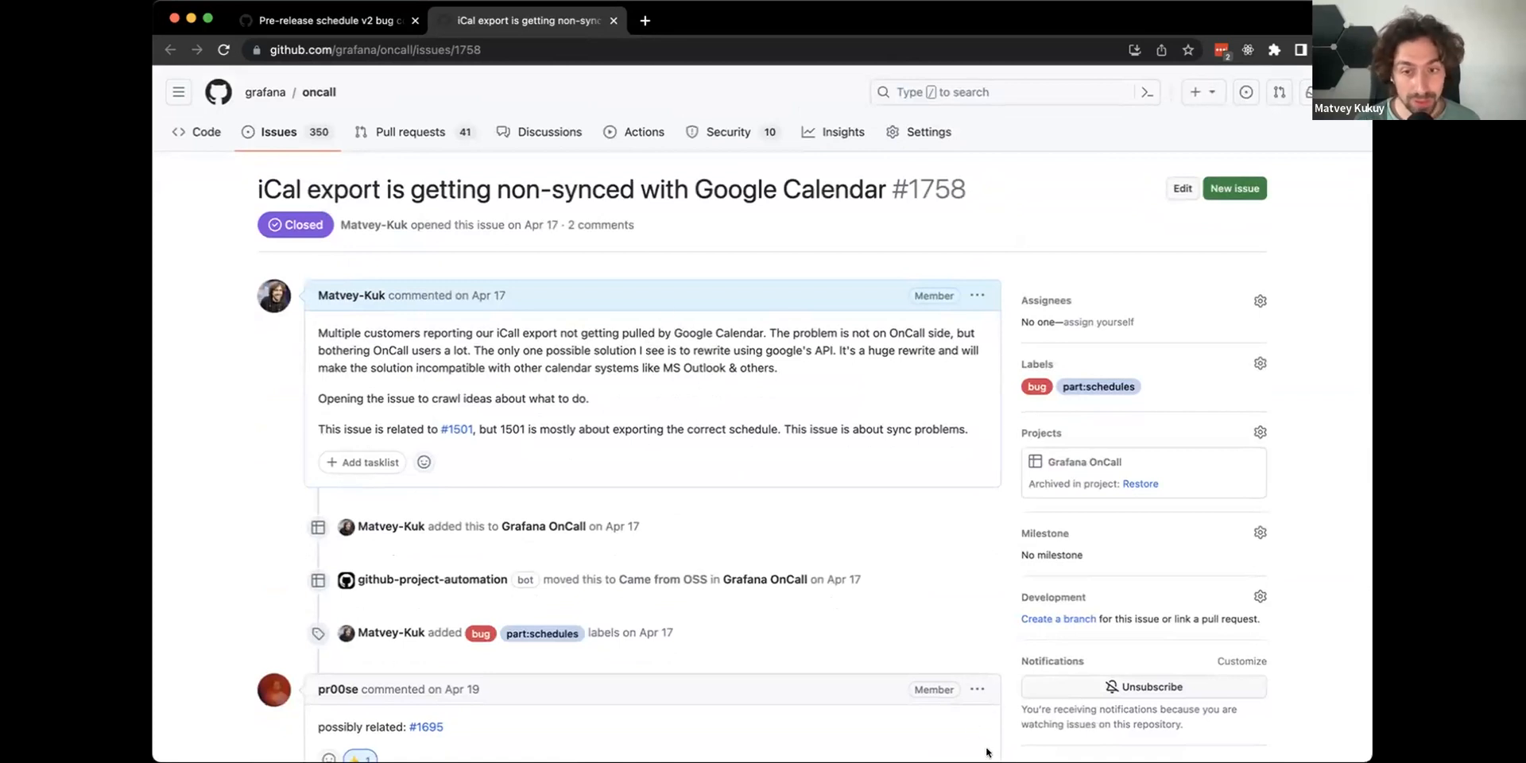